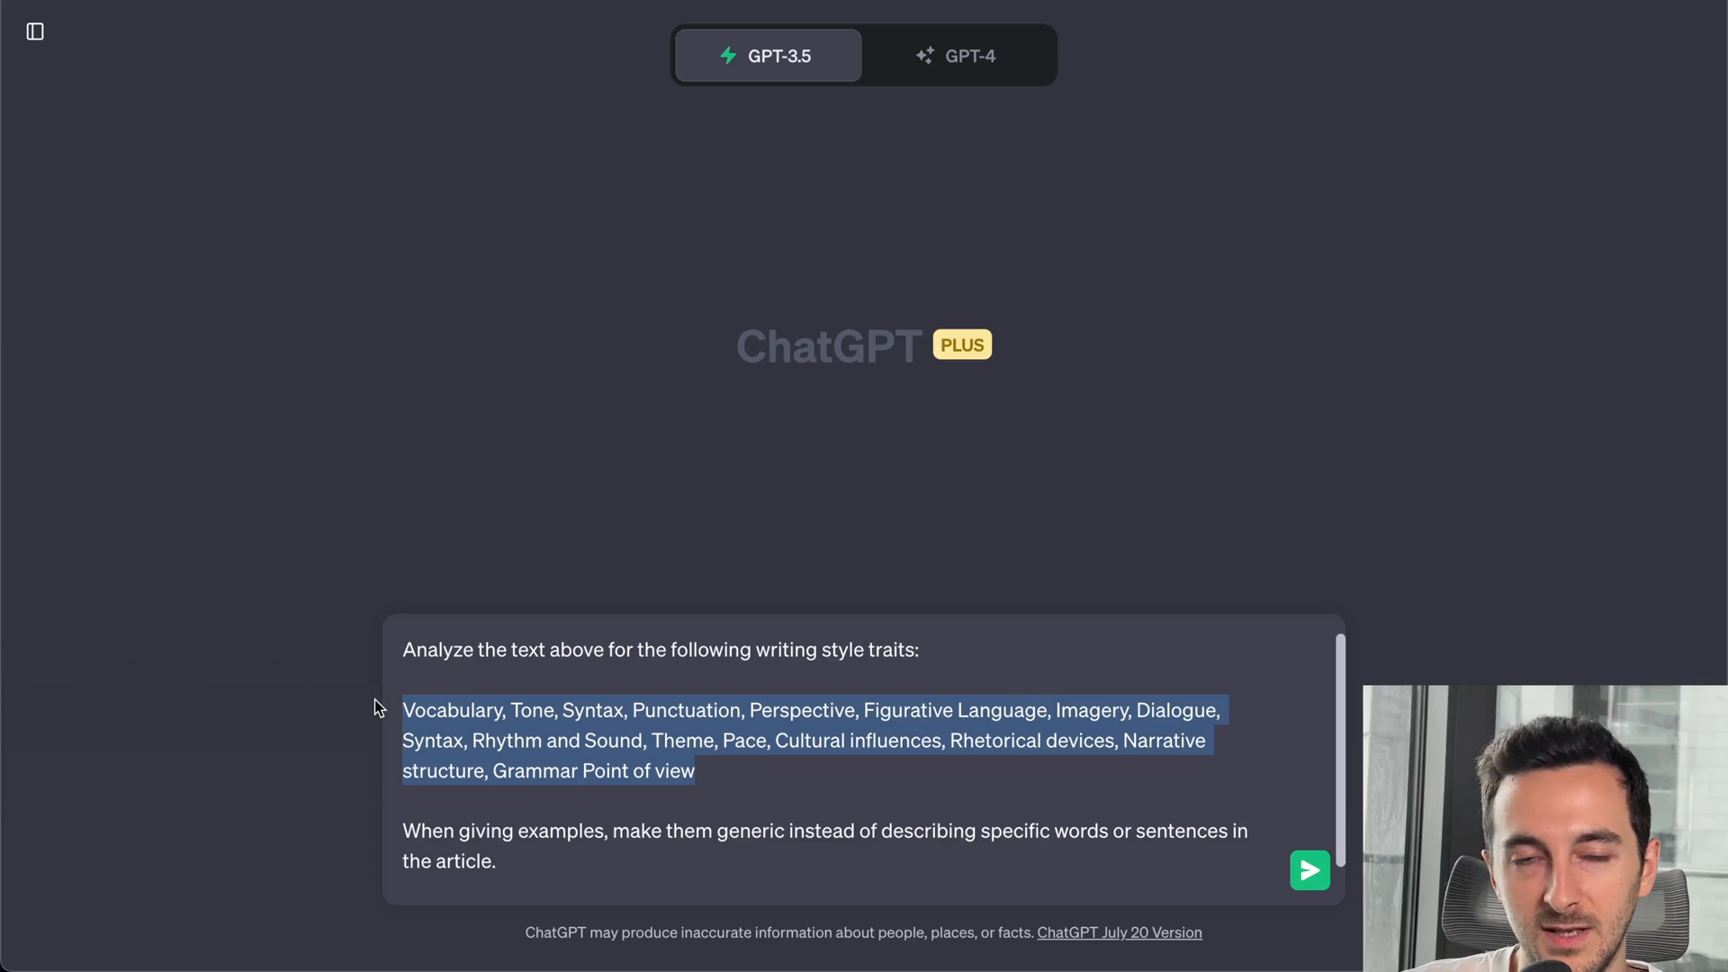
mouse_move(546, 727)
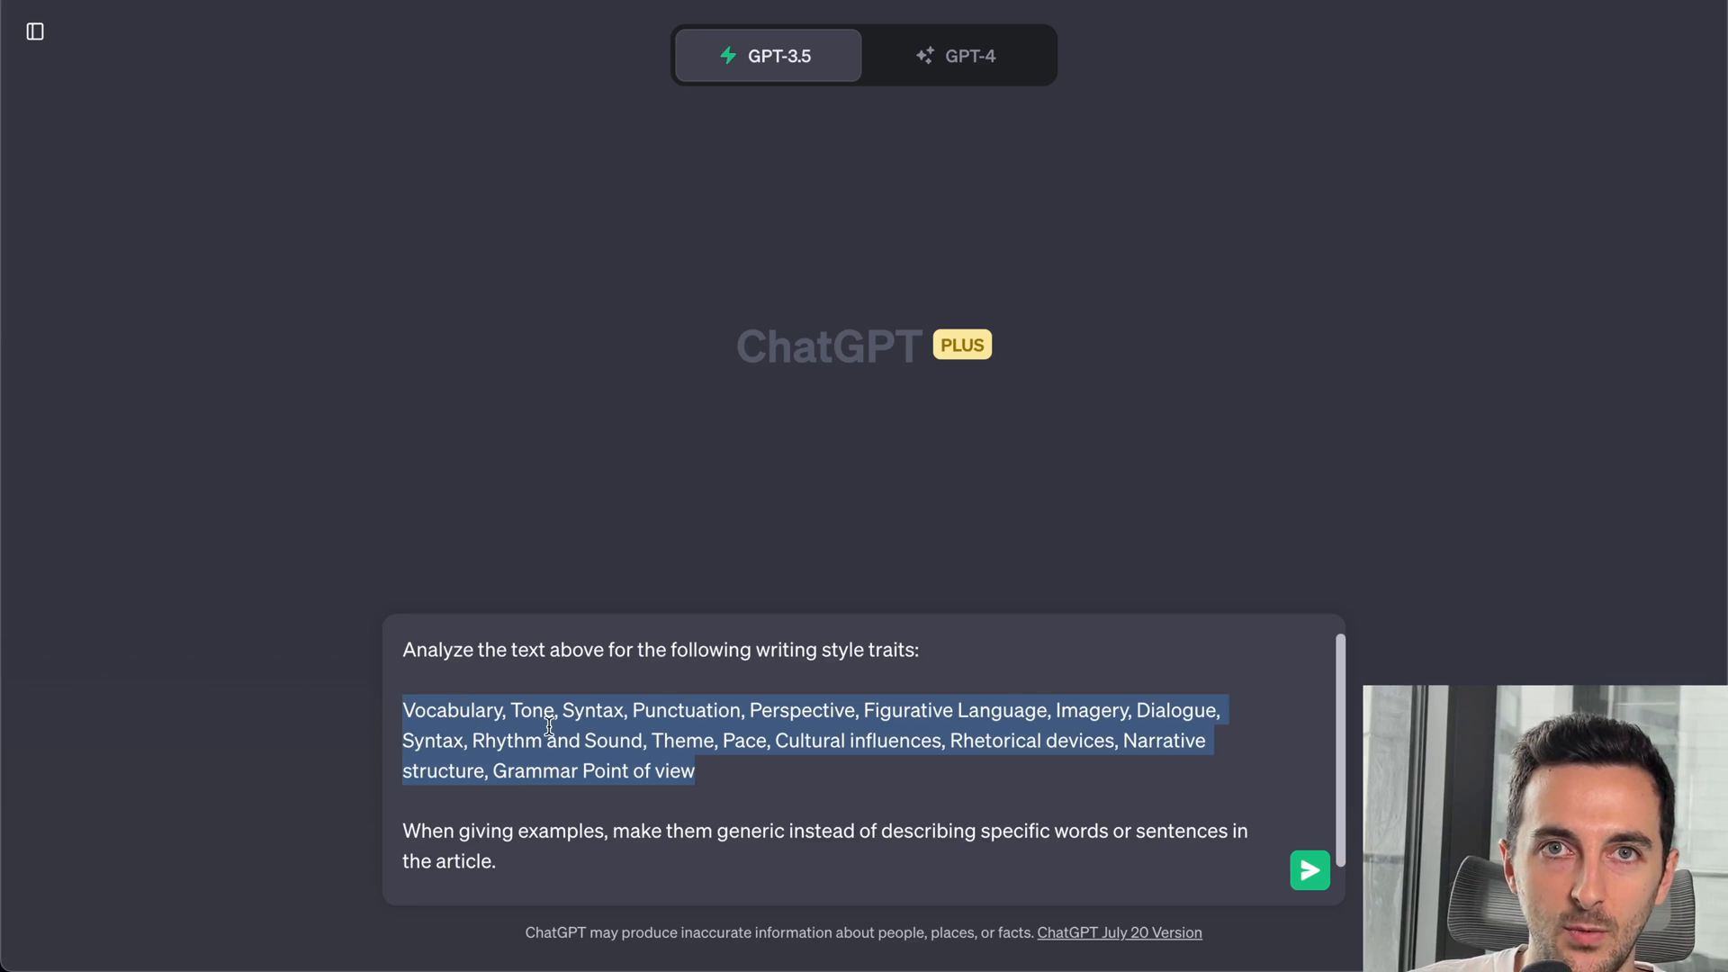
mouse_move(848, 711)
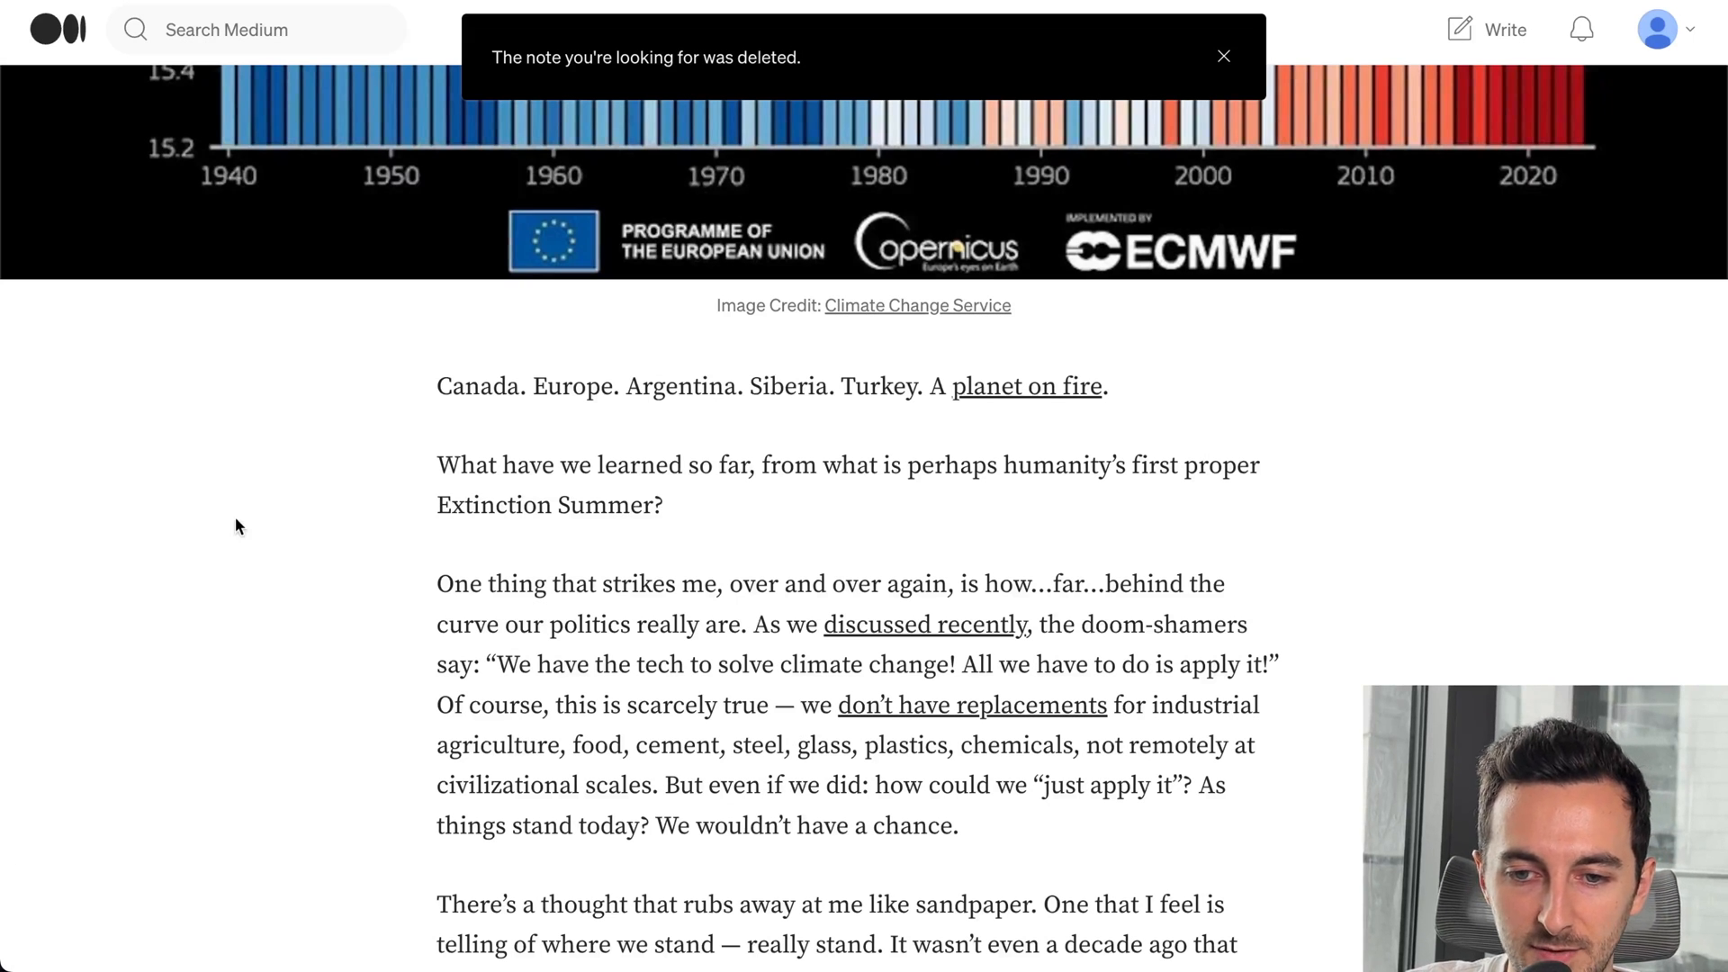
- Scroll through the Medium climate politics article to select and copy its body text
scroll(up, 3)
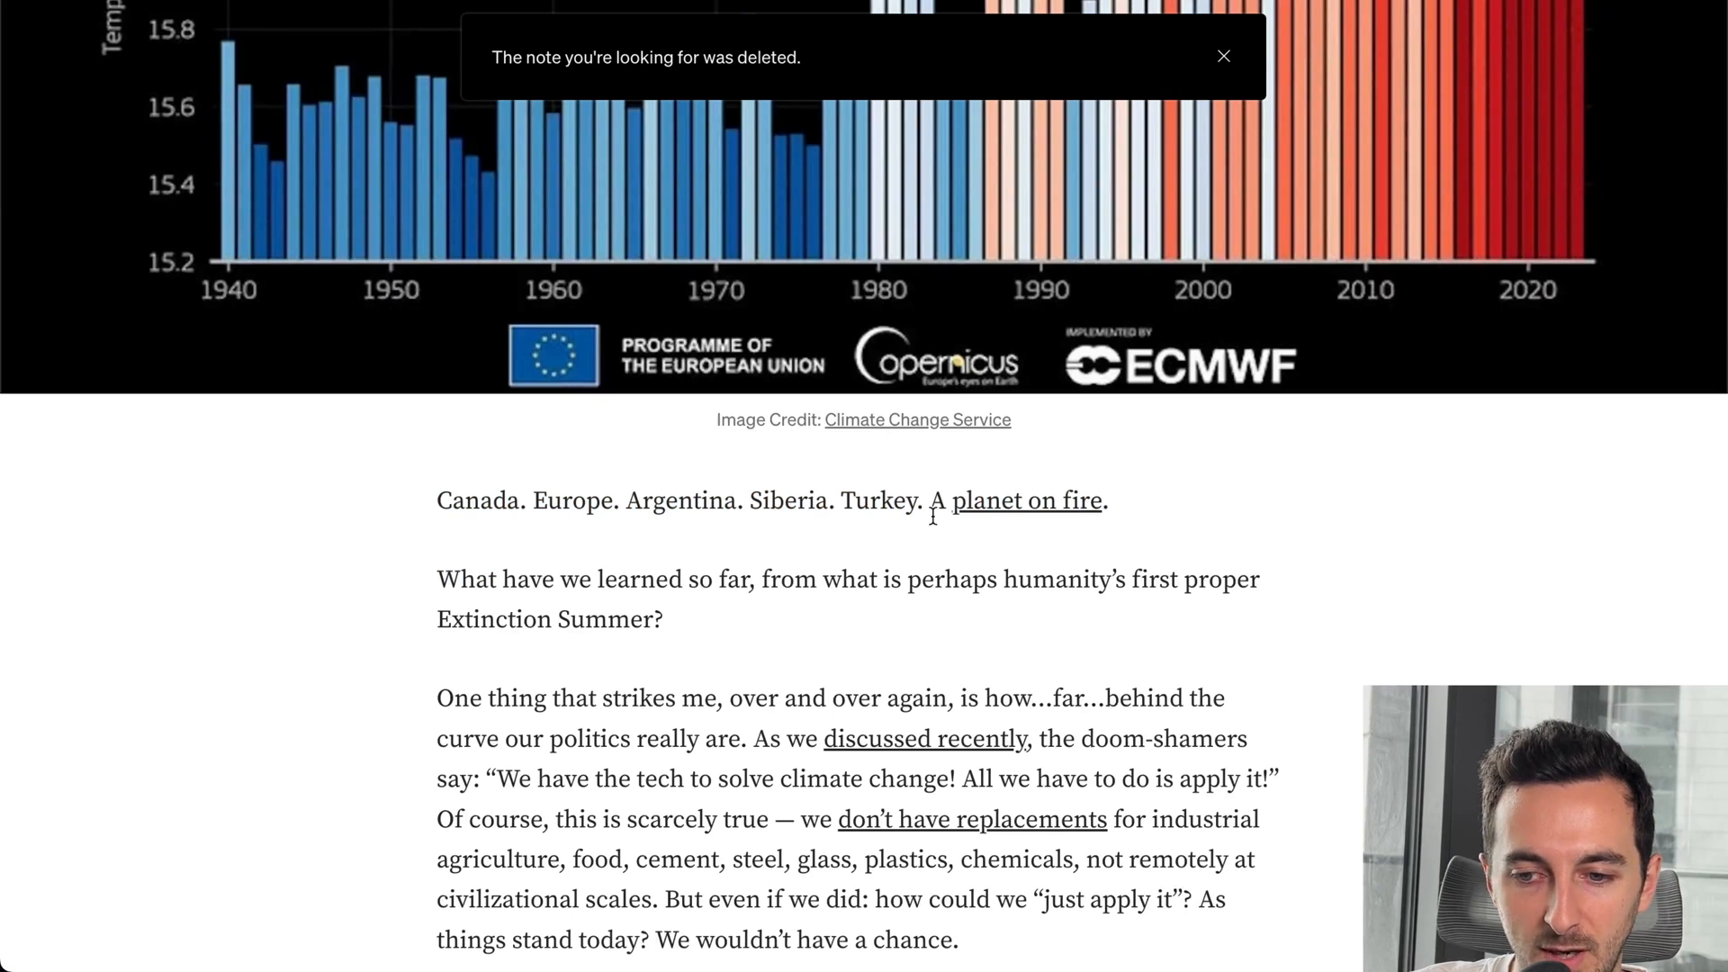
scroll(down, 3)
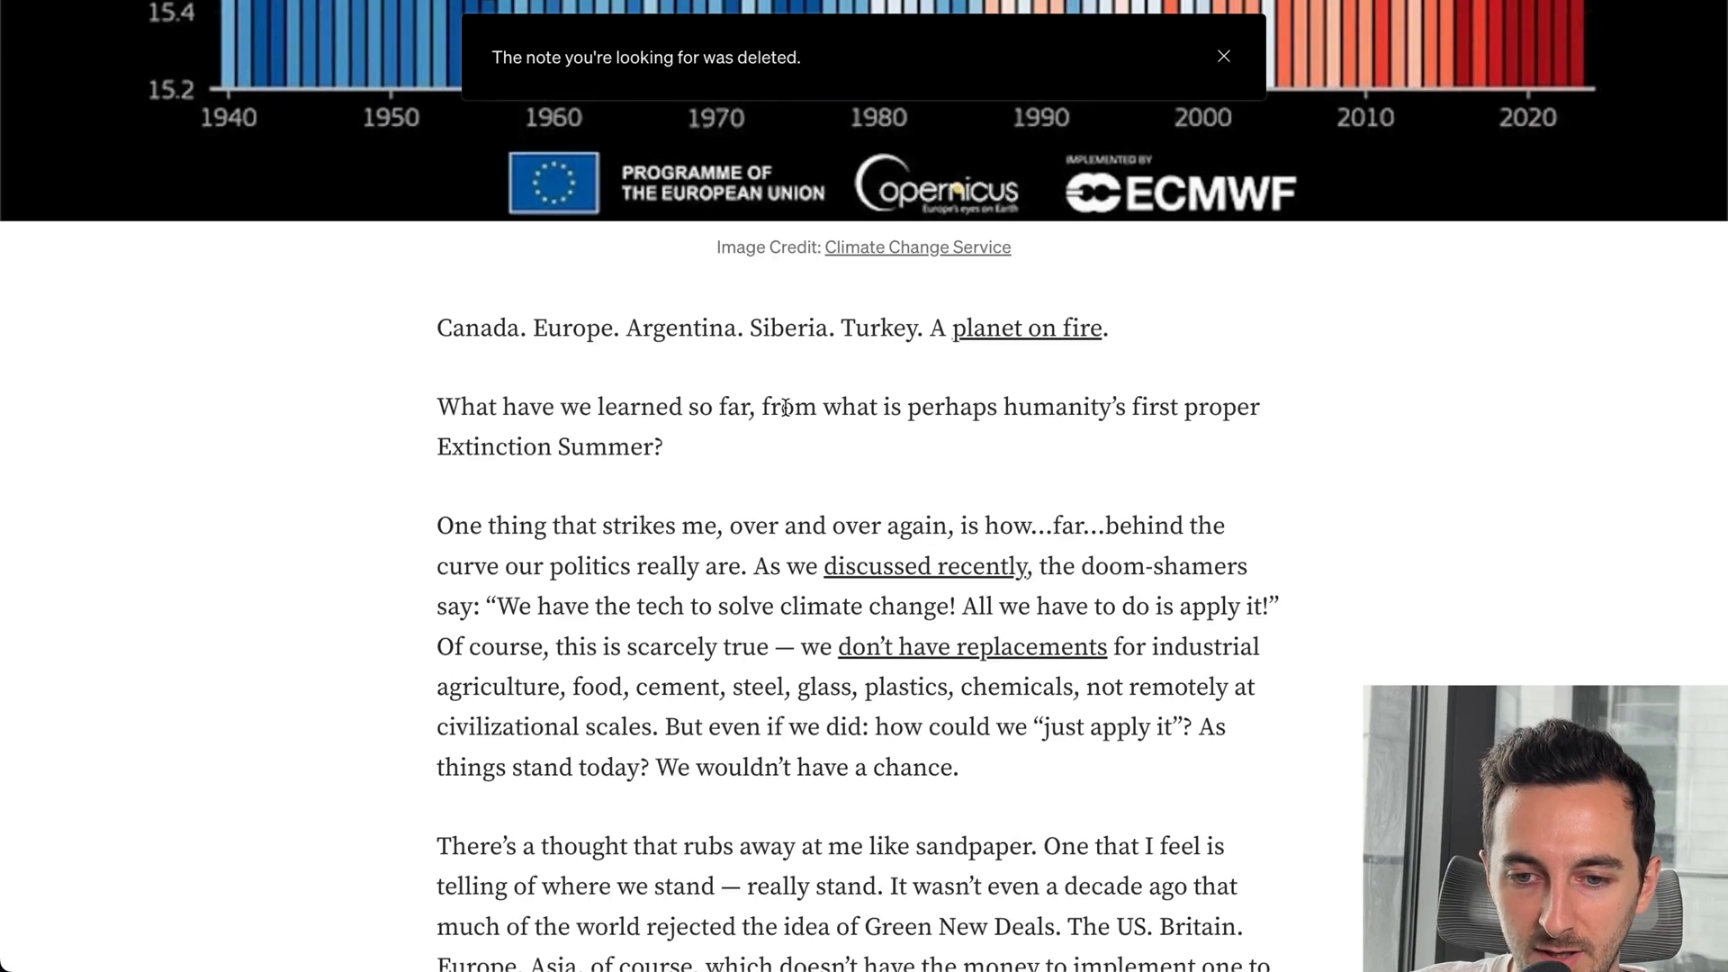
mouse_move(1163, 422)
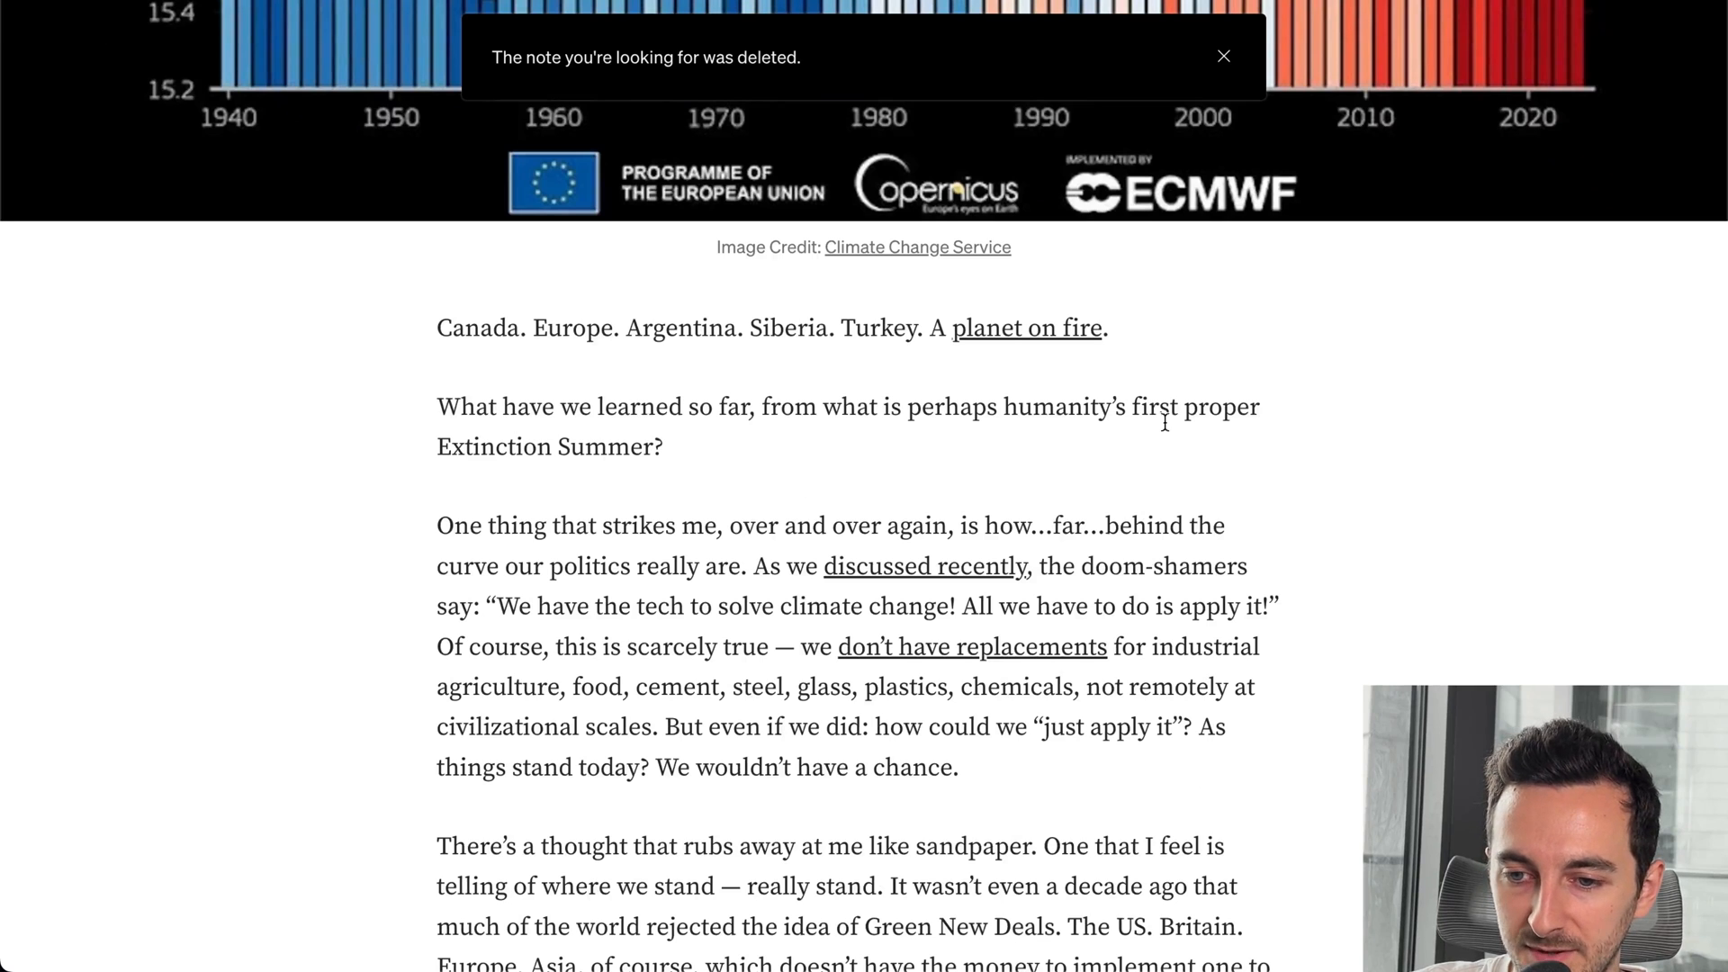
mouse_move(1248, 434)
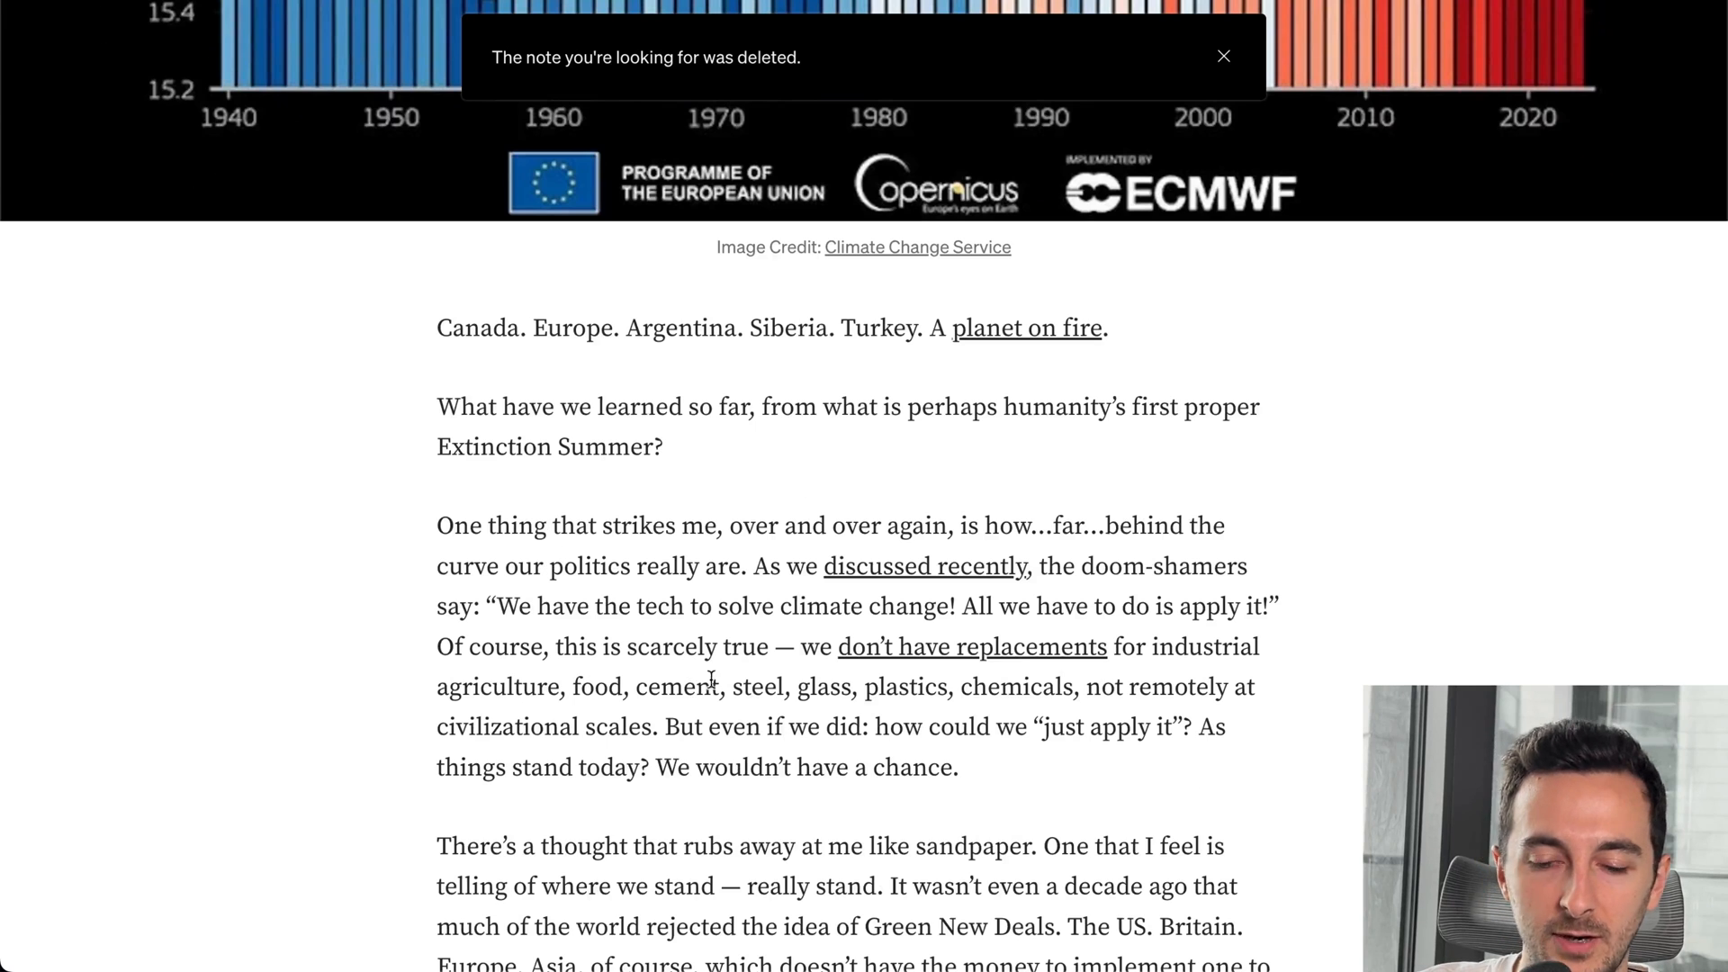
scroll(down, 3)
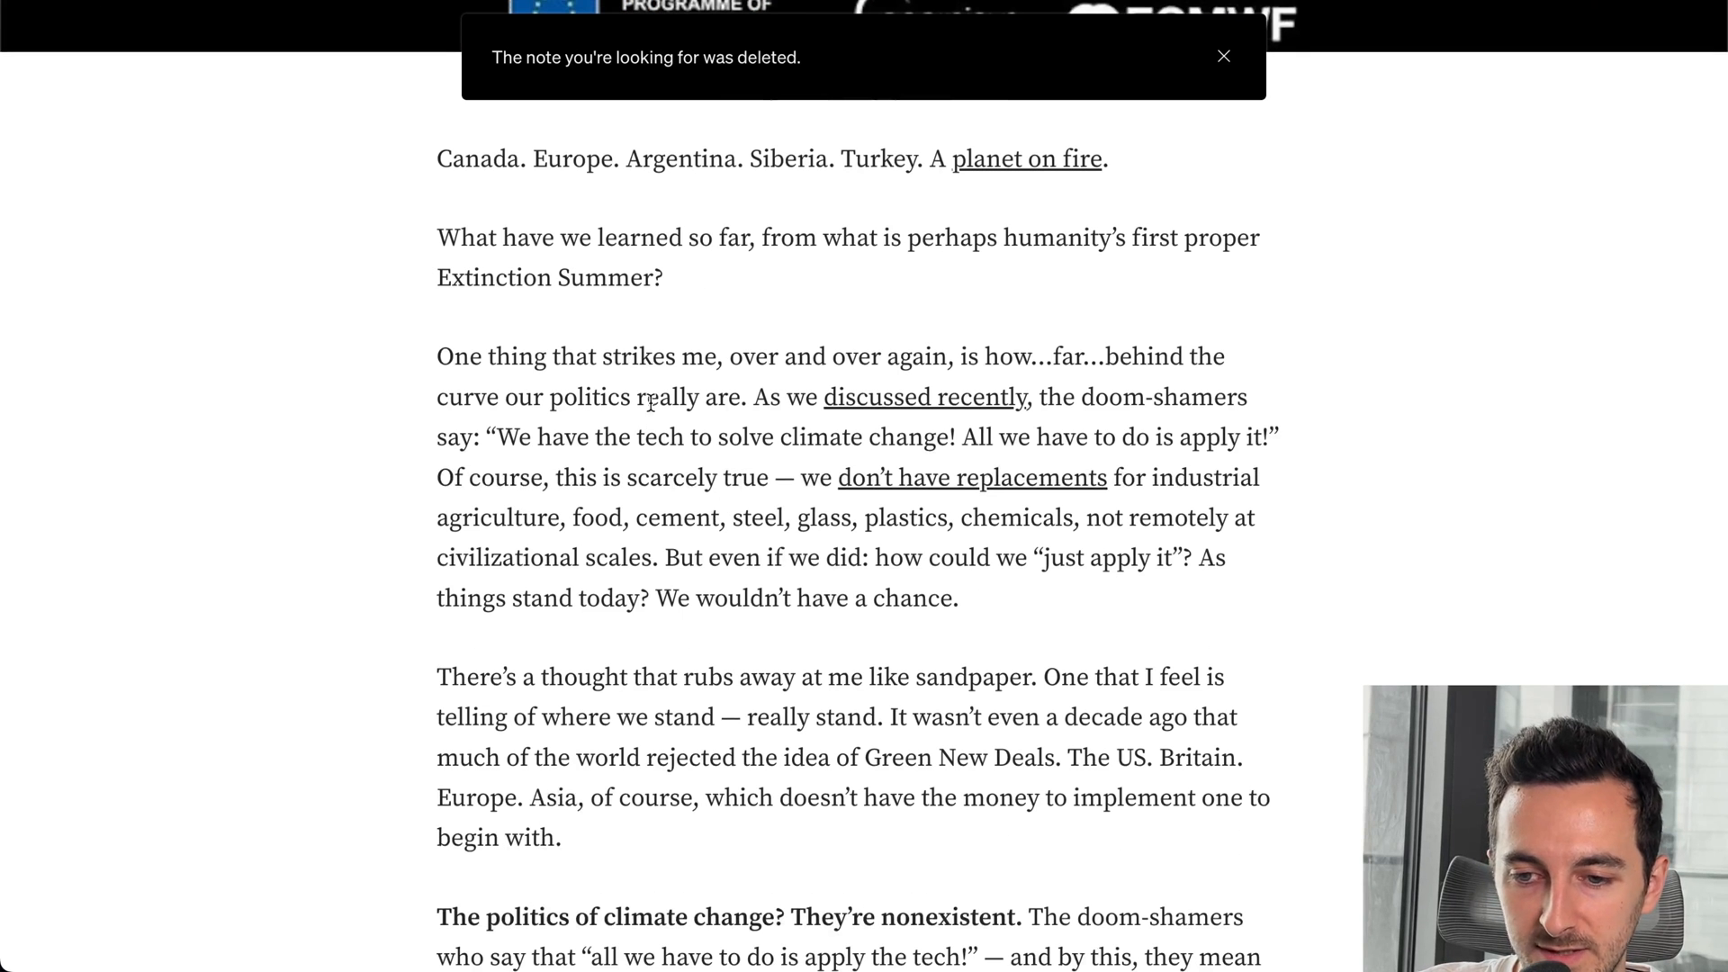
mouse_move(355, 458)
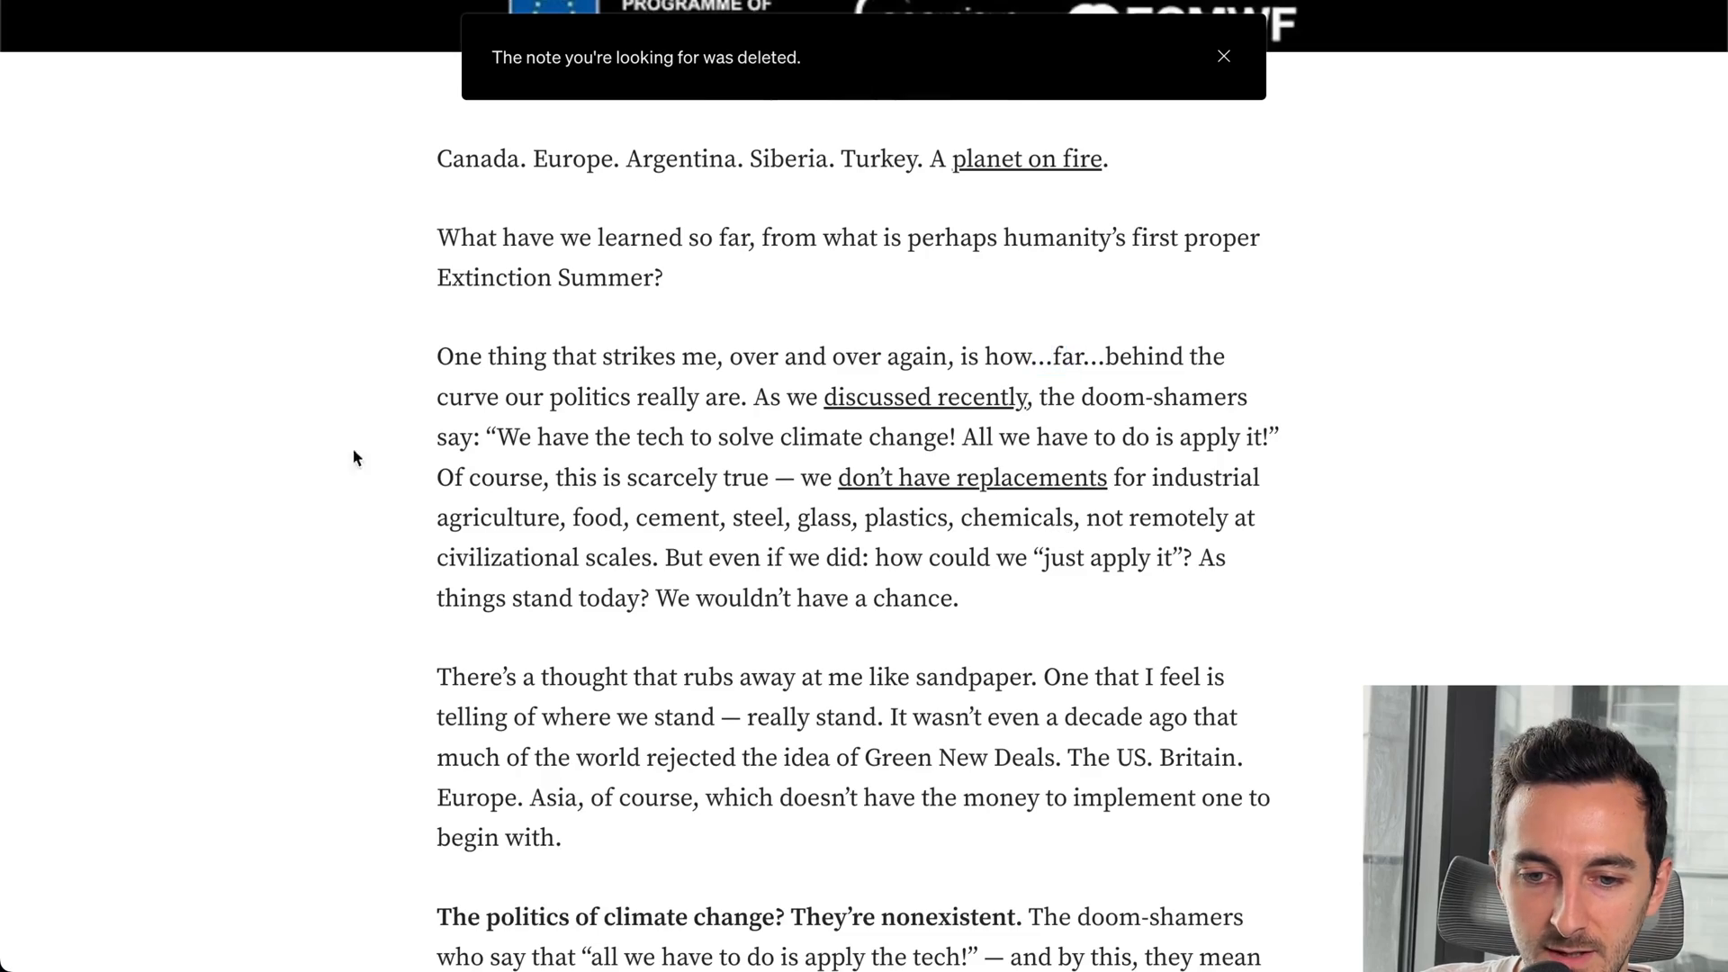
scroll(down, 3)
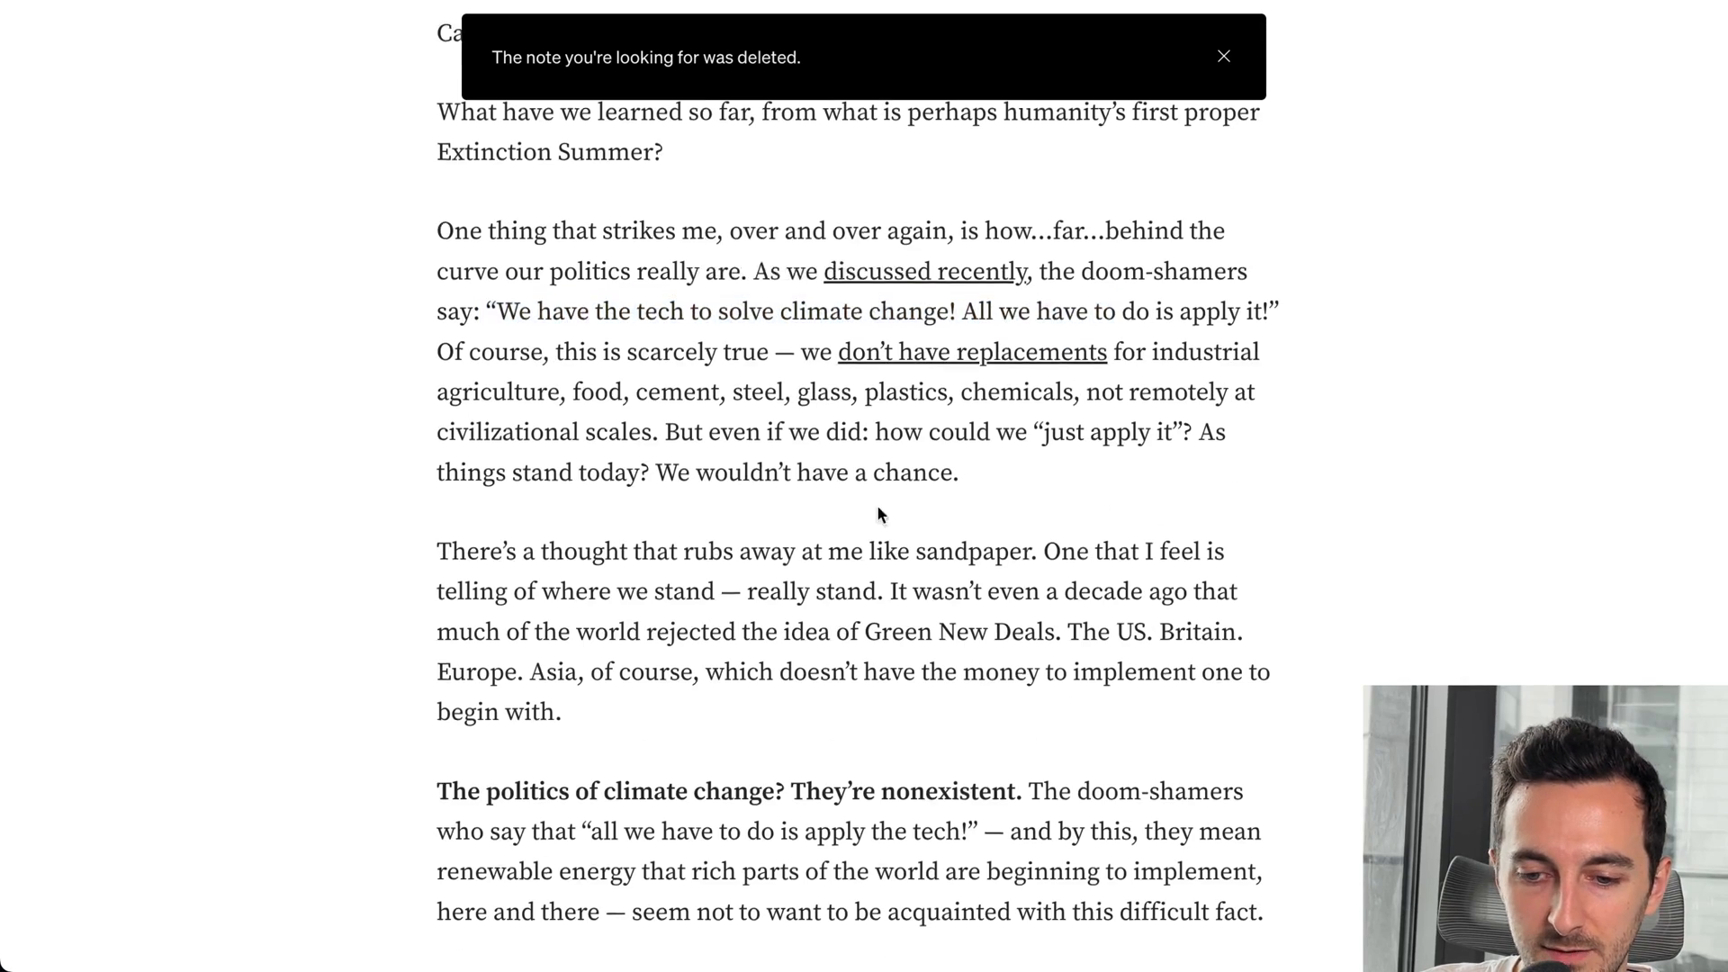
scroll(down, 3)
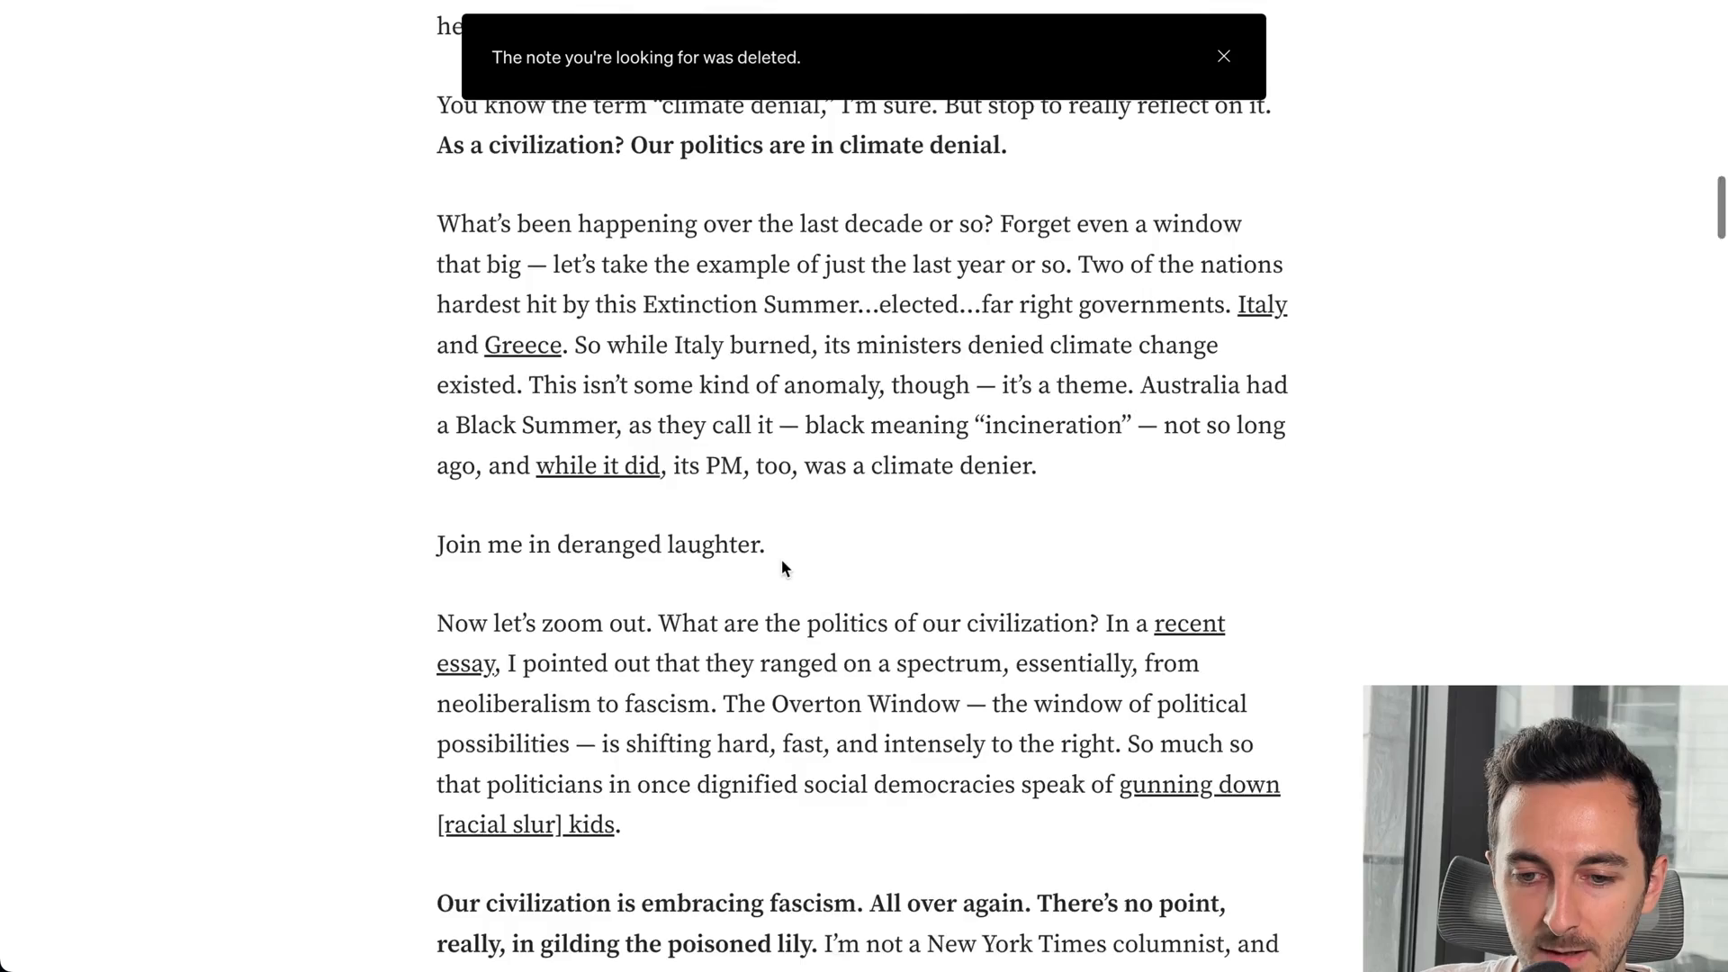
scroll(down, 3)
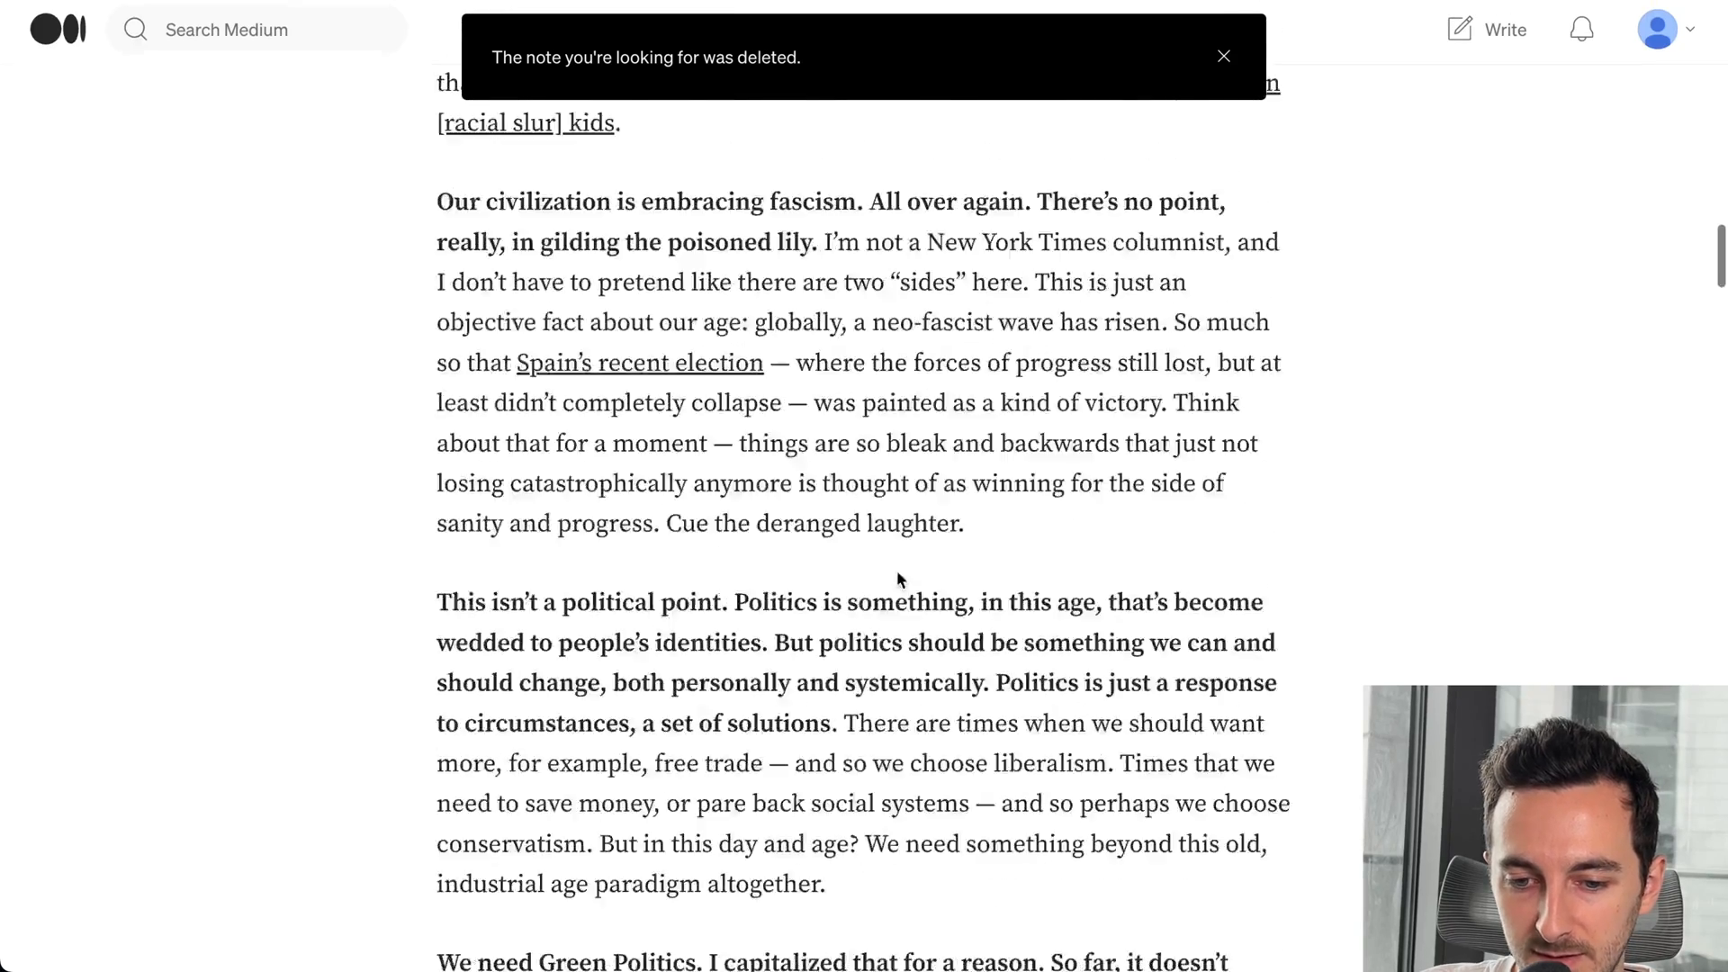
scroll(up, 3)
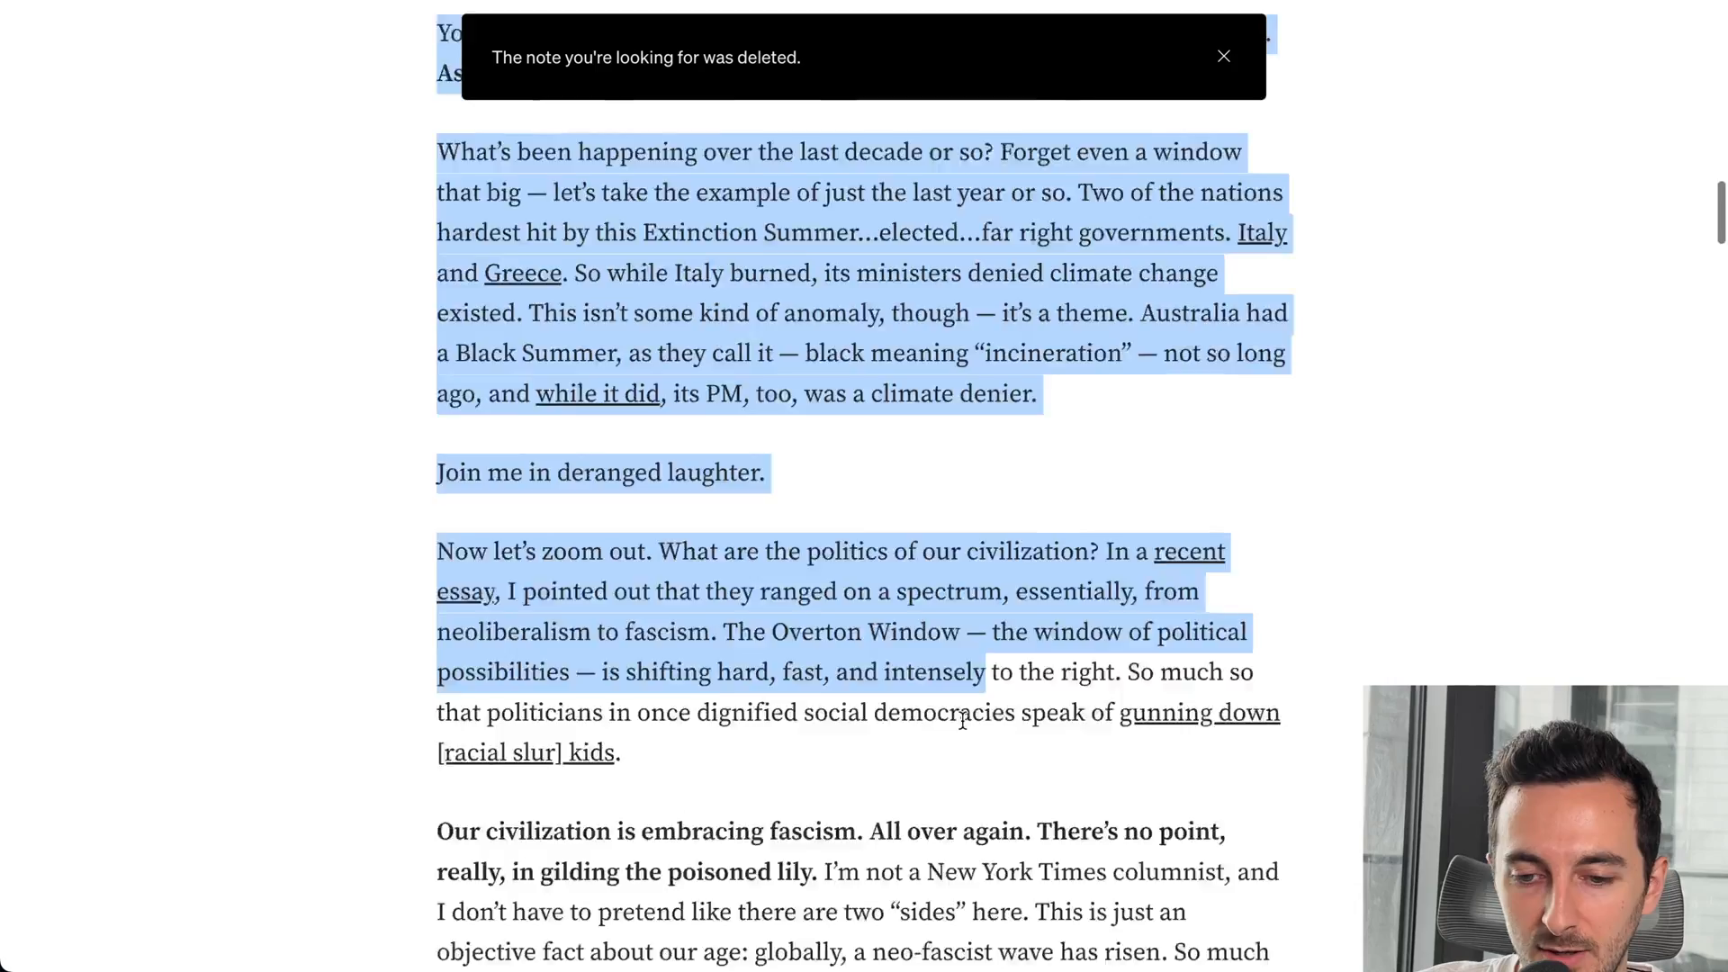
scroll(down, 3)
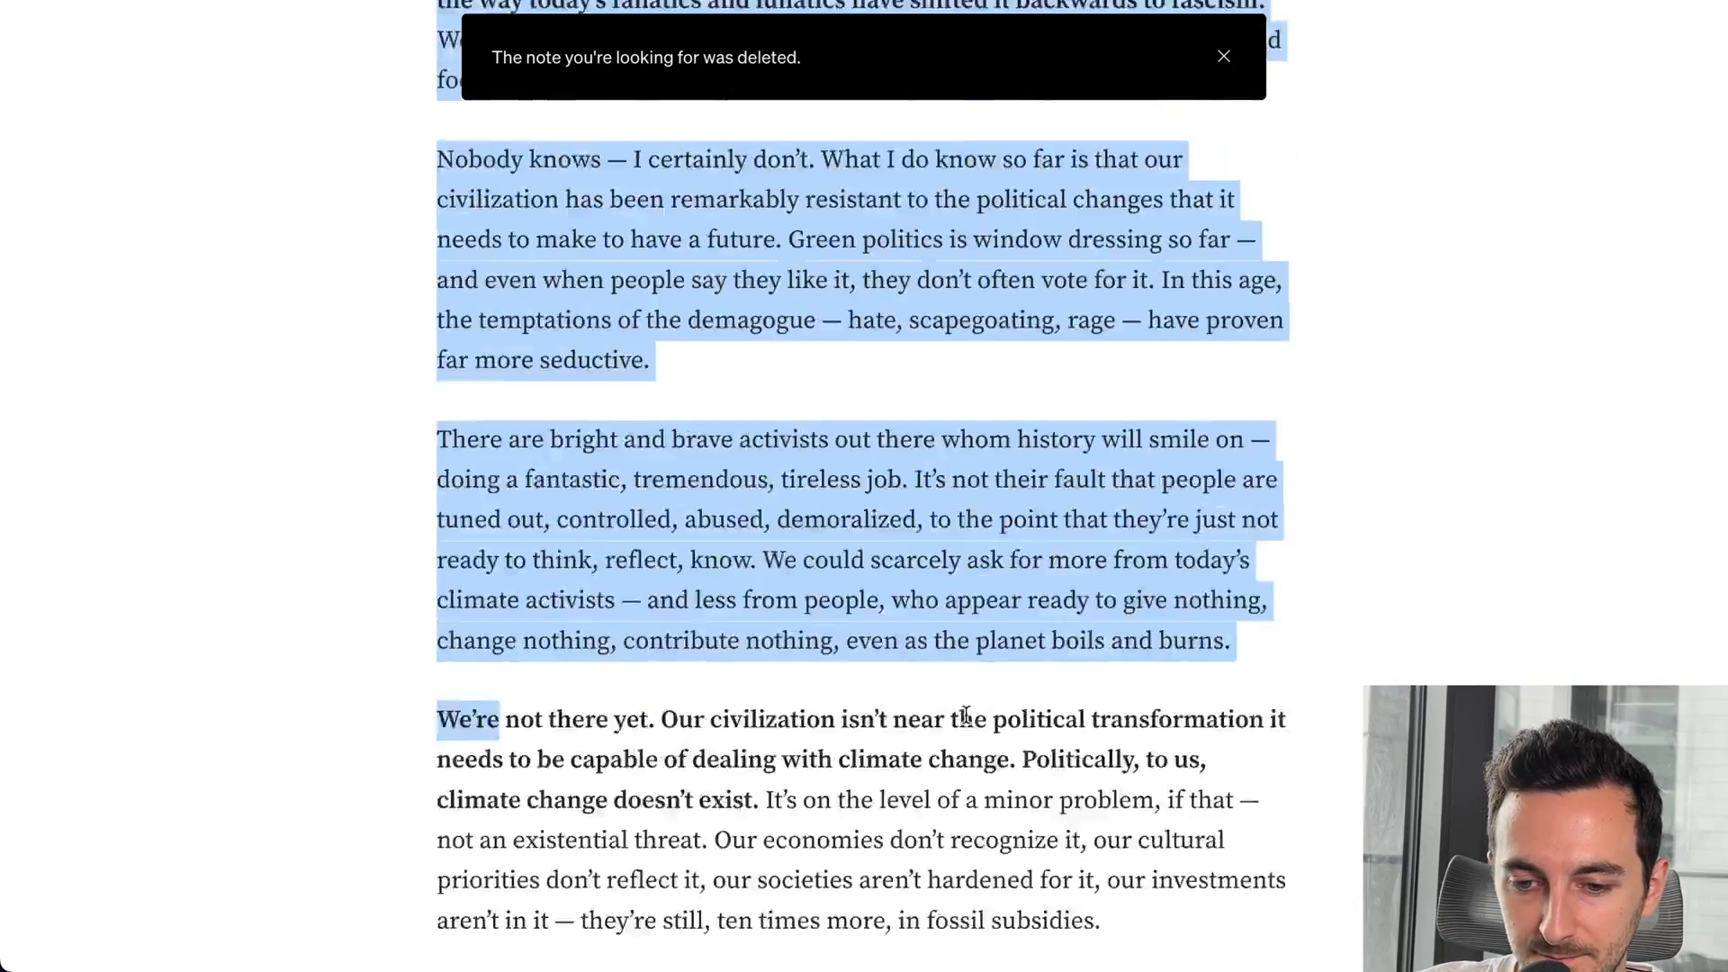
scroll(down, 3)
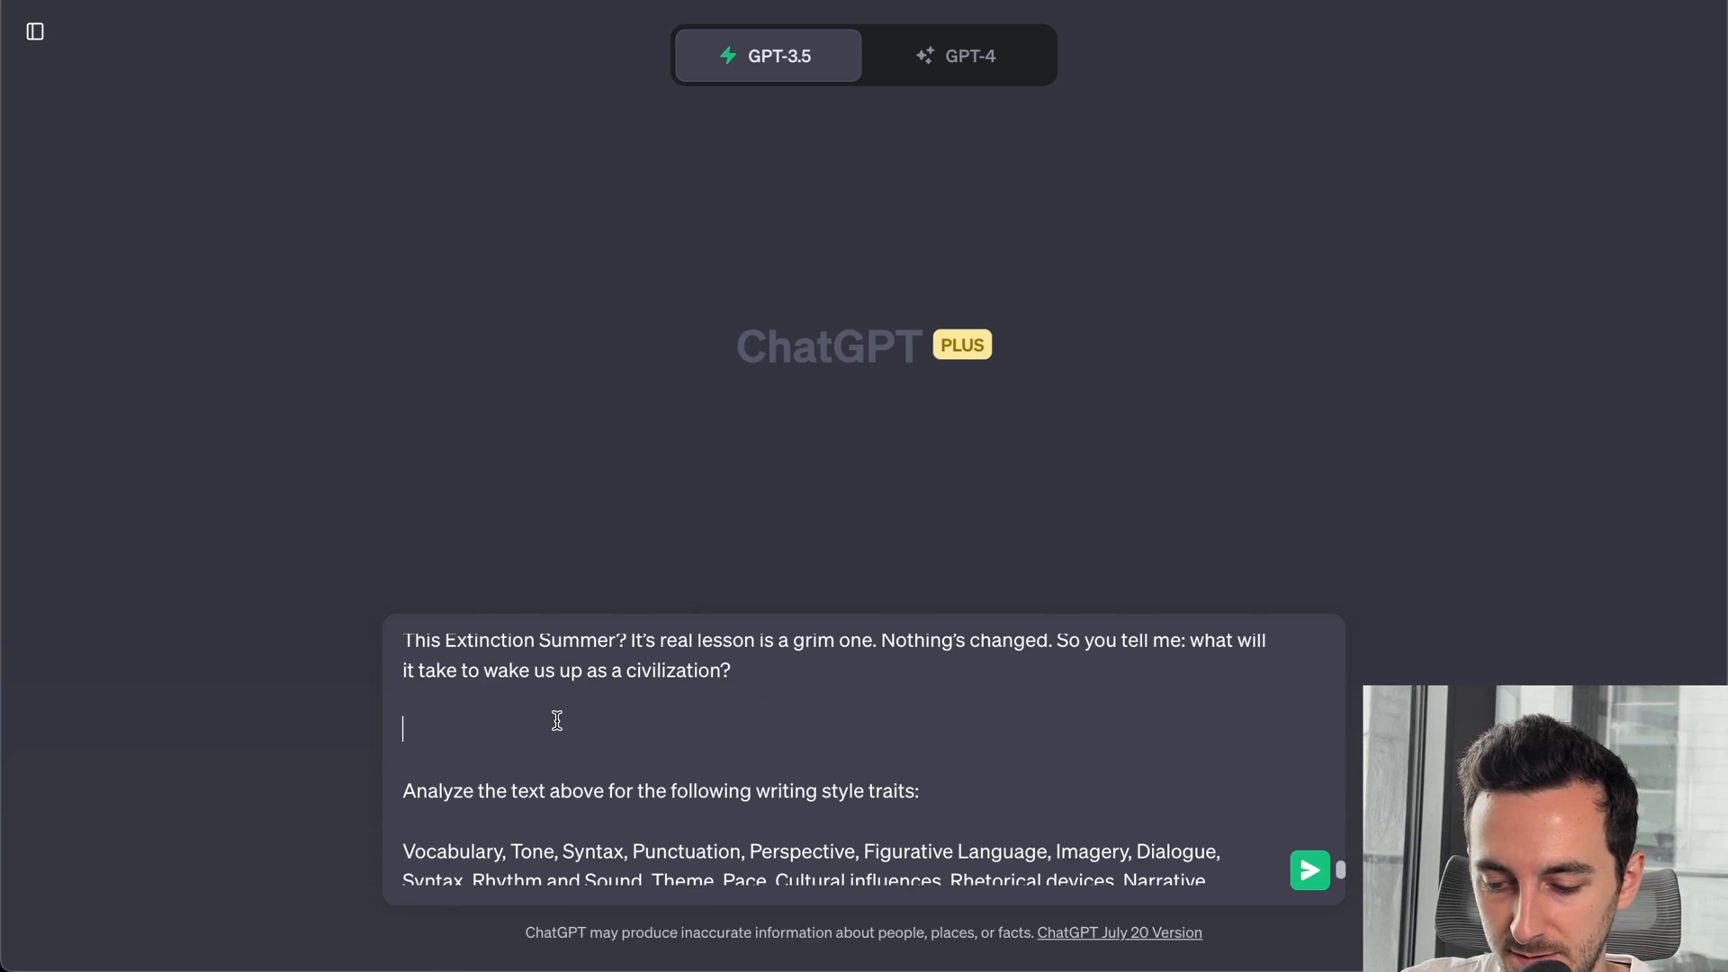
- Add 'The author's name is Bob, use his name to refer to him.' and request generic examples
scroll(down, 3)
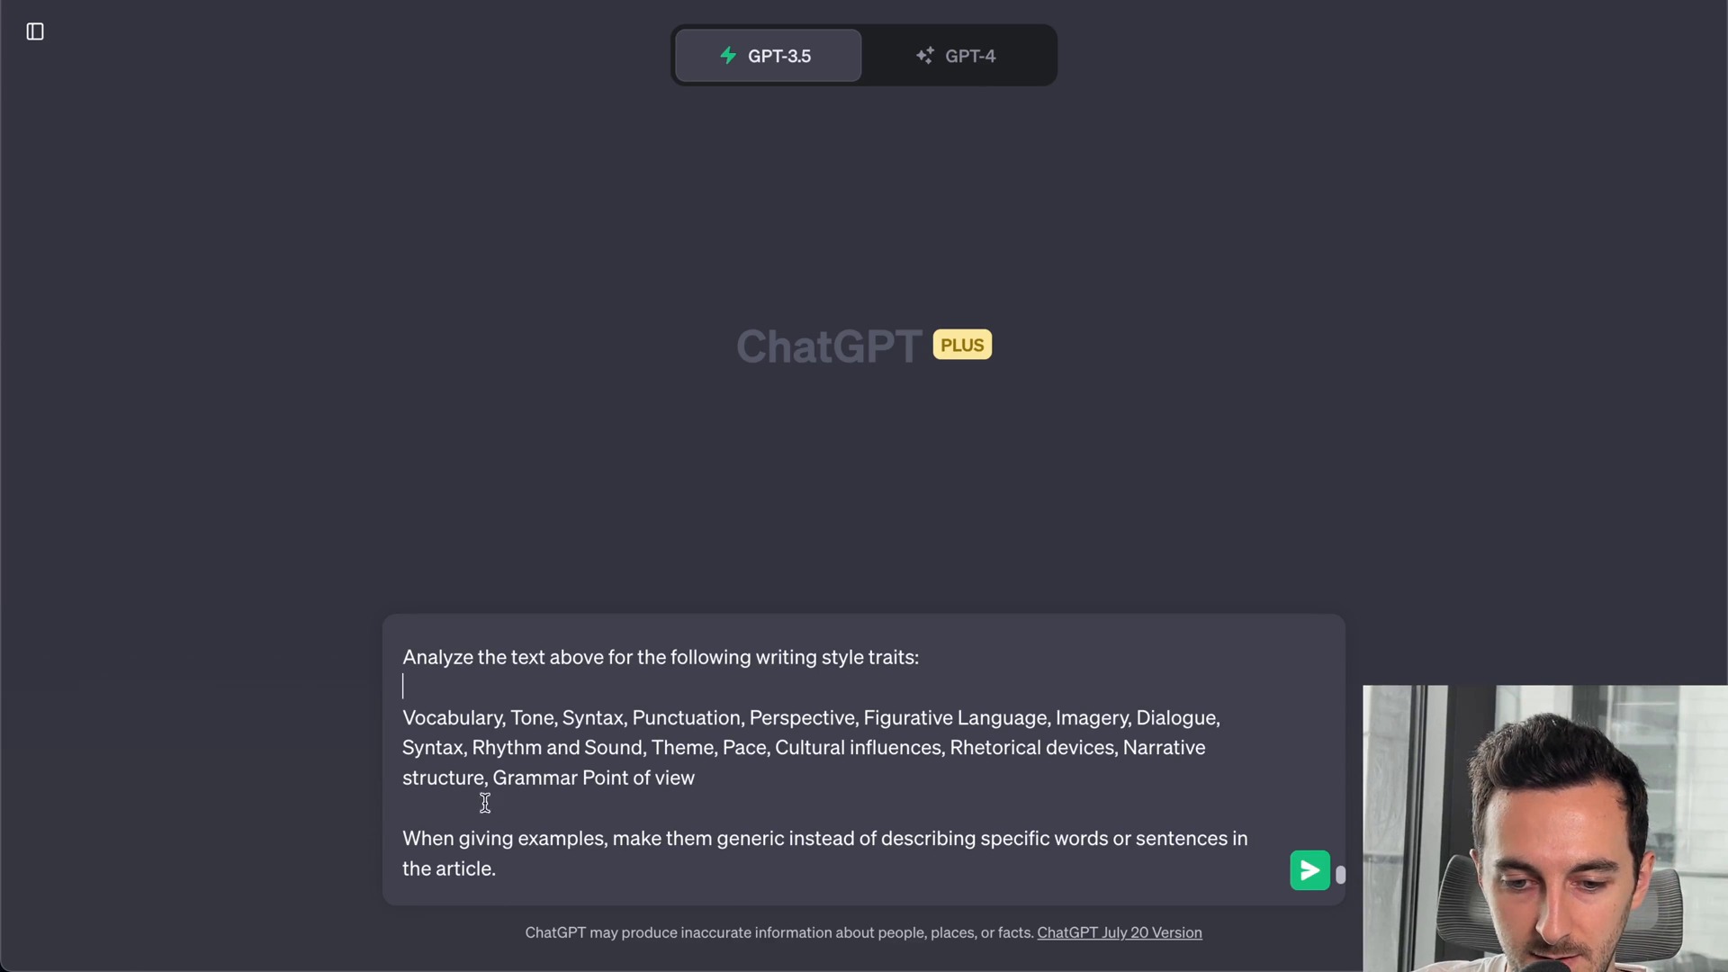
text(The author's name is Bob, use his name to refer to him. When giving examples, make them)
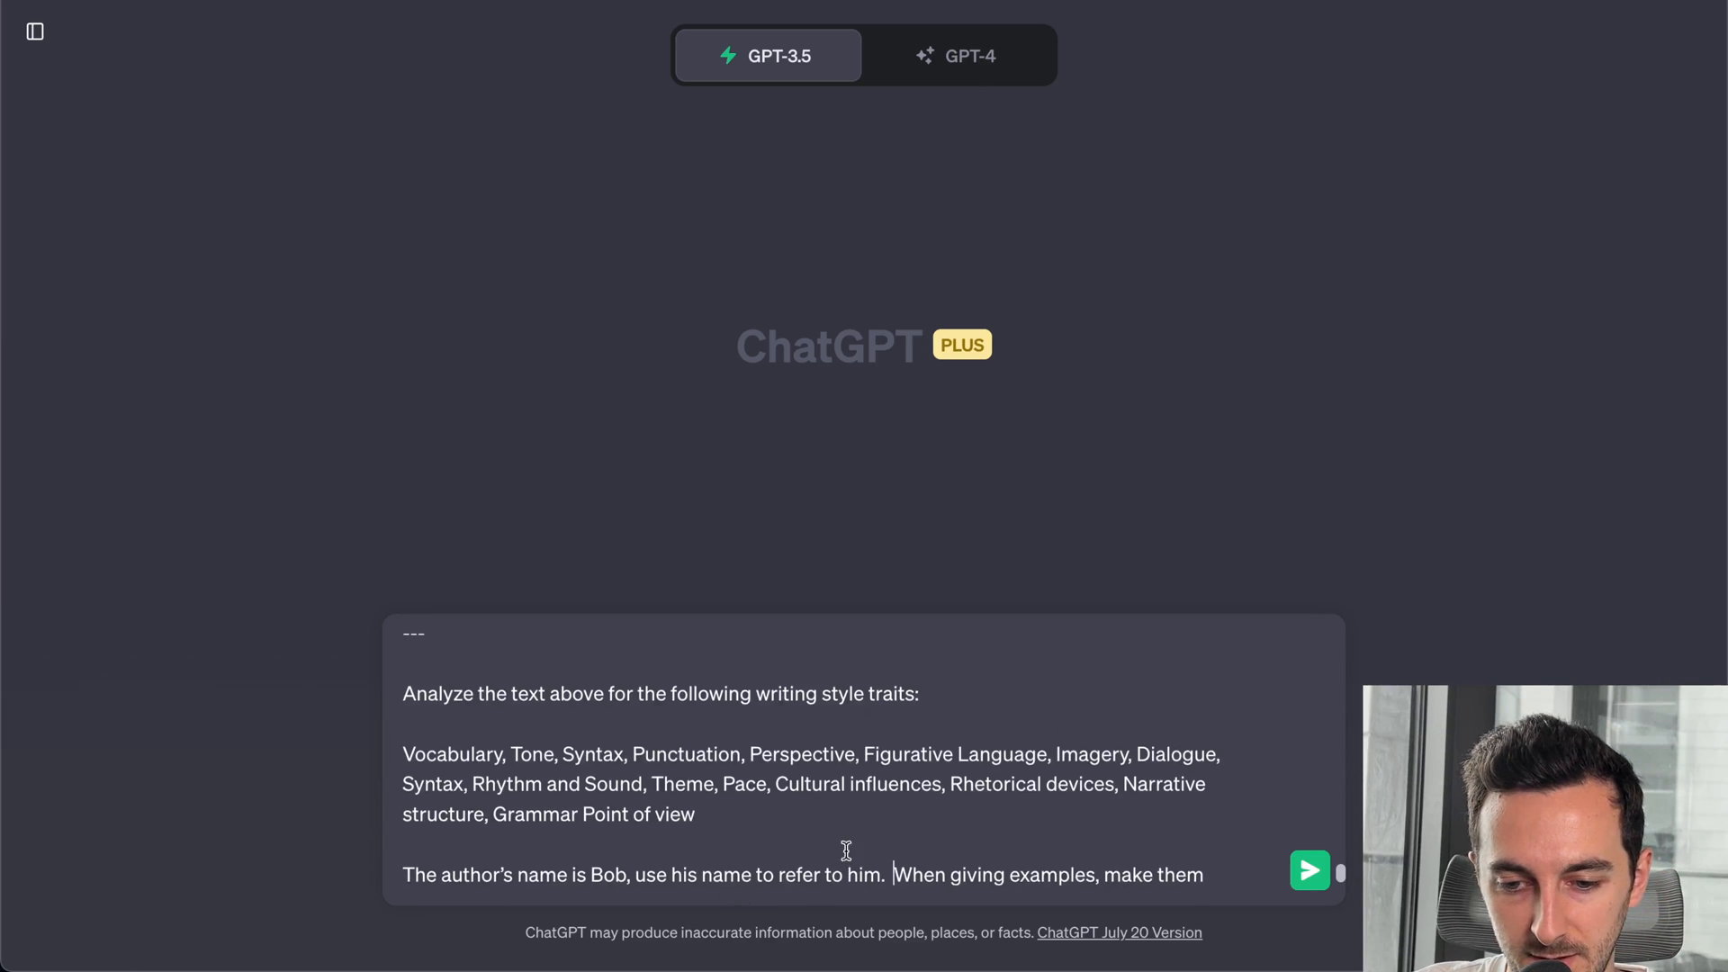
text(generic instead of describing specific words or sentences in the article.)
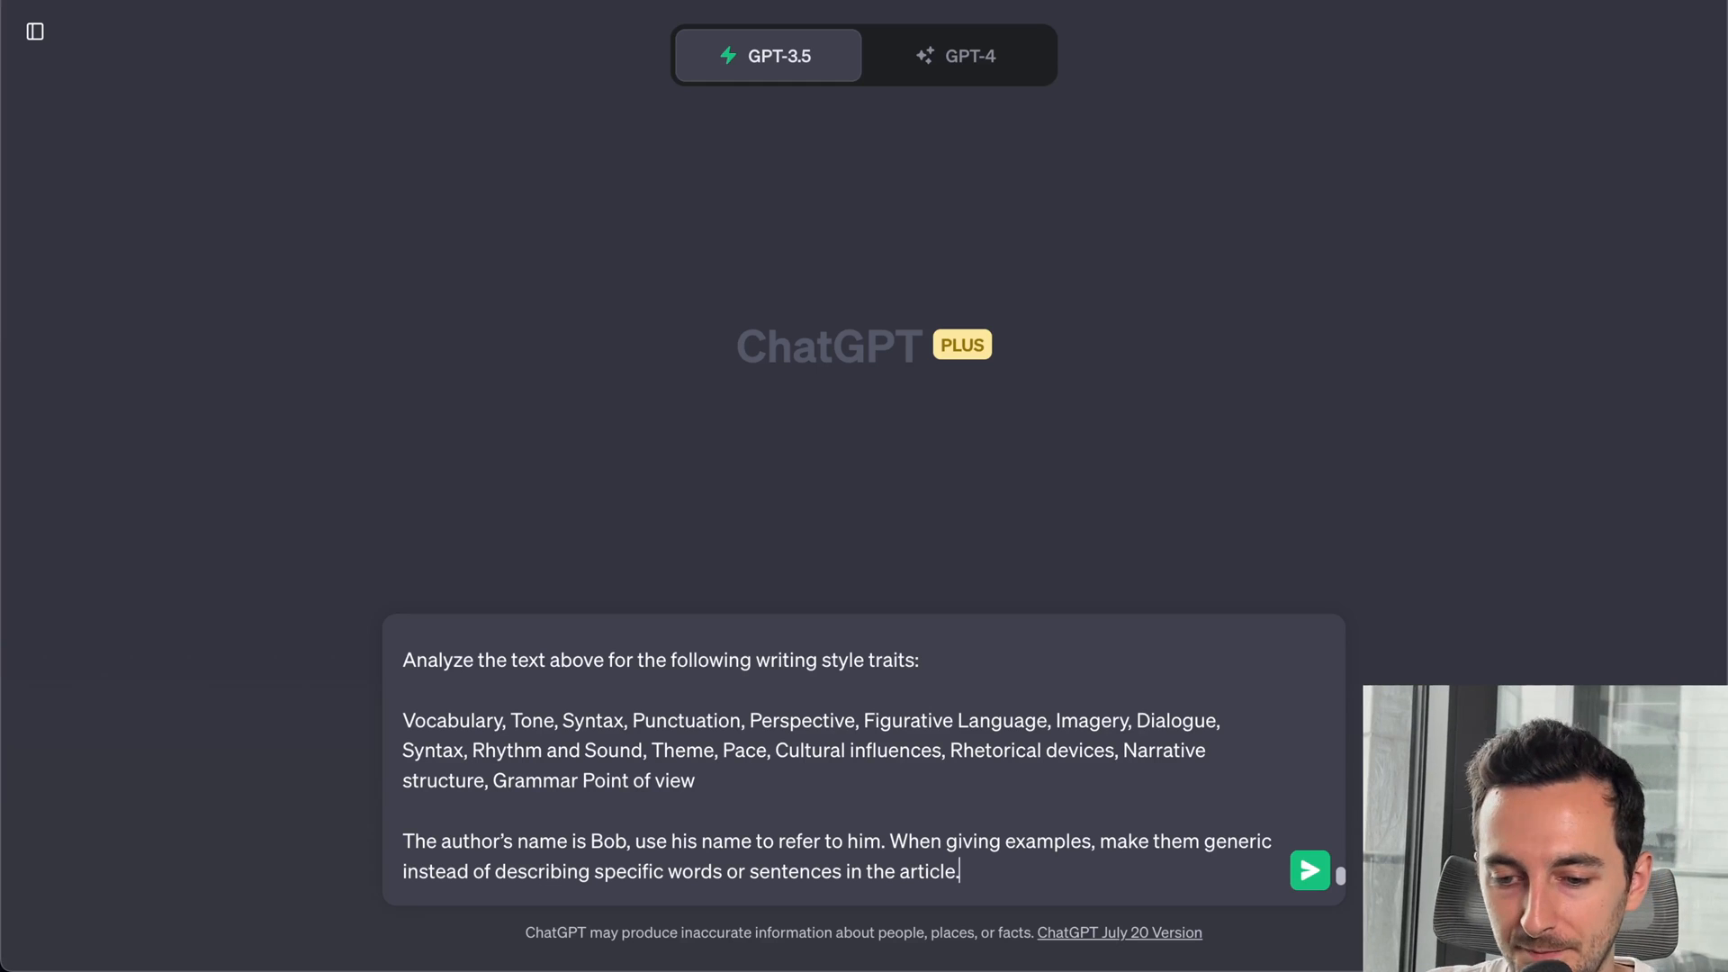
- Switch to GPT-4 and send the article with the style-analysis request
click(958, 55)
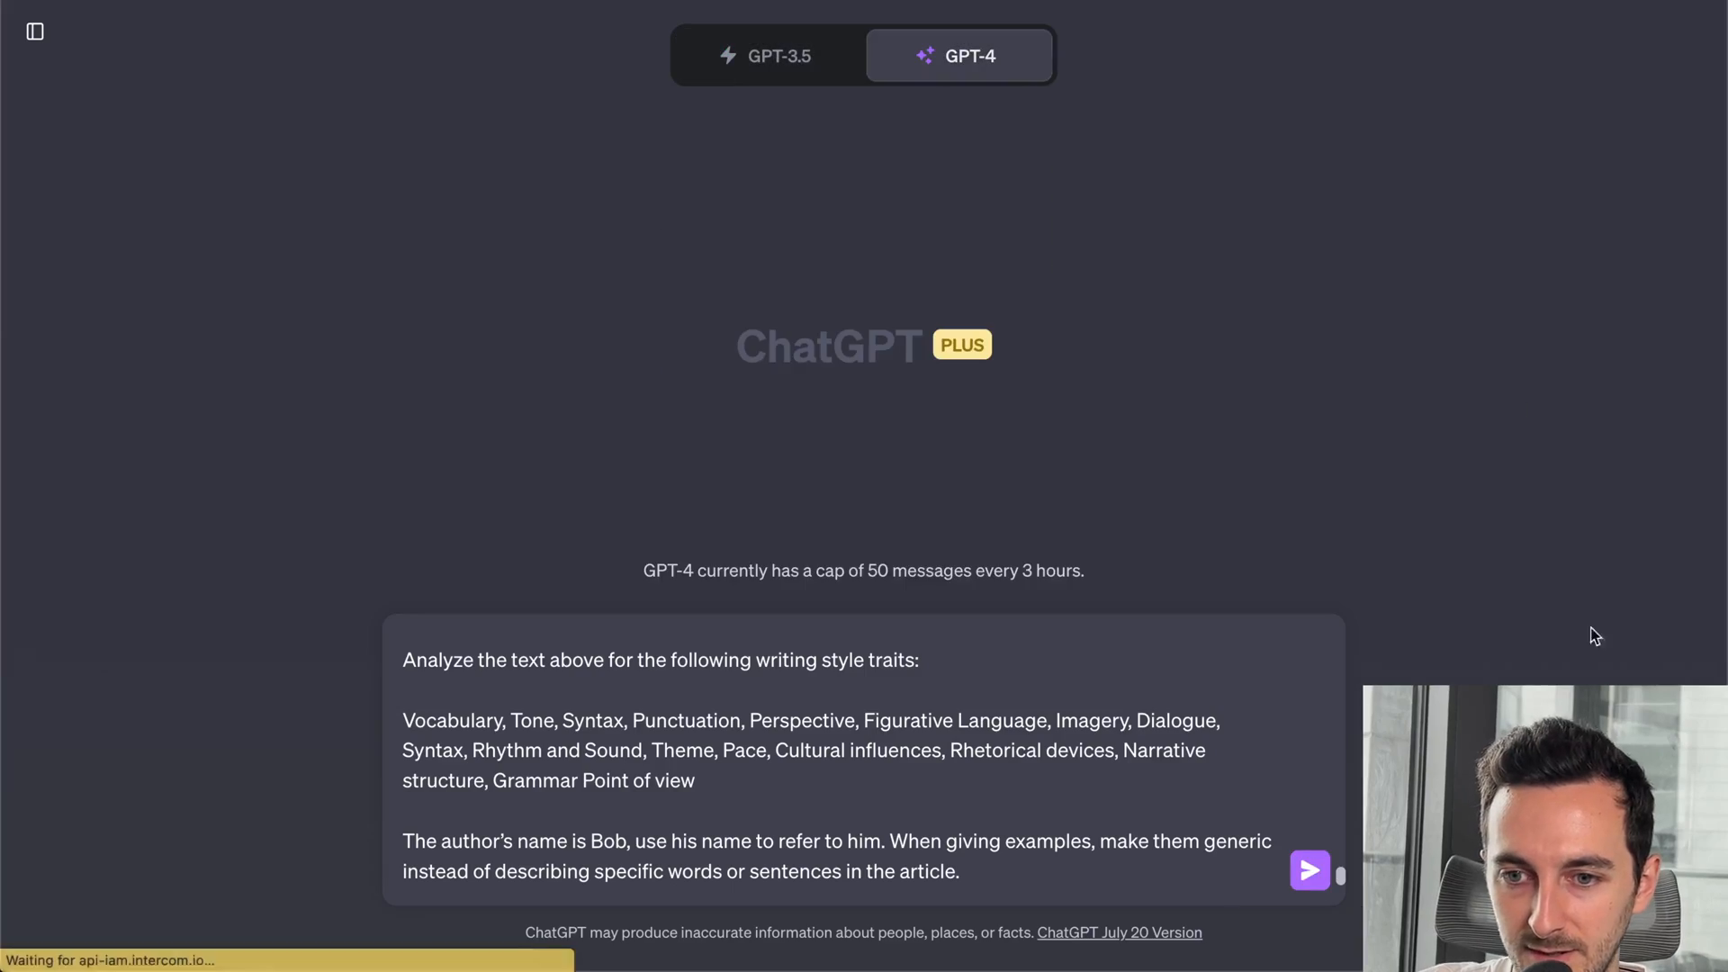
click(1309, 871)
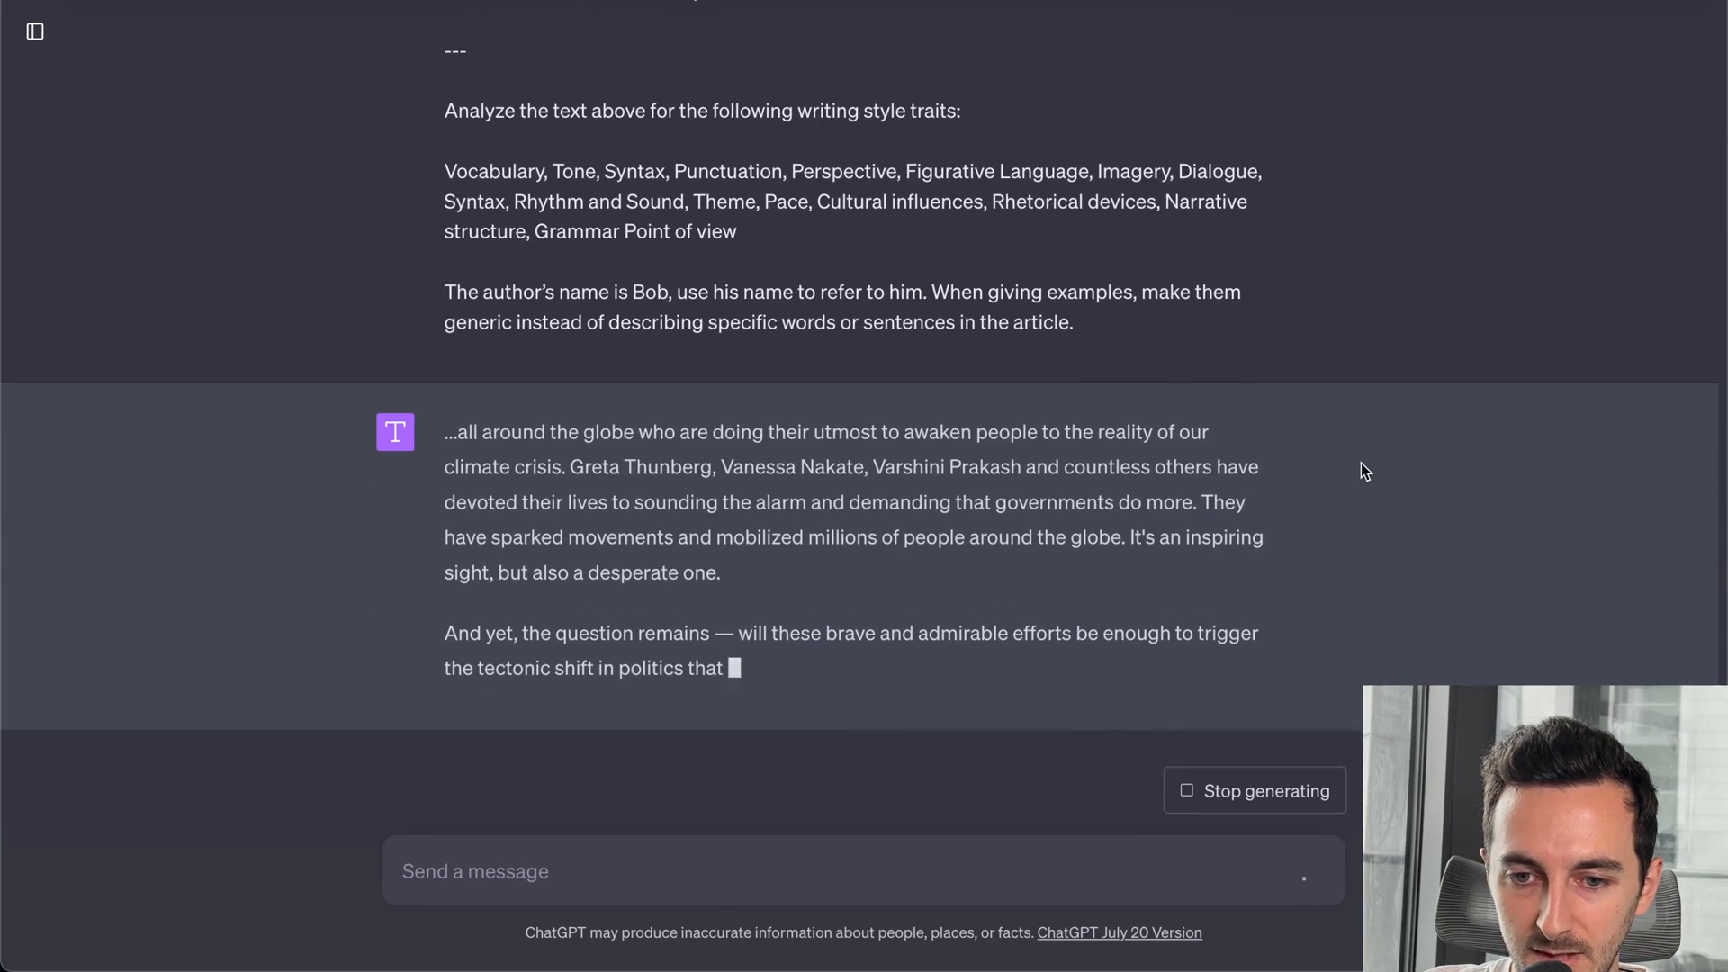
scroll(down, 3)
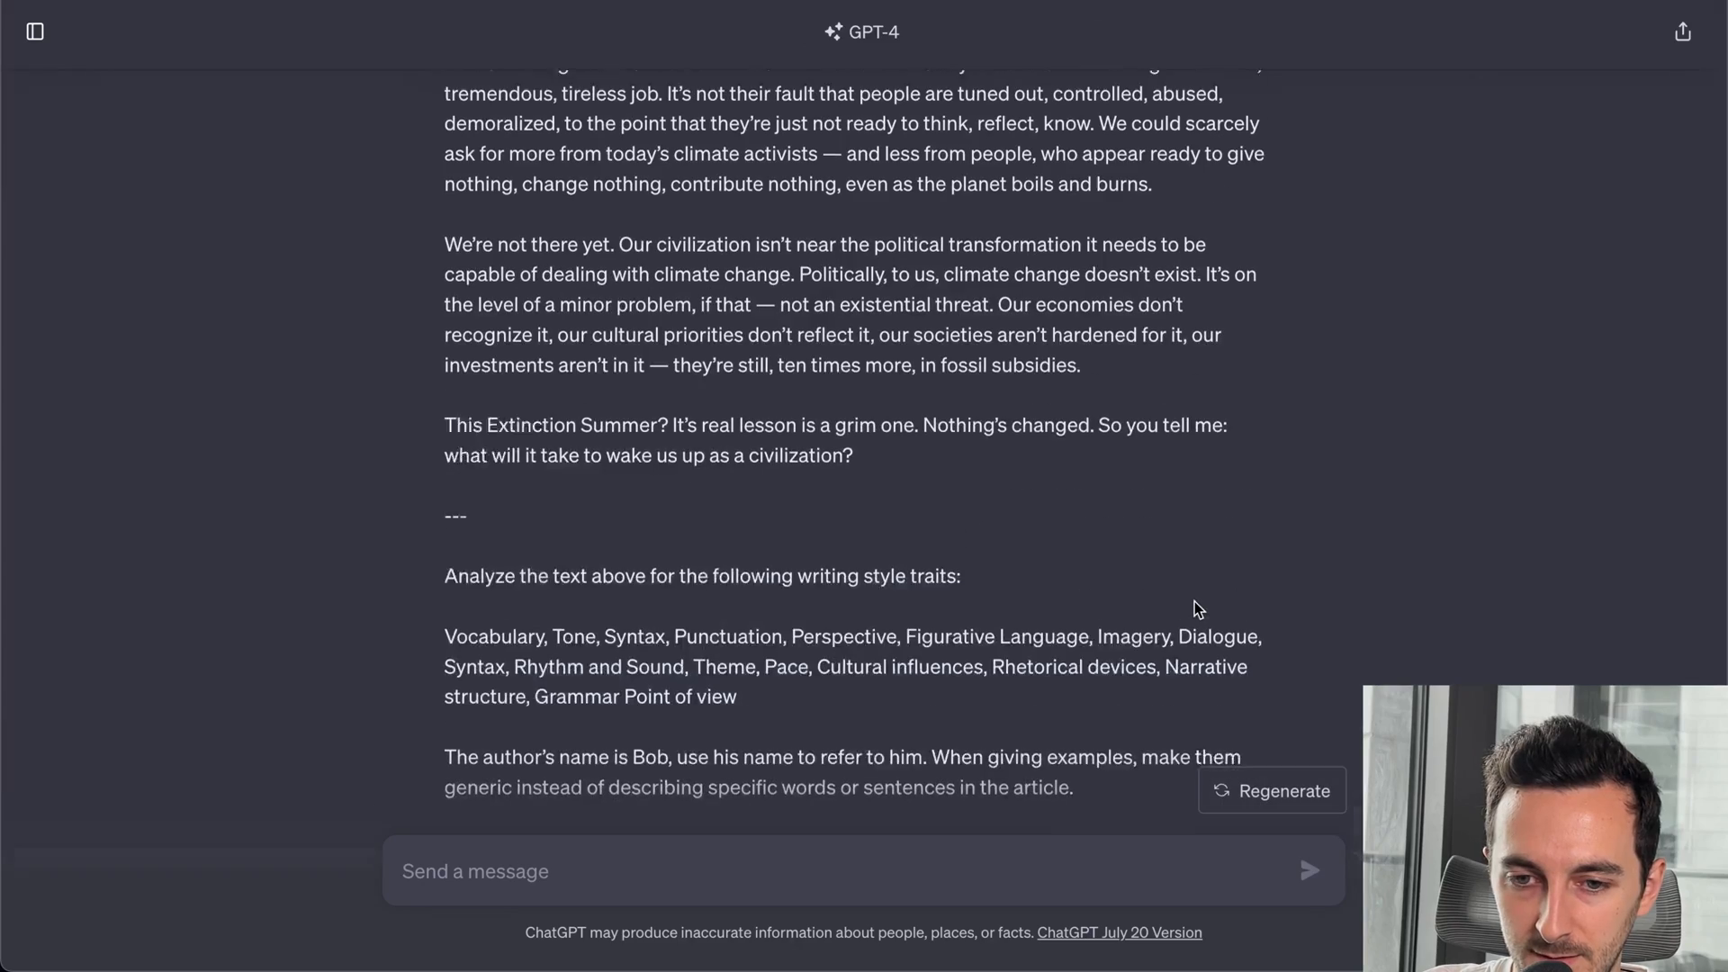
scroll(up, 3)
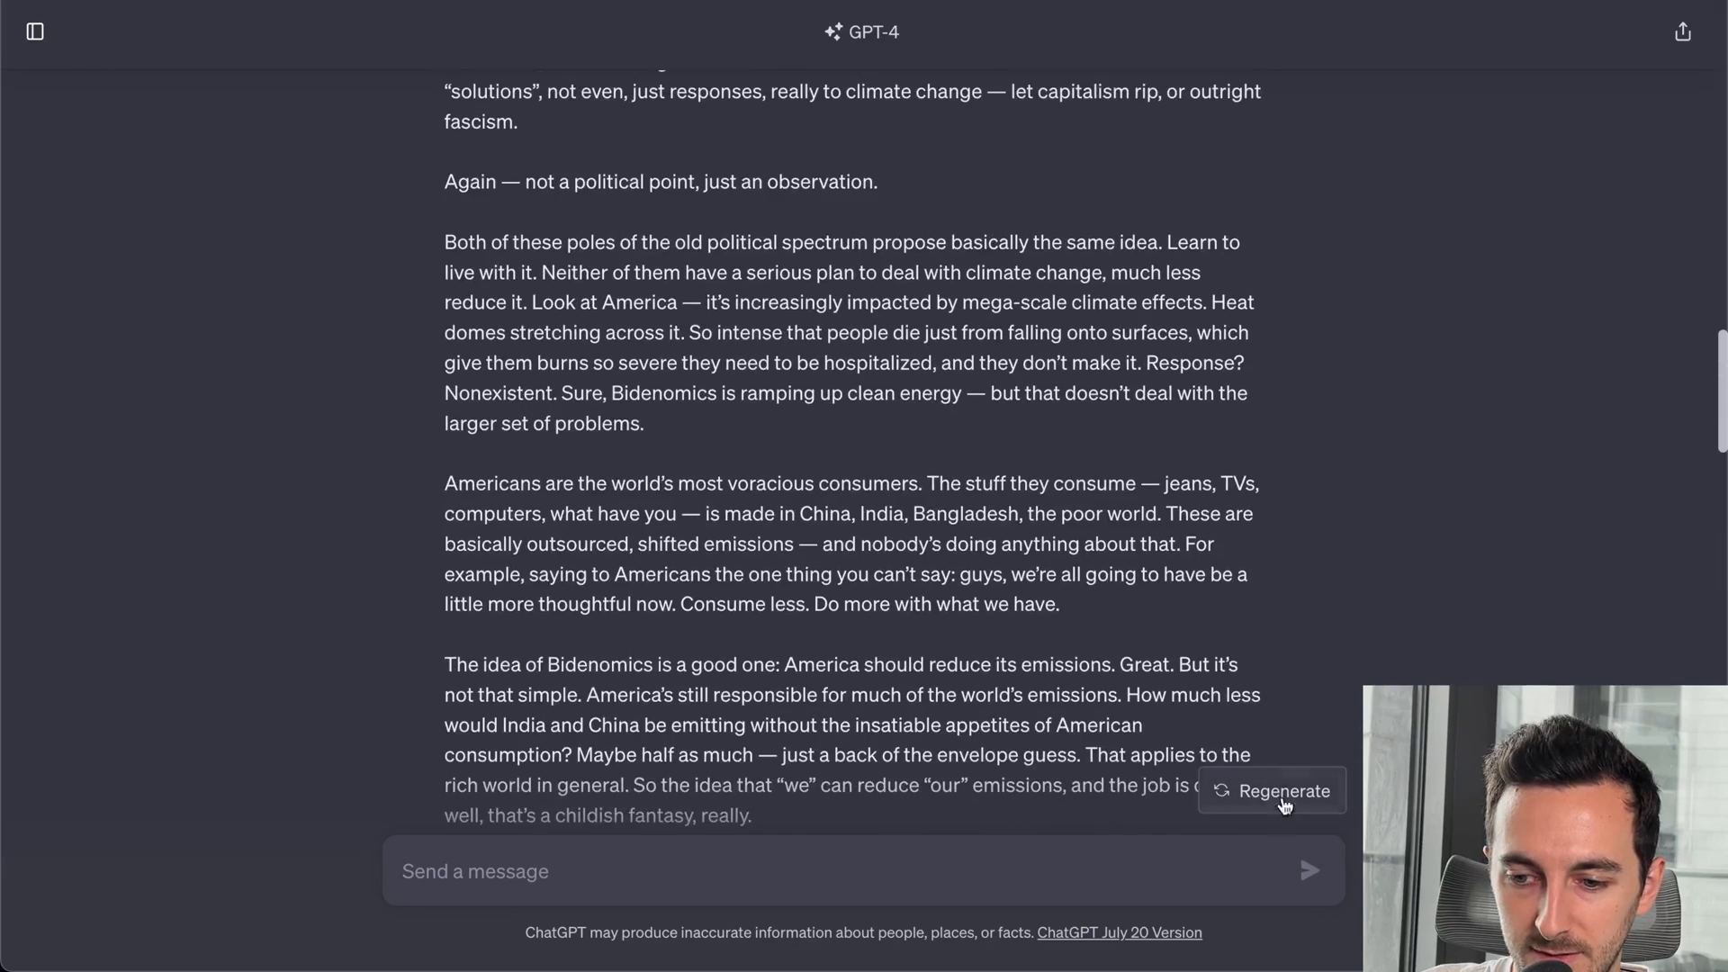
- Retry the response and resend the style-analysis prompt to GPT-4
click(1269, 790)
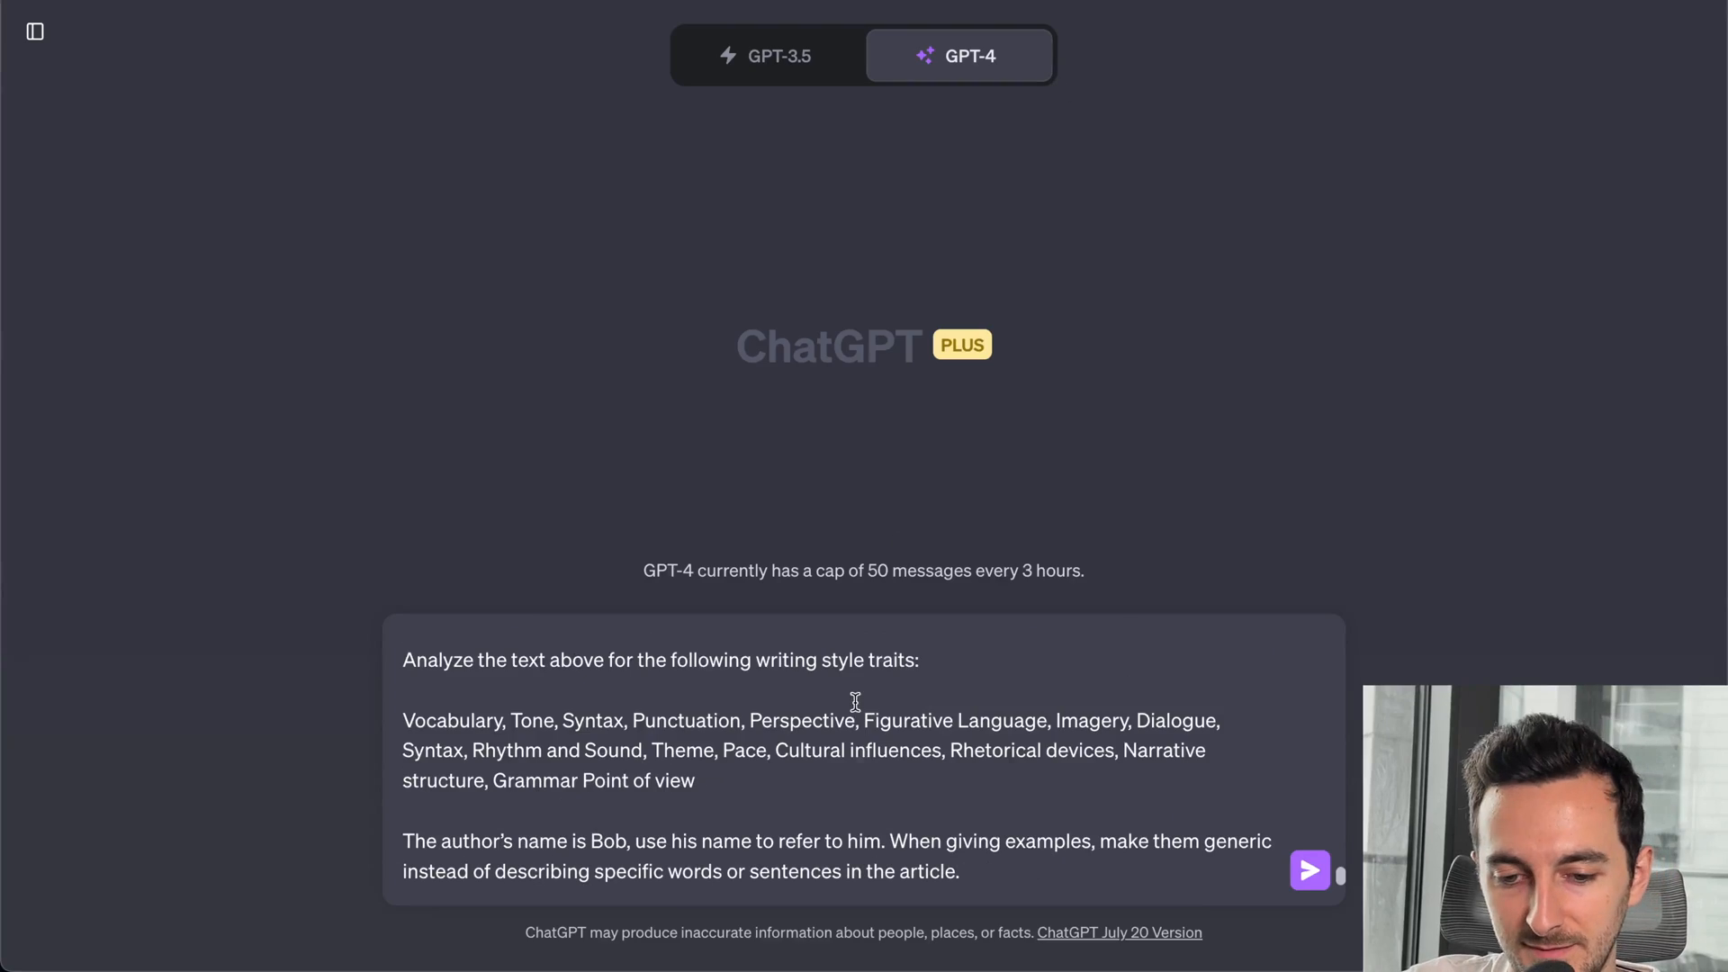
click(1309, 870)
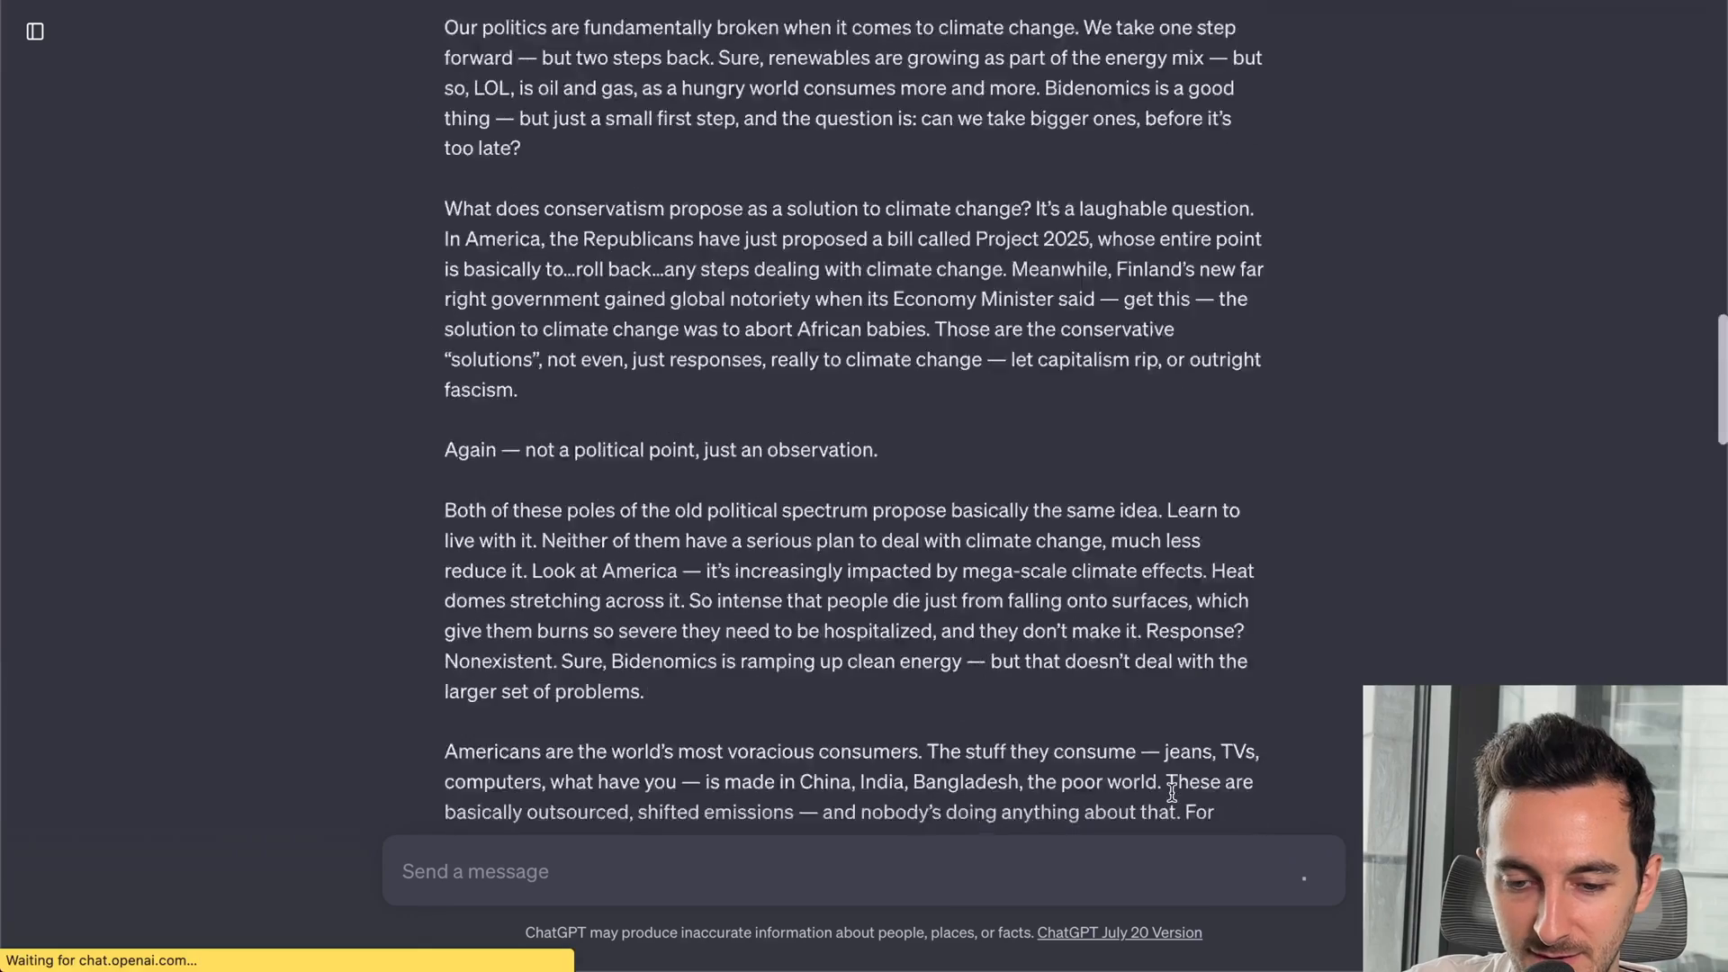
scroll(down, 3)
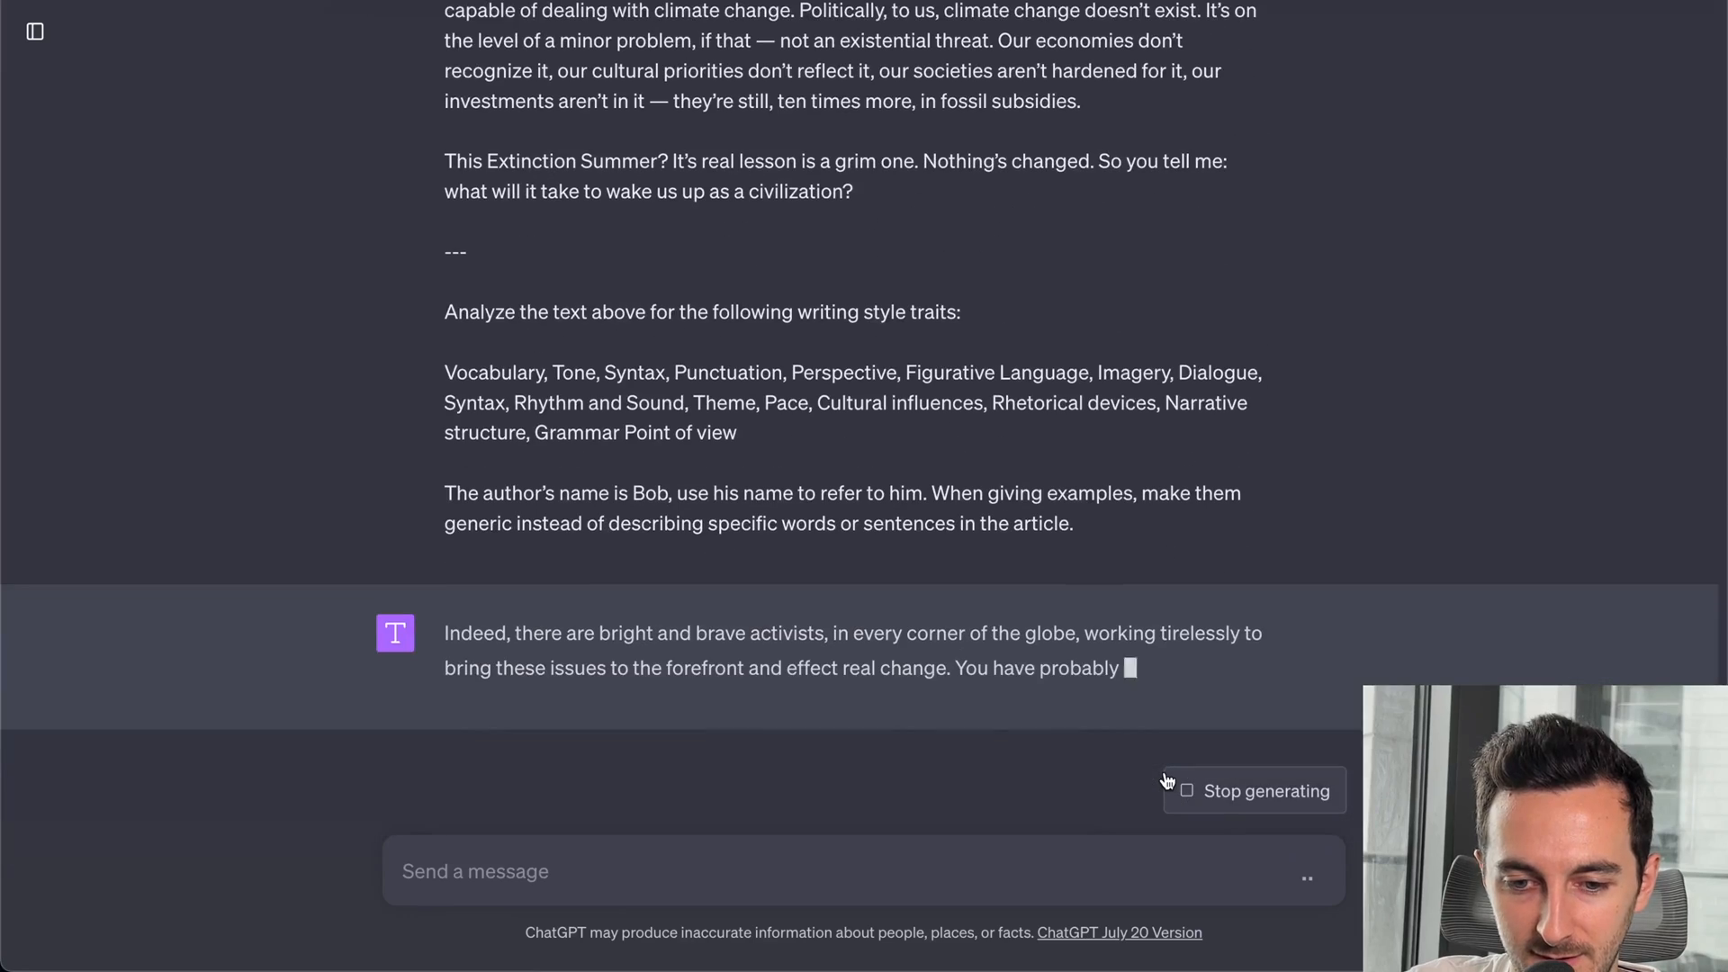
scroll(up, 3)
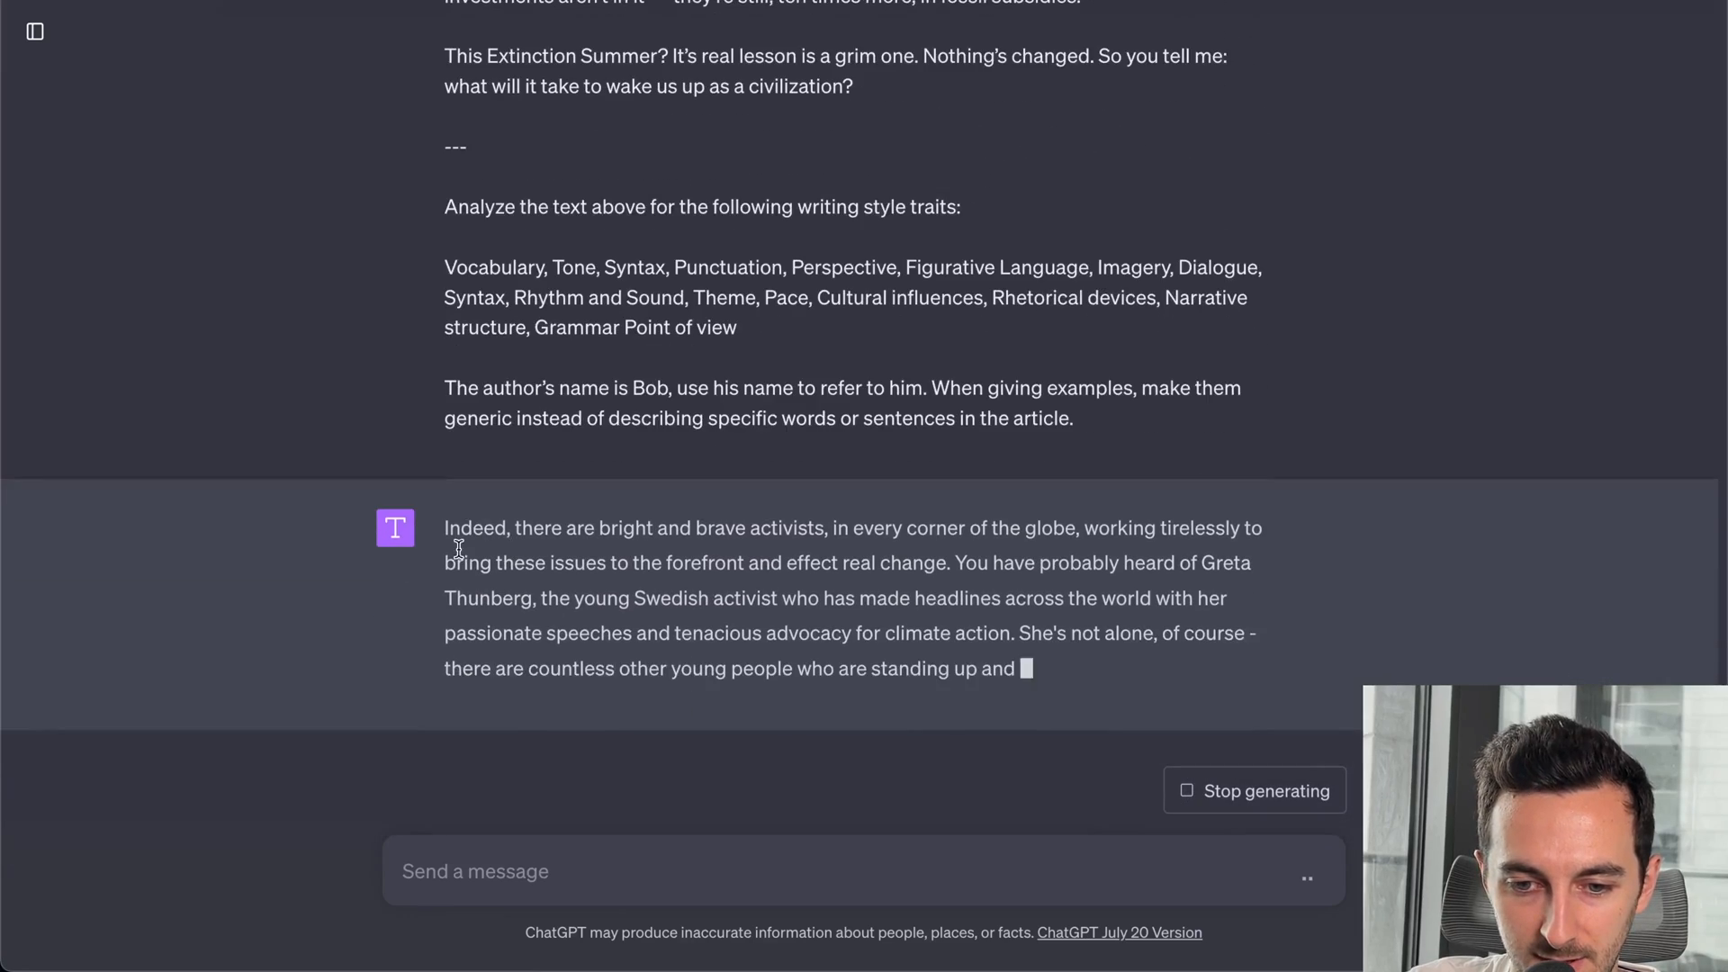
scroll(up, 3)
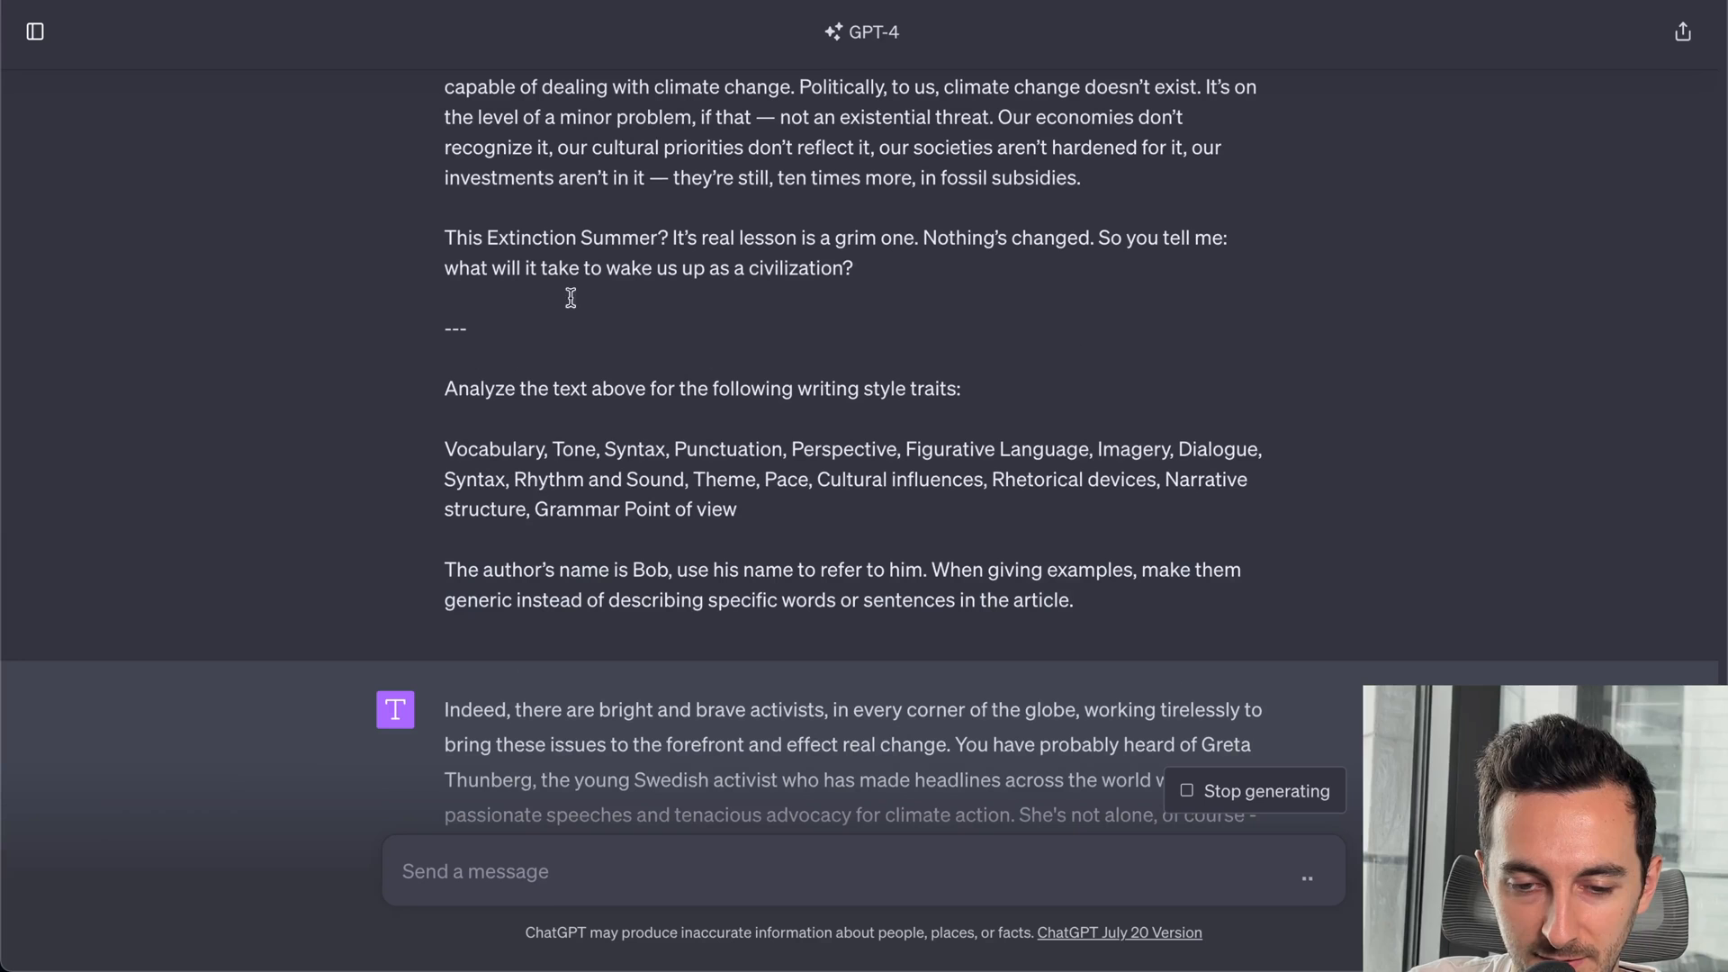
mouse_move(1280, 774)
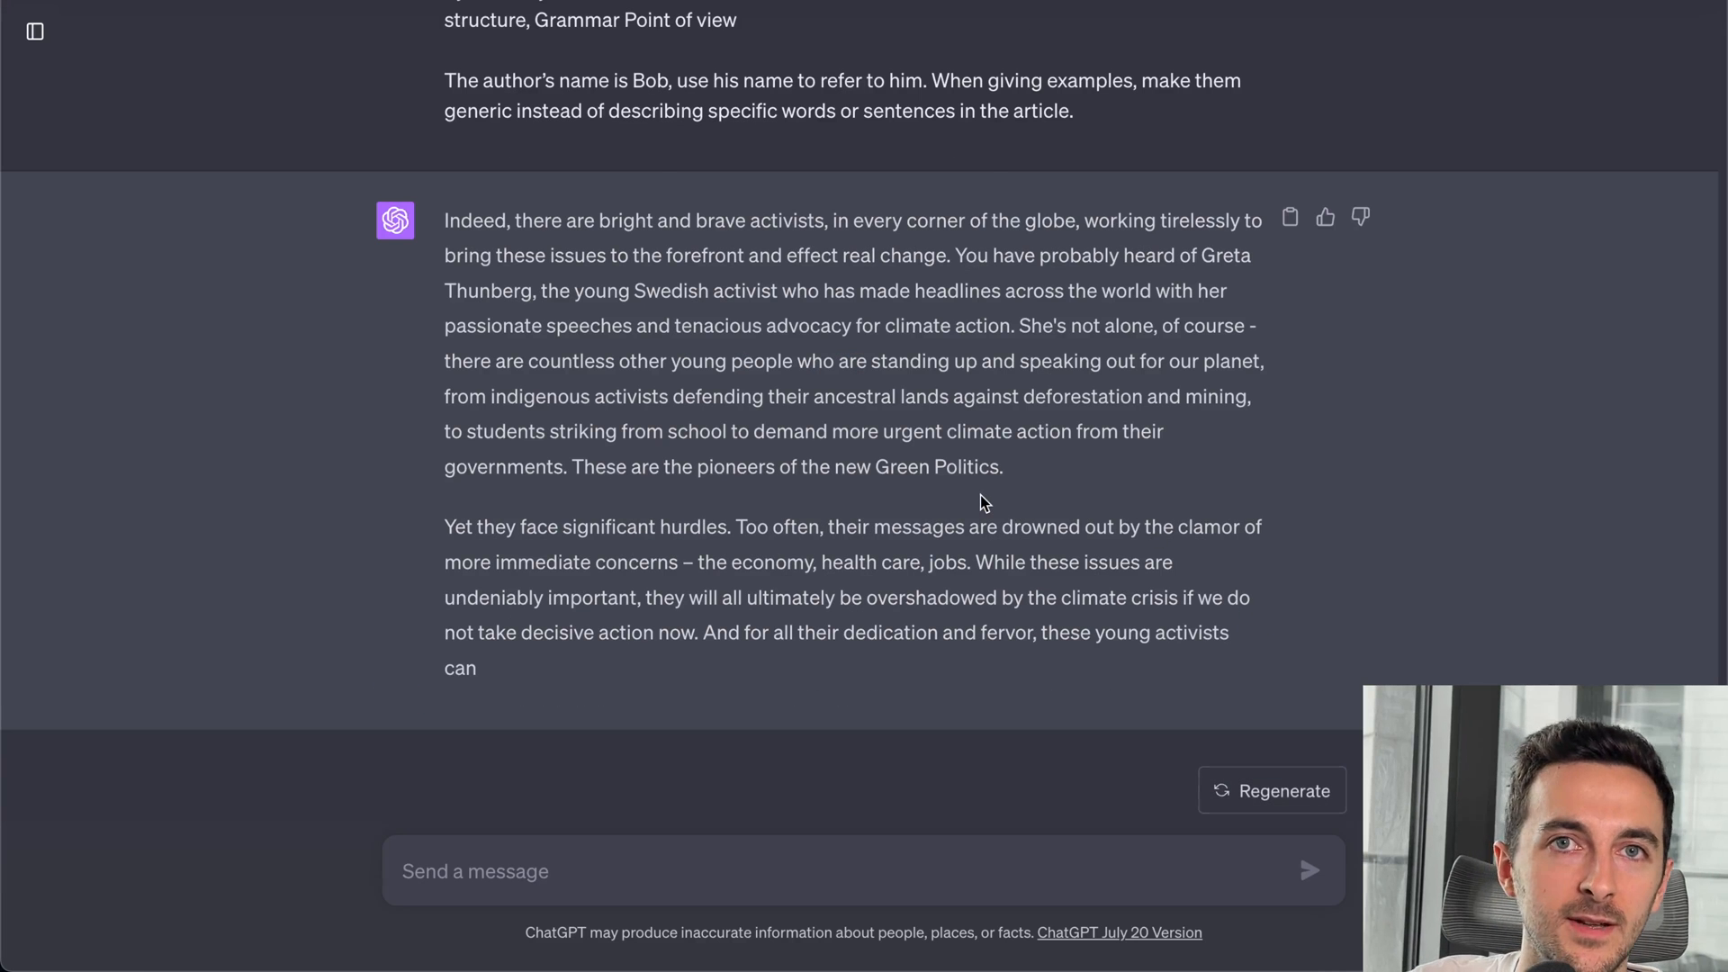
scroll(up, 3)
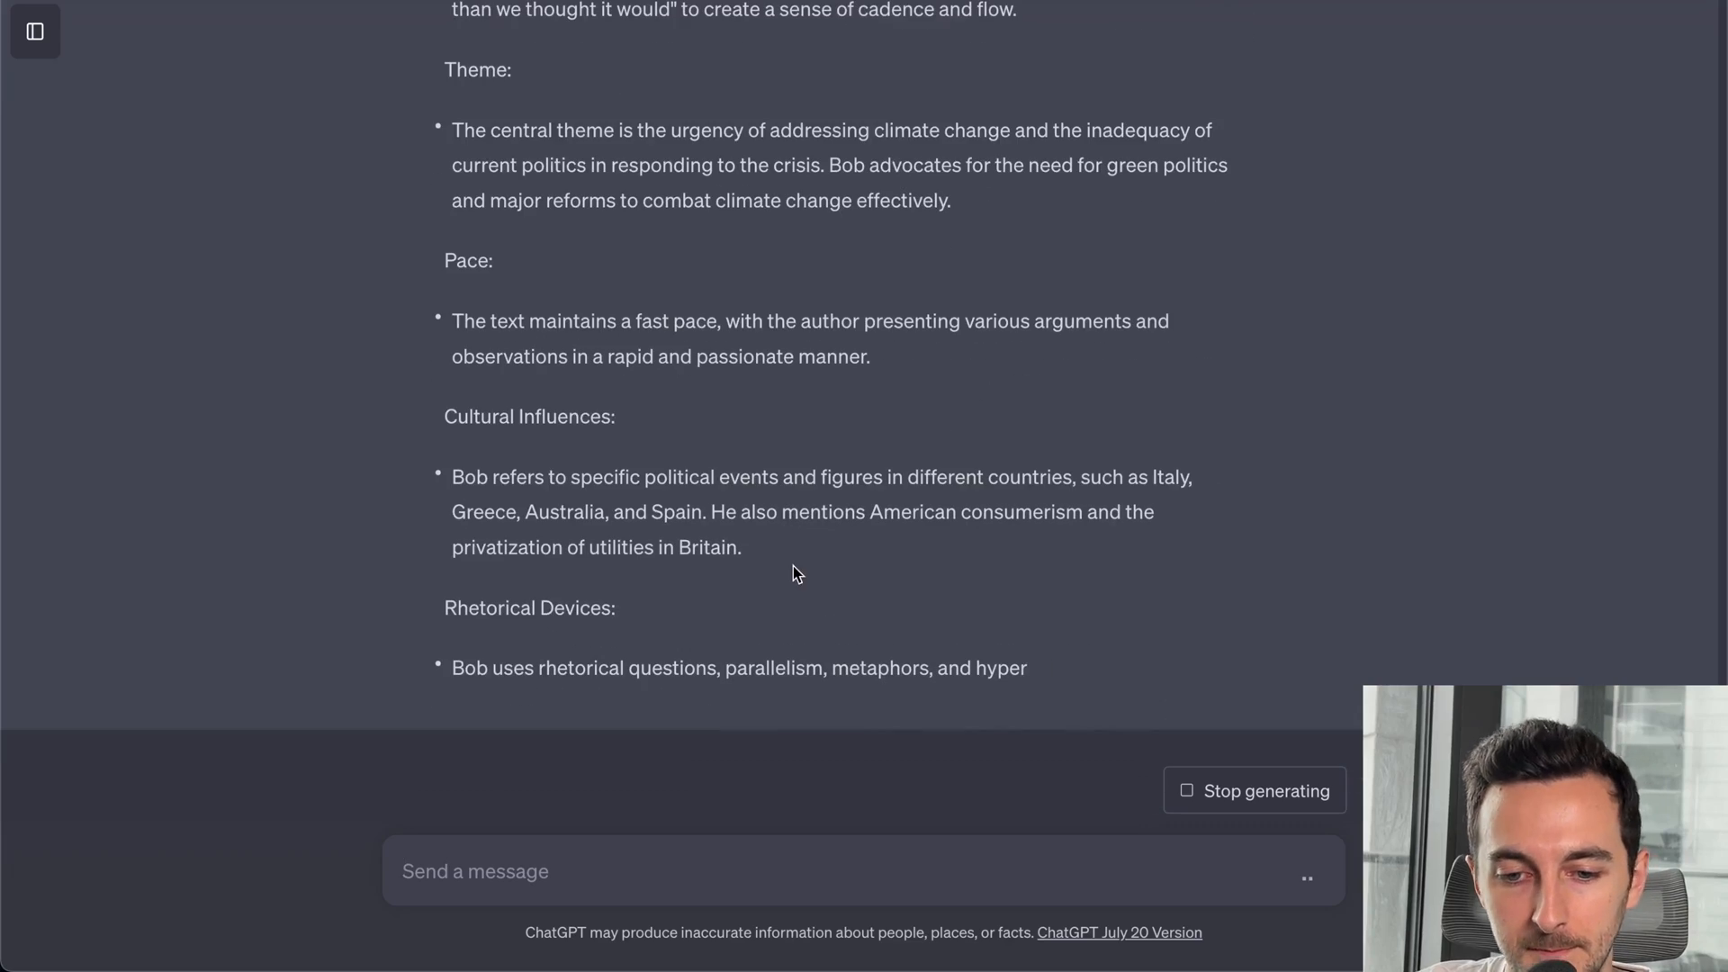
scroll(down, 3)
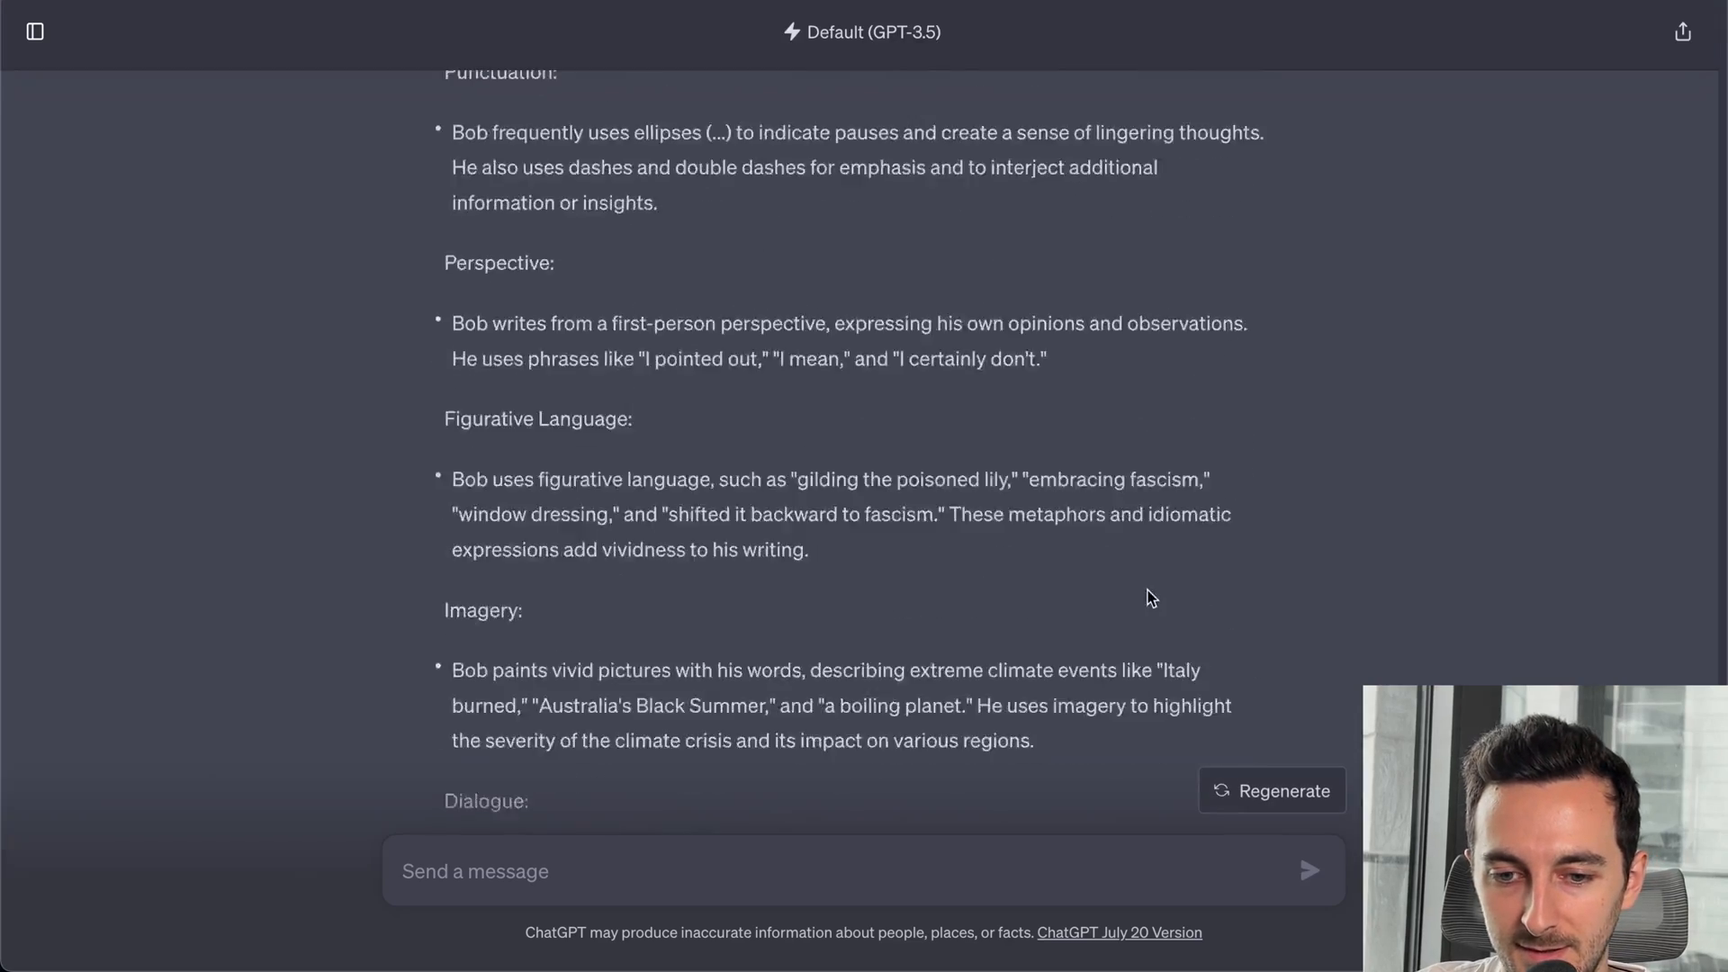
scroll(up, 3)
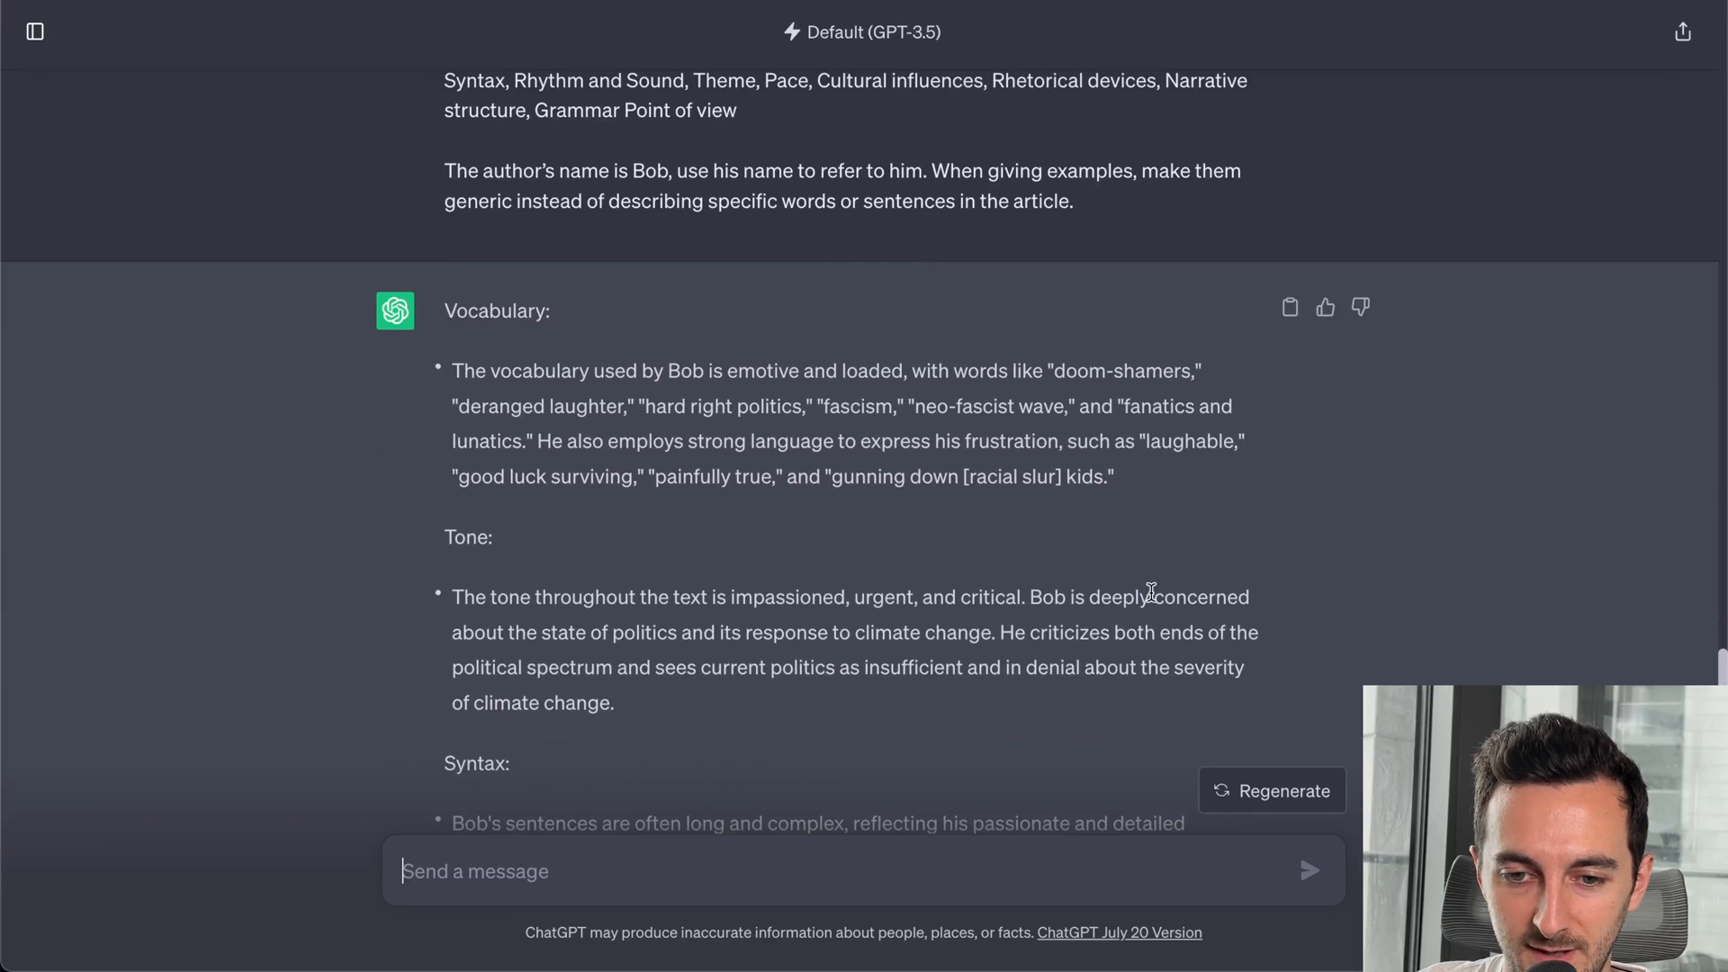
mouse_move(466, 313)
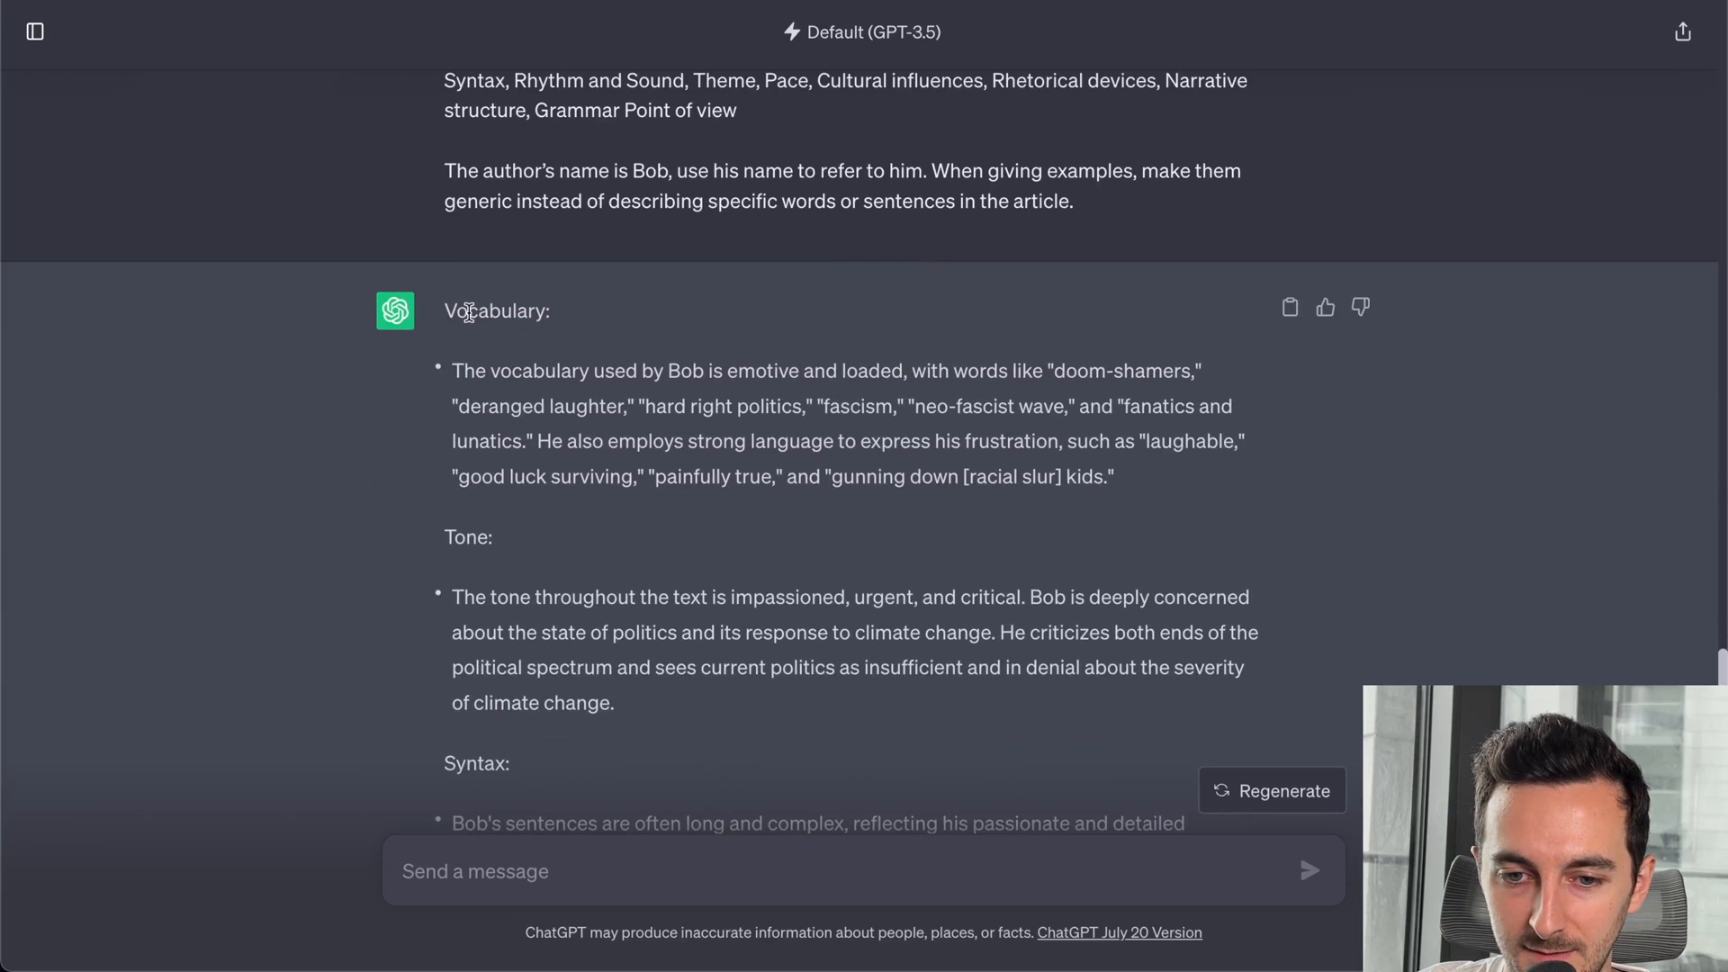
mouse_move(498, 378)
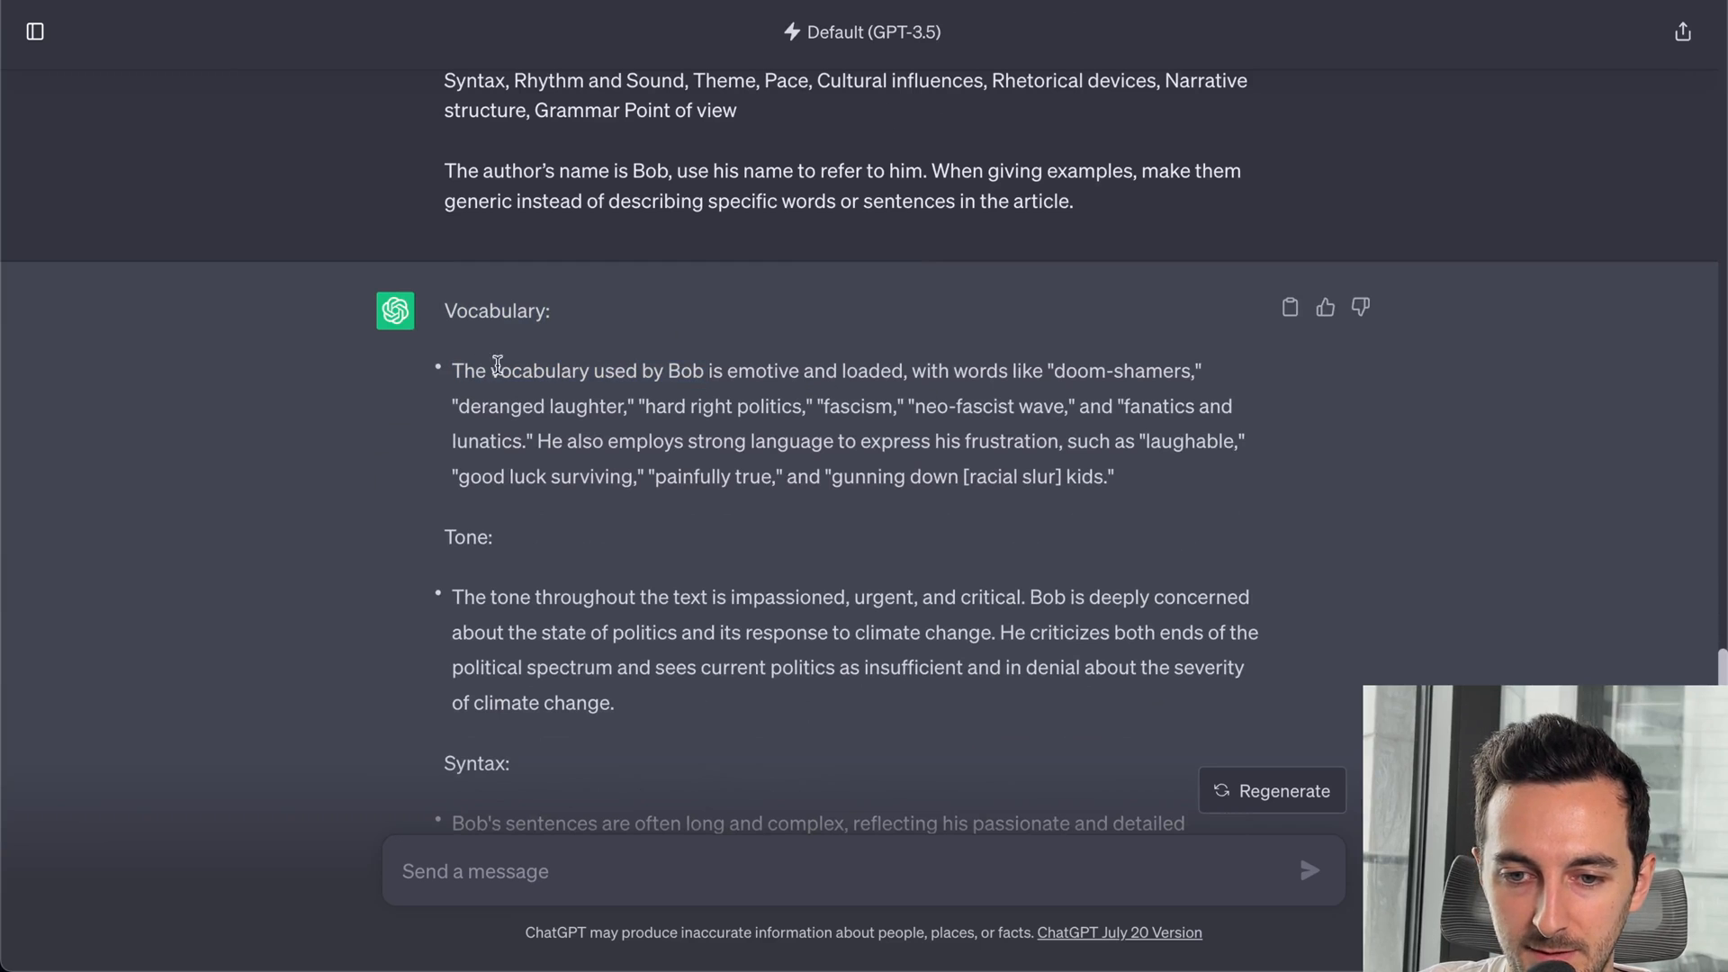
mouse_move(889, 382)
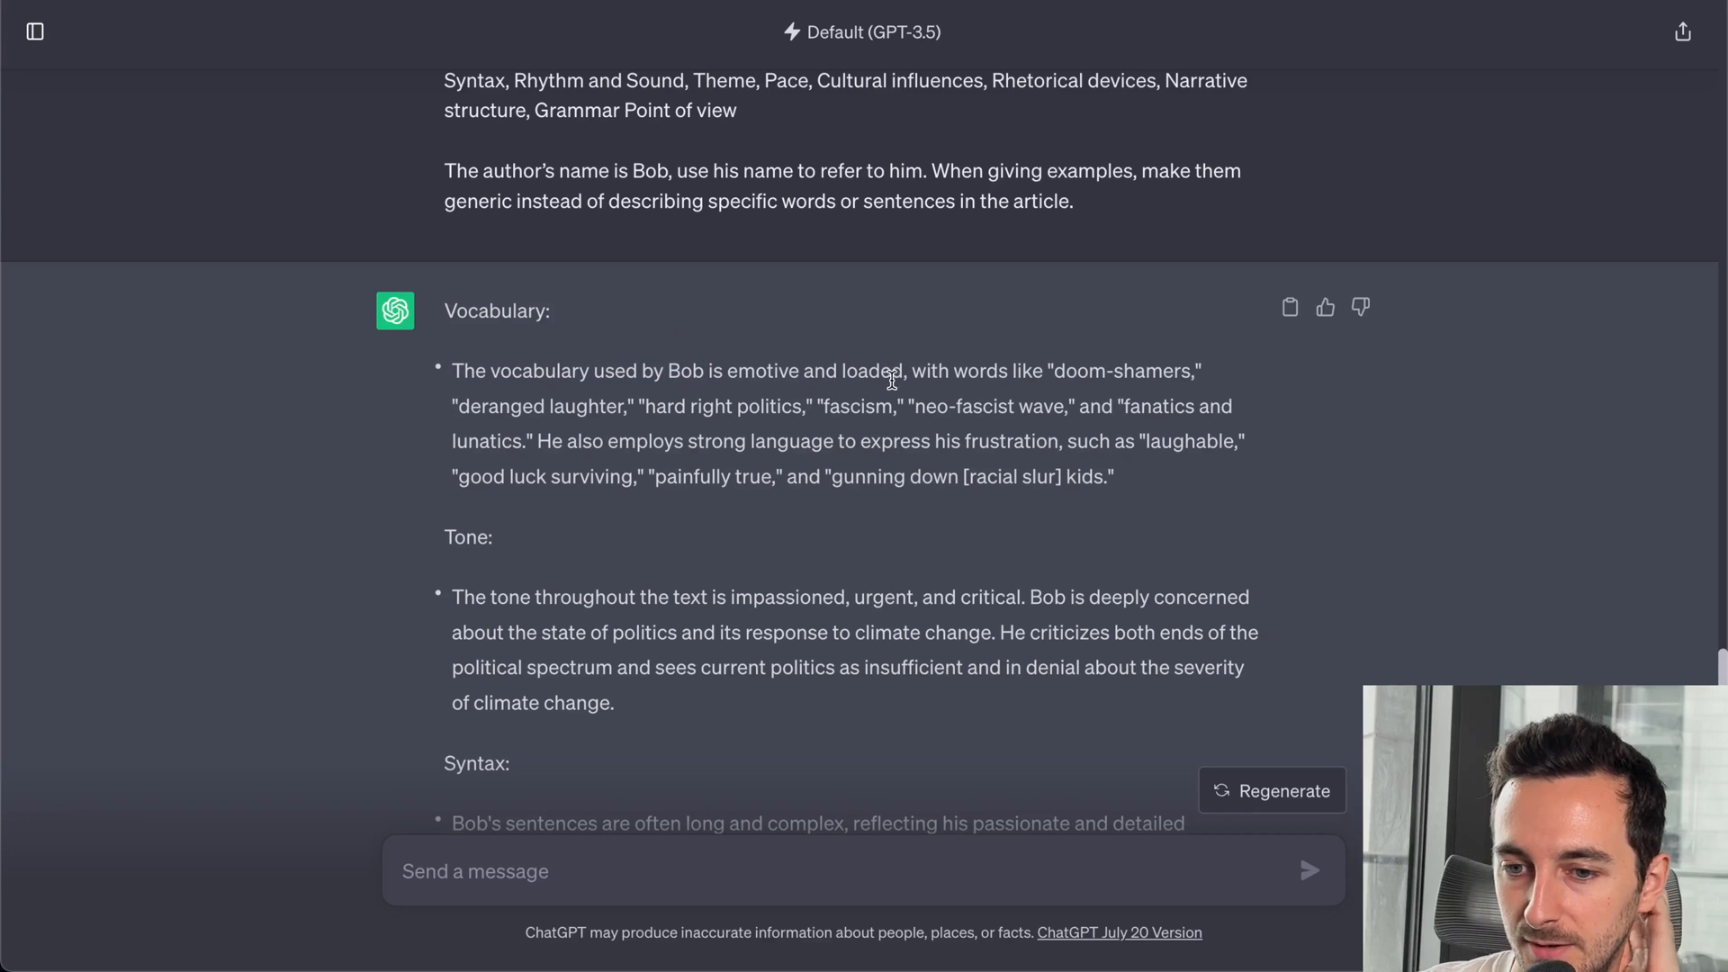
mouse_move(1154, 405)
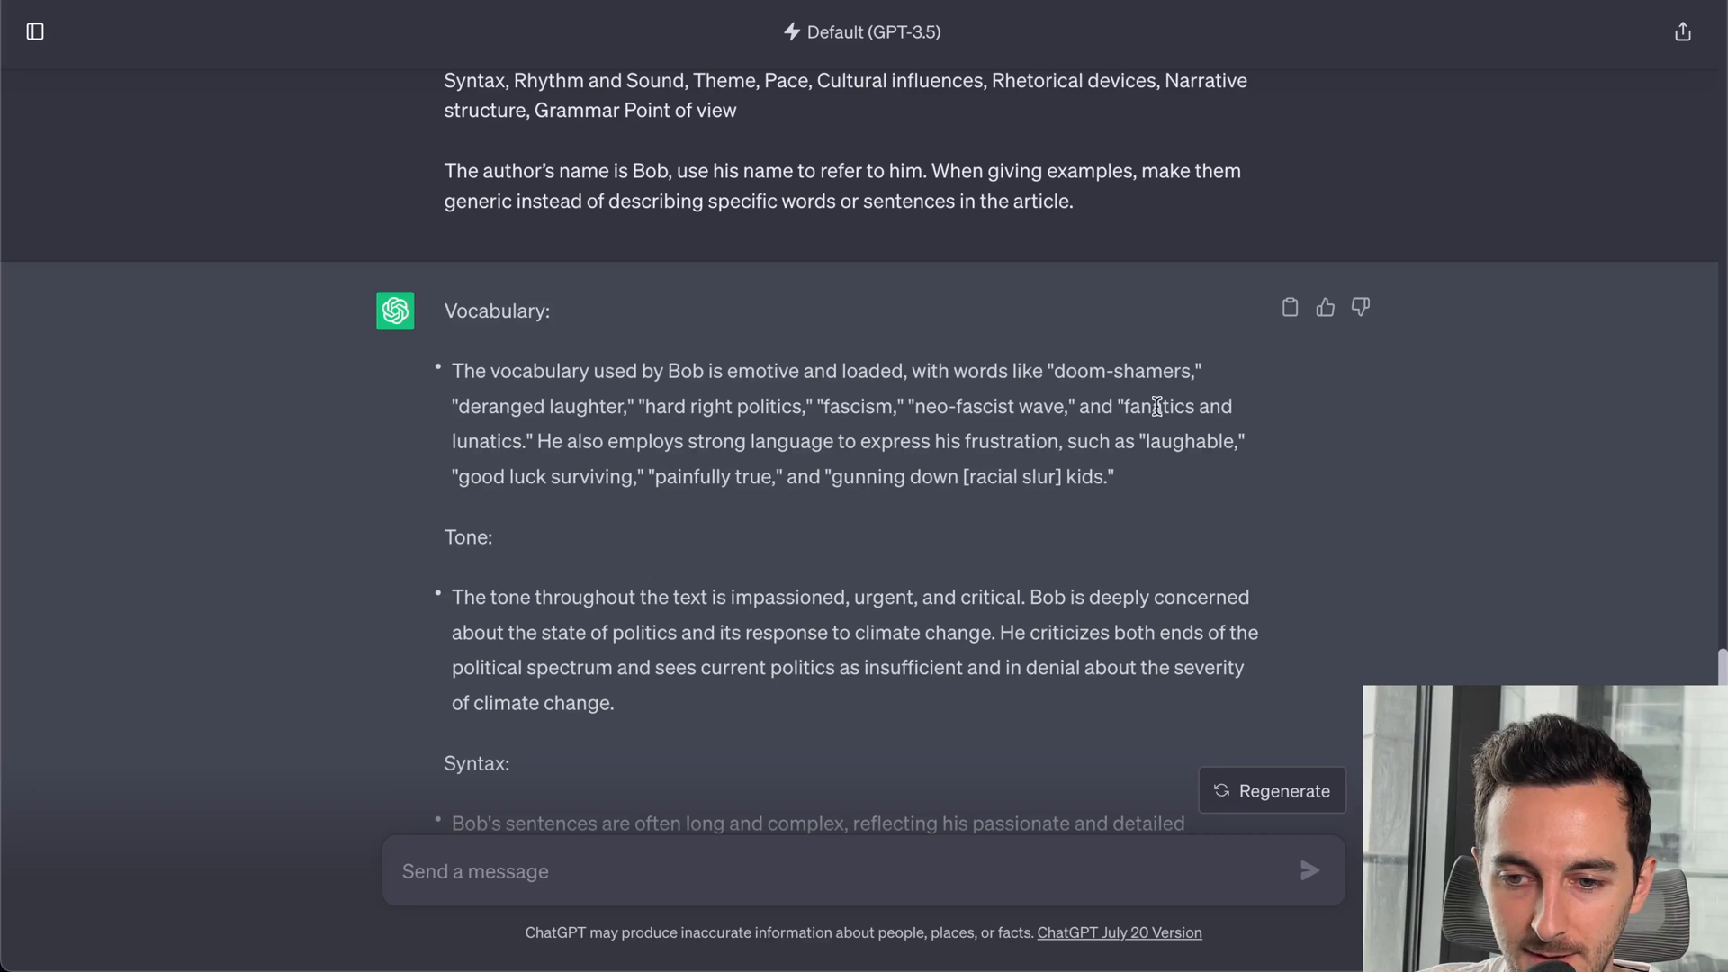
double_click(1119, 370)
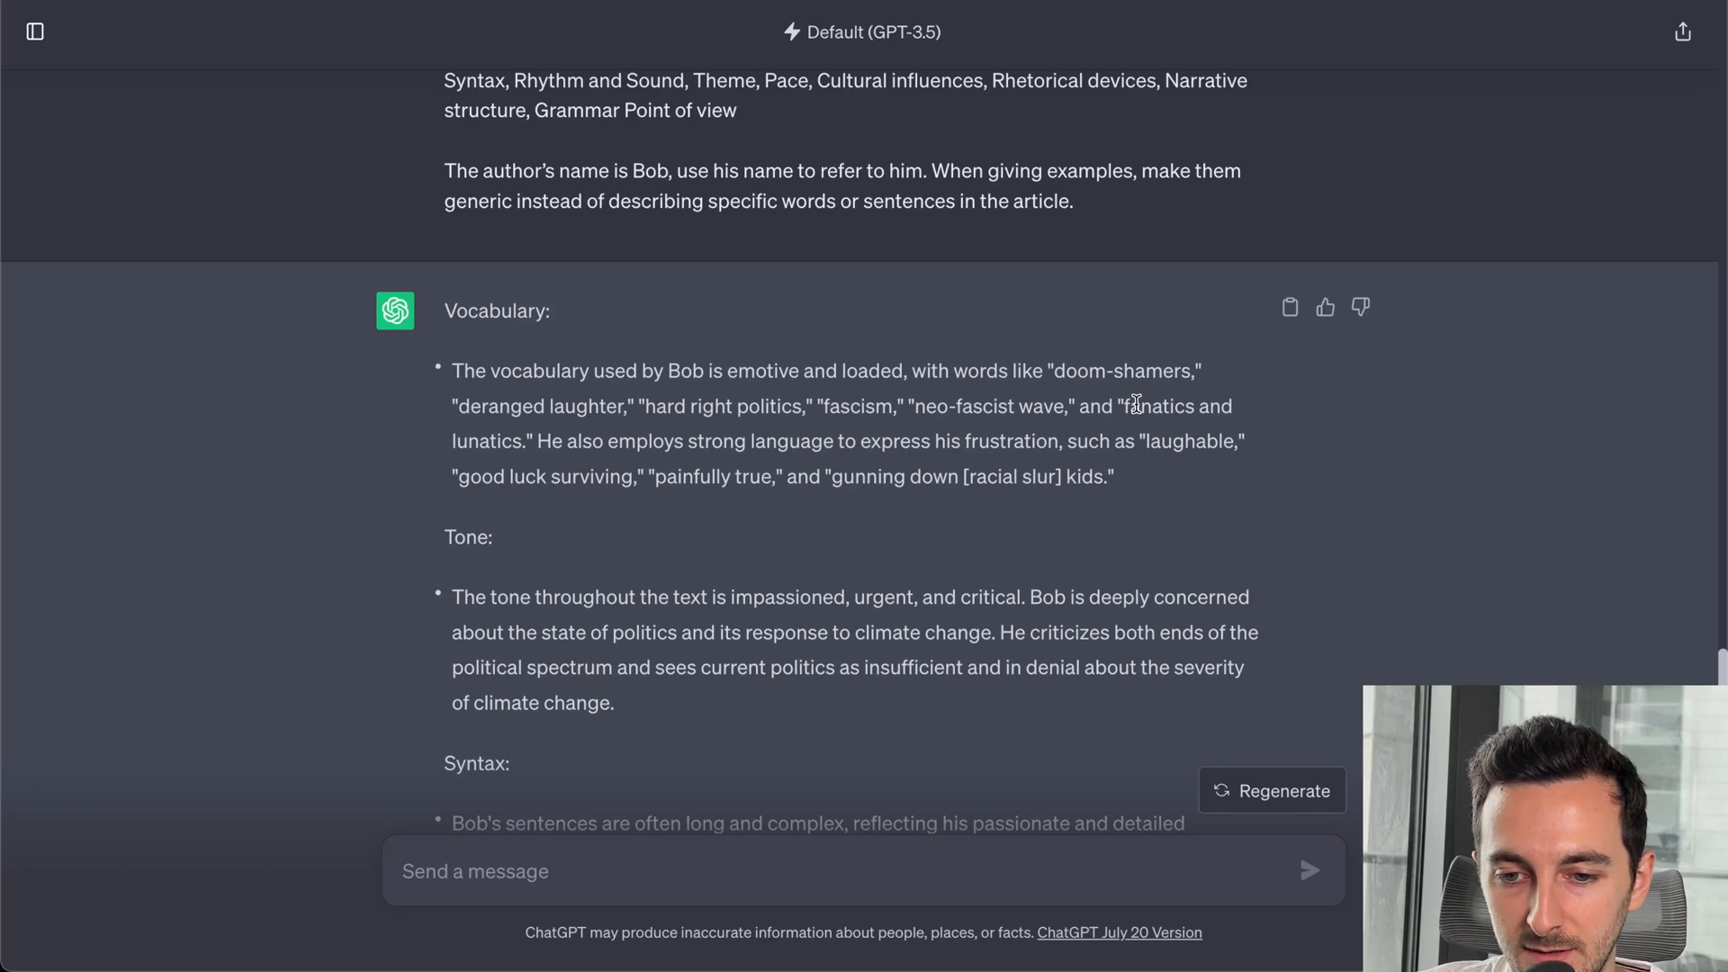
mouse_move(946, 410)
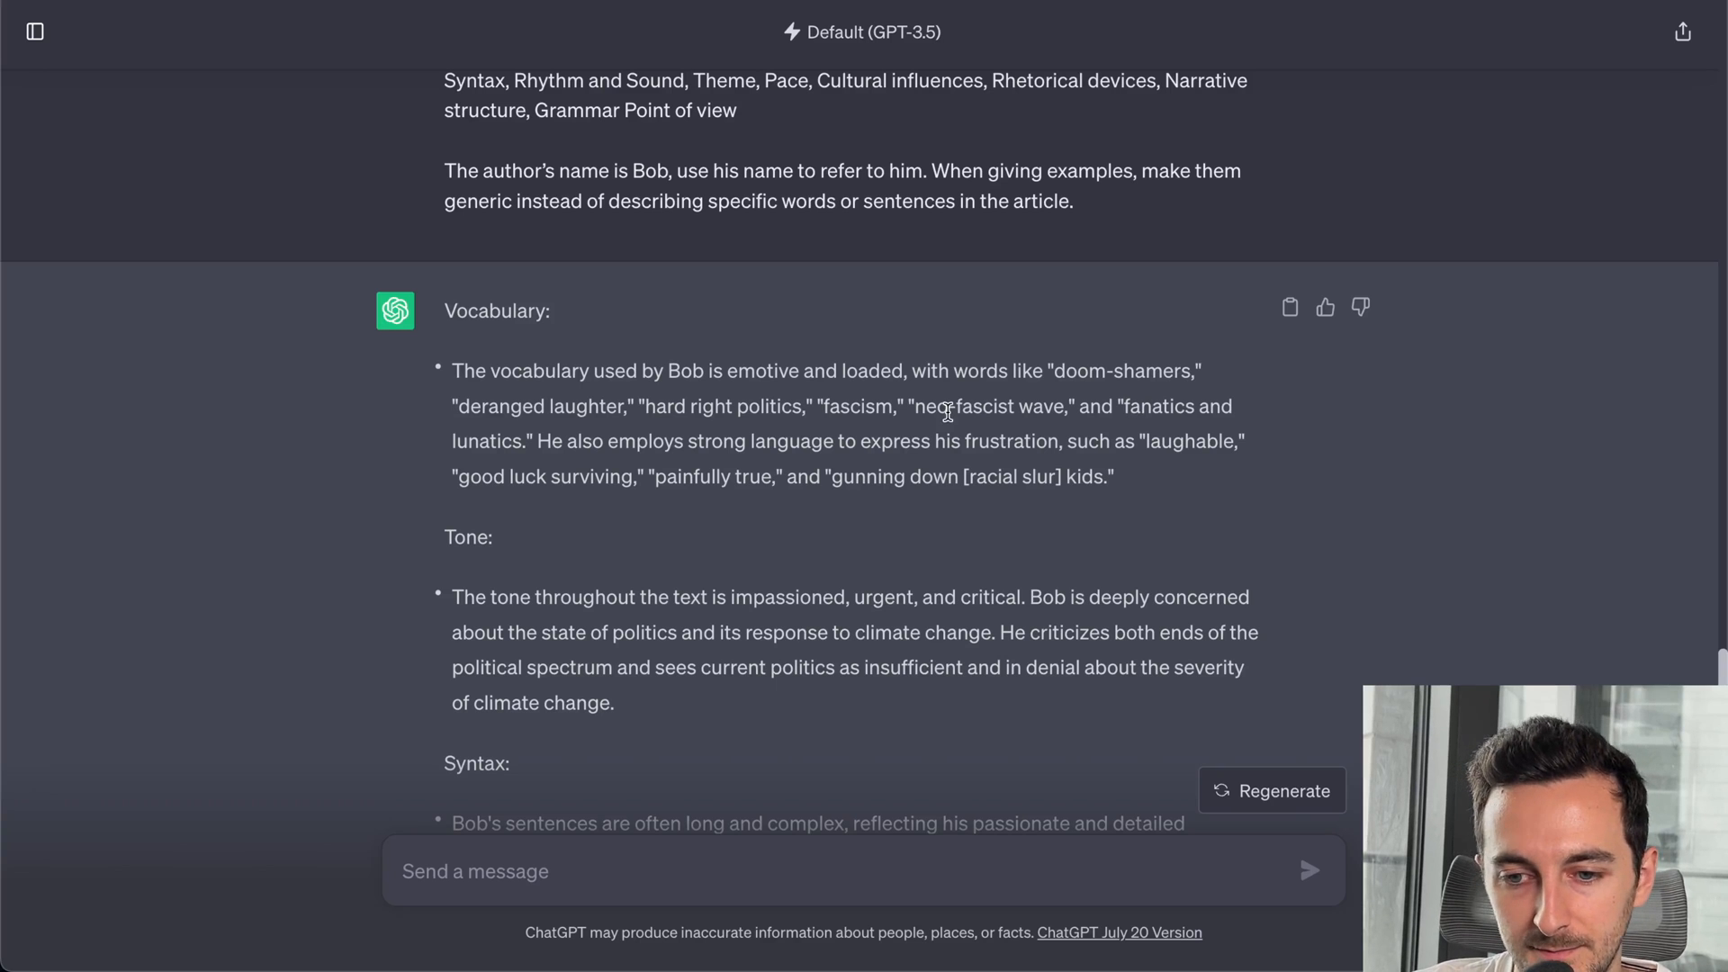
mouse_move(856, 405)
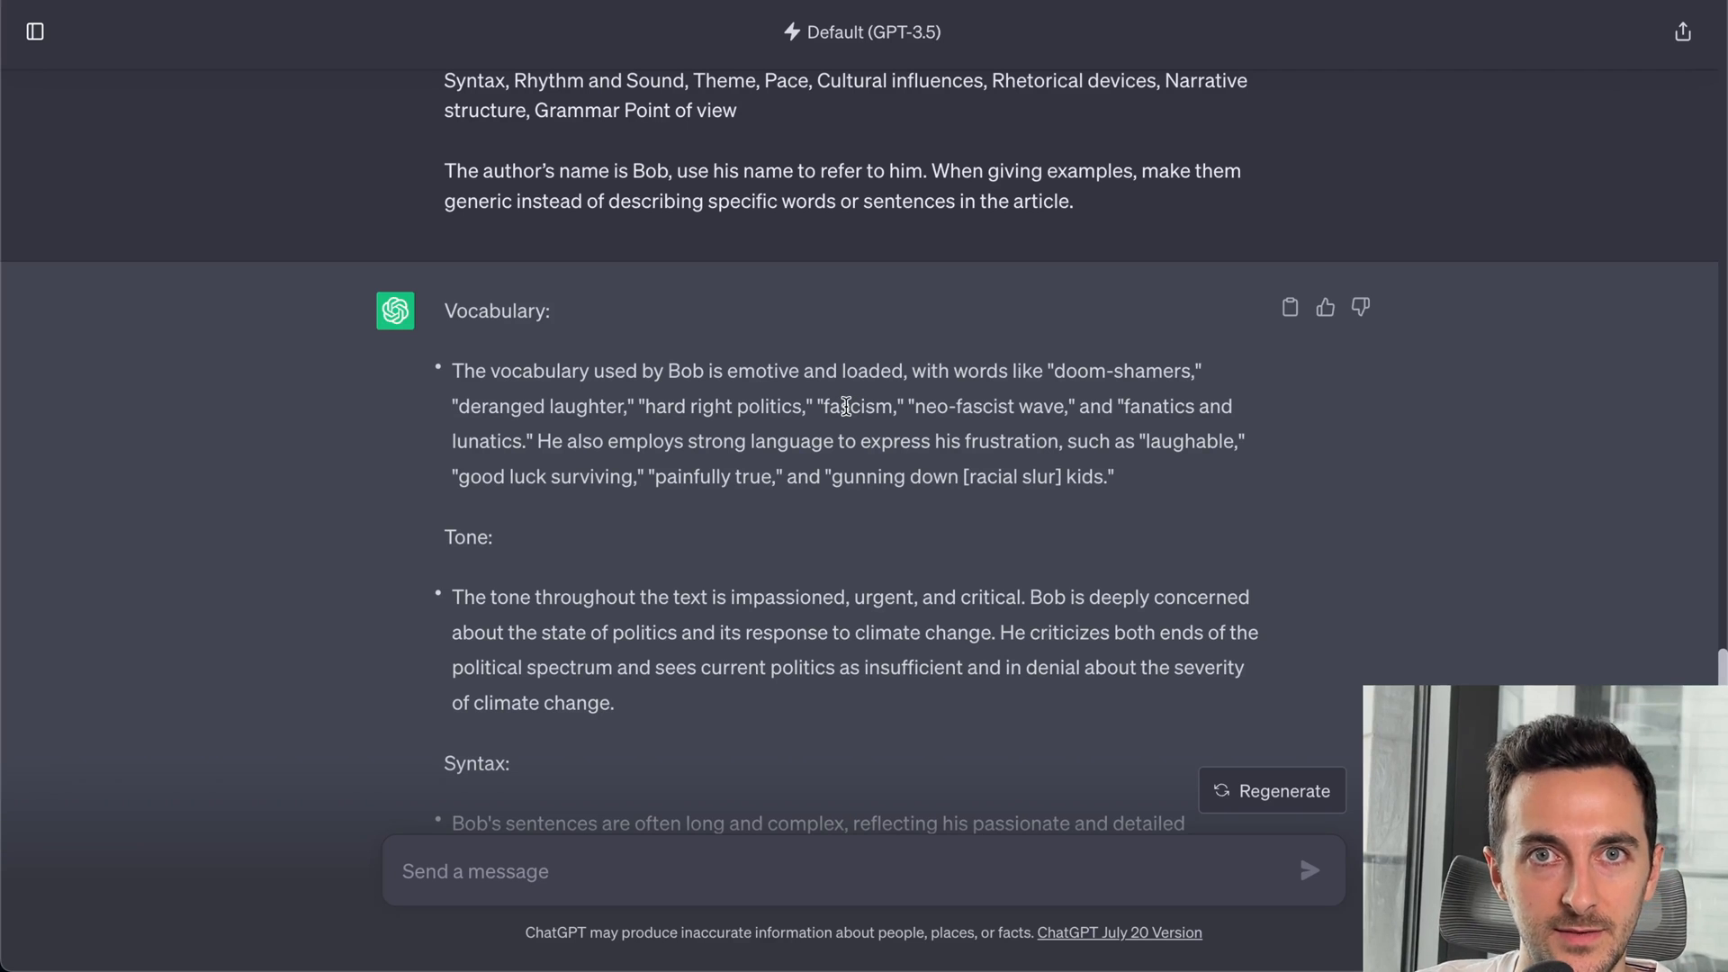
mouse_move(1196, 480)
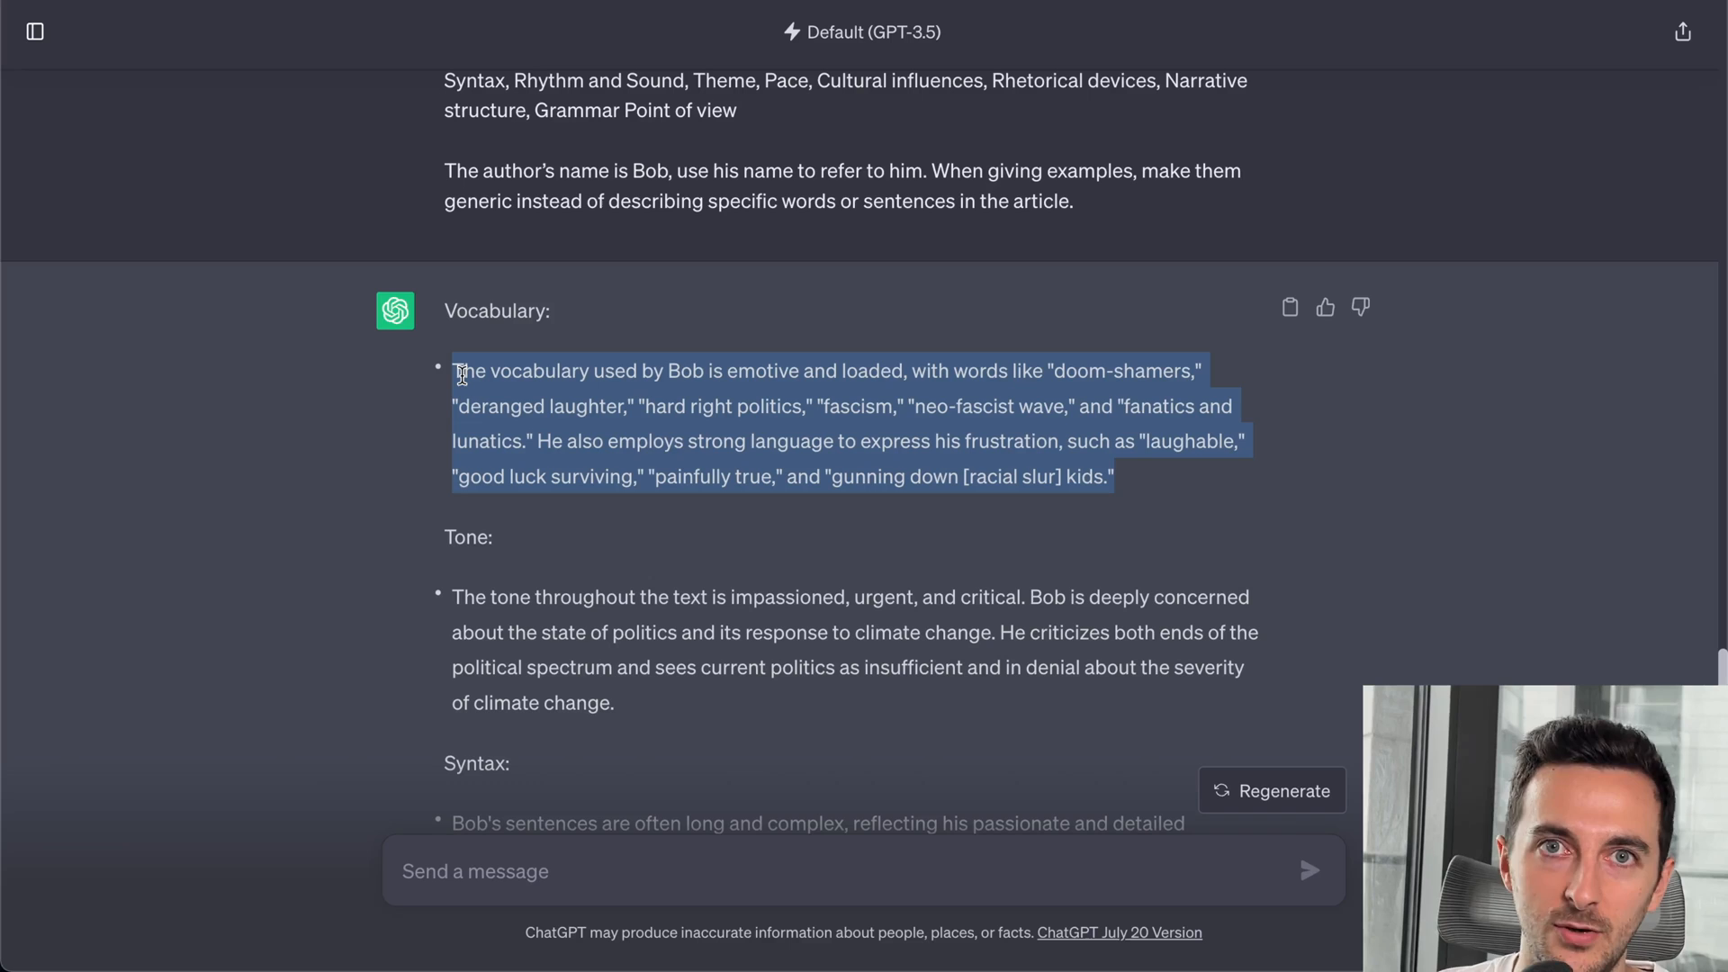
scroll(down, 3)
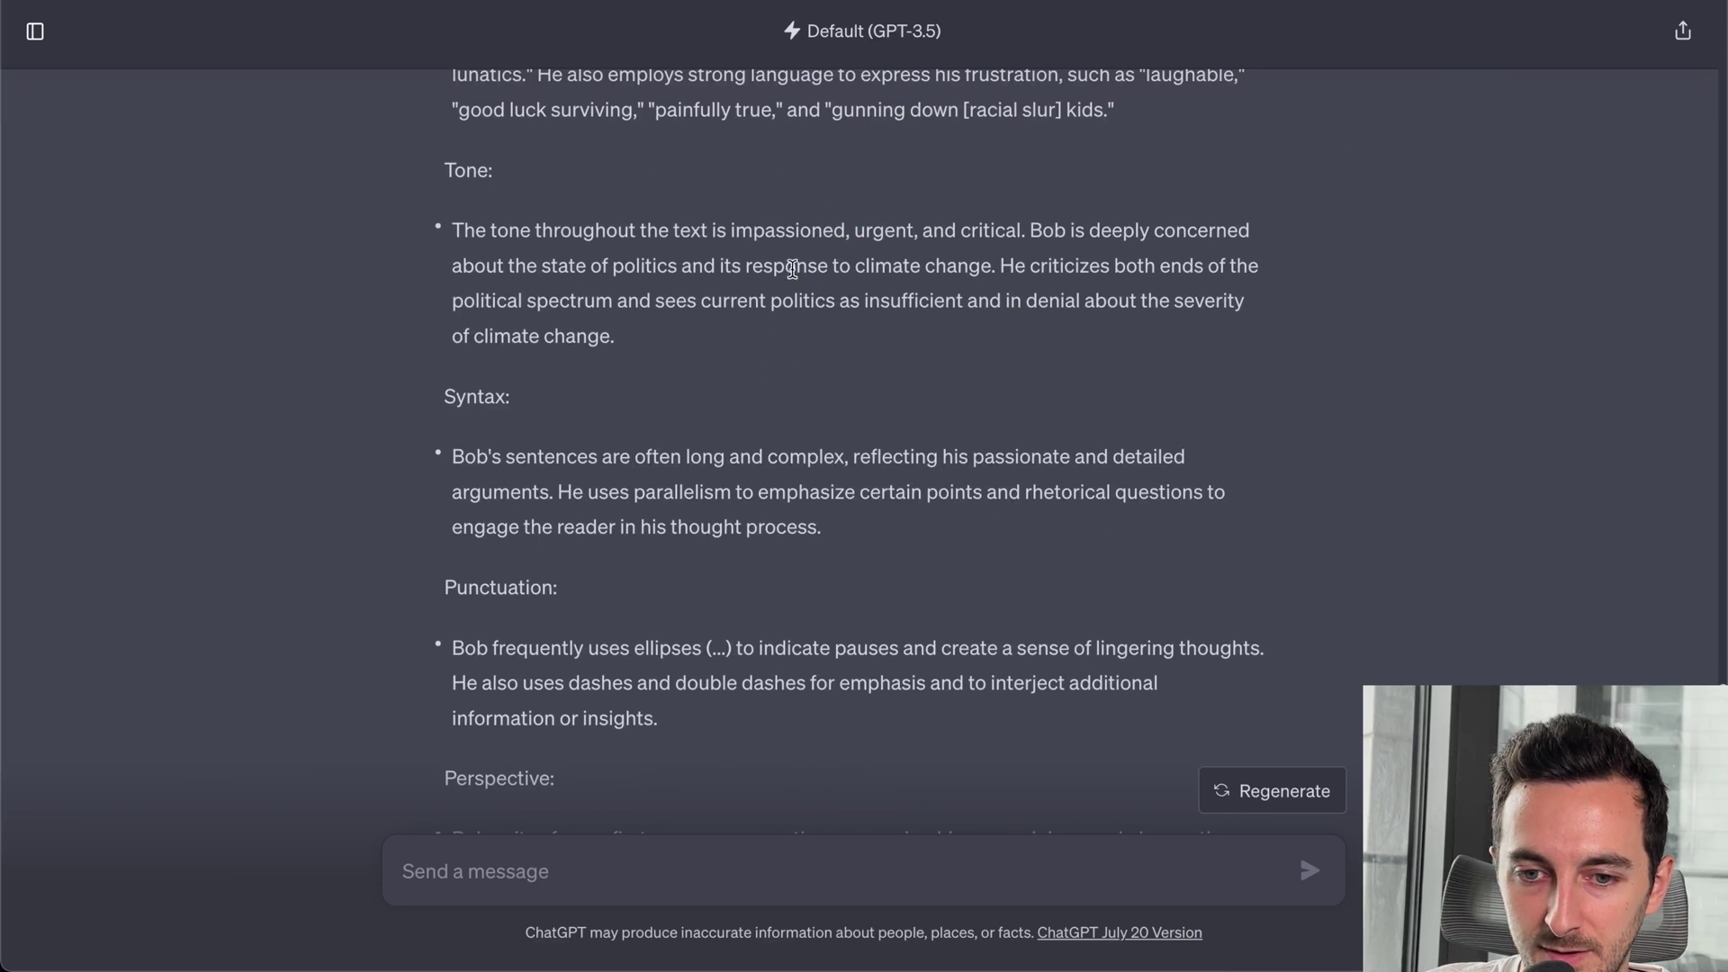
scroll(down, 3)
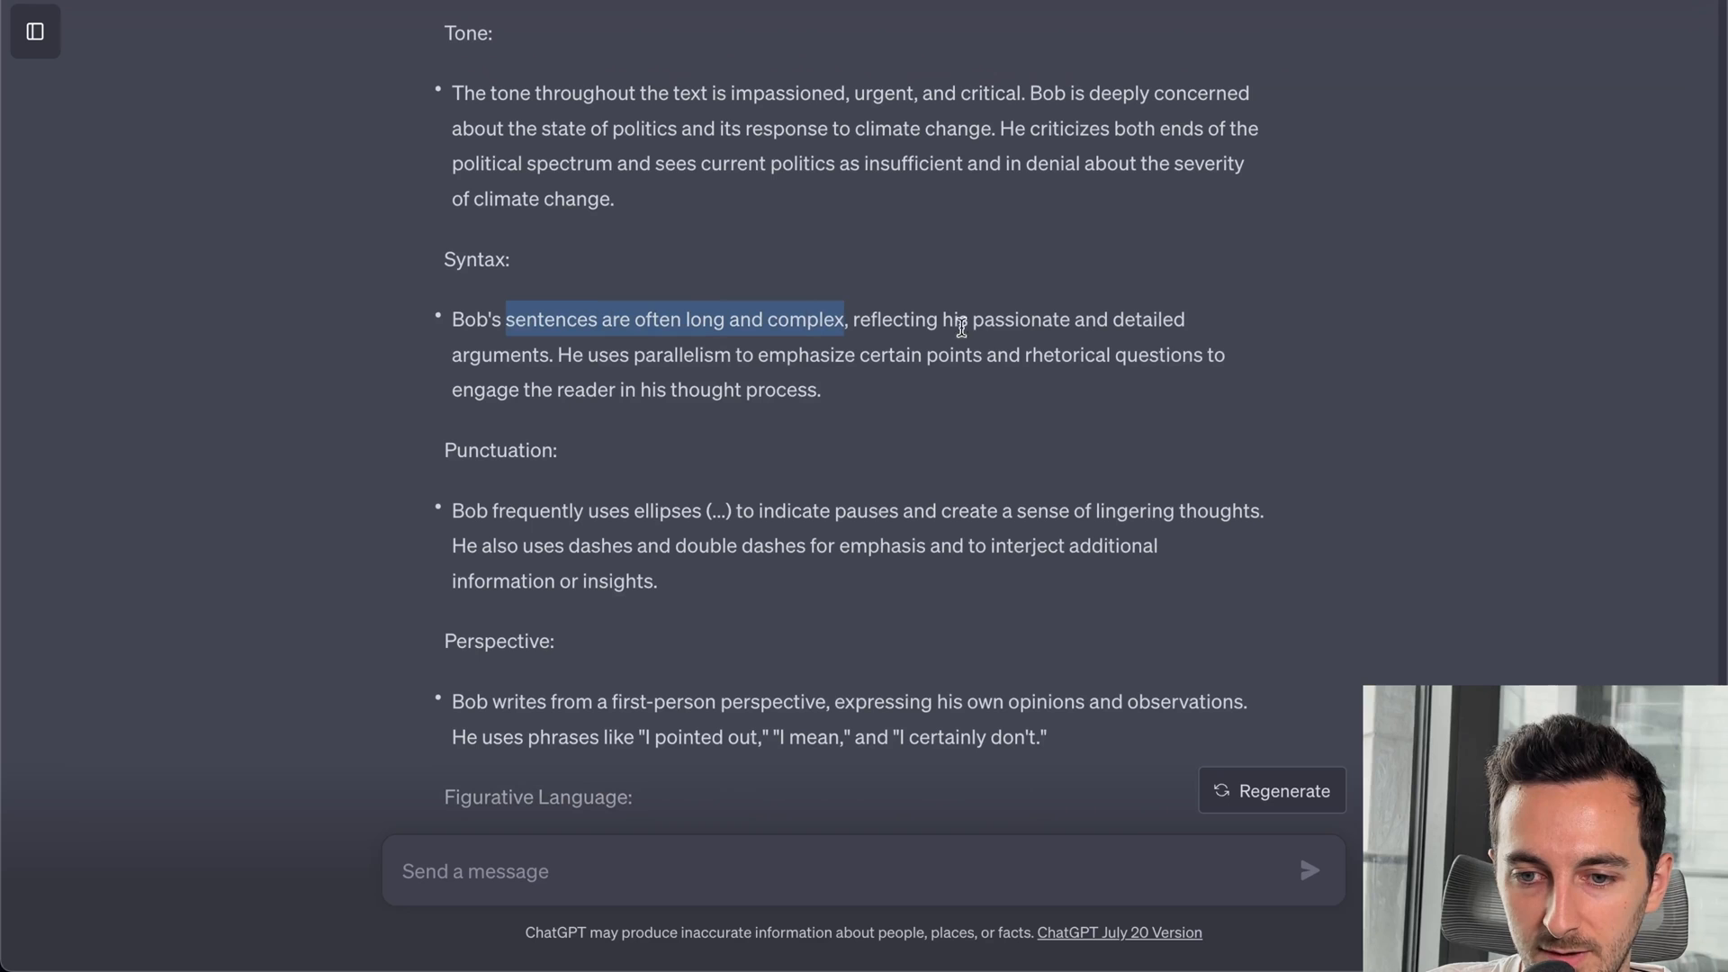
mouse_move(548, 374)
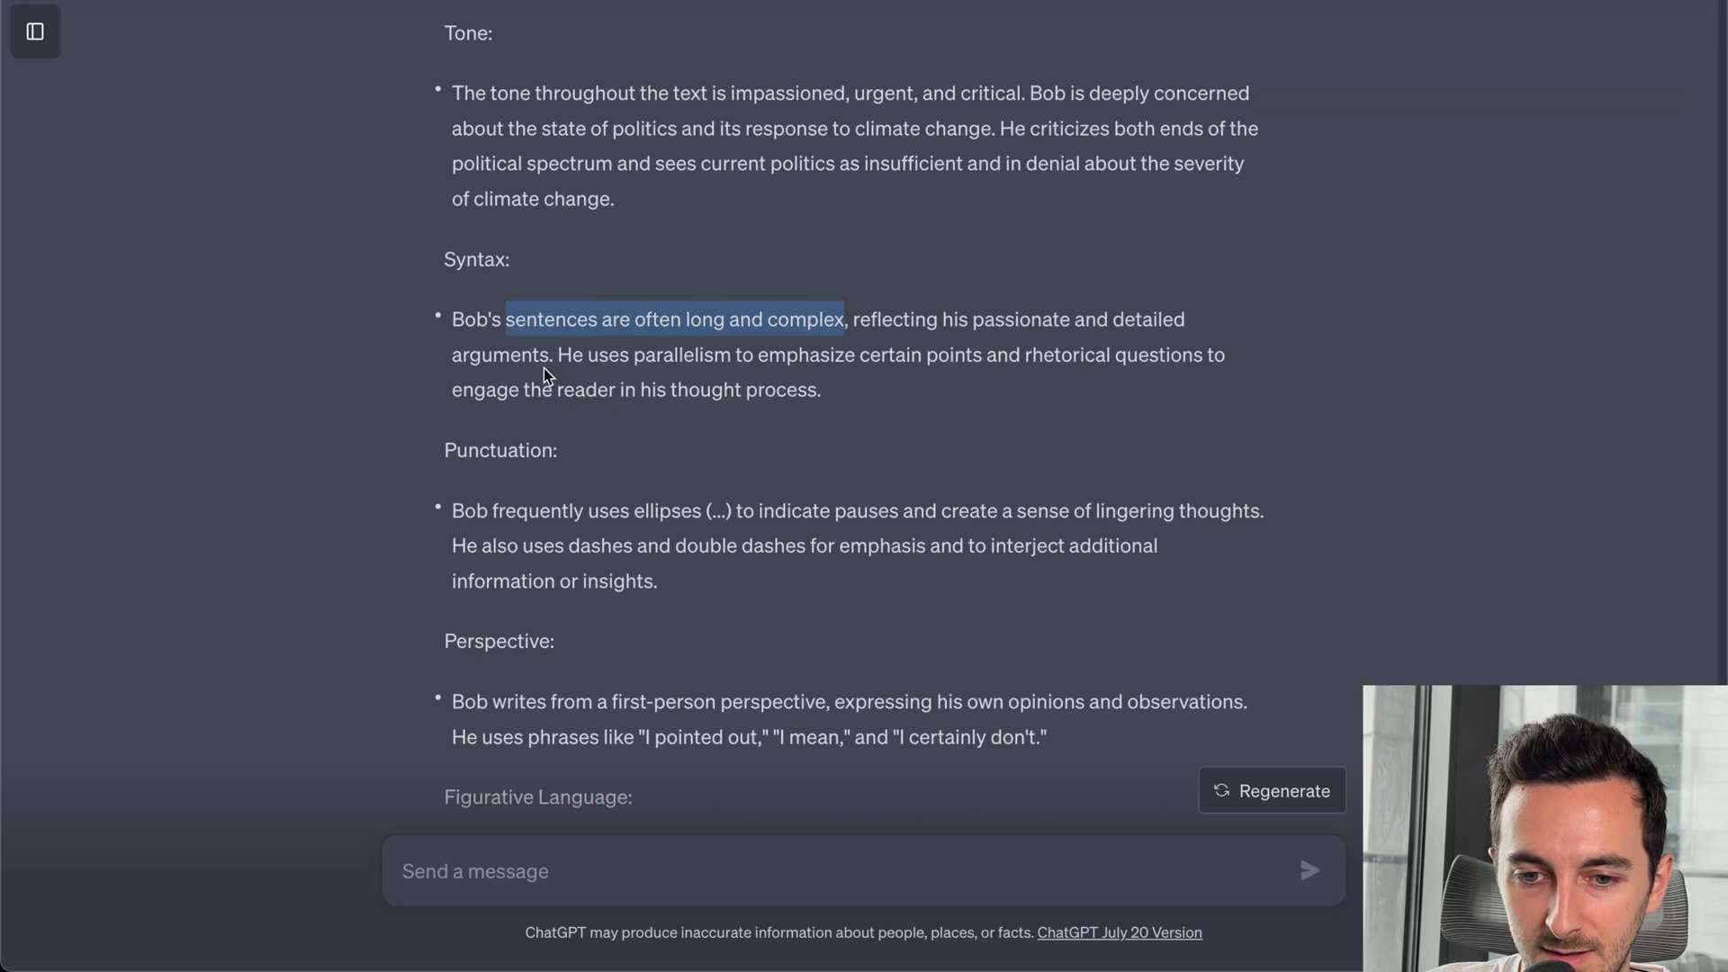
scroll(down, 3)
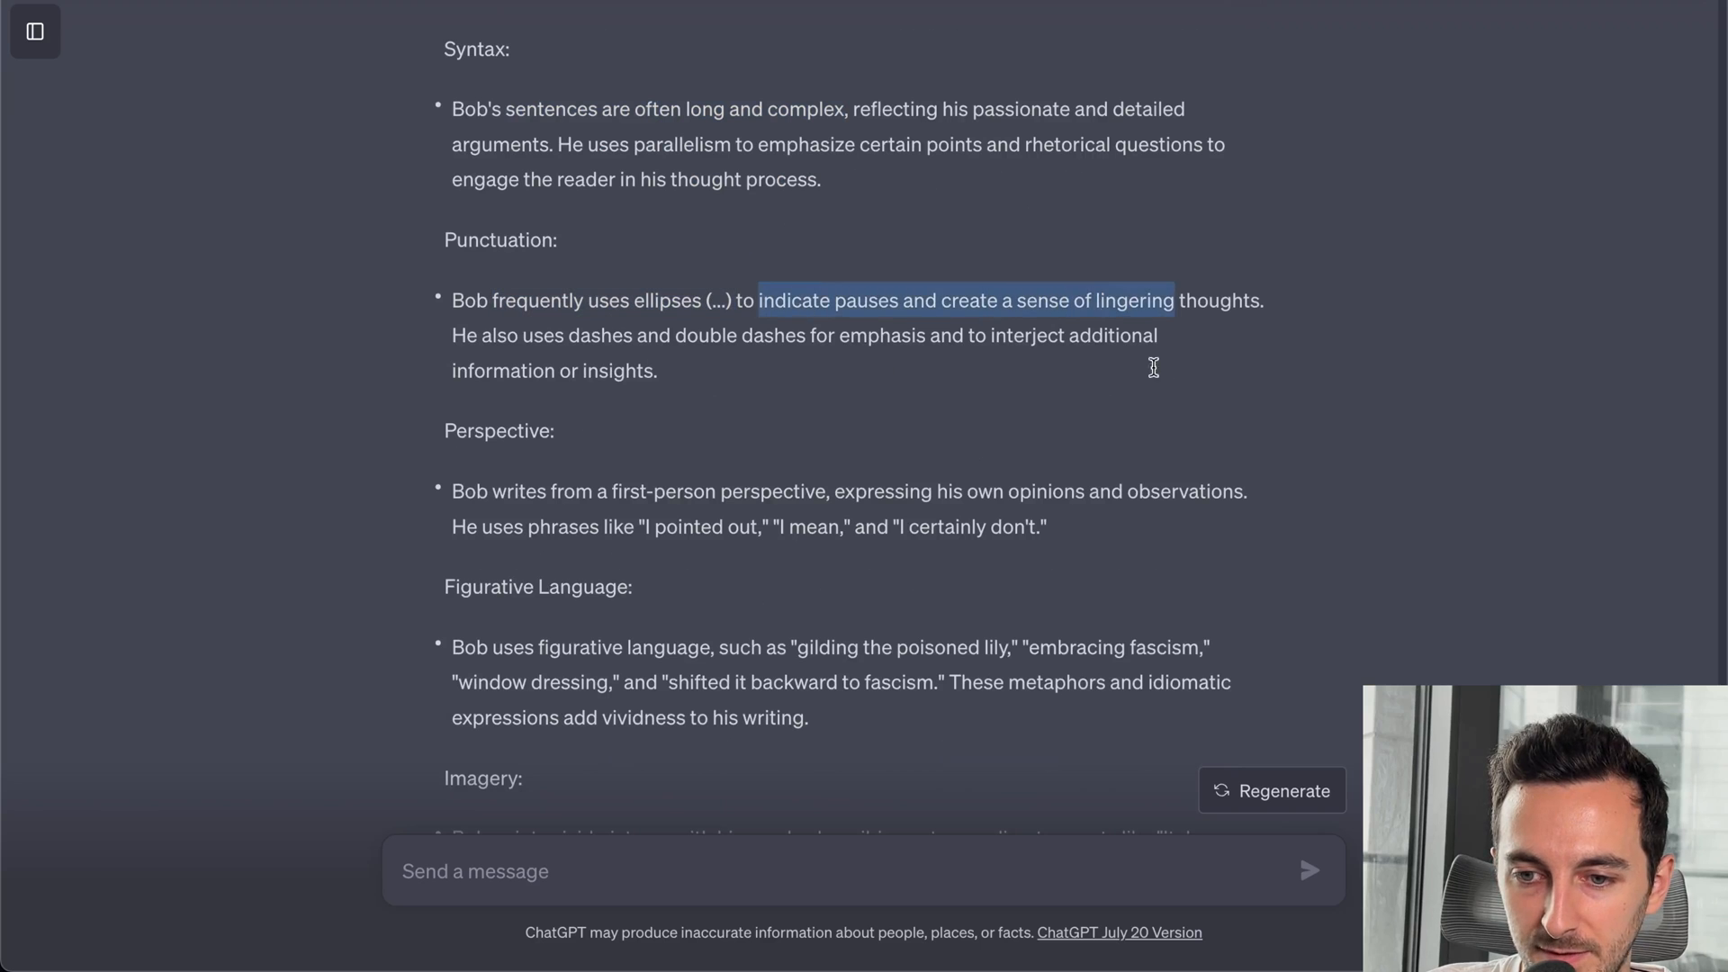
scroll(down, 3)
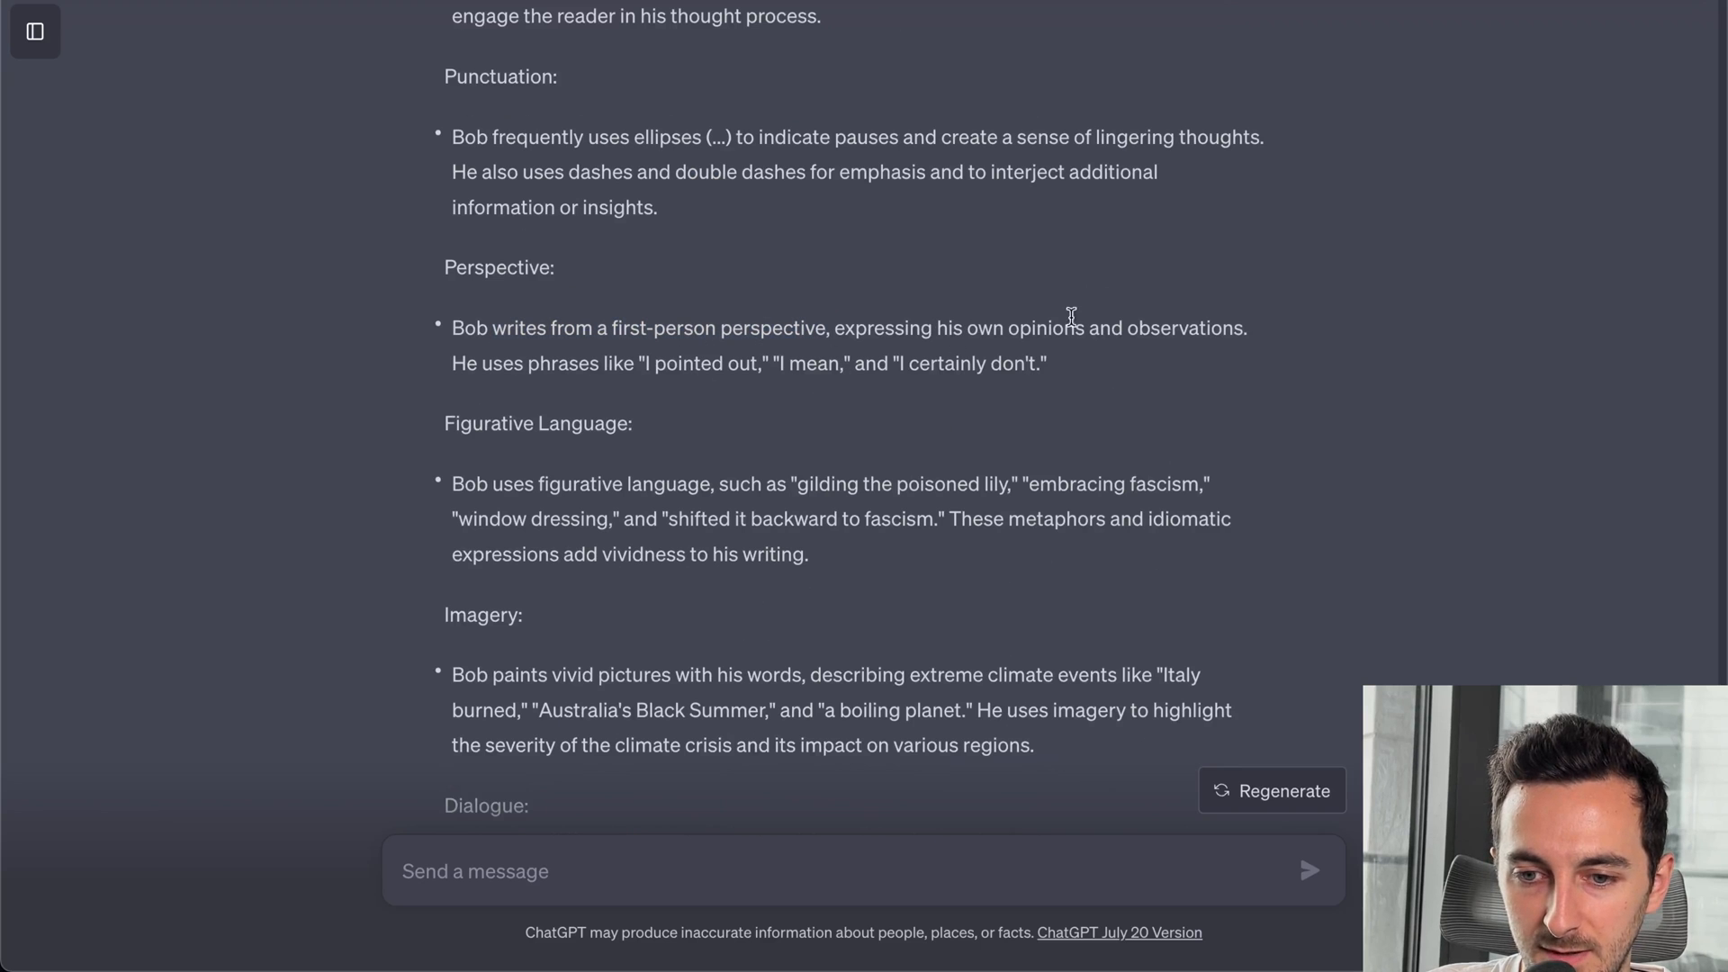
scroll(down, 3)
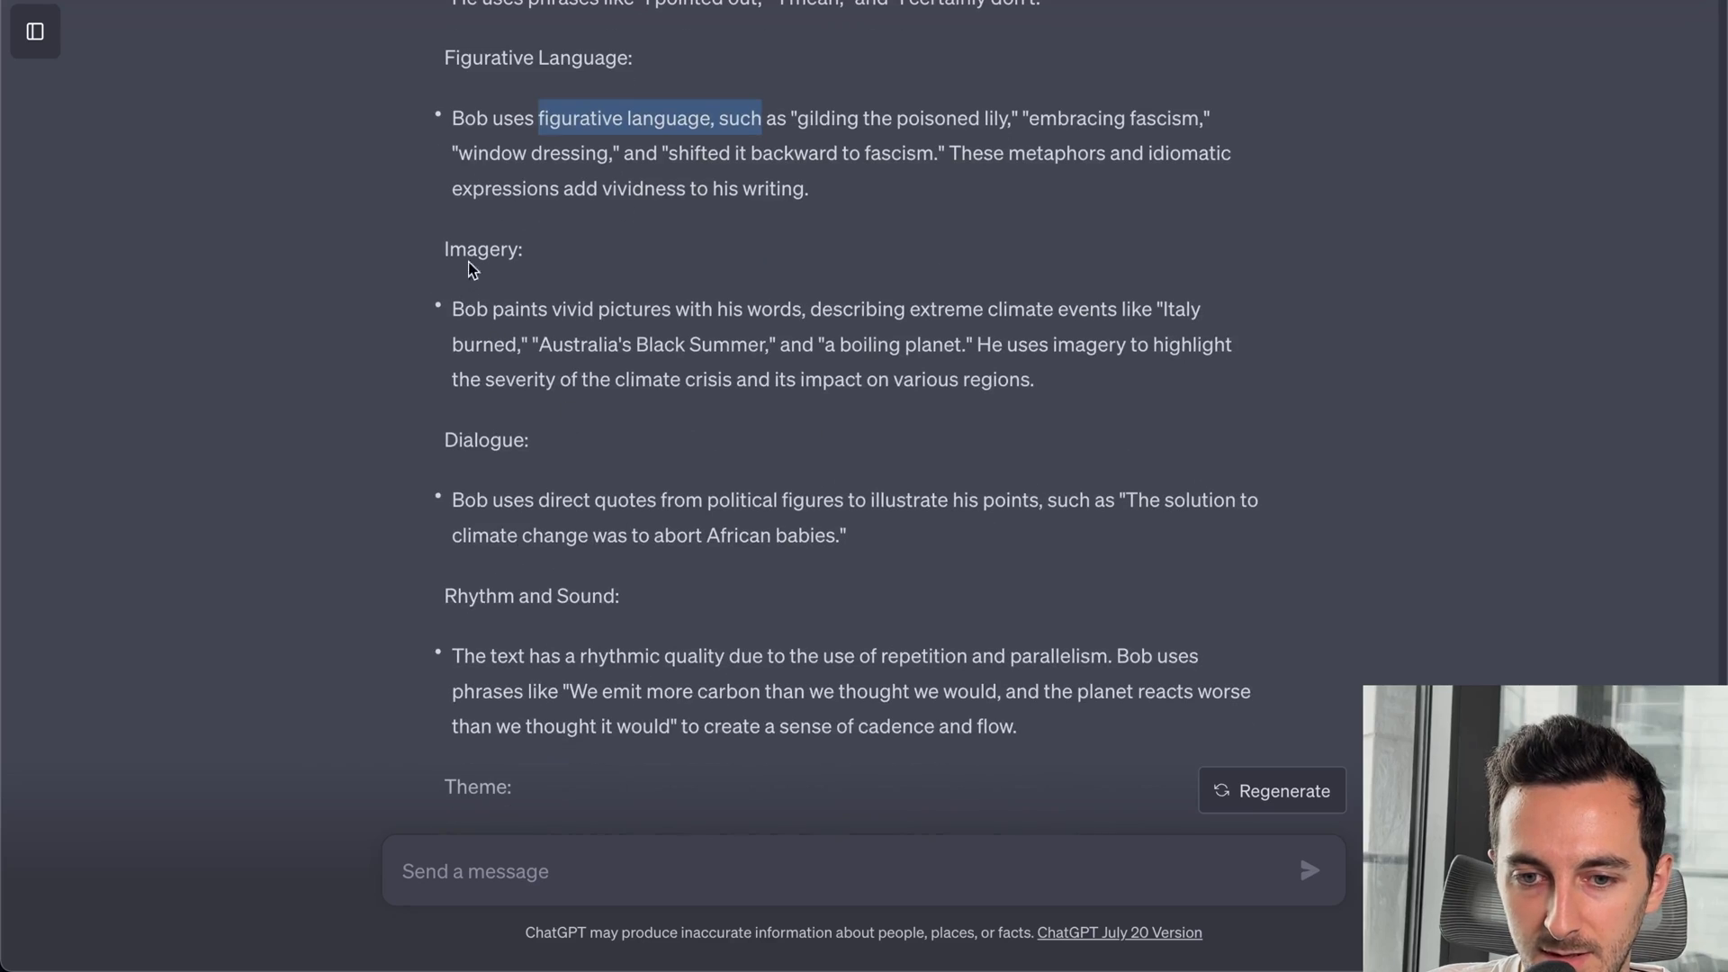
scroll(down, 3)
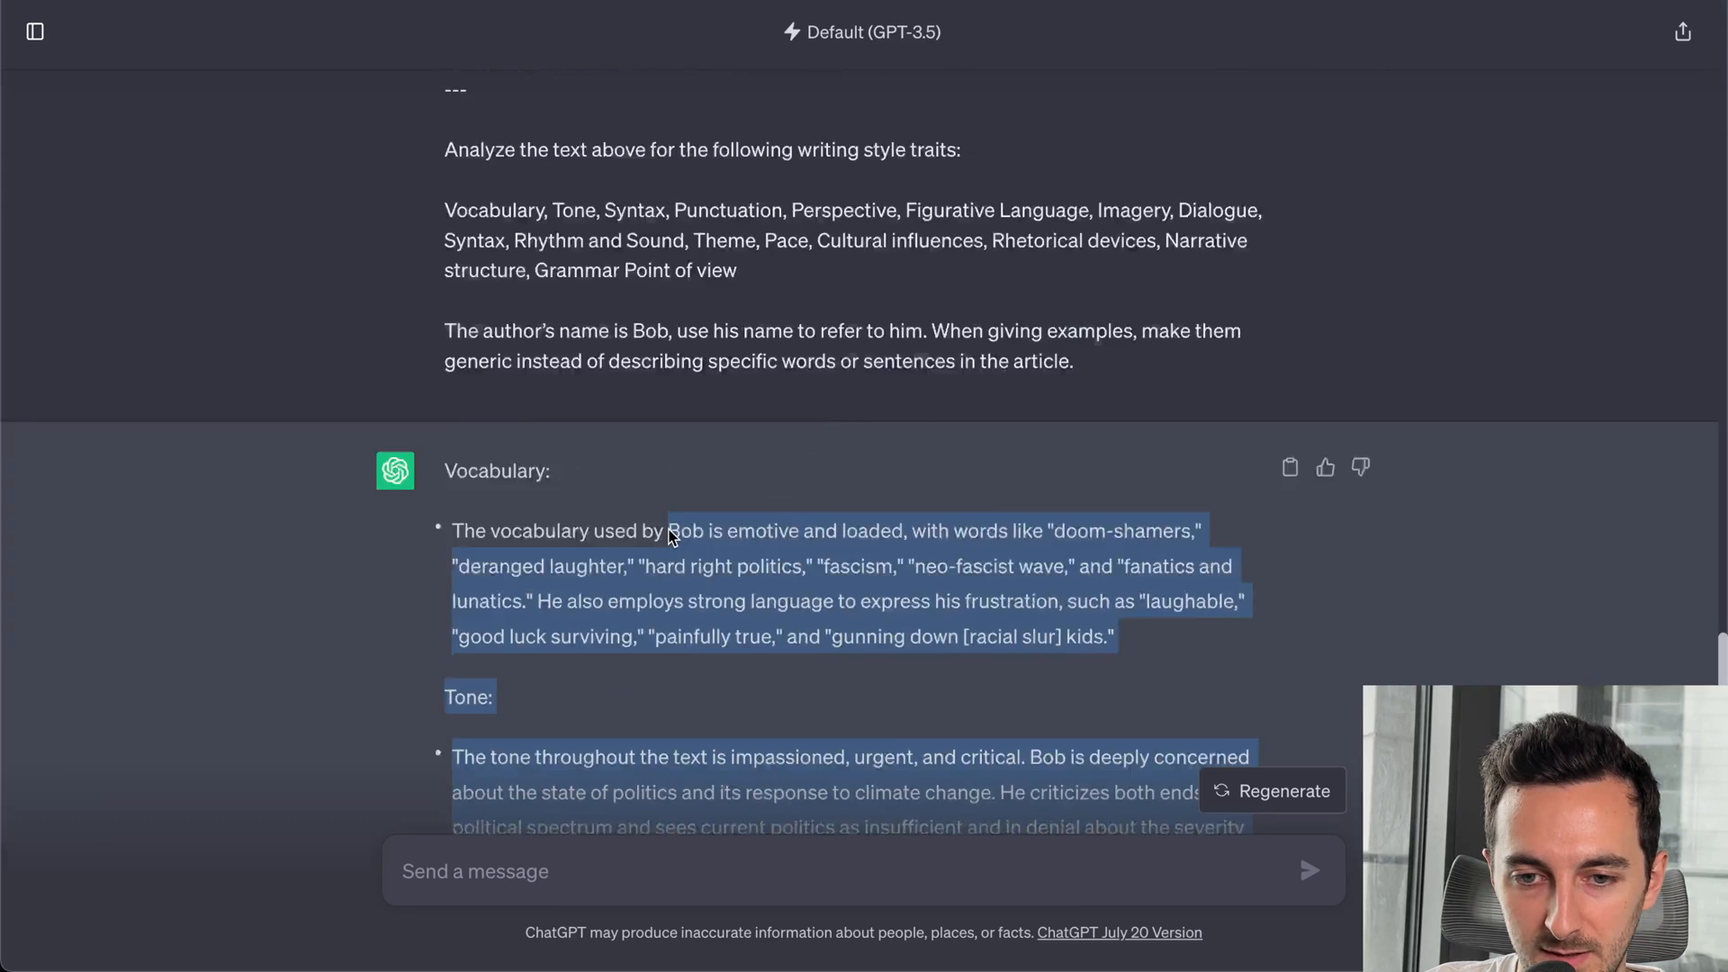
scroll(up, 3)
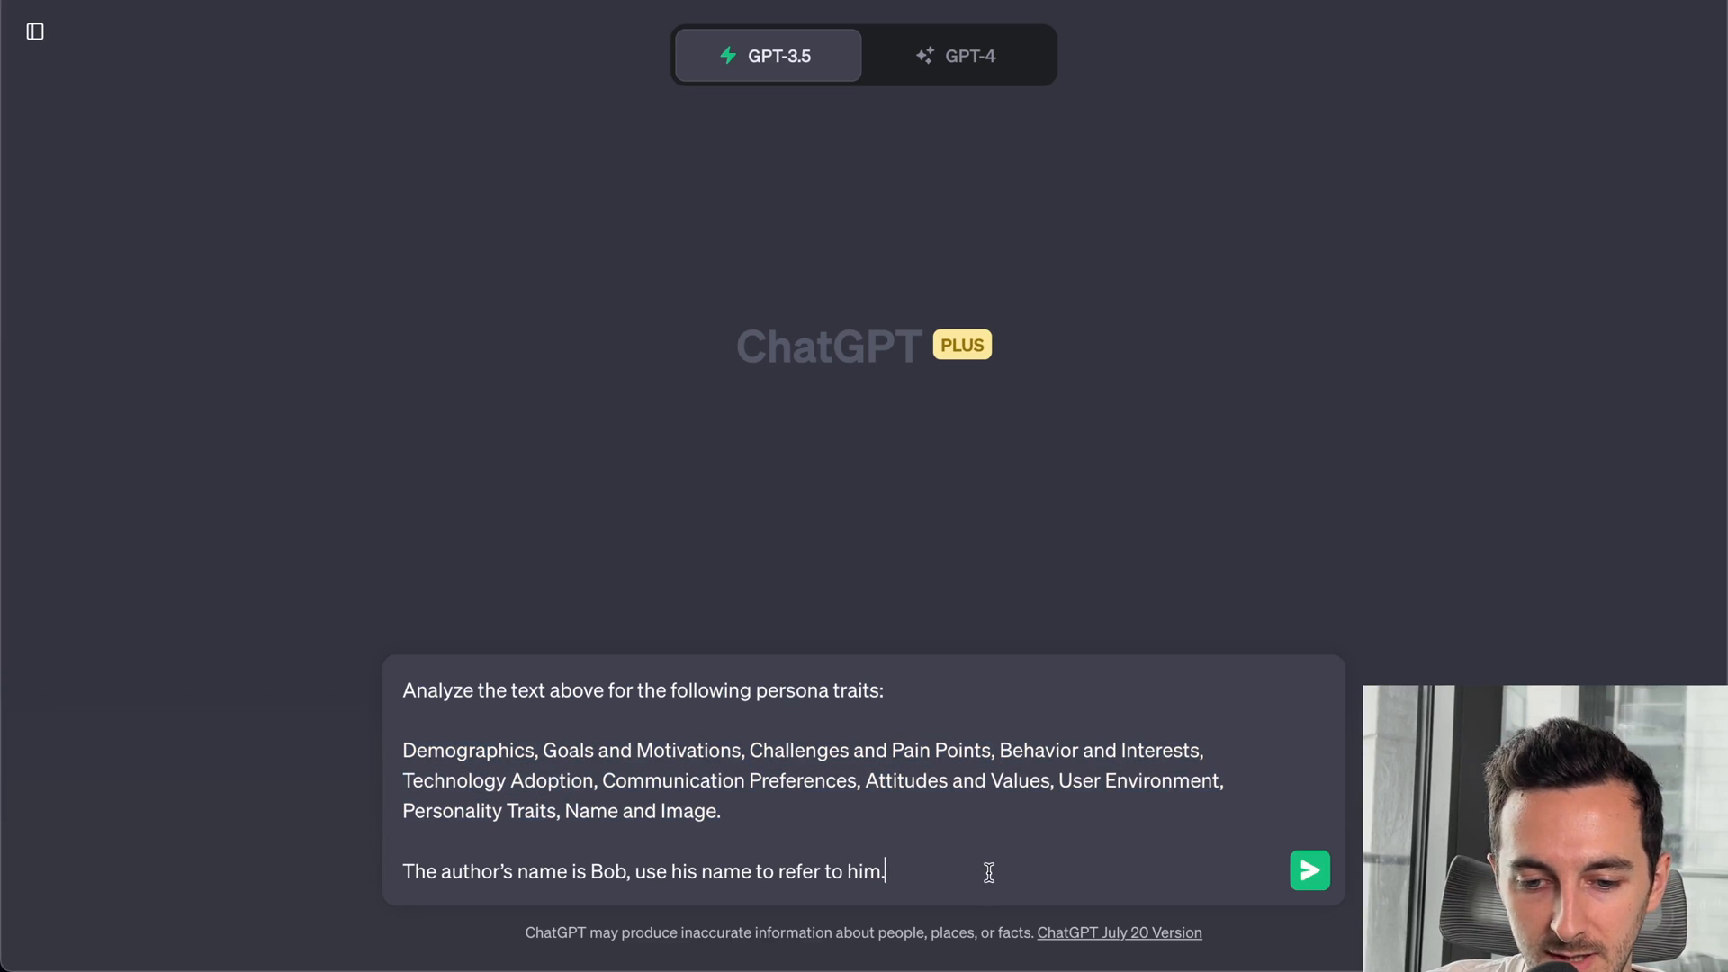
- Select the line naming Bob and return to the earlier chat holding the article
triple_click(644, 871)
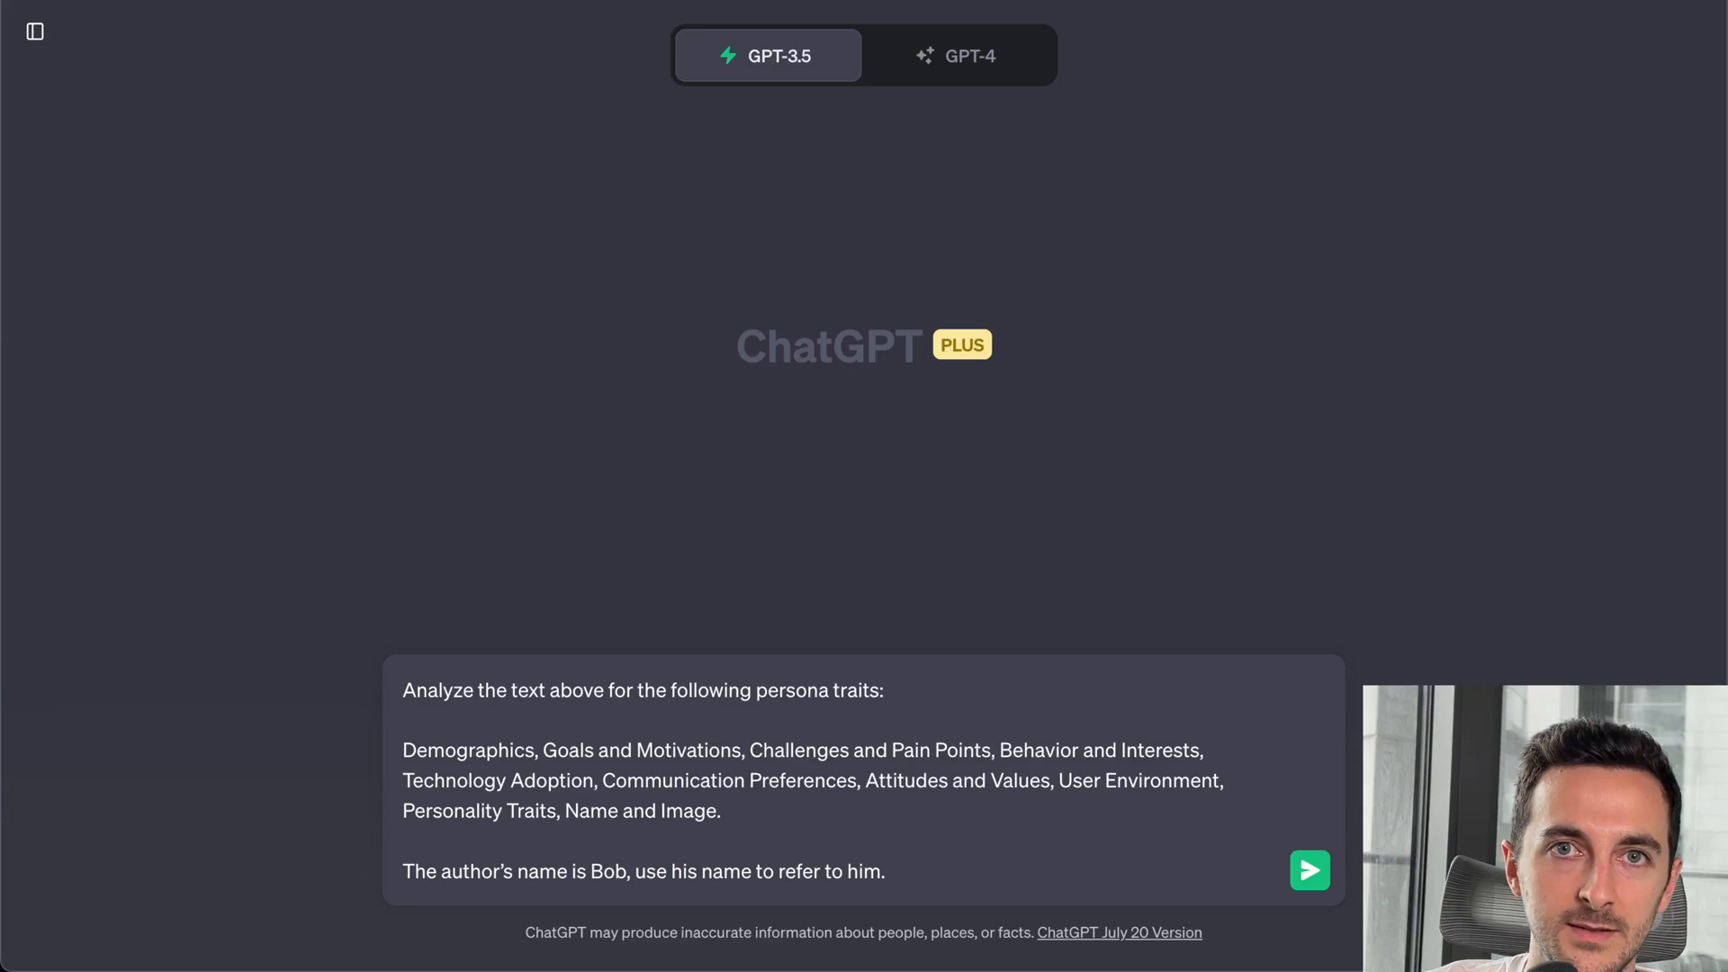
click(1309, 869)
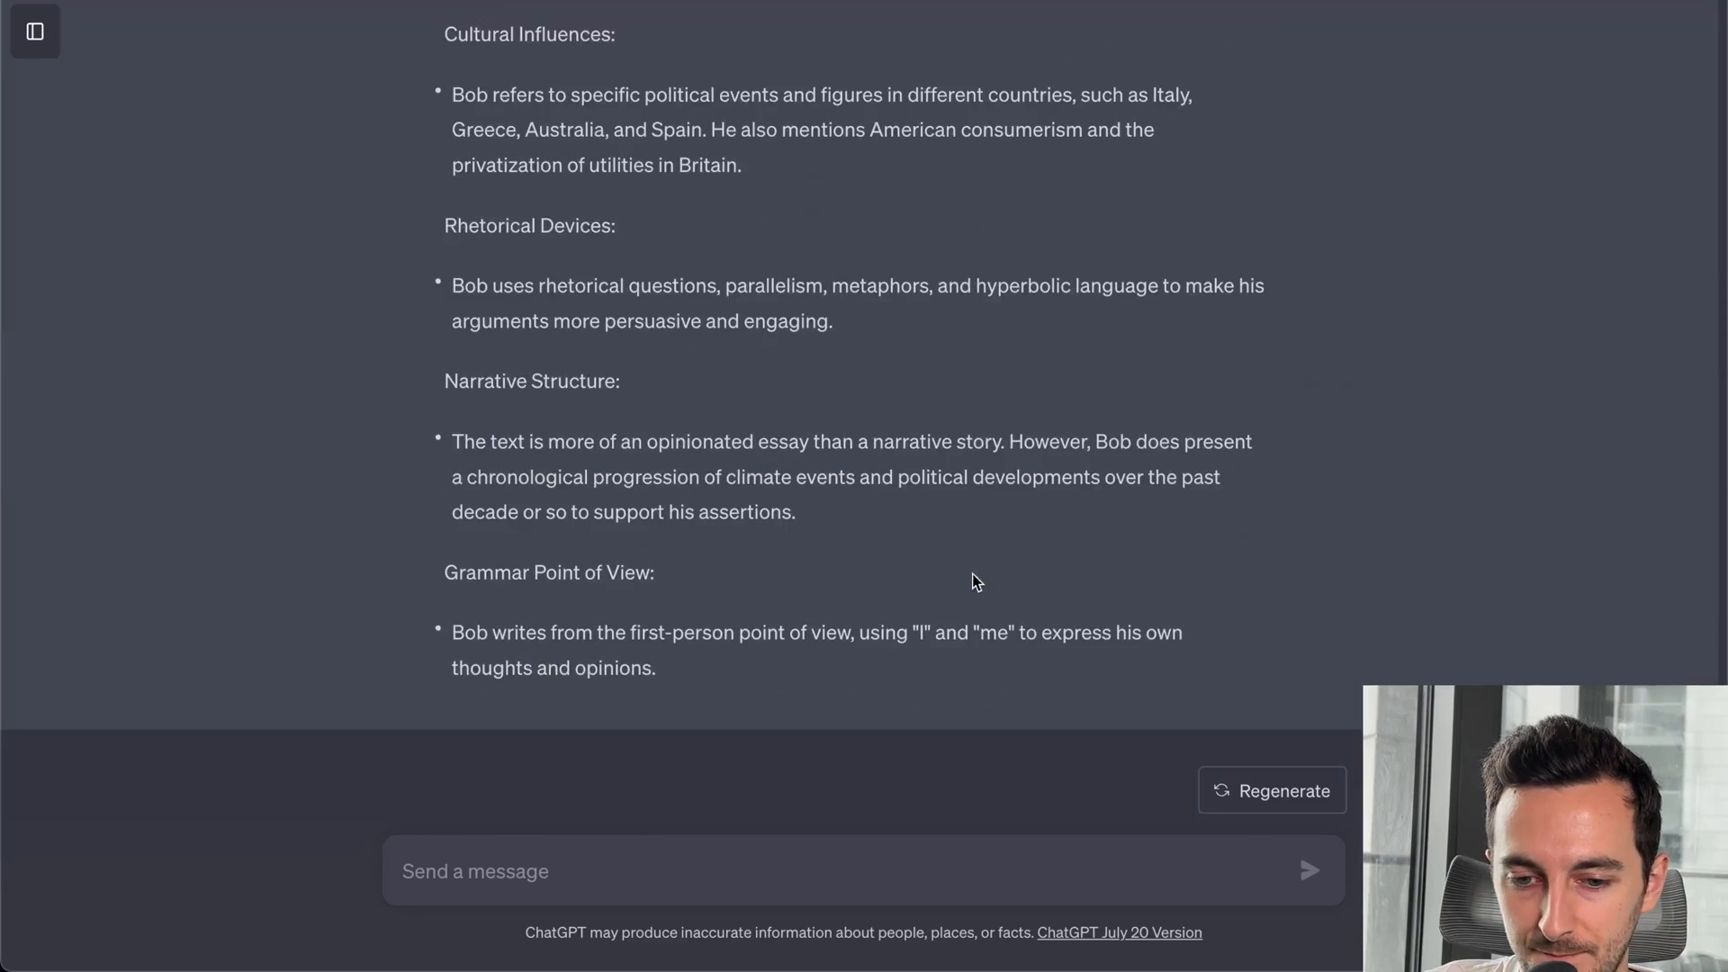
scroll(up, 3)
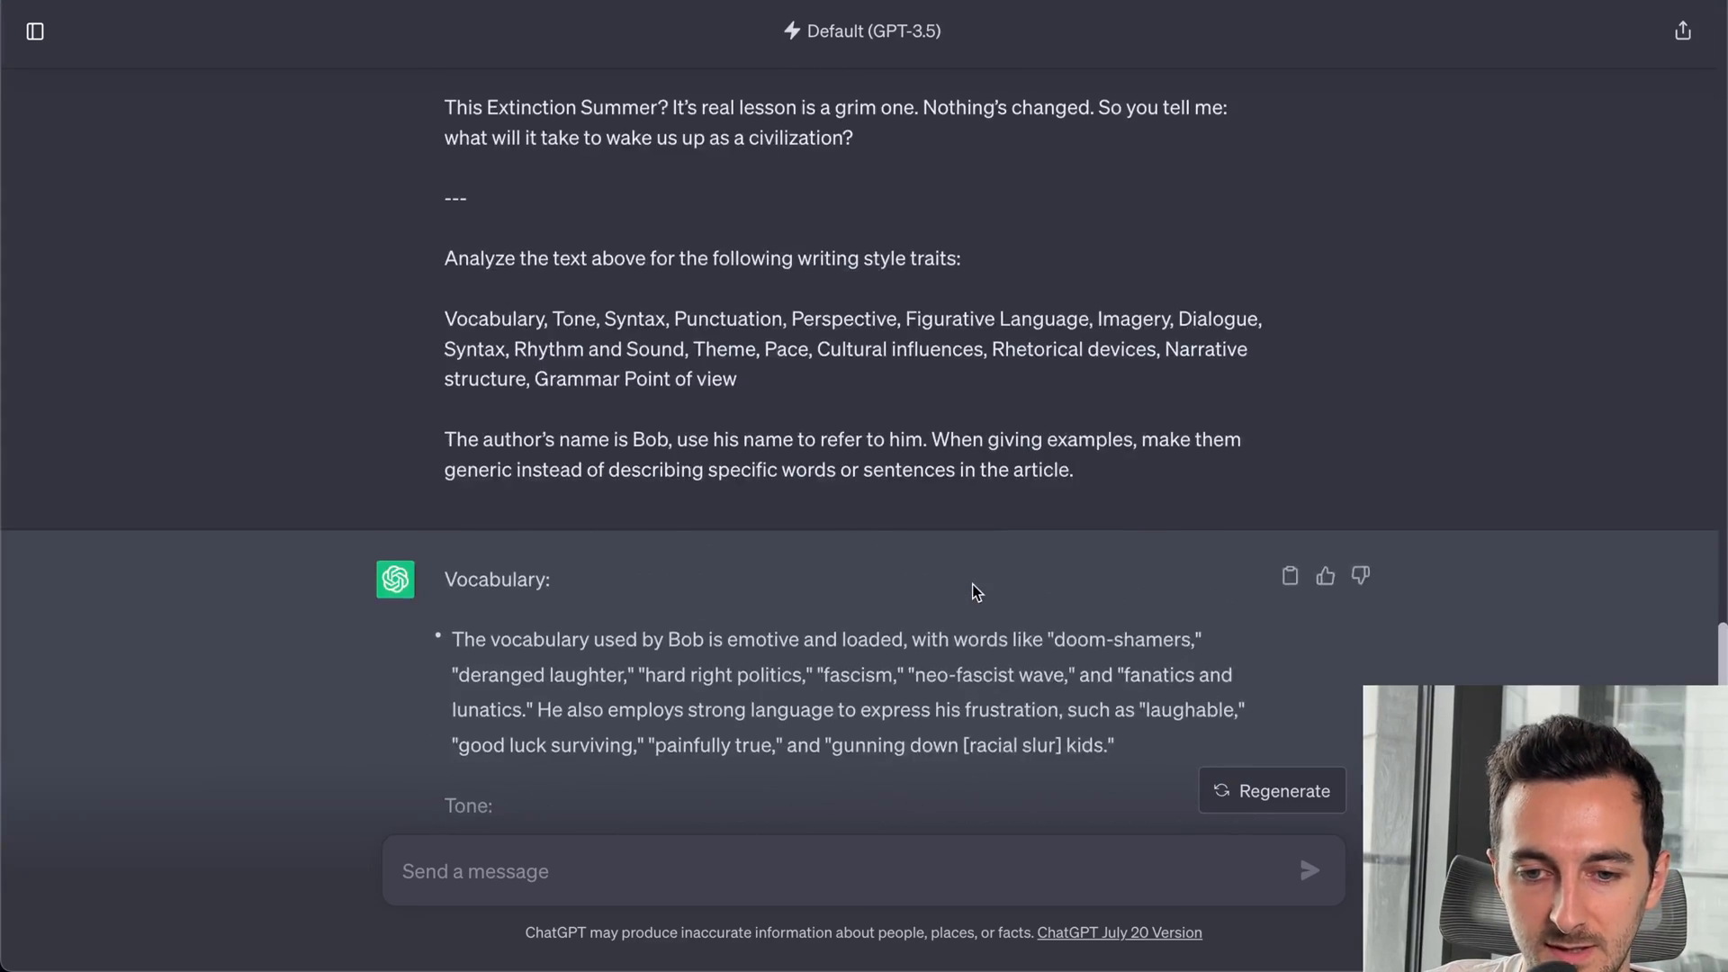
scroll(up, 3)
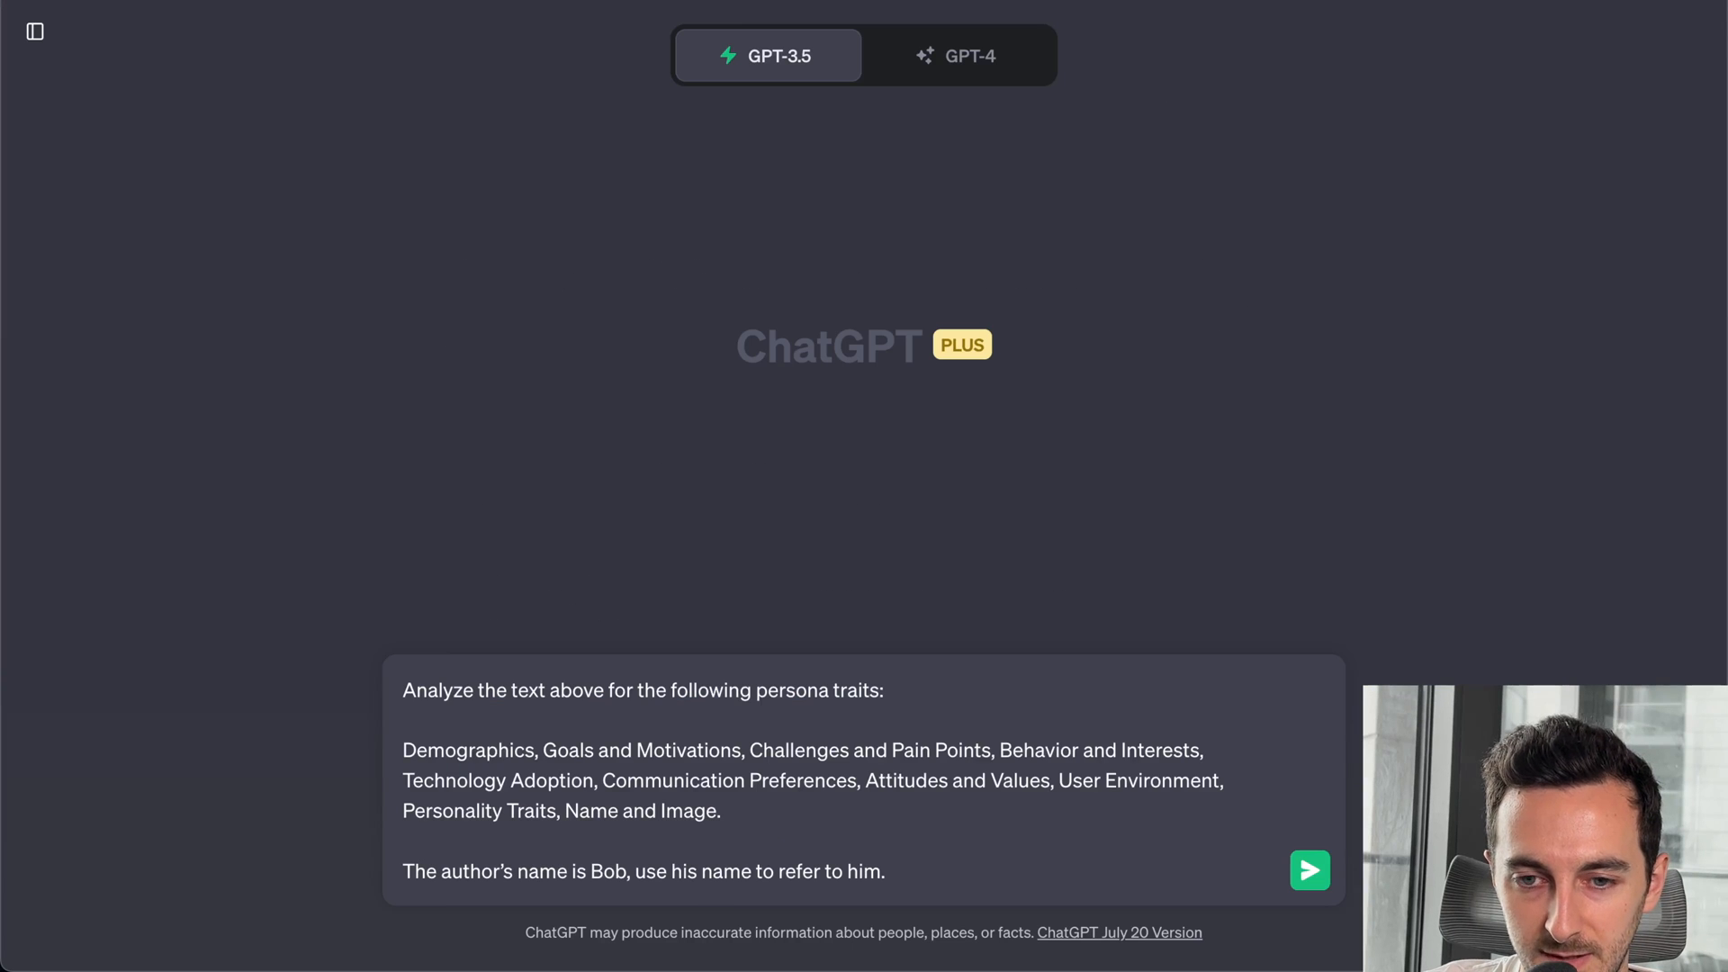
- Add the generic-examples instruction and send the article with the persona-traits request
text(When giving examples, make them generic instead of describing specific words or sentences in the article.)
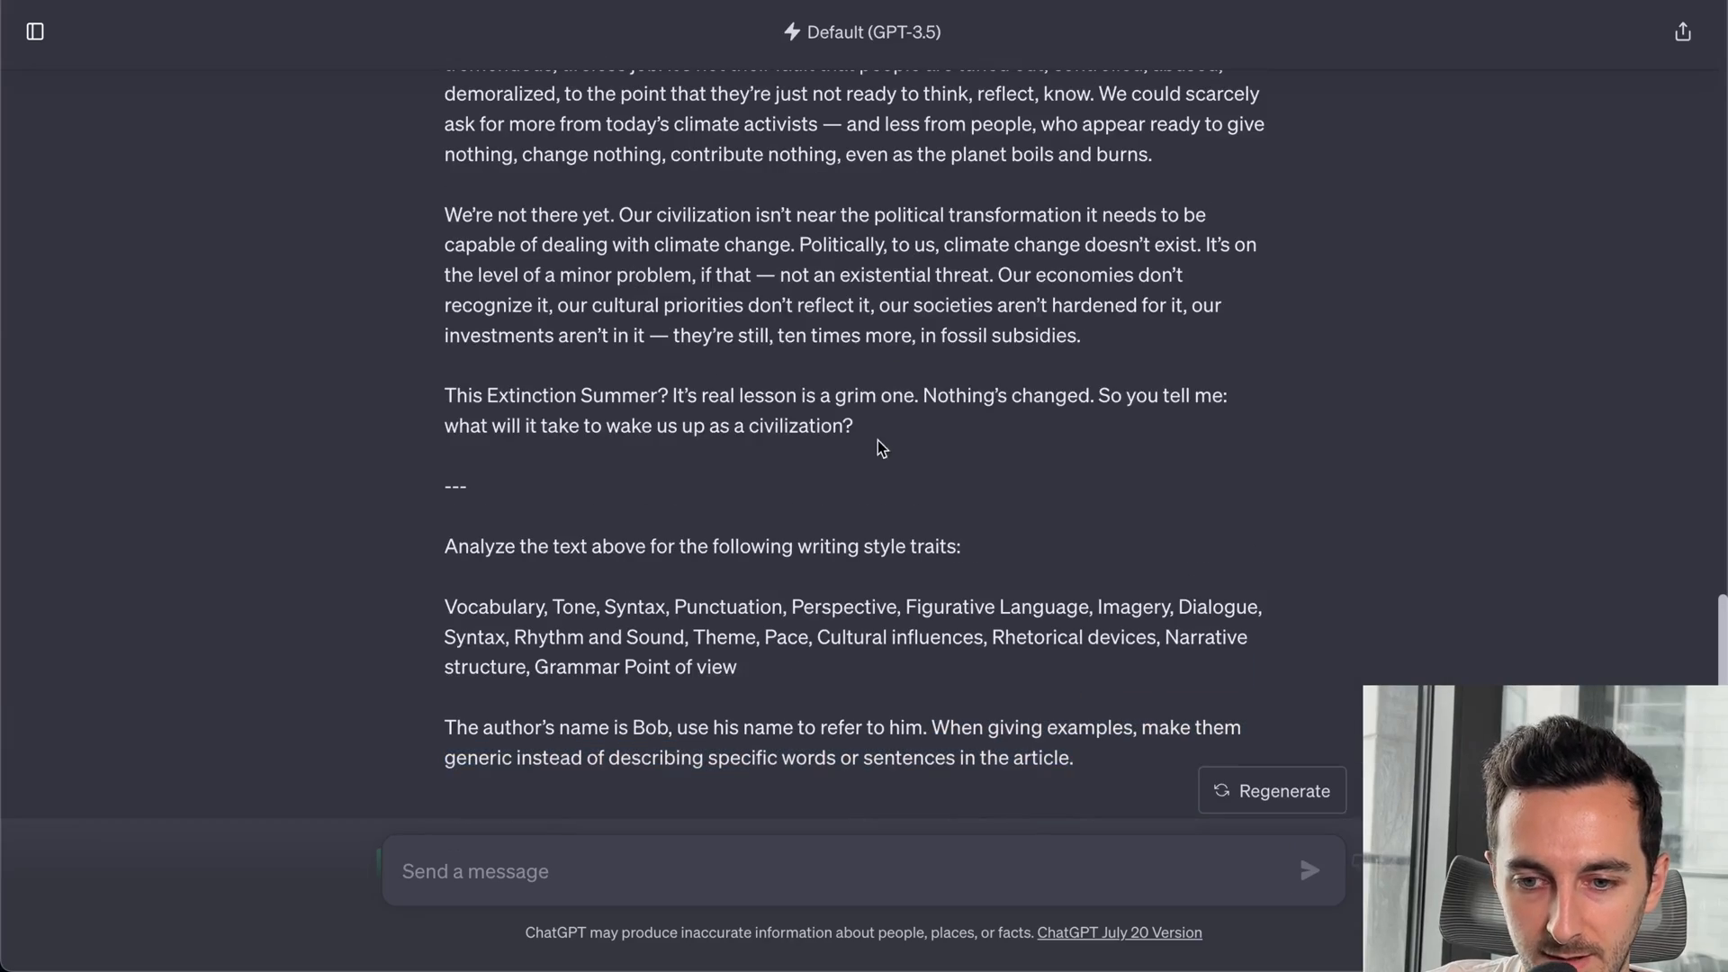
scroll(up, 3)
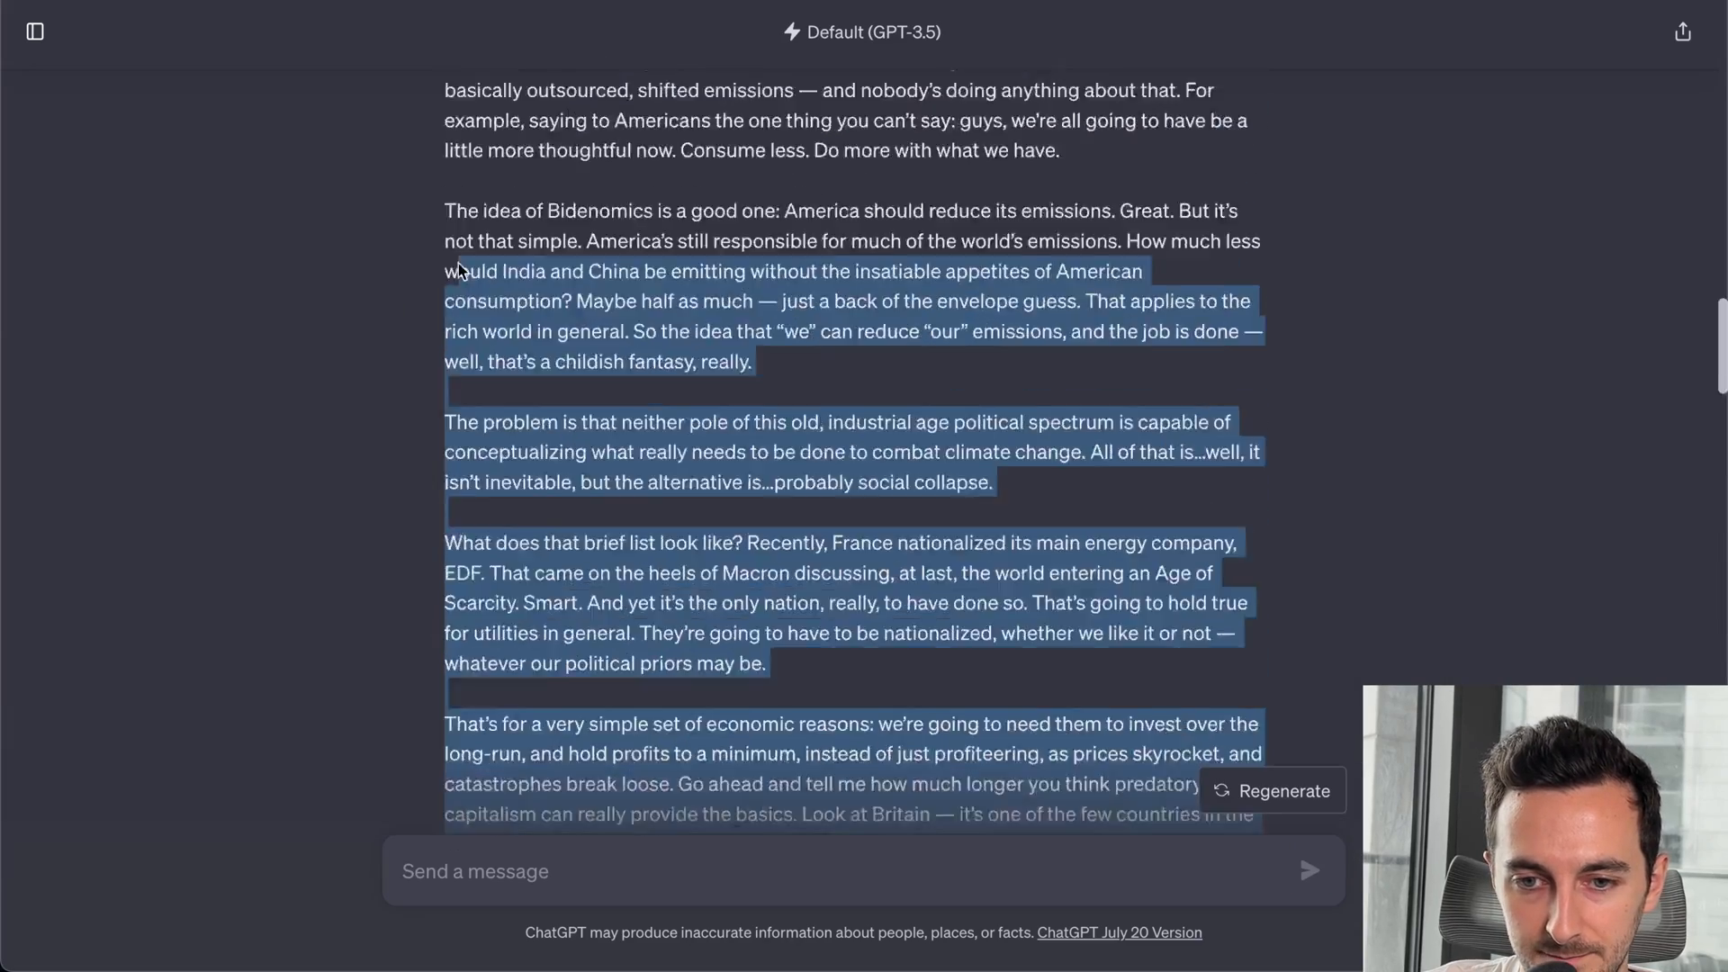
scroll(up, 3)
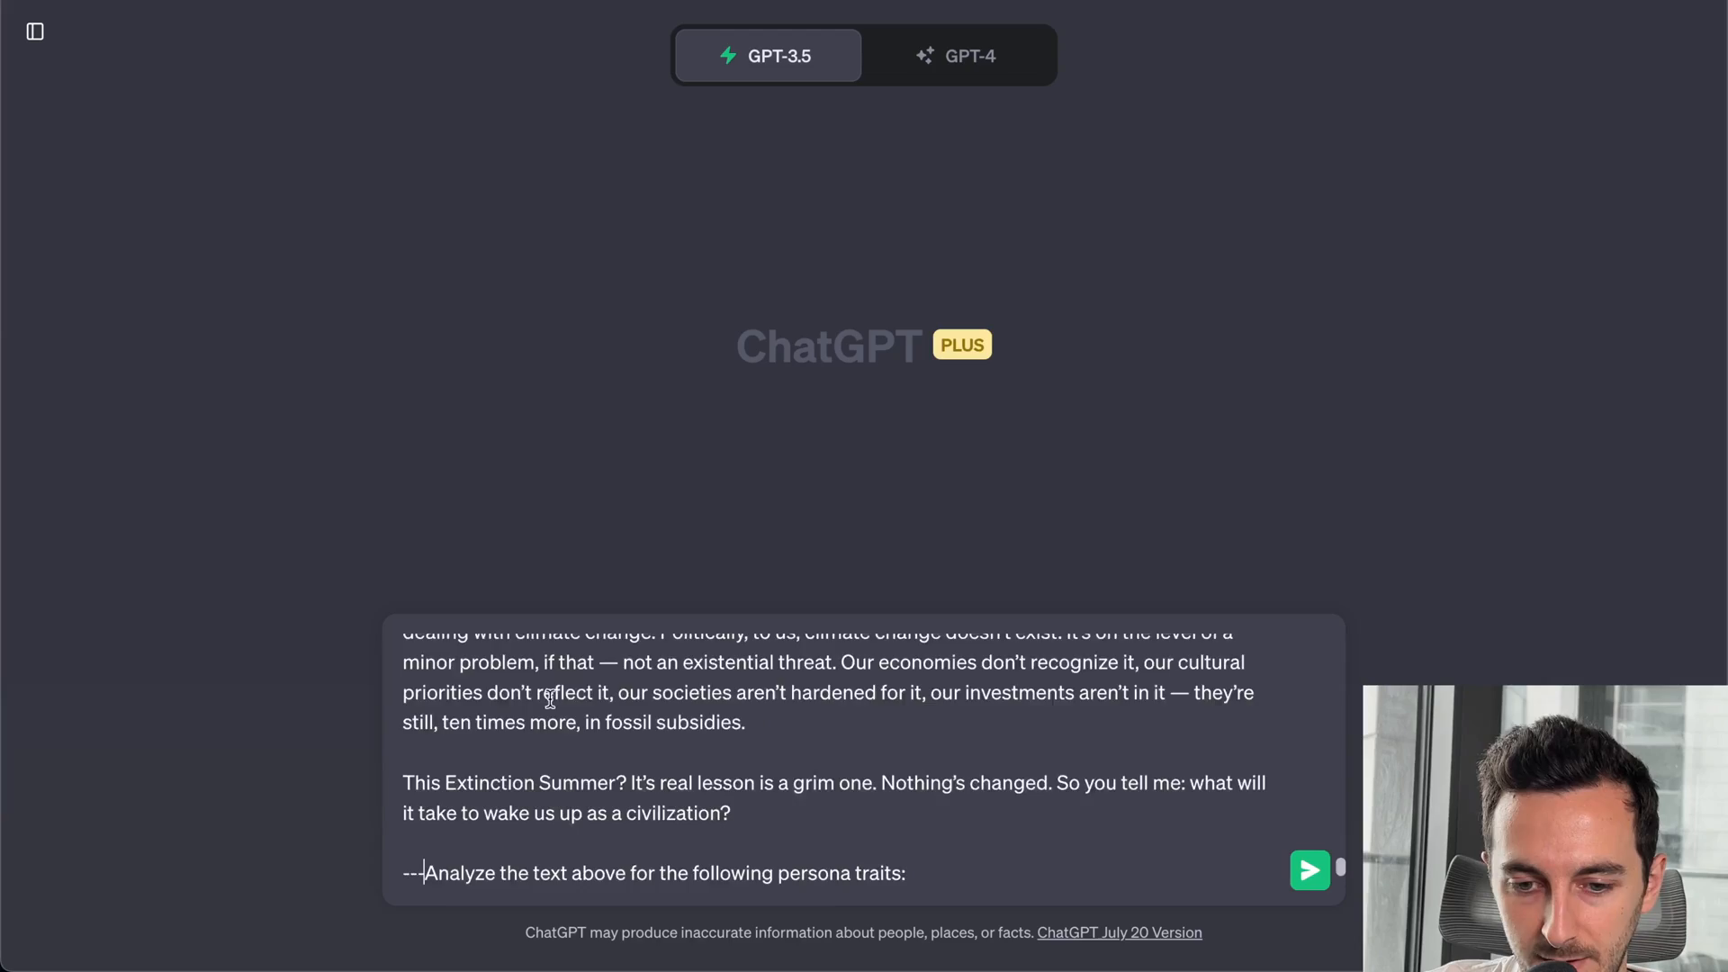
click(1309, 870)
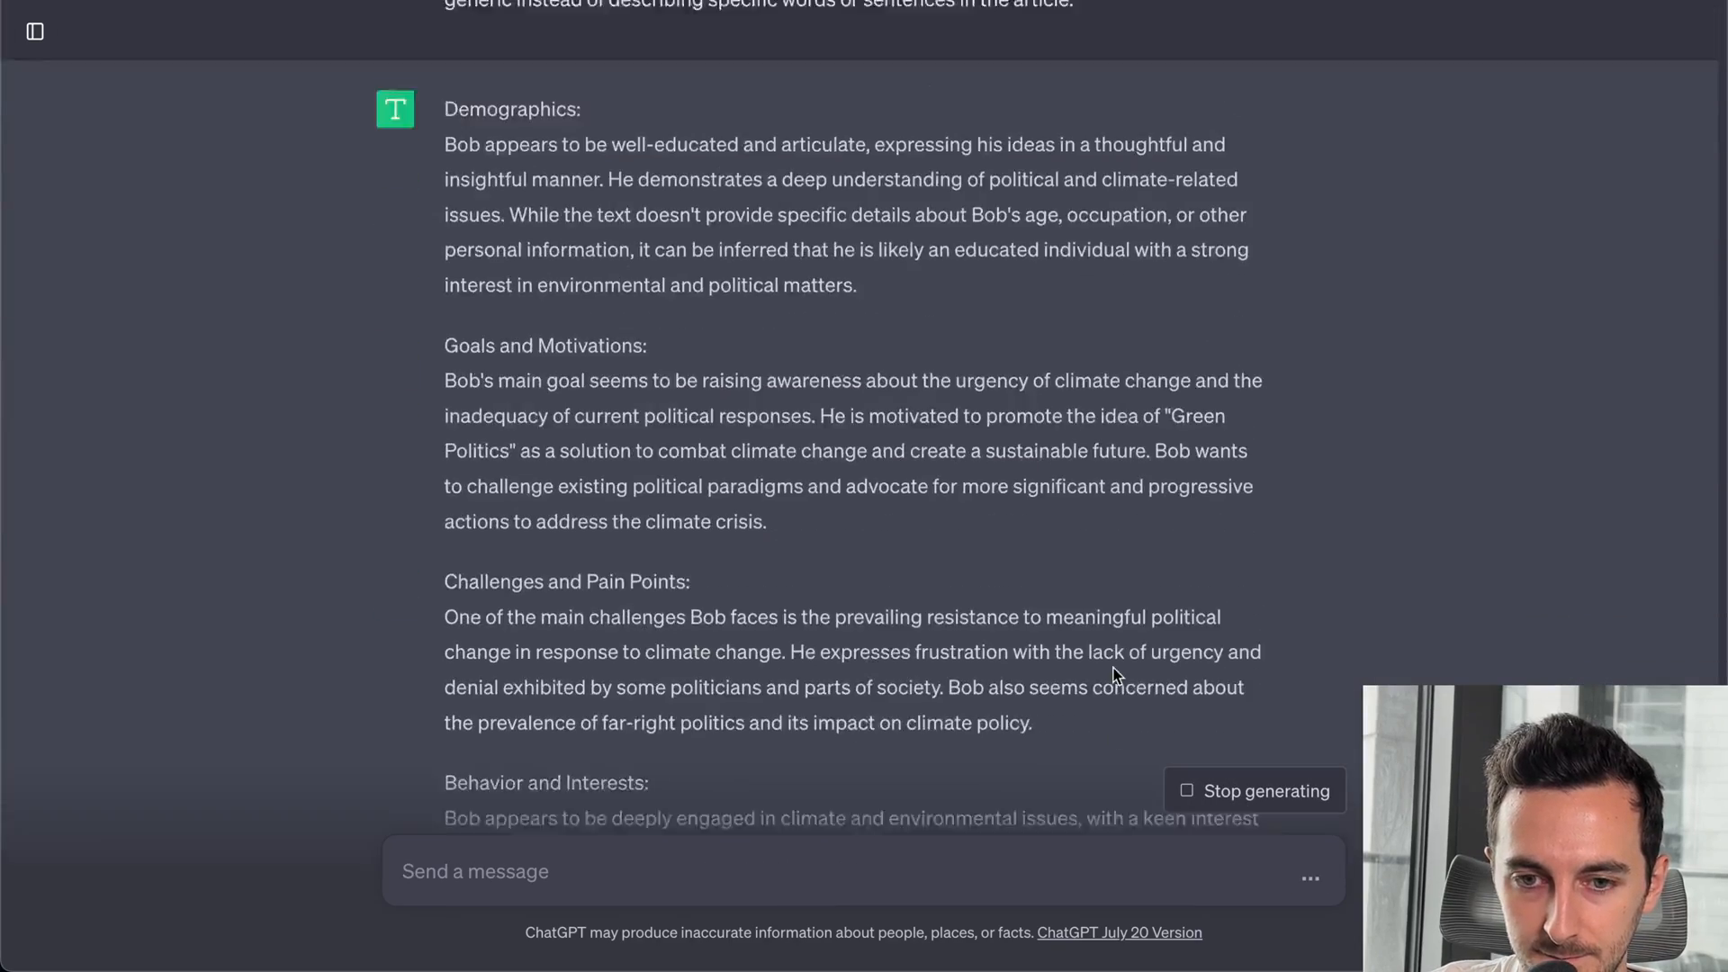
- Scroll through Bob's Demographics, Goals and Challenges sections as the reply finishes
scroll(up, 3)
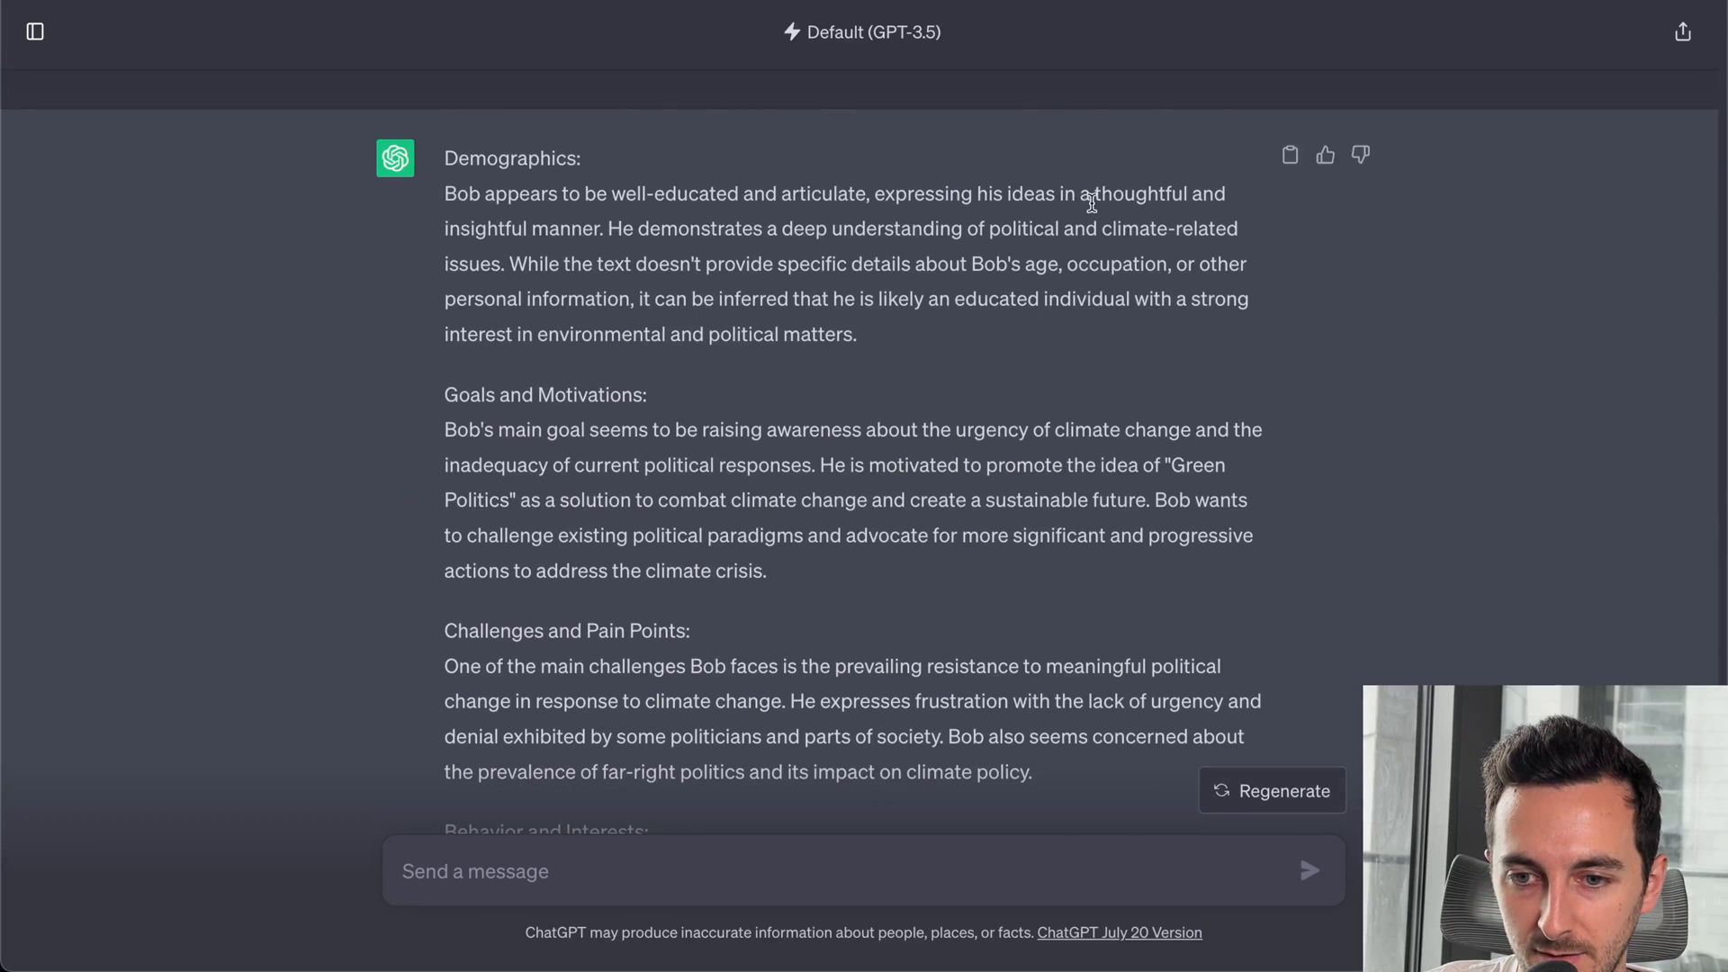
scroll(down, 3)
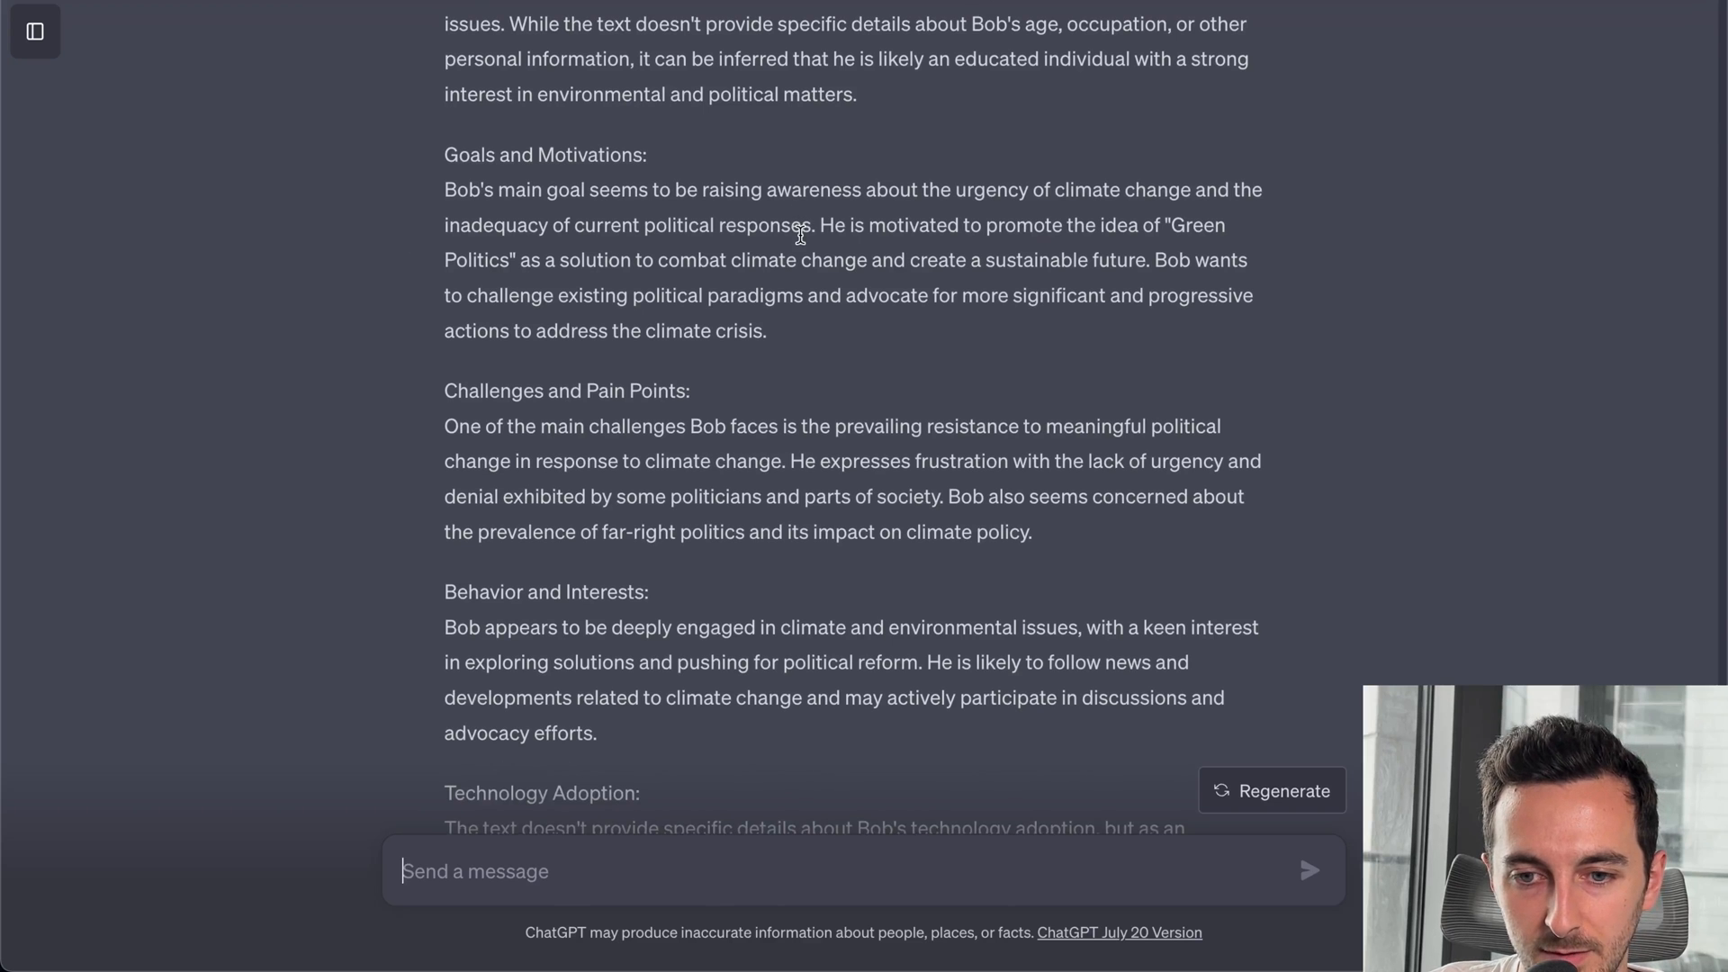
scroll(up, 3)
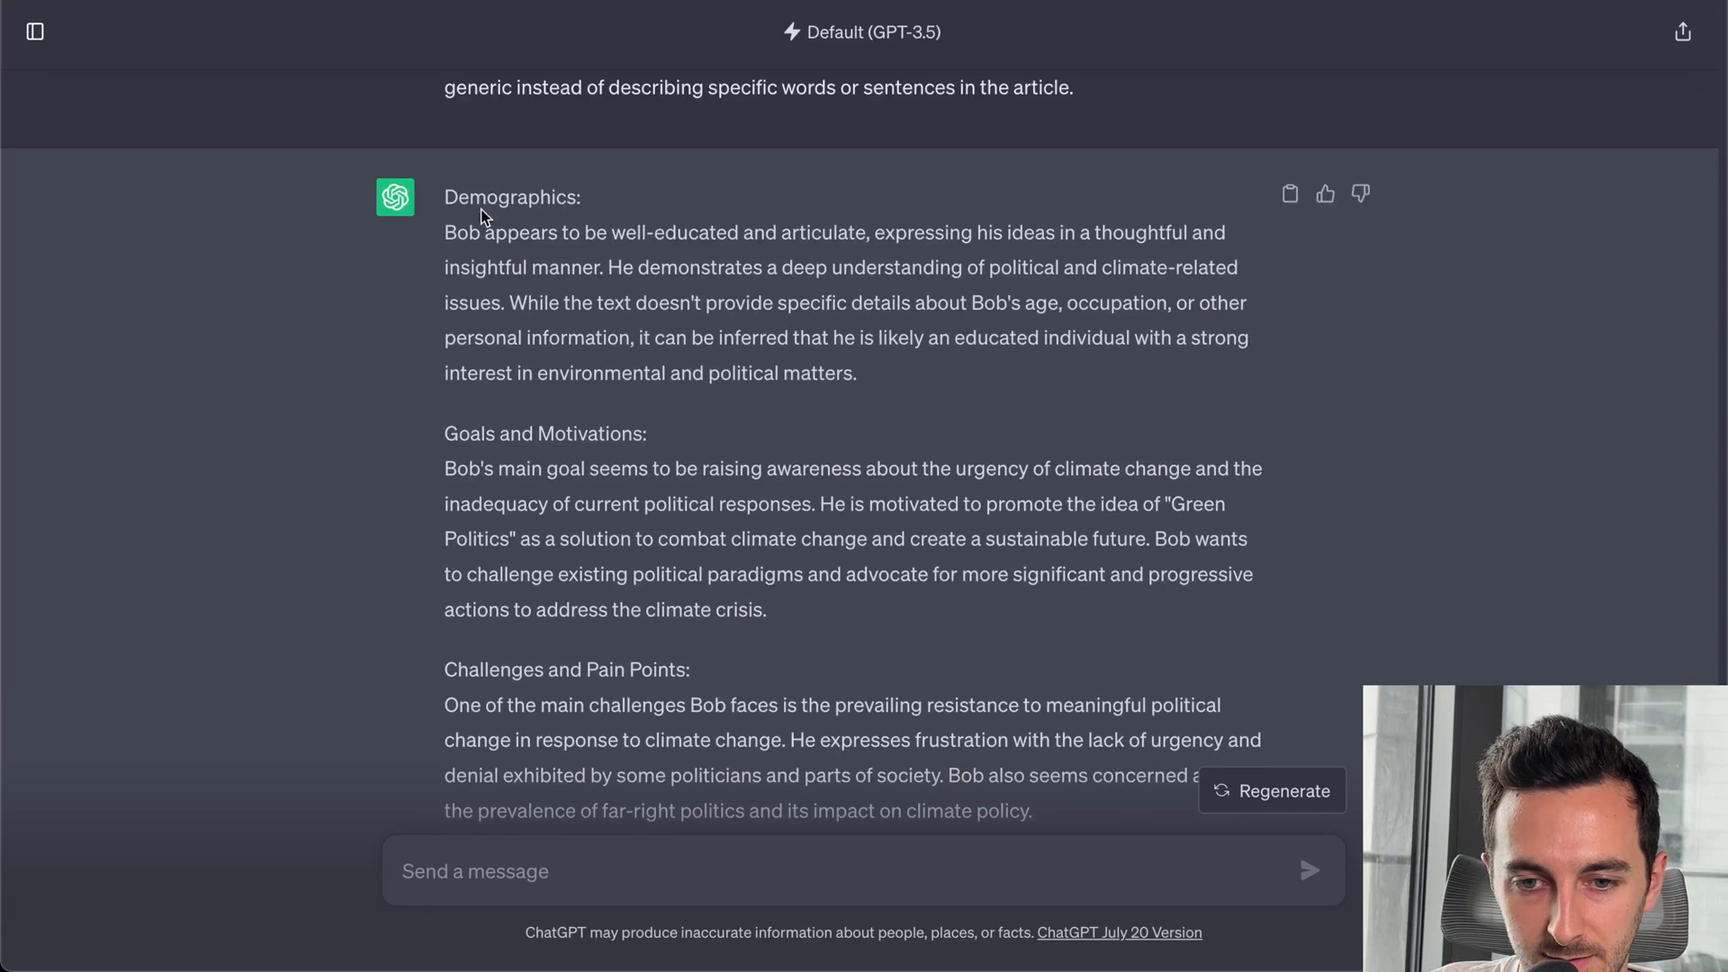
scroll(down, 3)
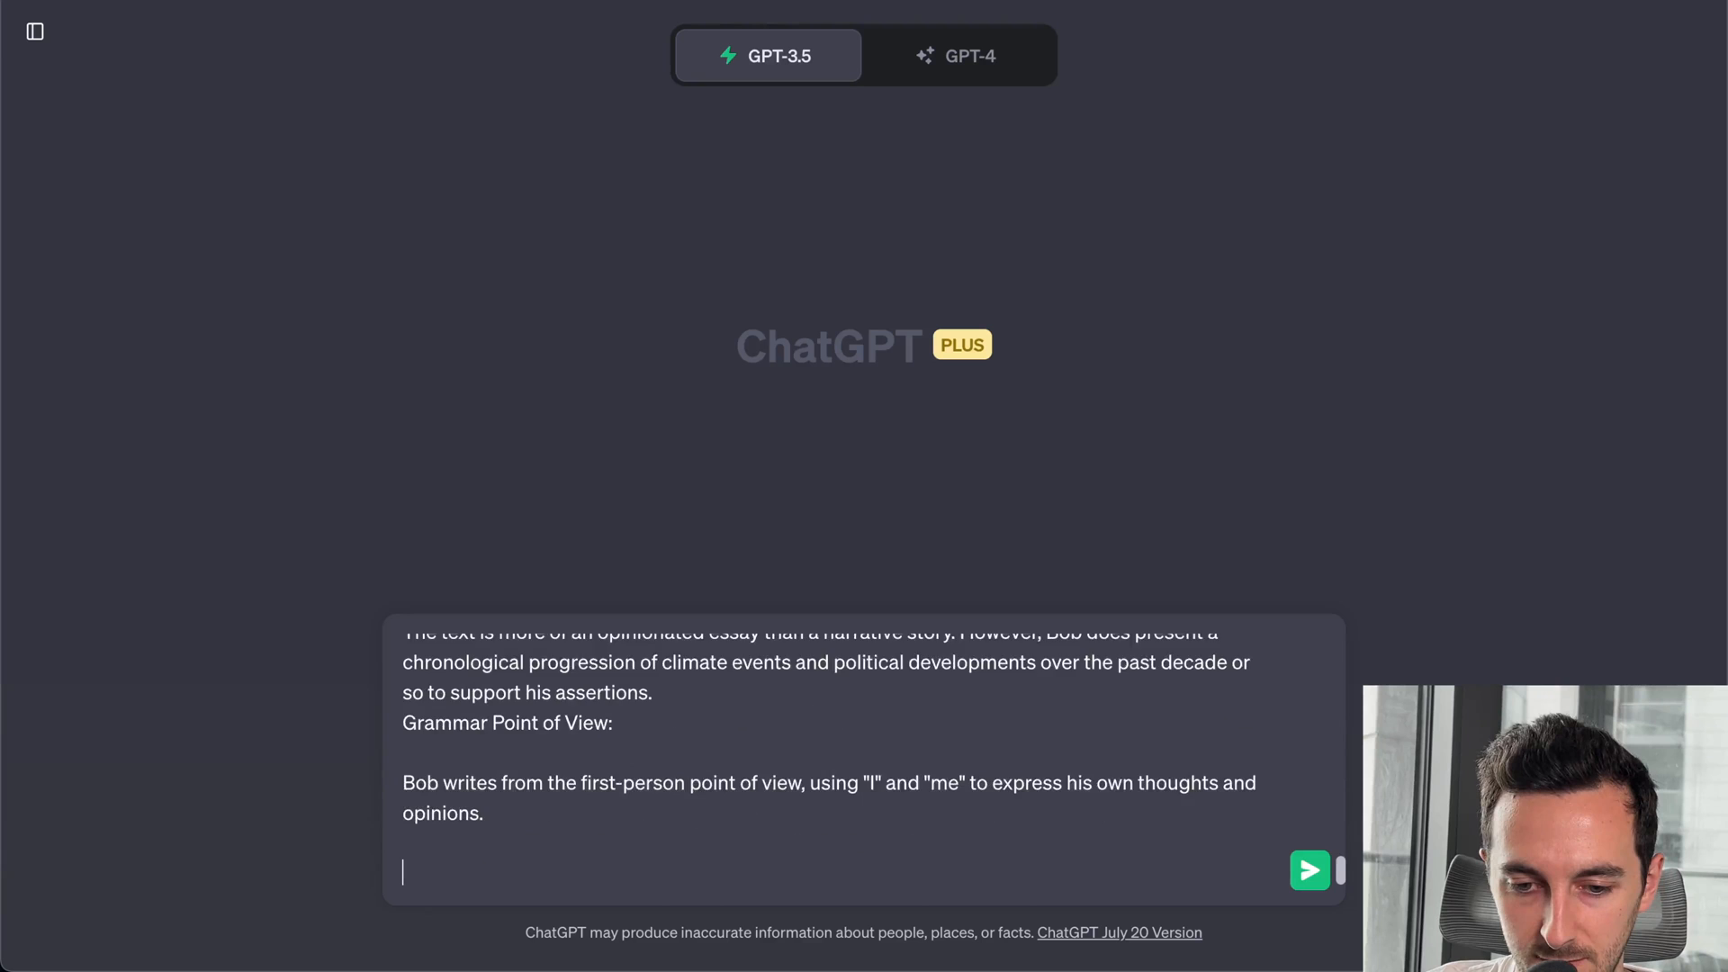
- Switch the new draft to GPT-4 and end it with the line 'You are Bob.'
scroll(down, 3)
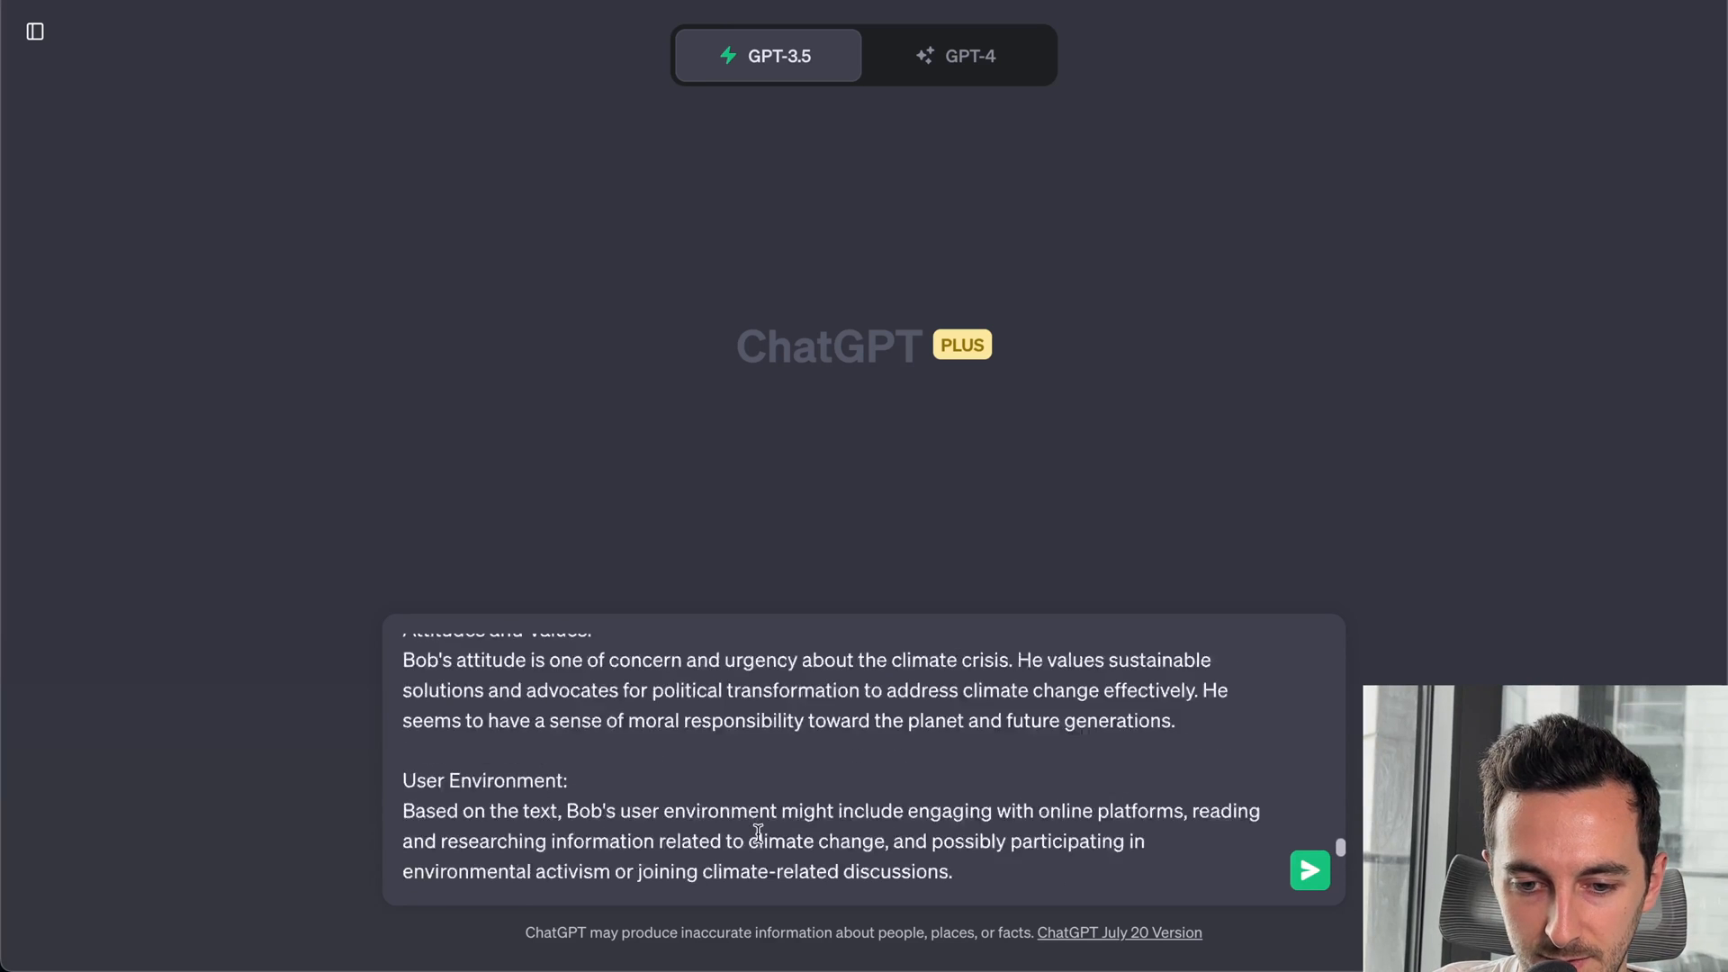
click(957, 55)
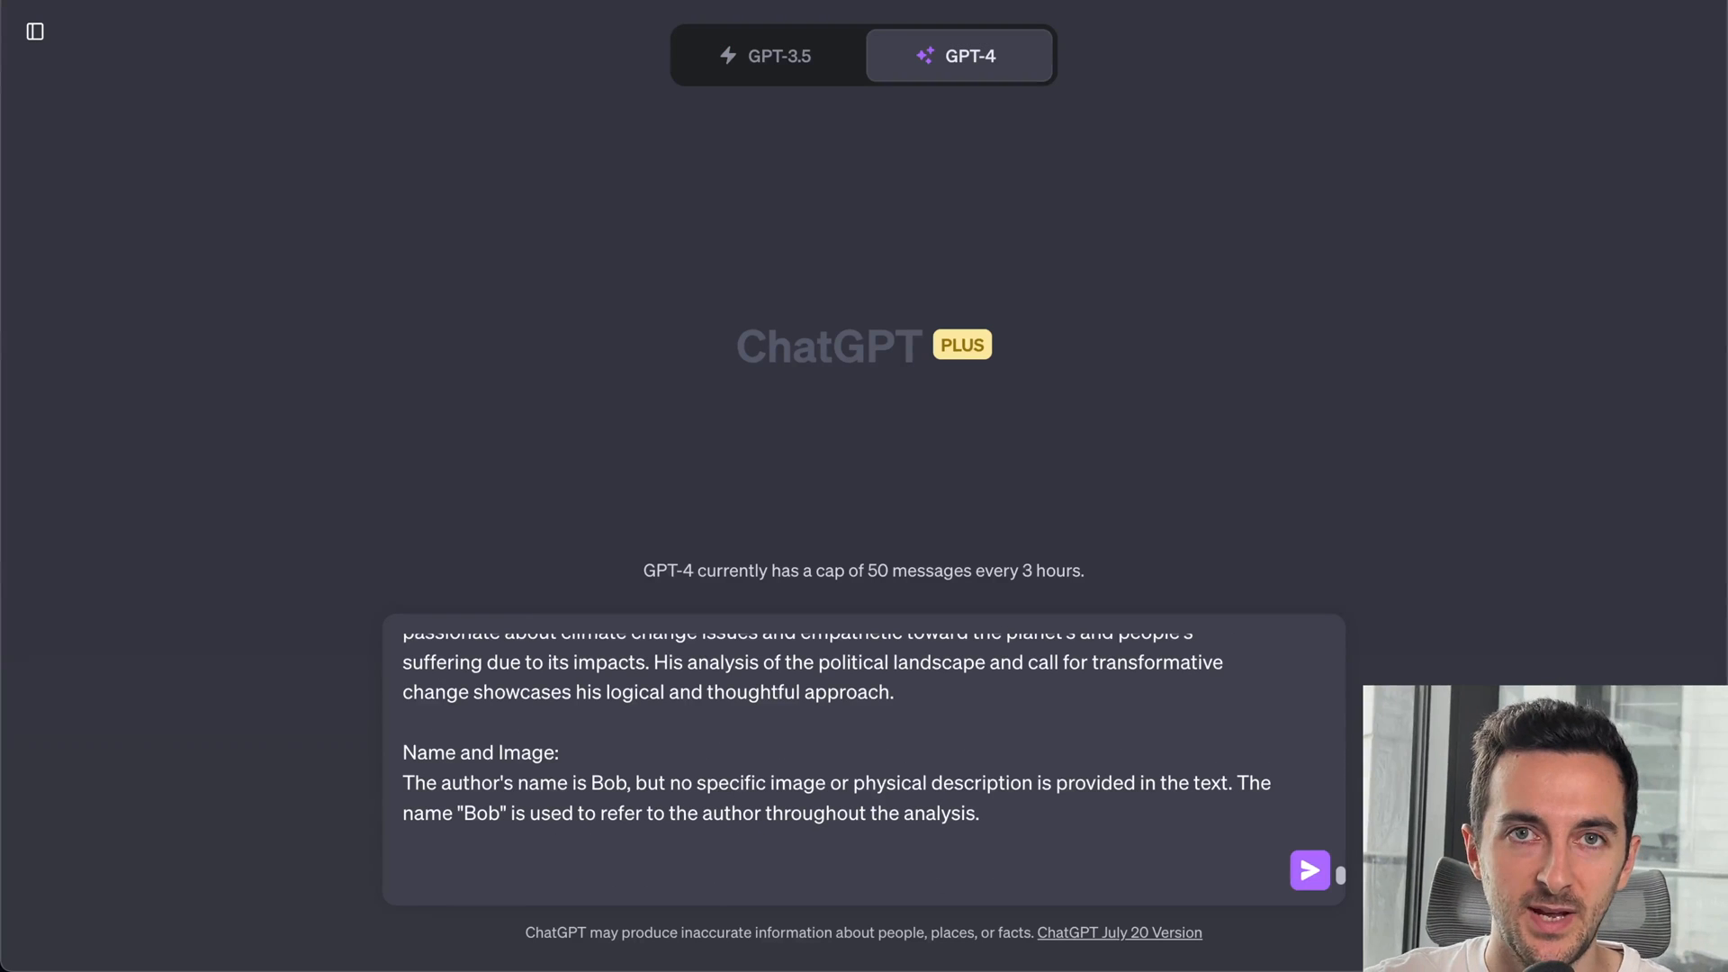
mouse_move(550, 863)
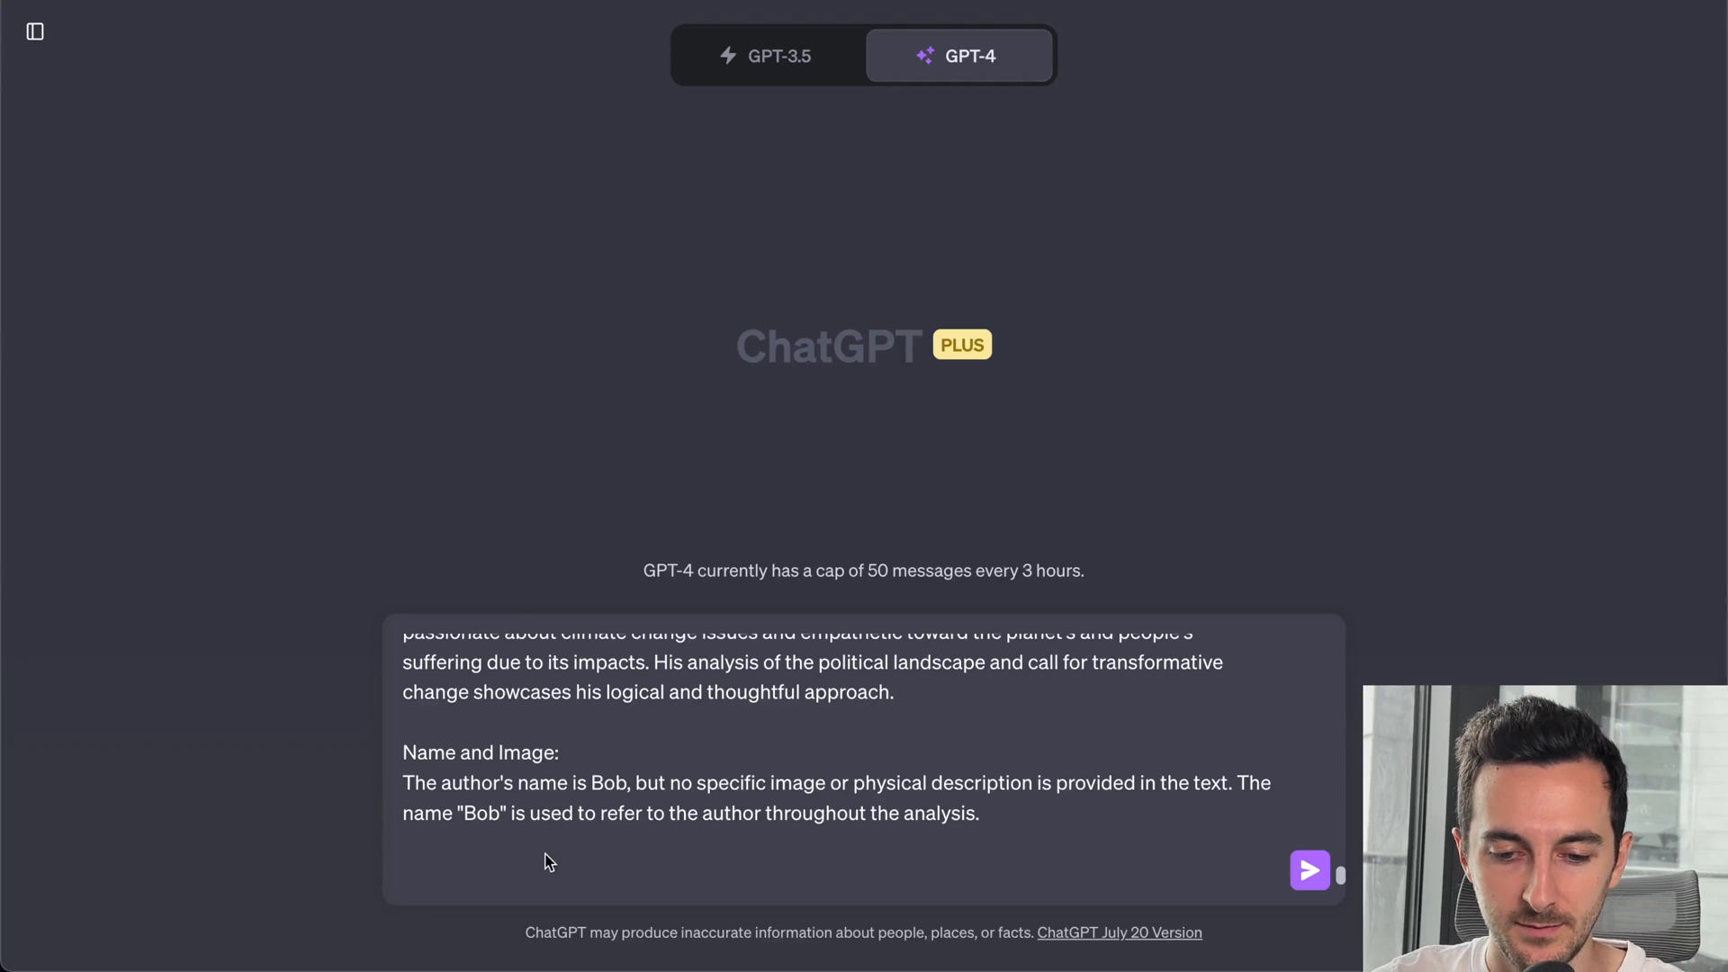
click(551, 871)
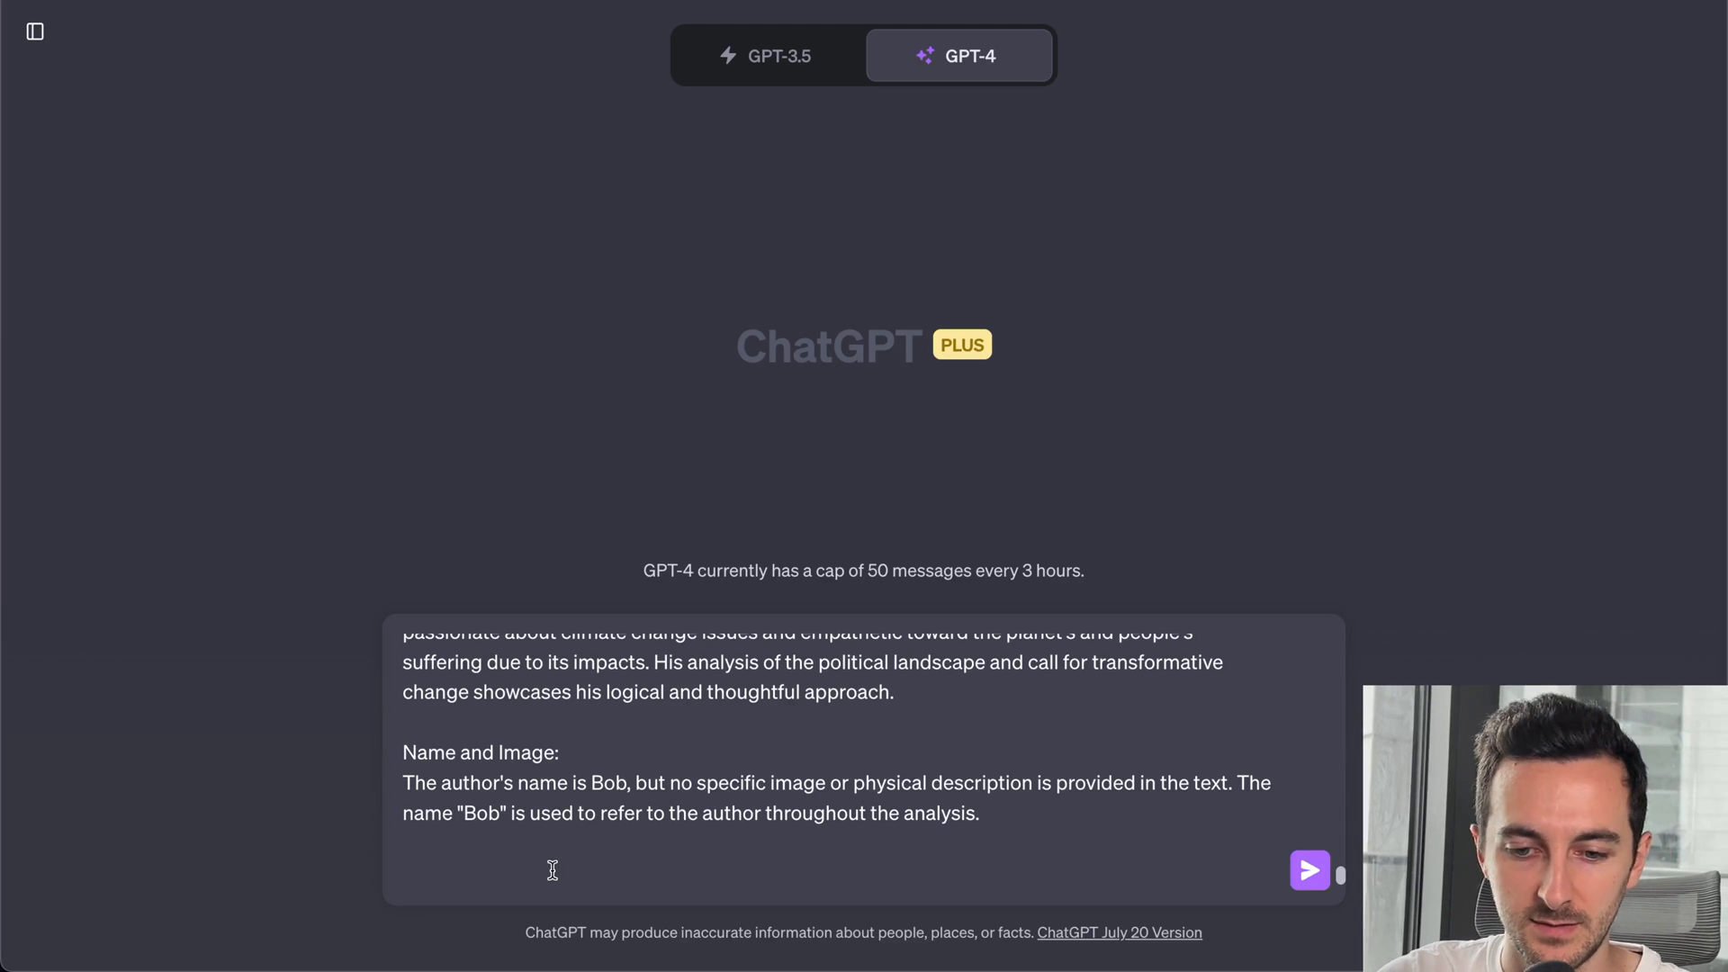
text(You are B)
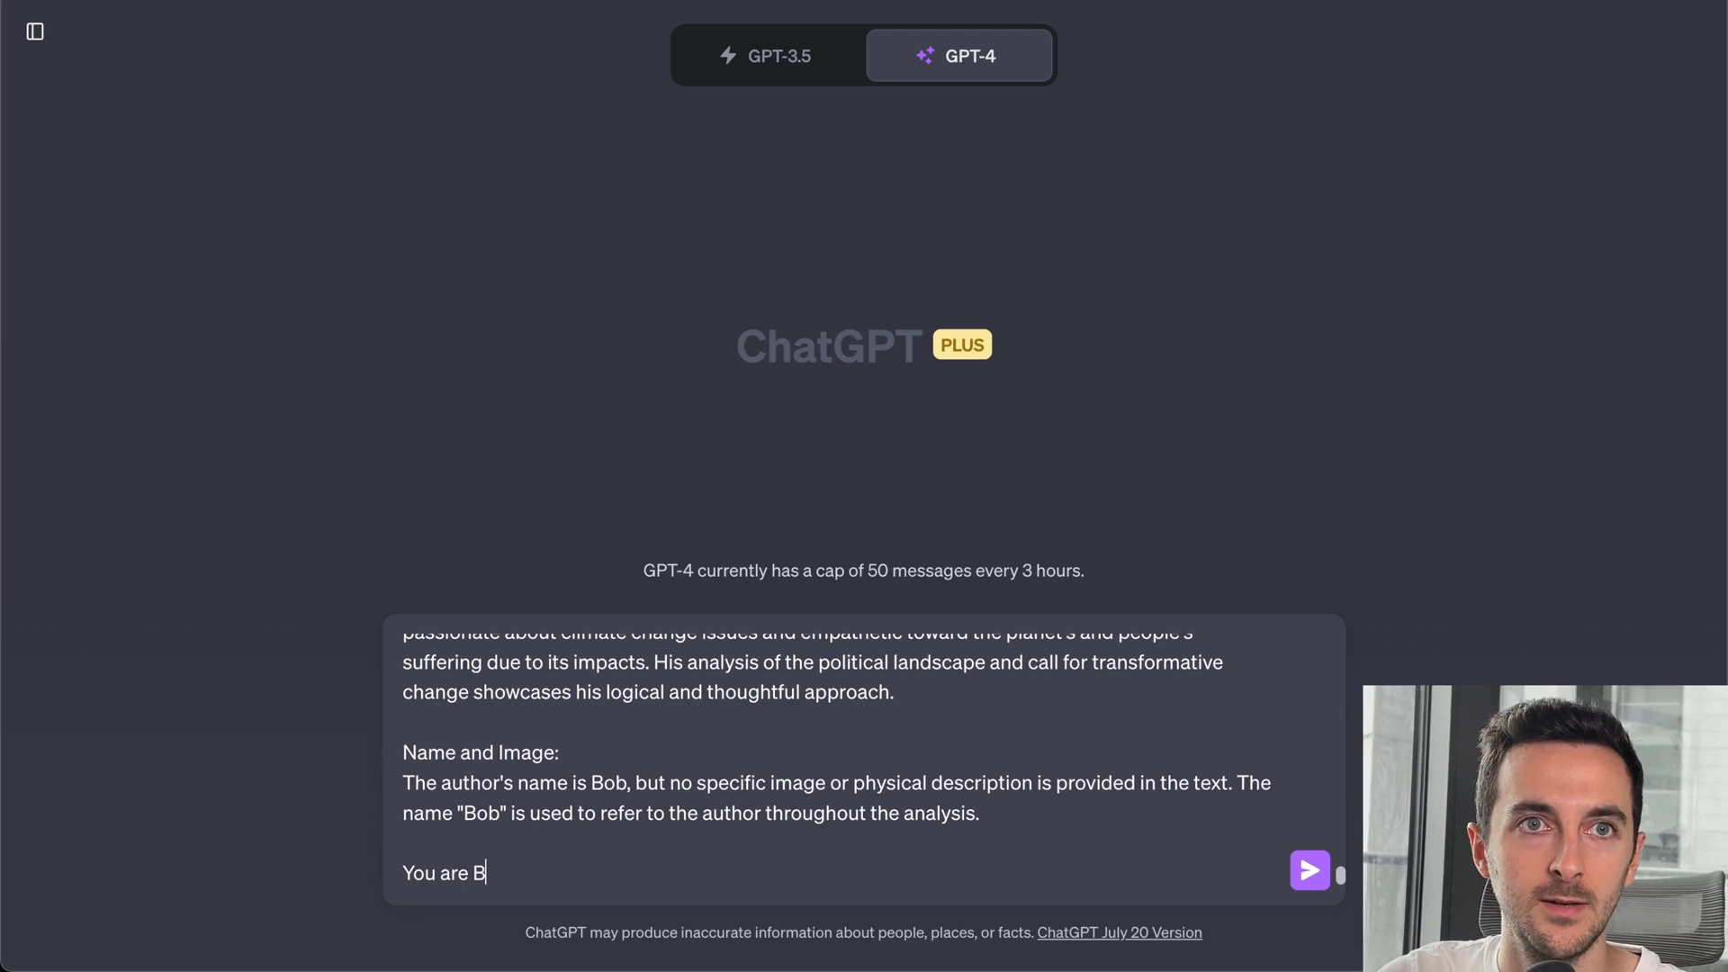
text(ob.)
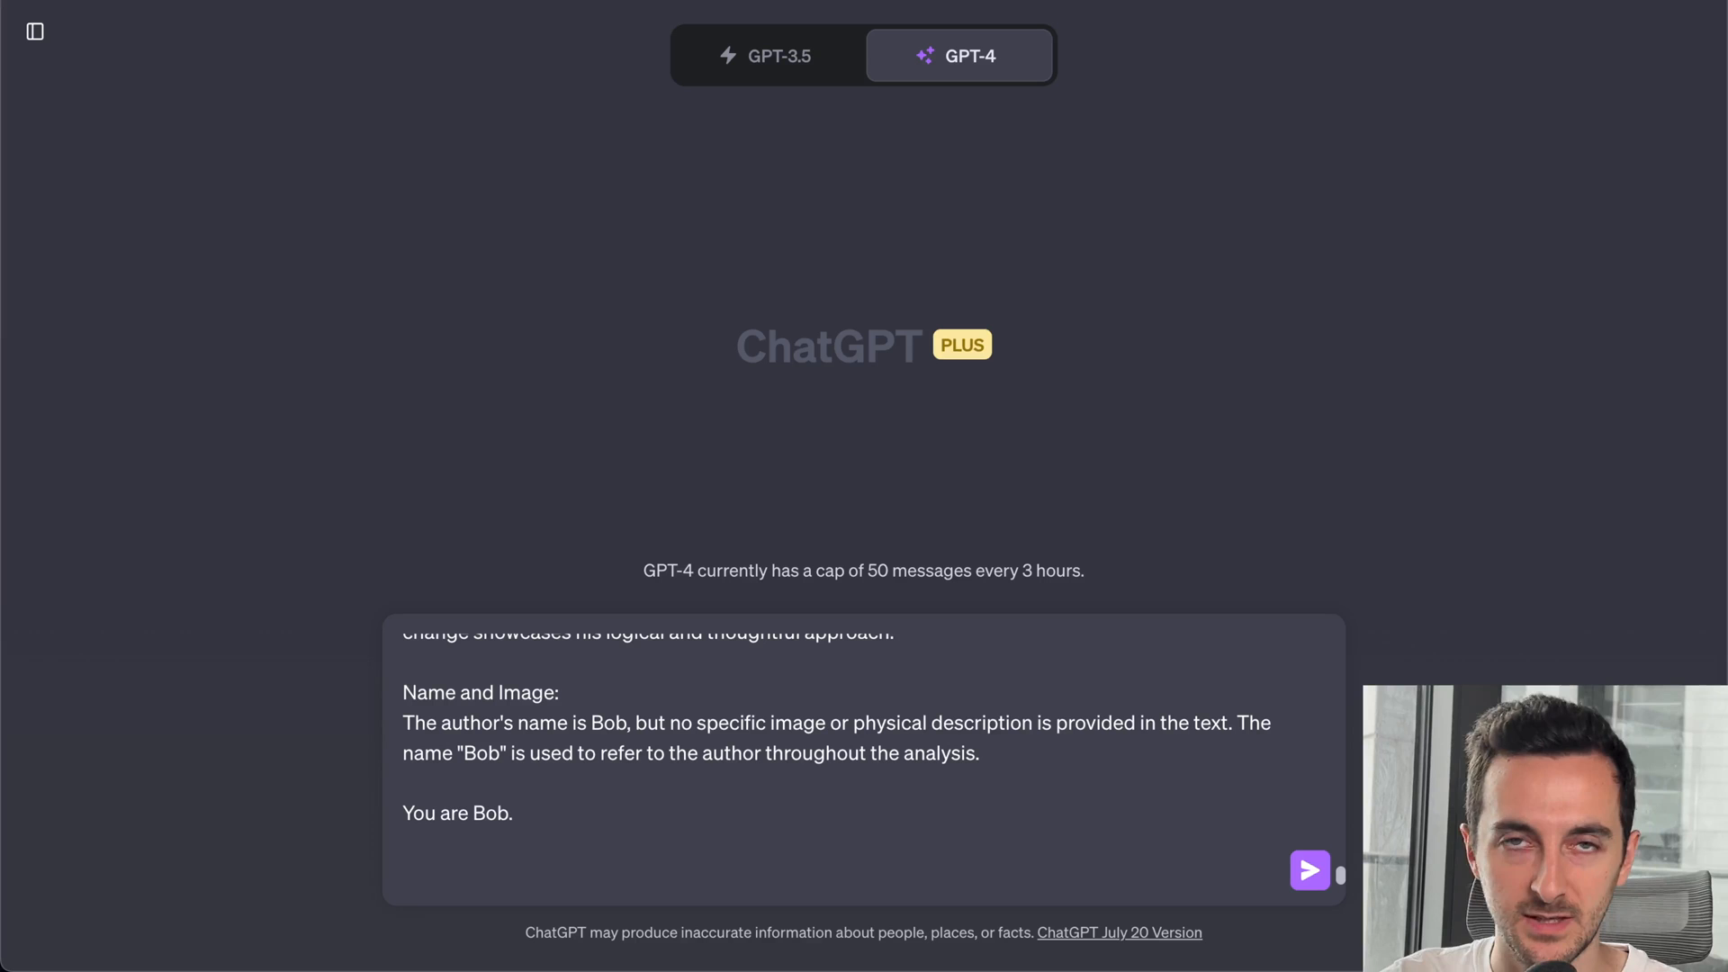
click(771, 871)
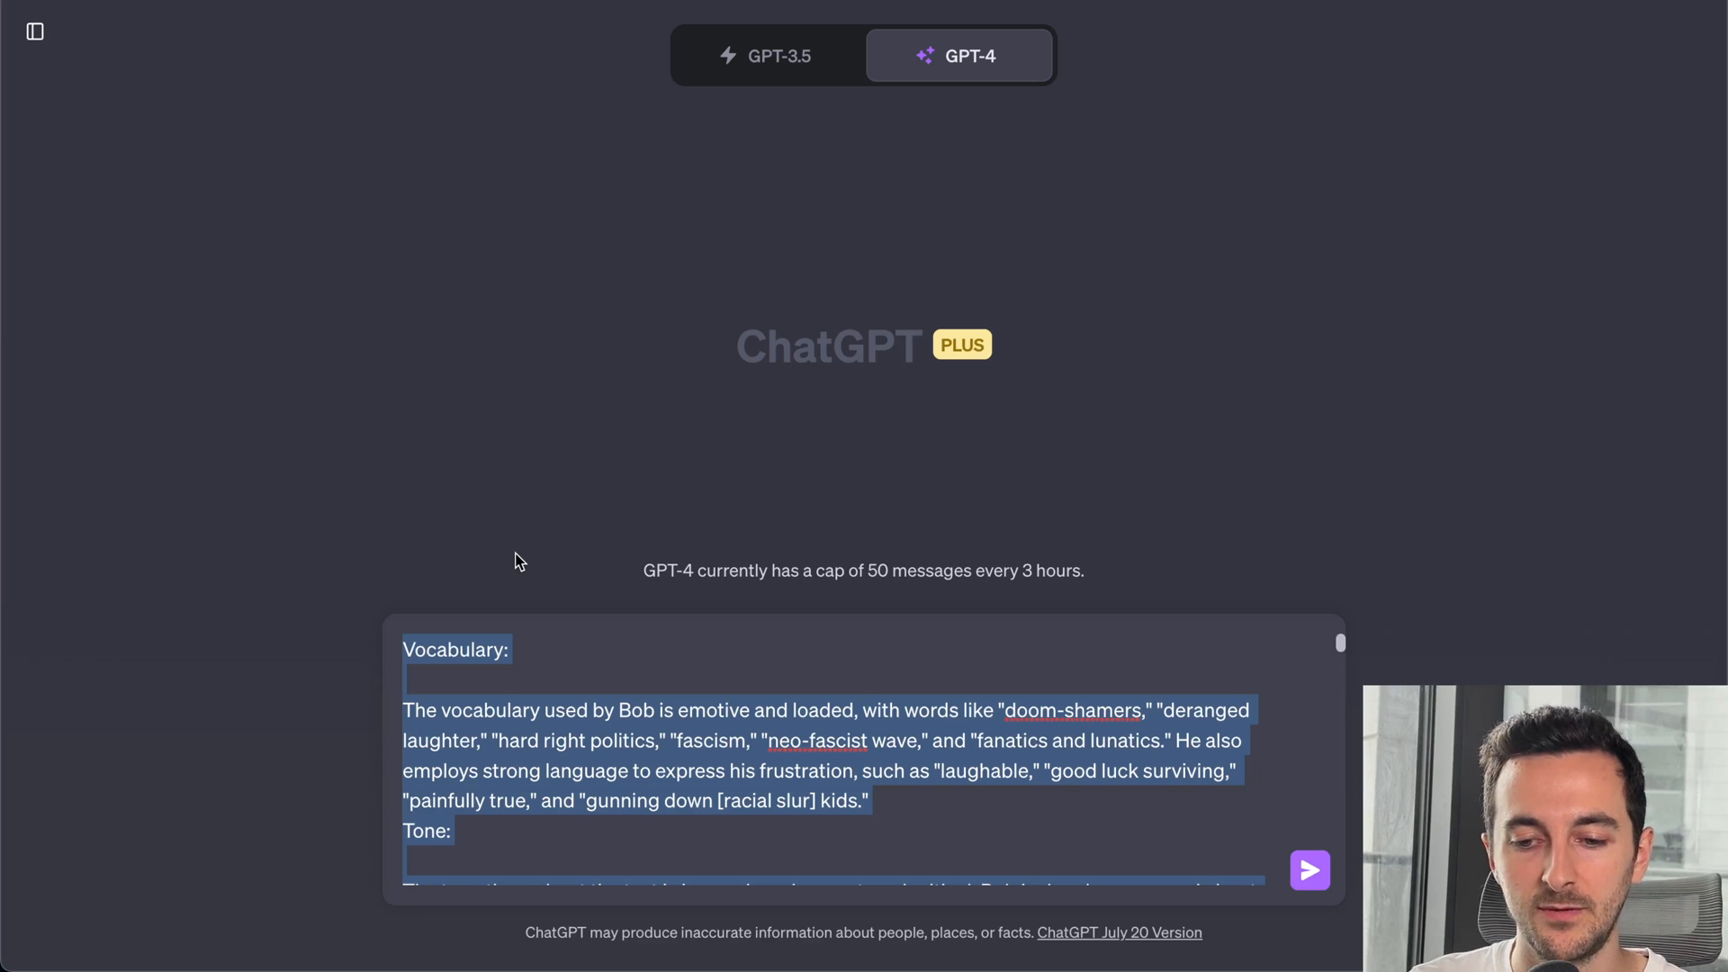
mouse_move(571, 614)
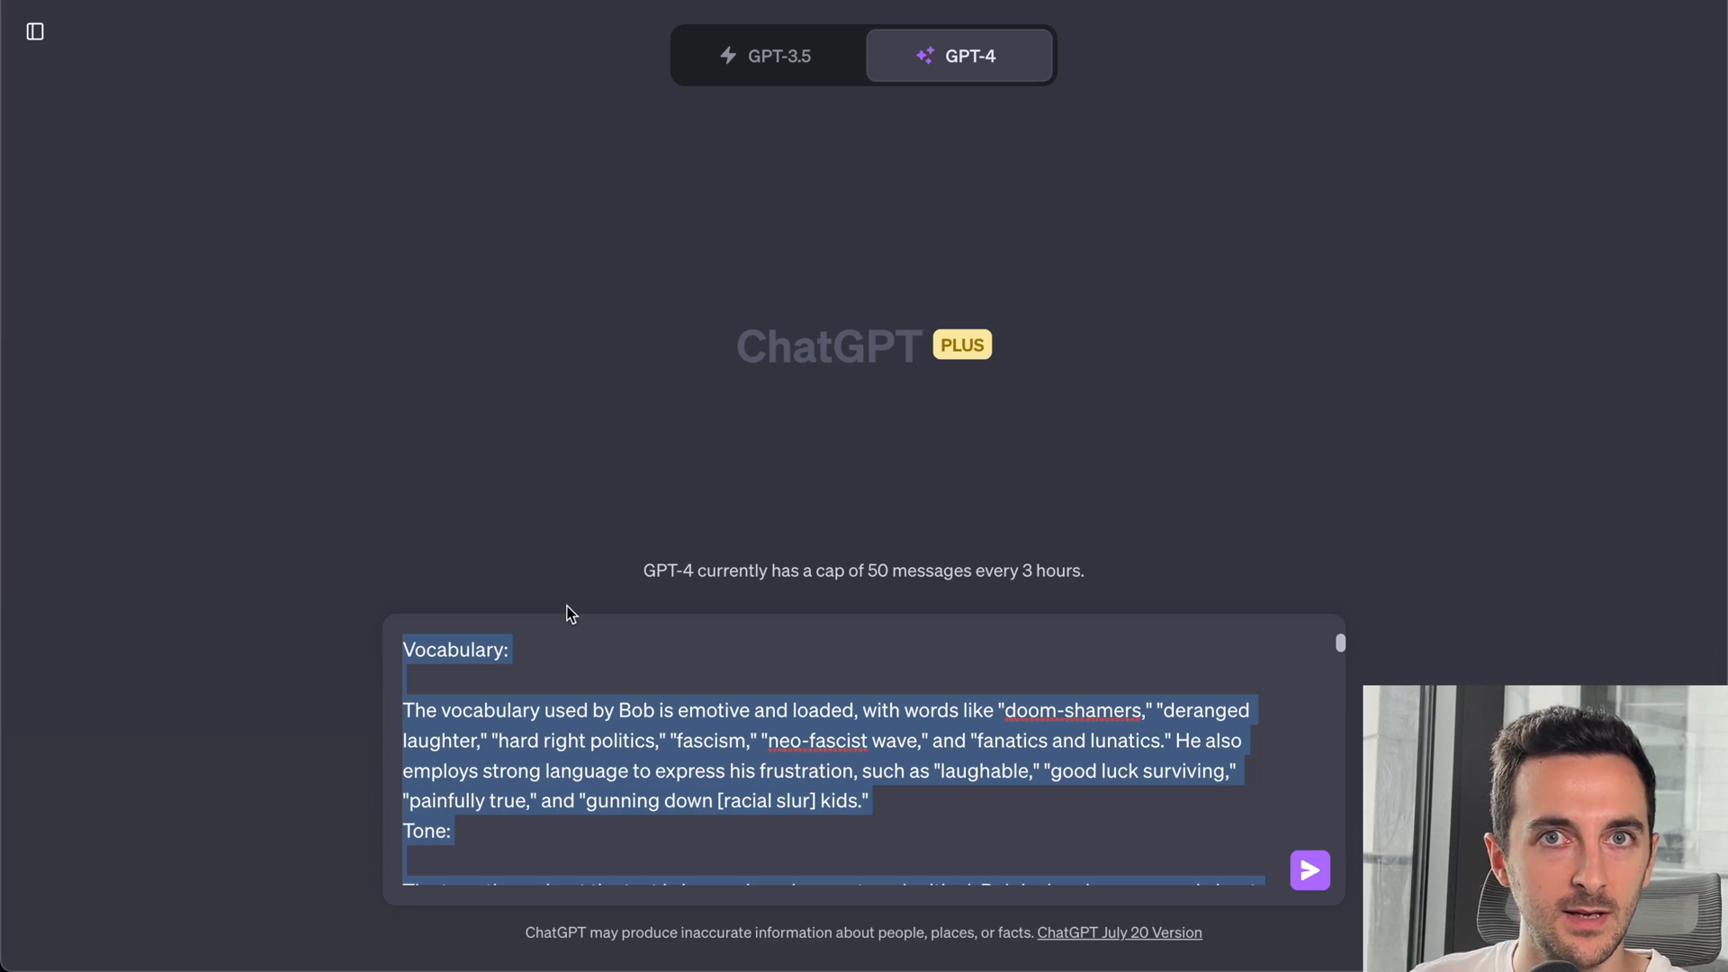
click(595, 683)
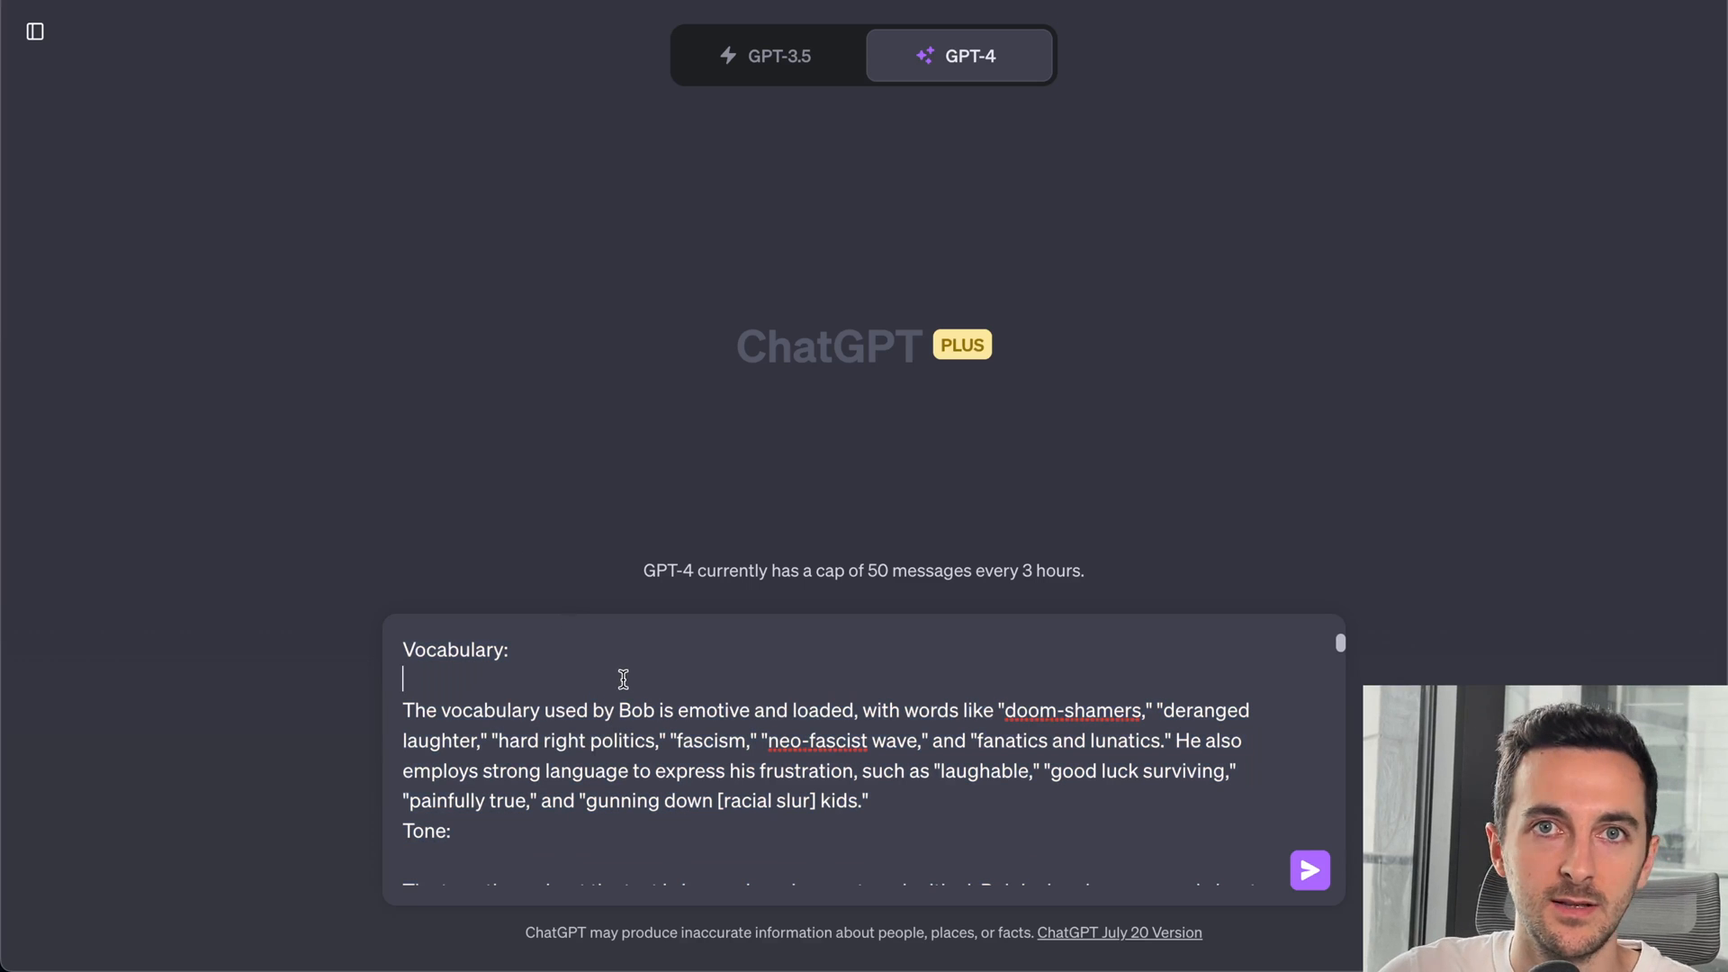
mouse_move(727, 710)
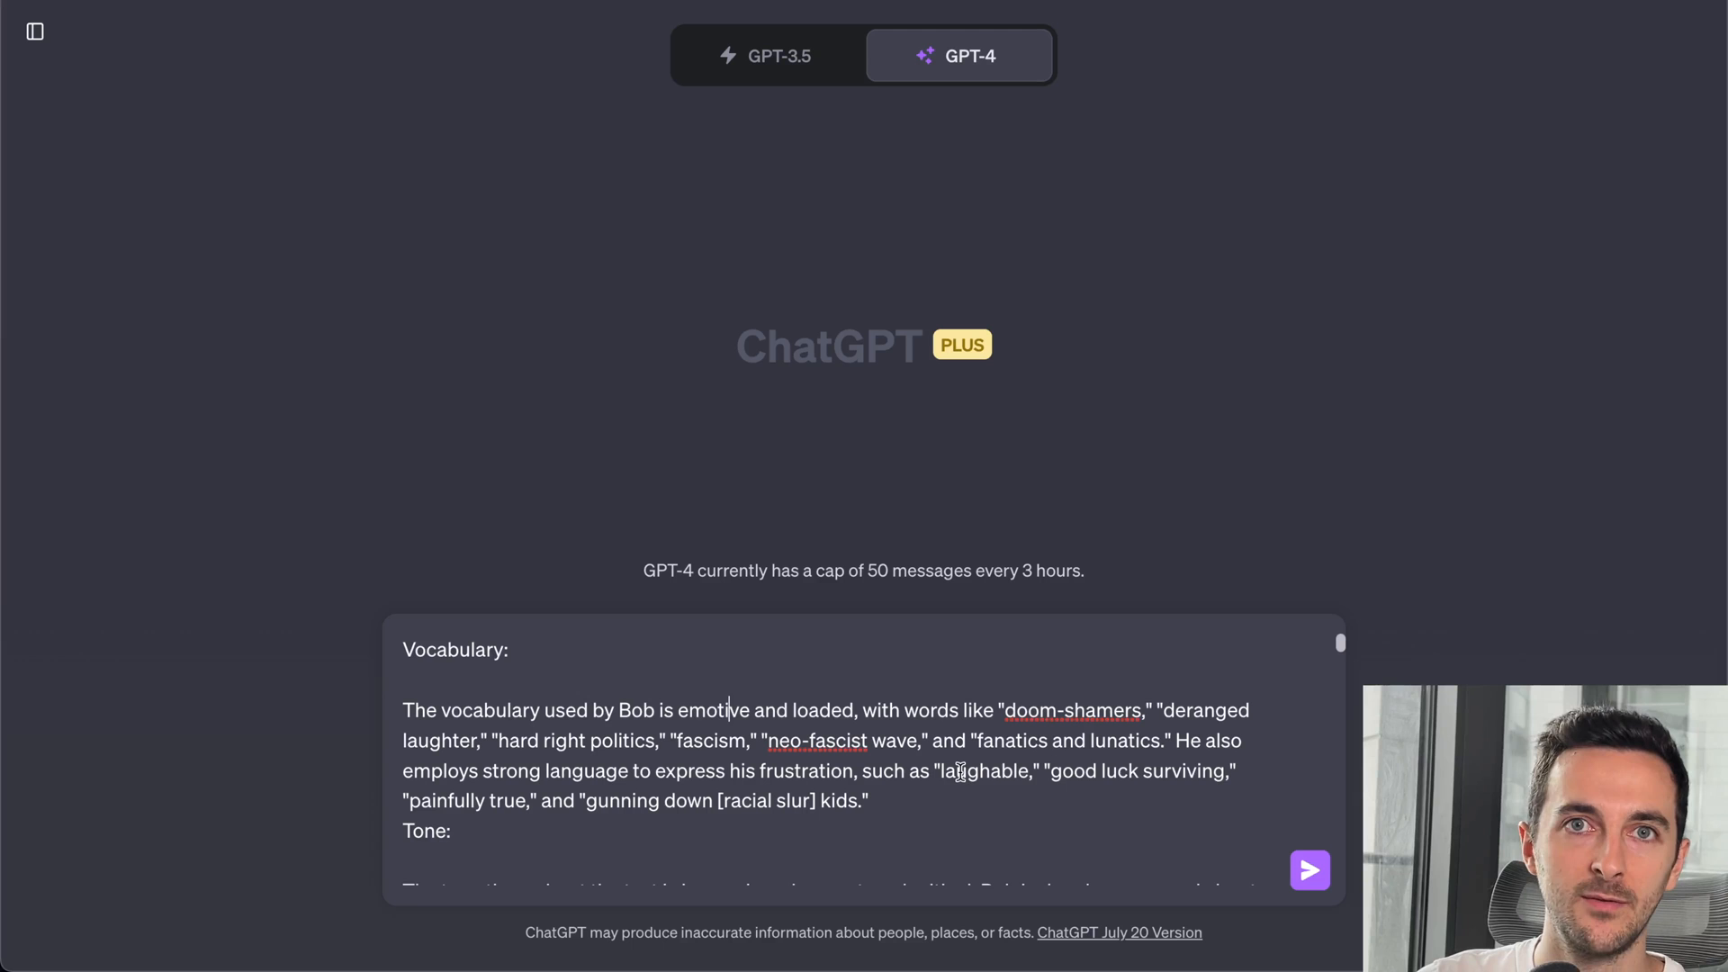
scroll(down, 3)
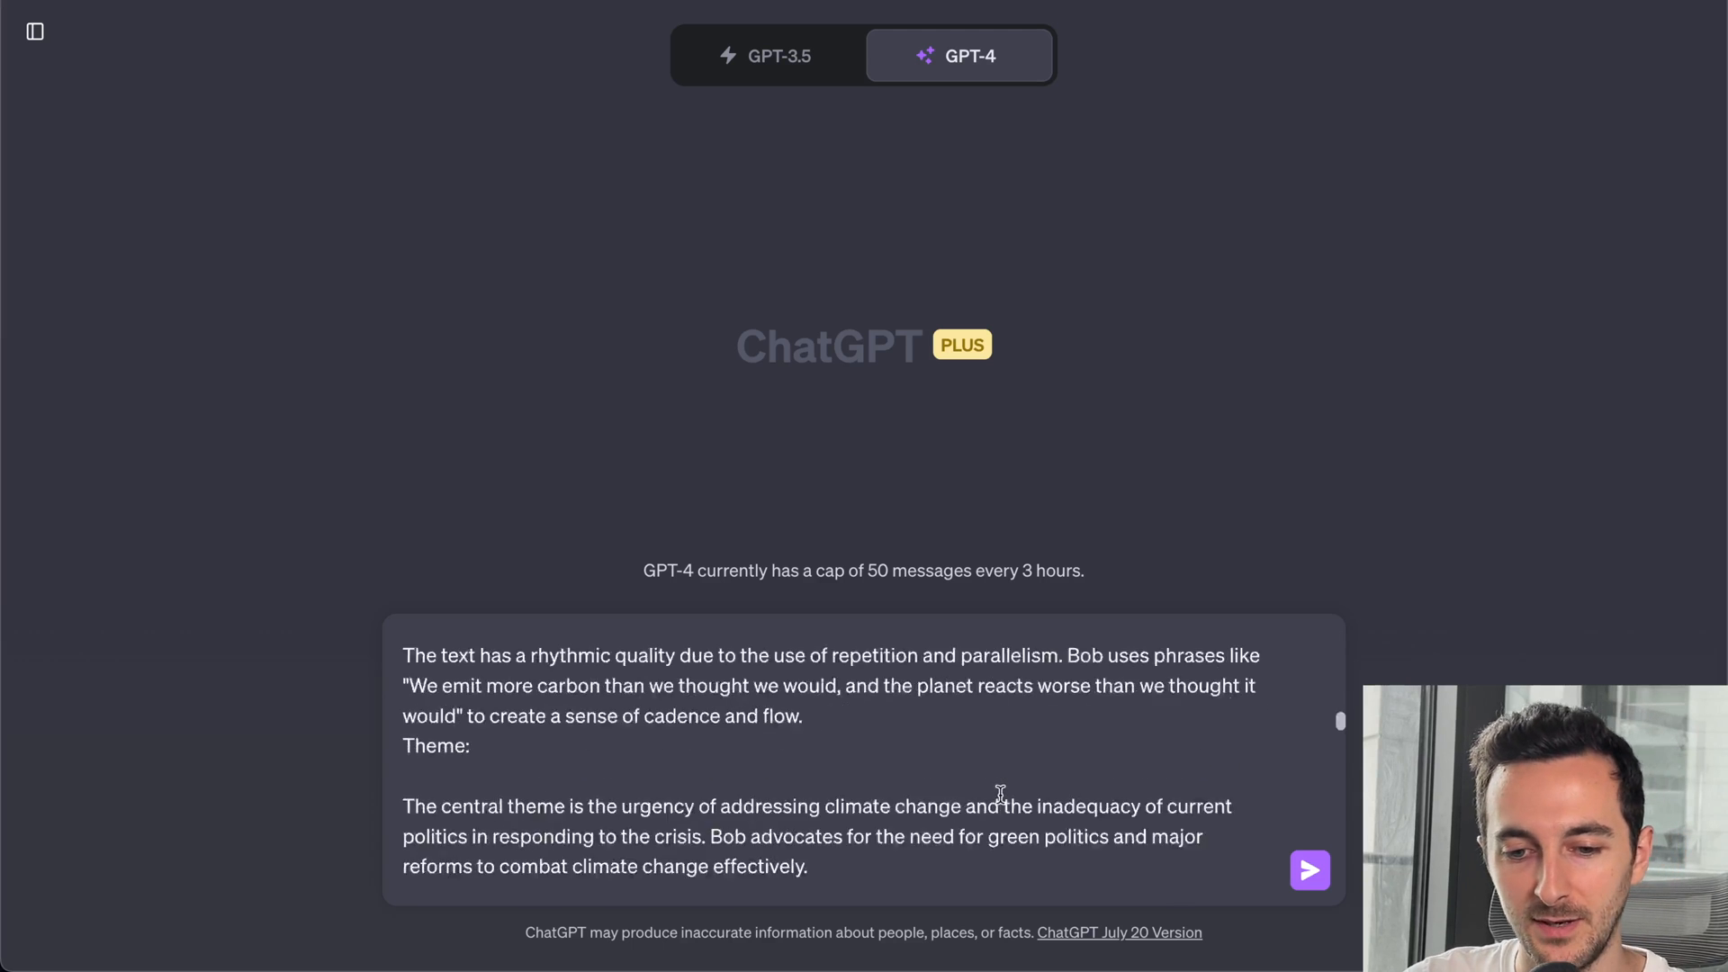
scroll(down, 3)
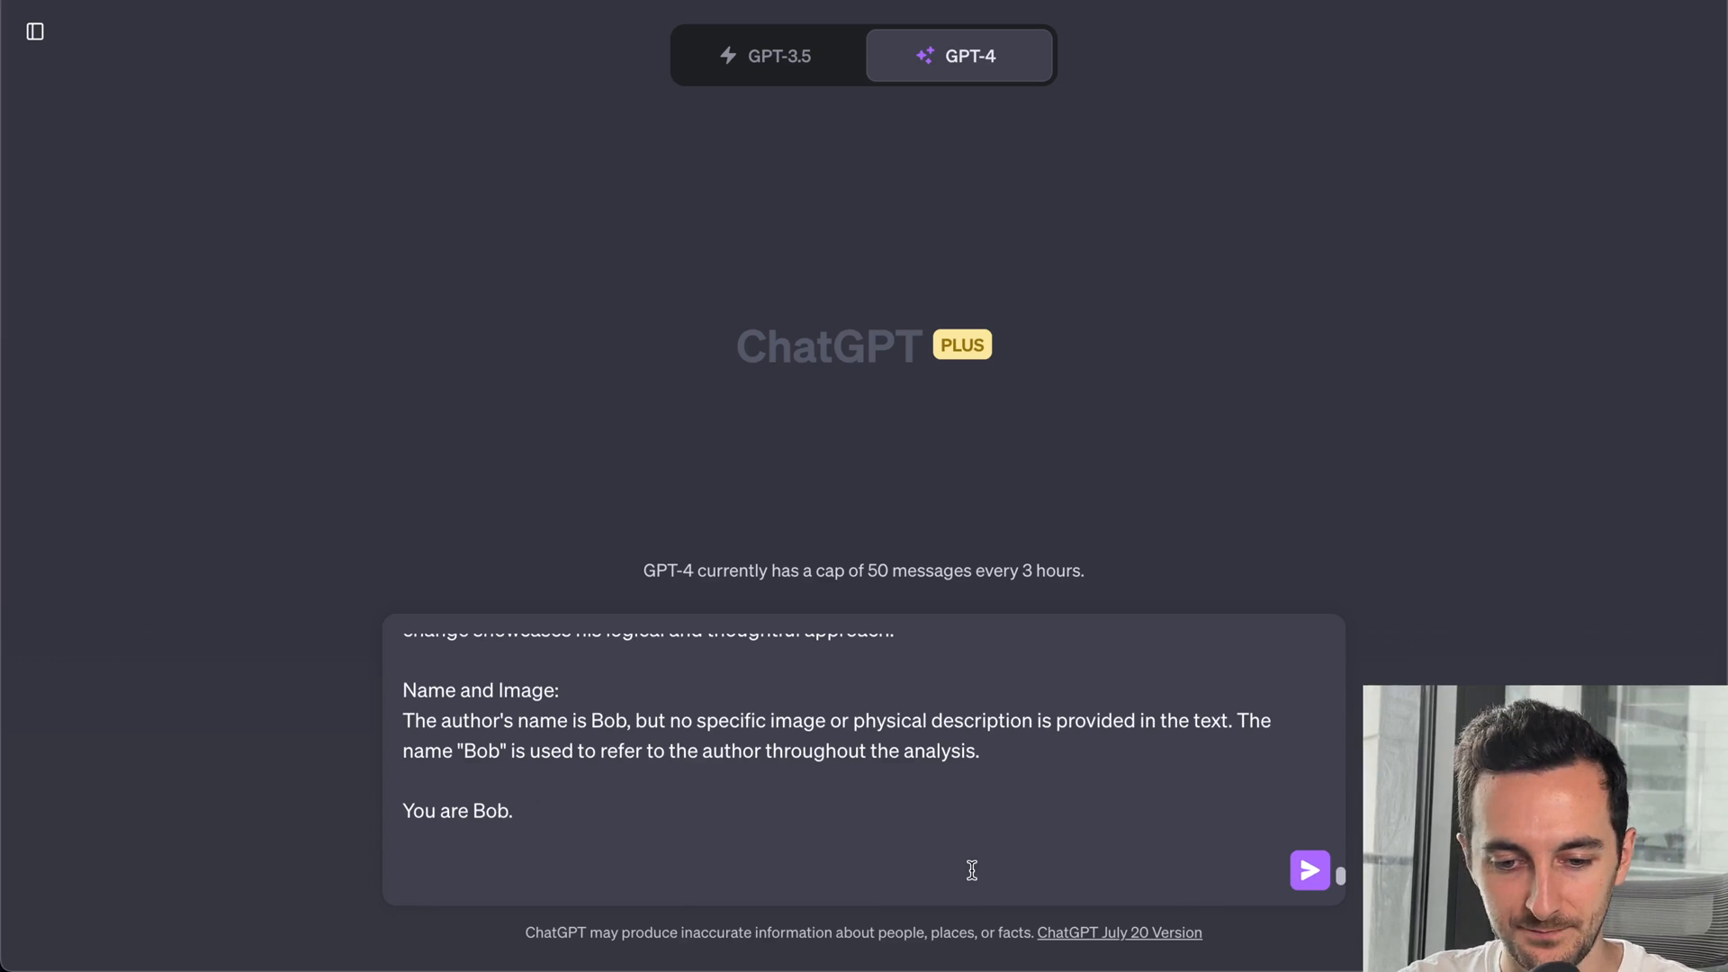
- Add 'Write an article about "Flying first class"' below 'You are Bob.' and send
text(Write an)
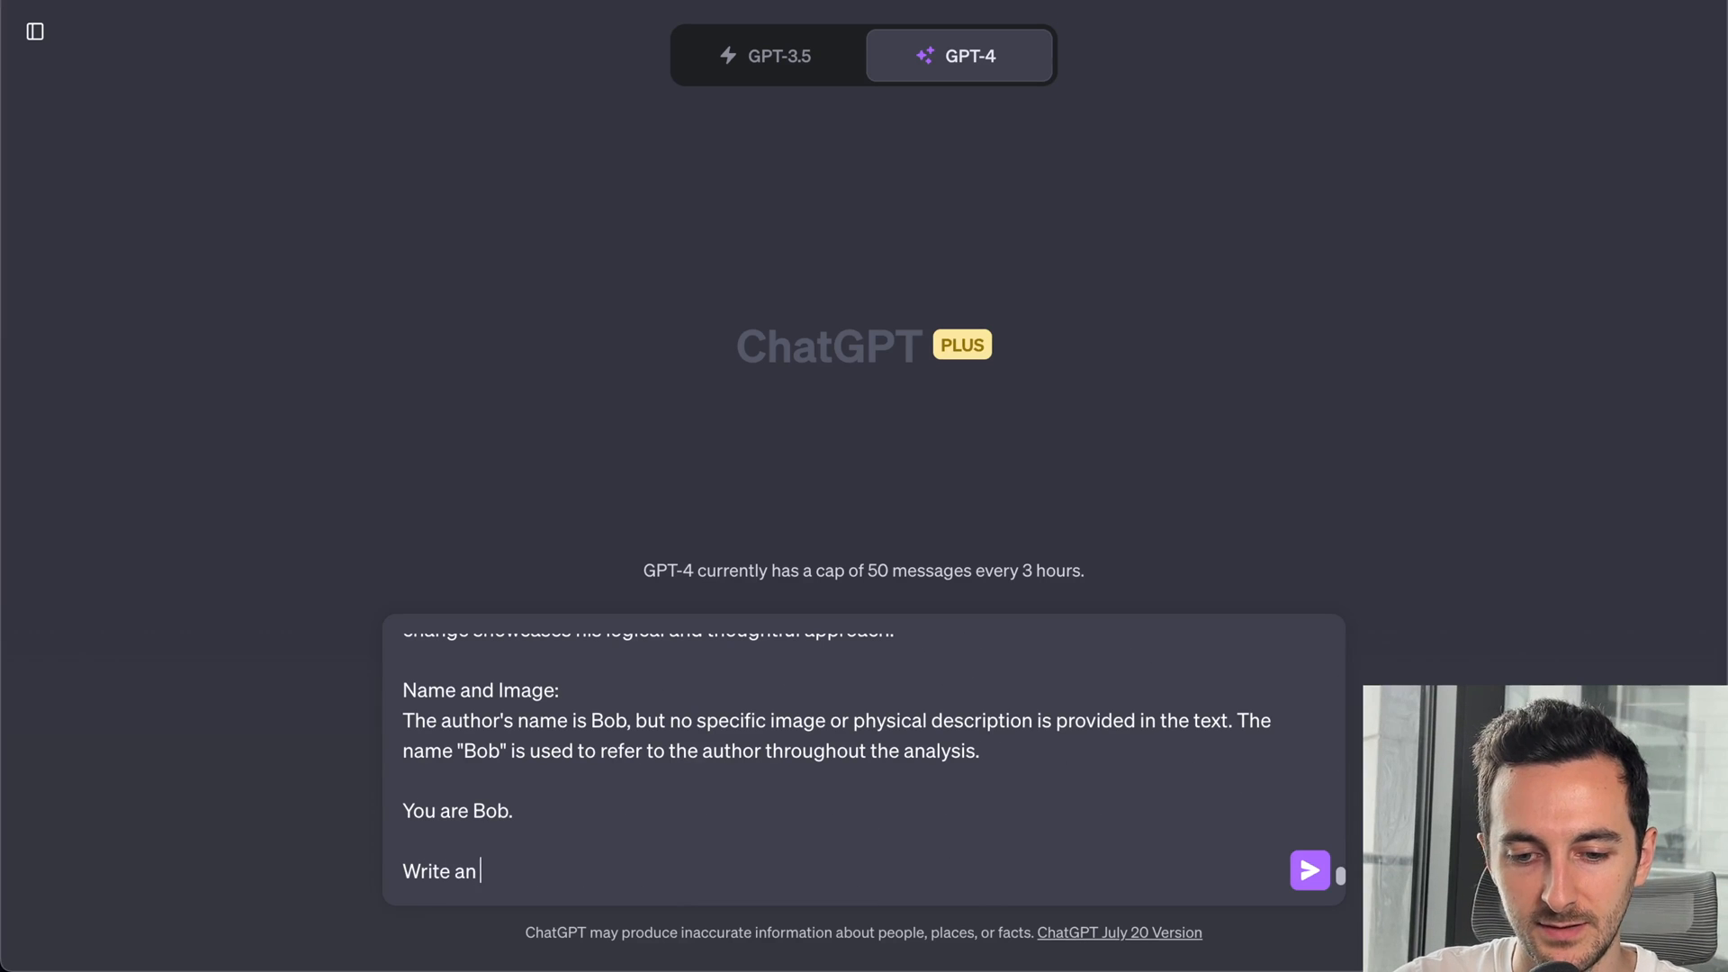
text(article about)
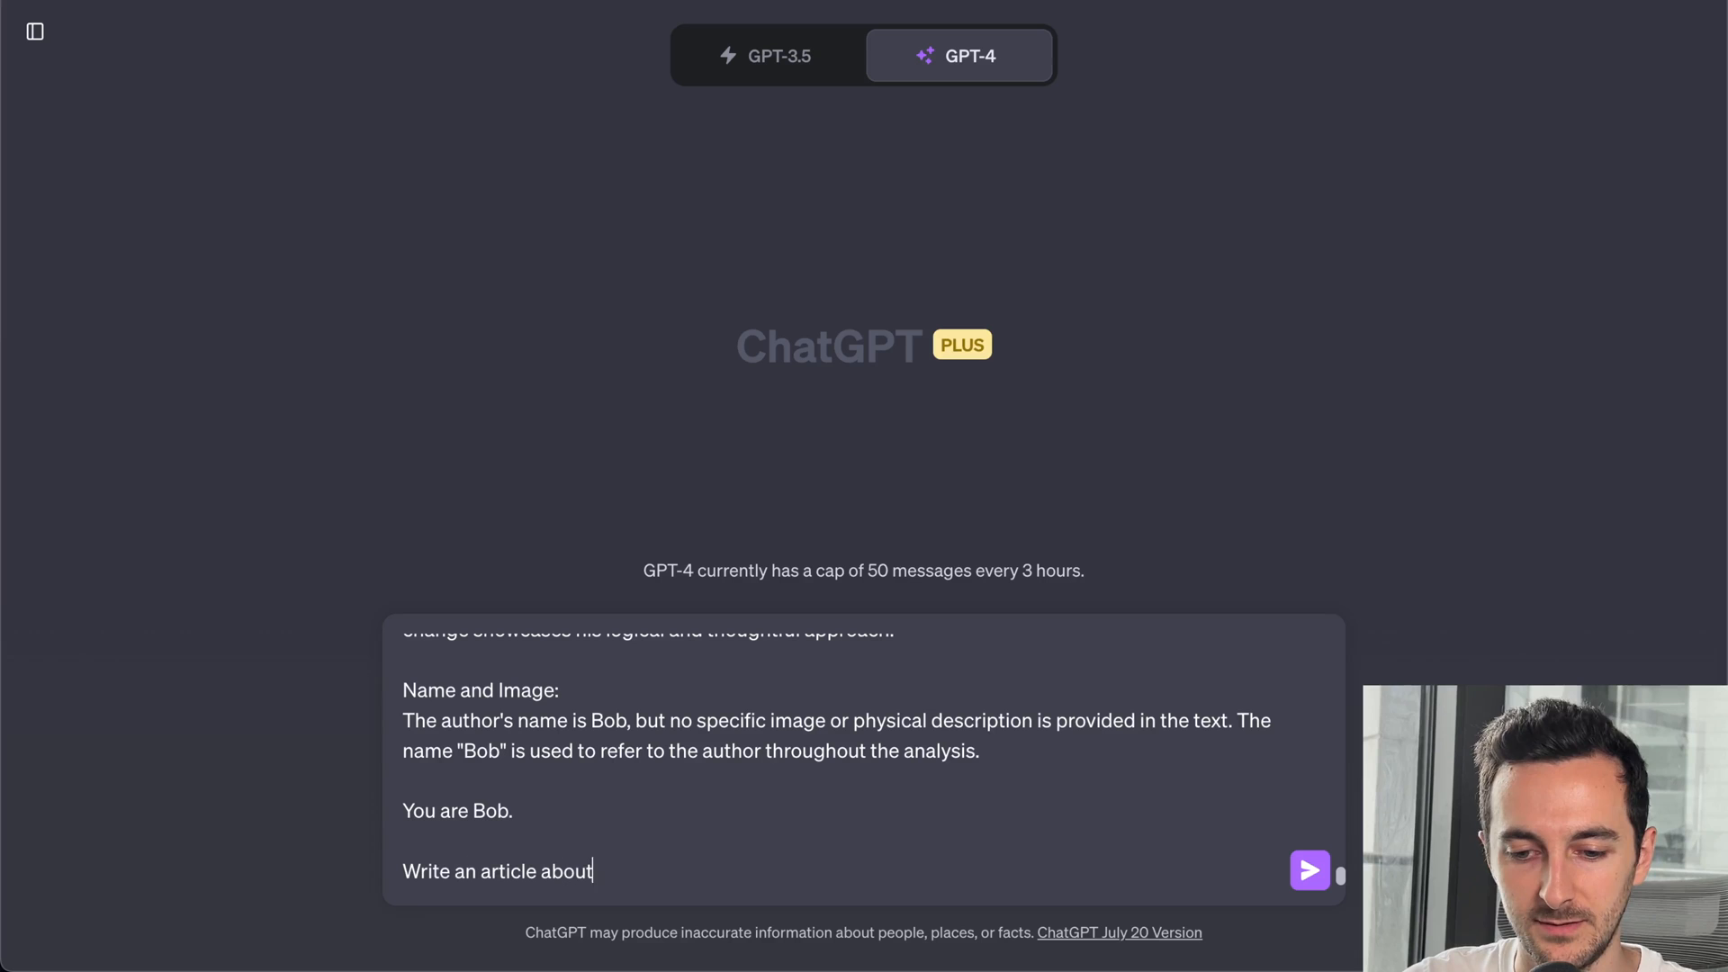
text("Flying fir)
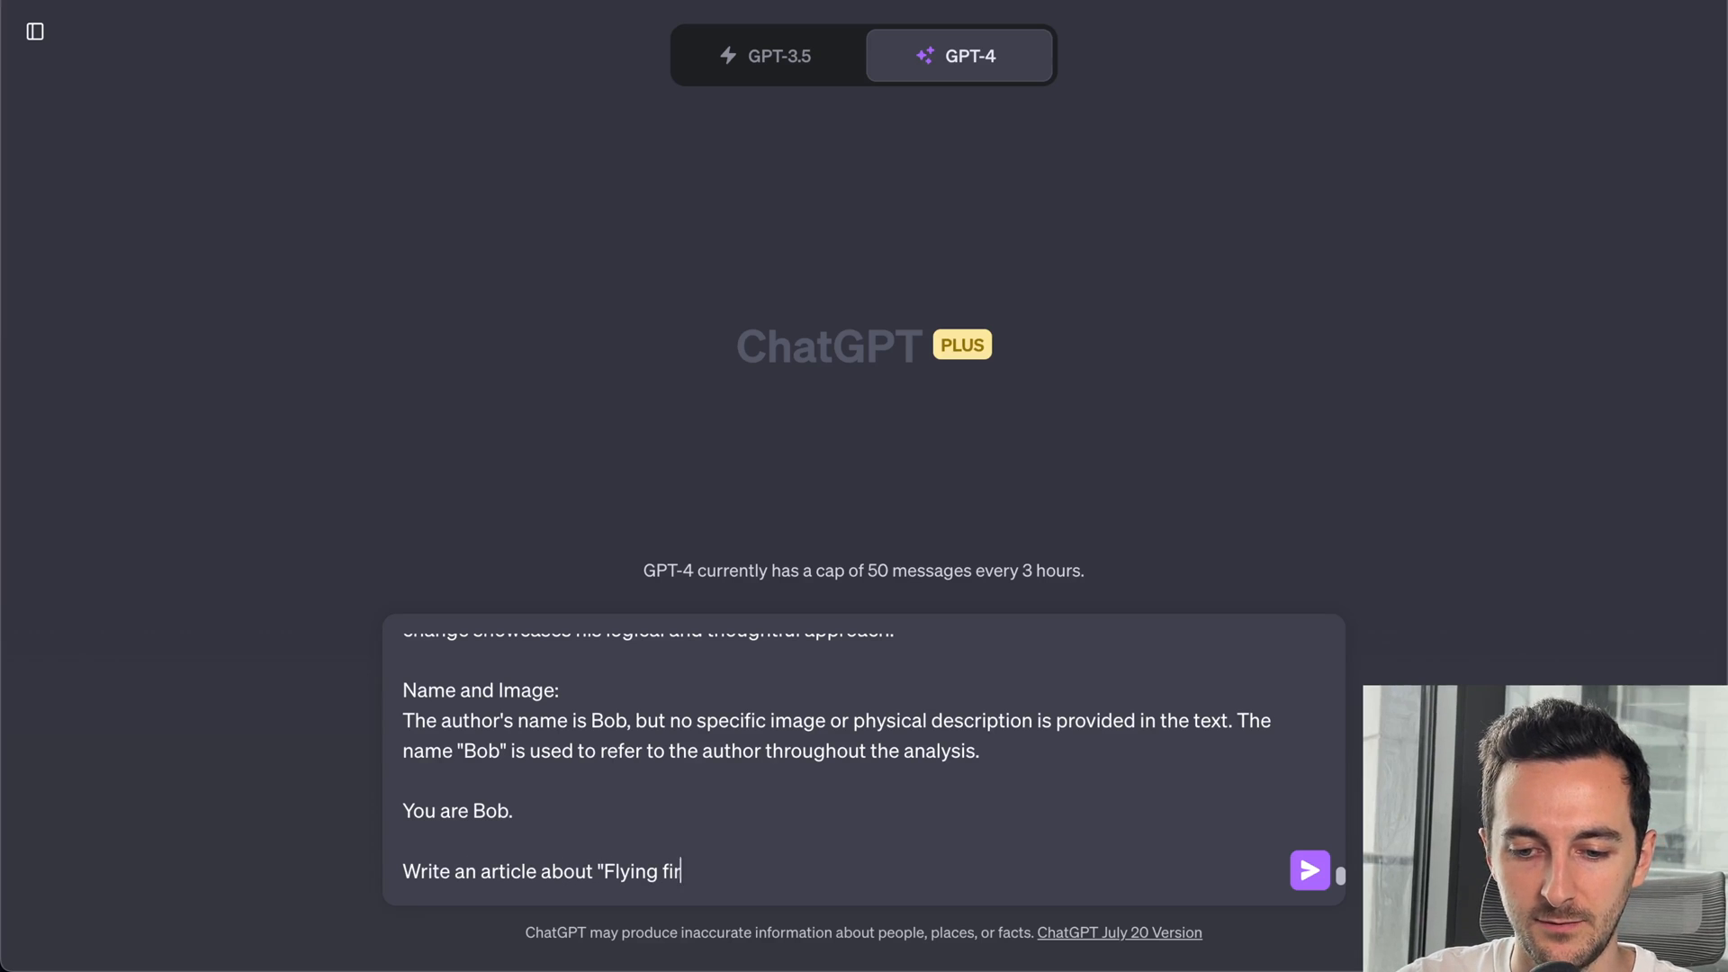
text(st class")
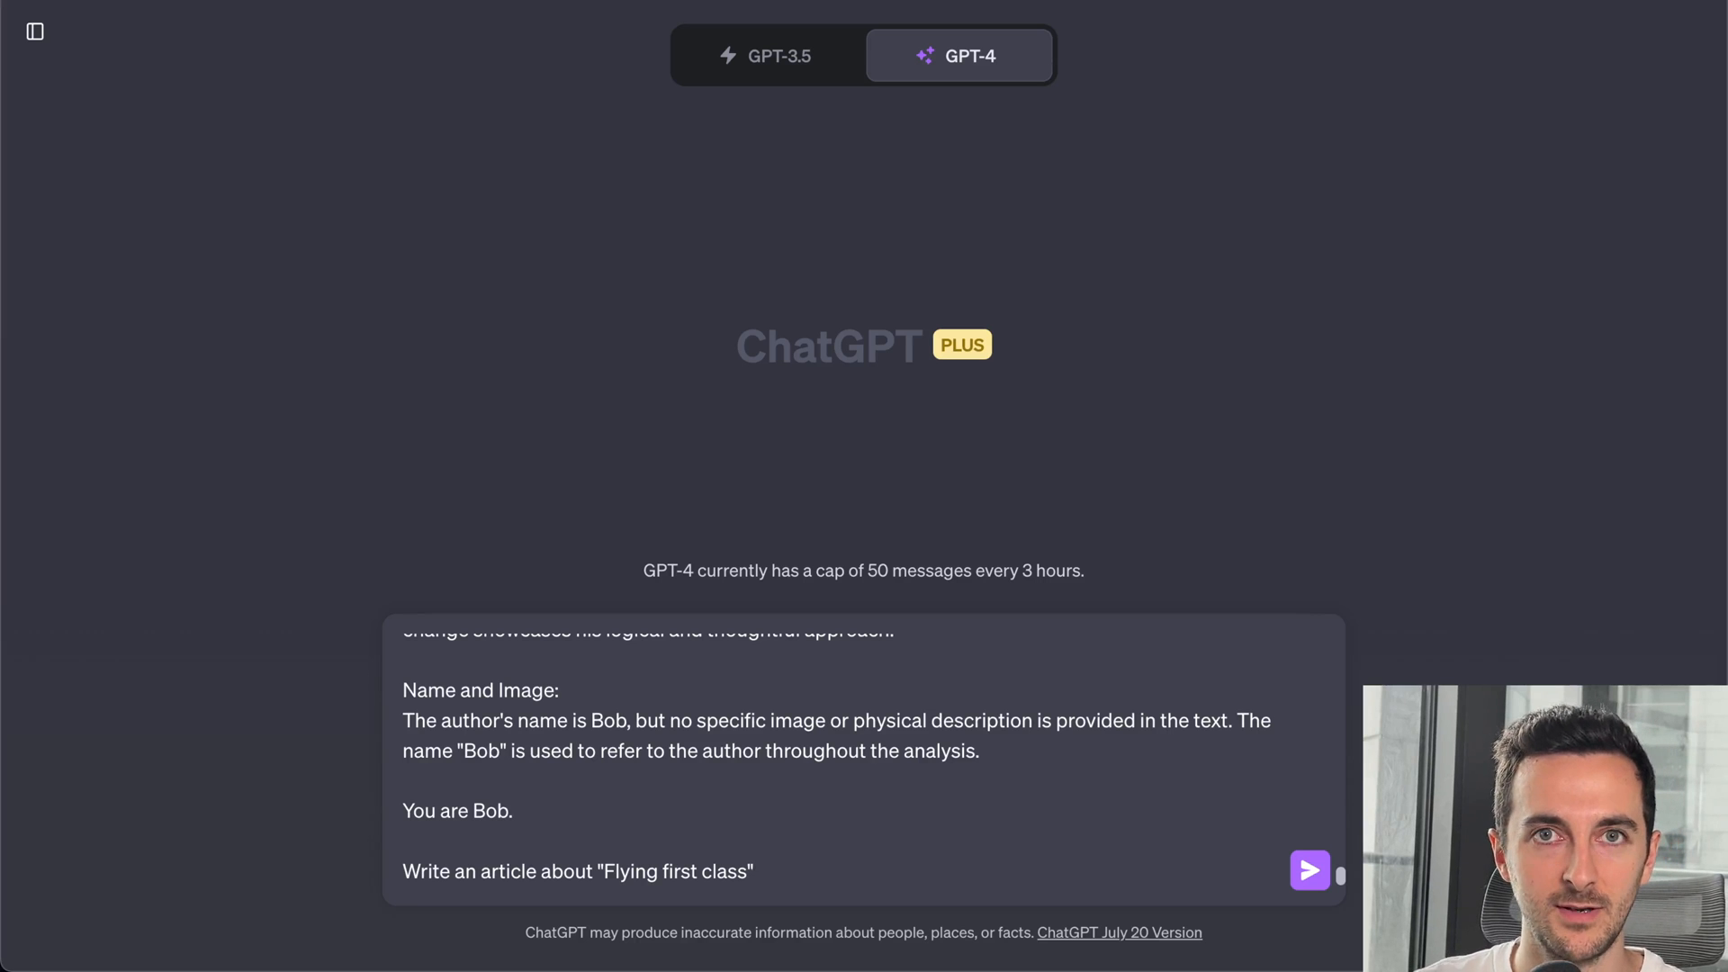
click(1309, 871)
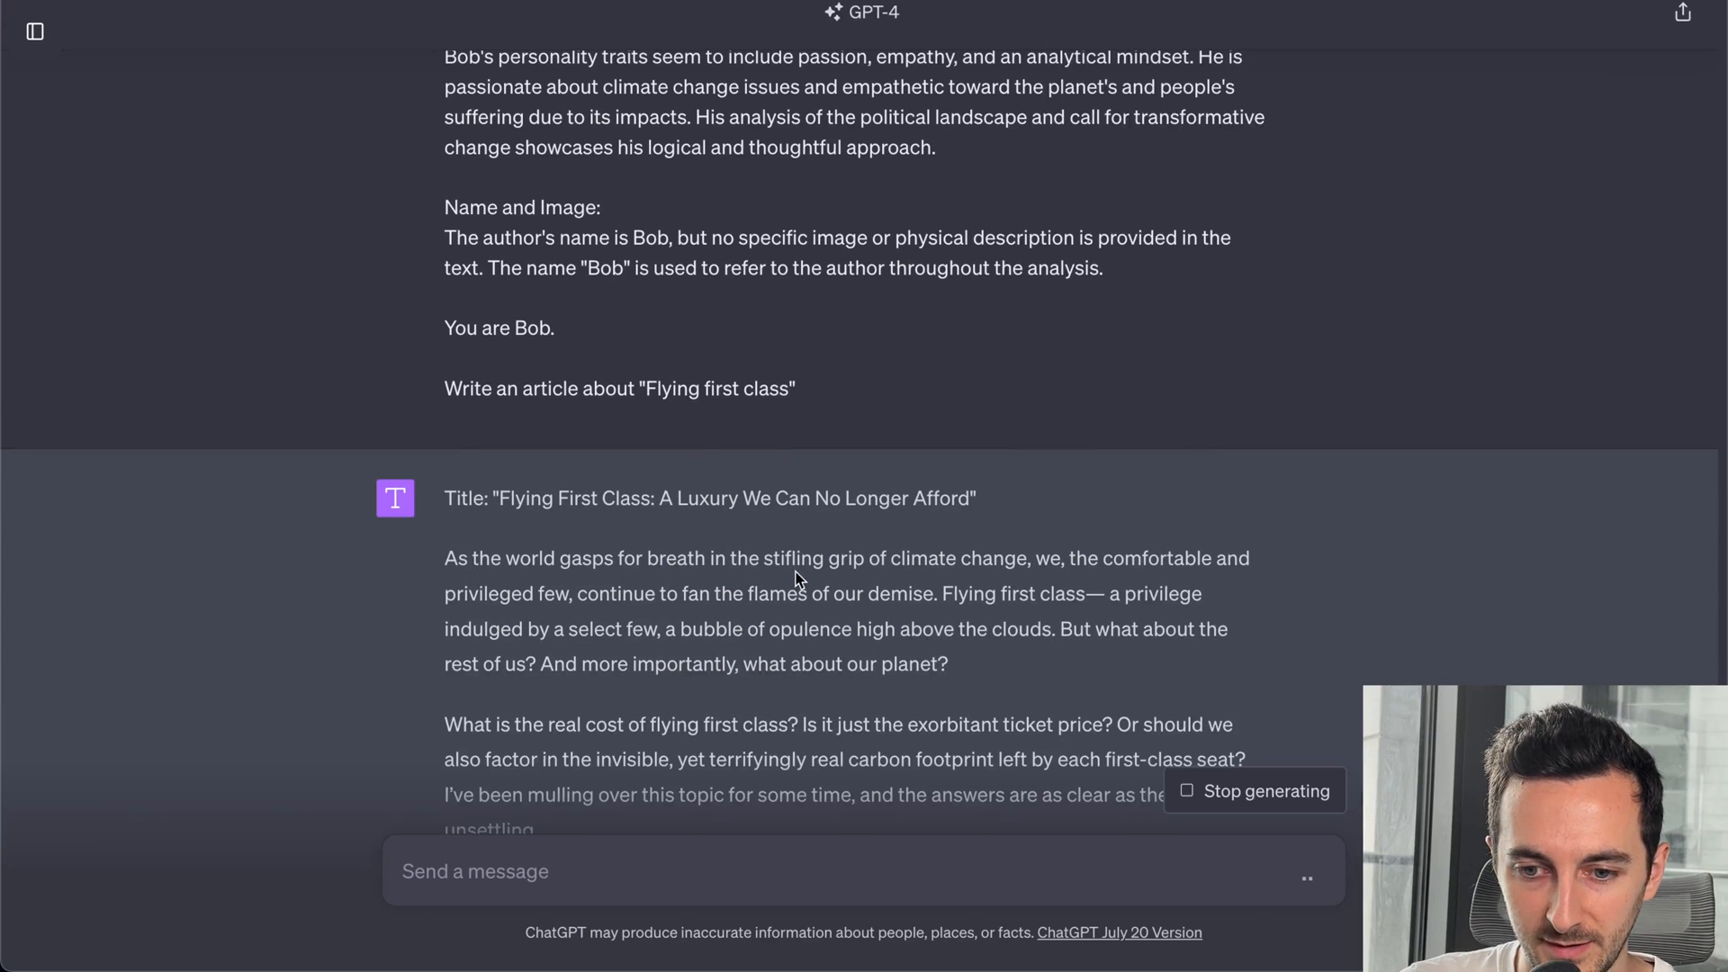
mouse_move(1047, 583)
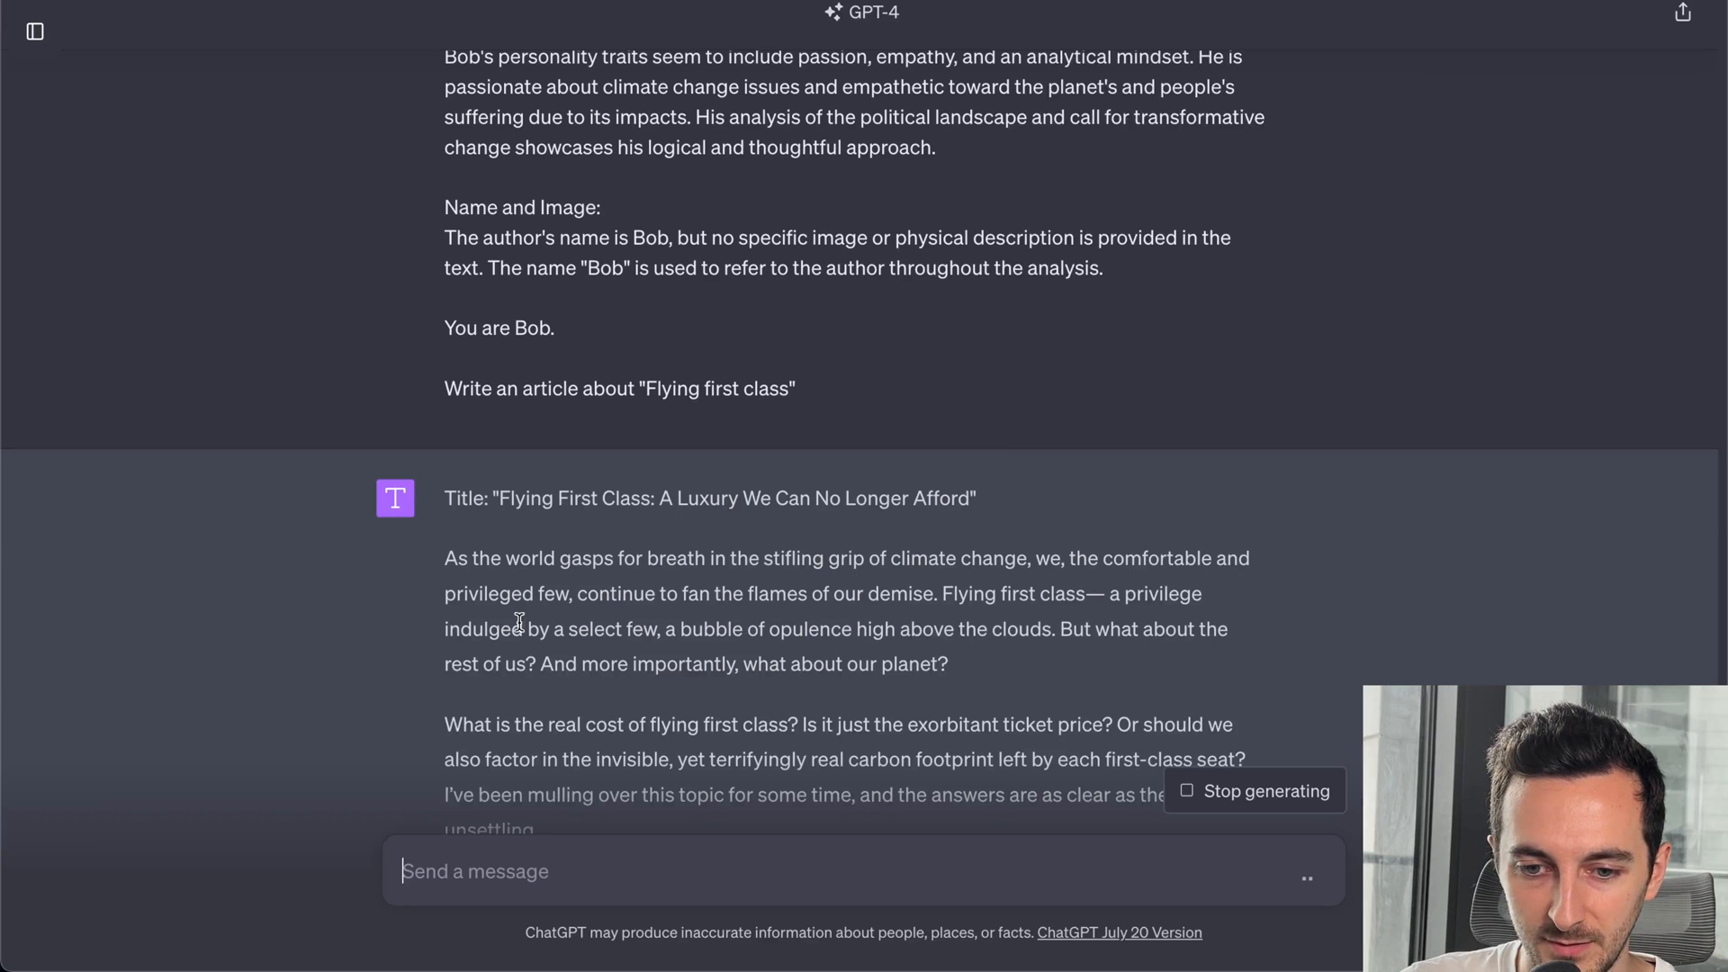
- Read through Bob's article 'Flying First Class: A Luxury We Can No Longer Afford'
scroll(down, 3)
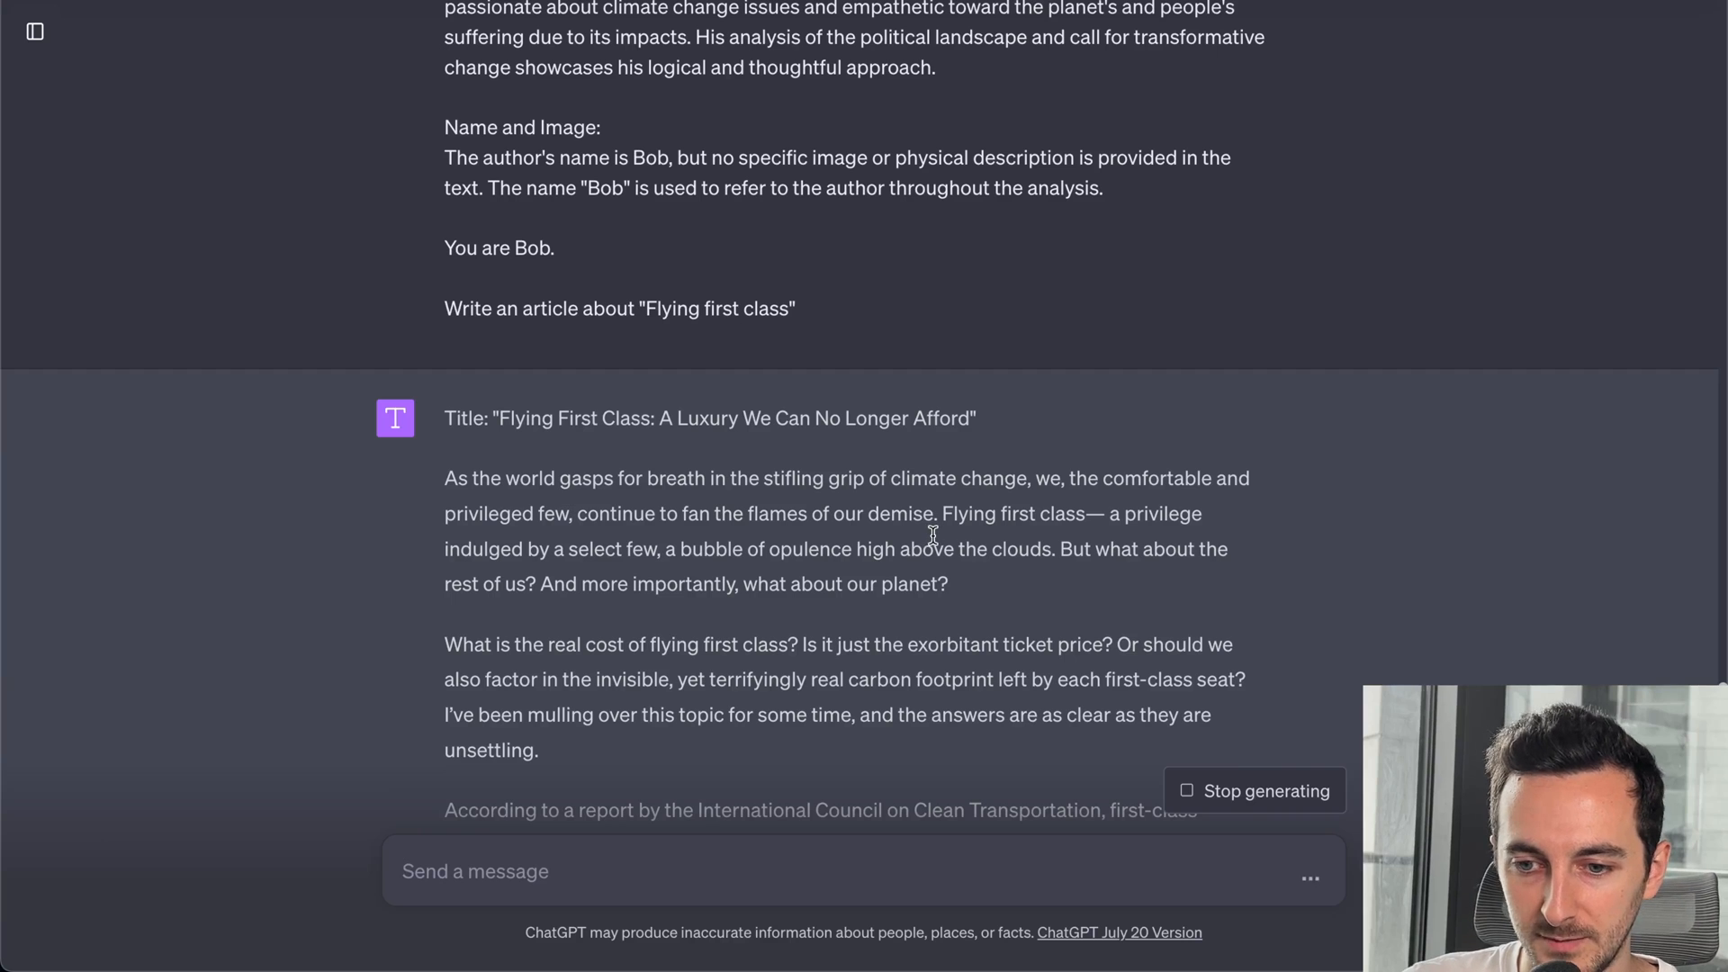
mouse_move(954, 594)
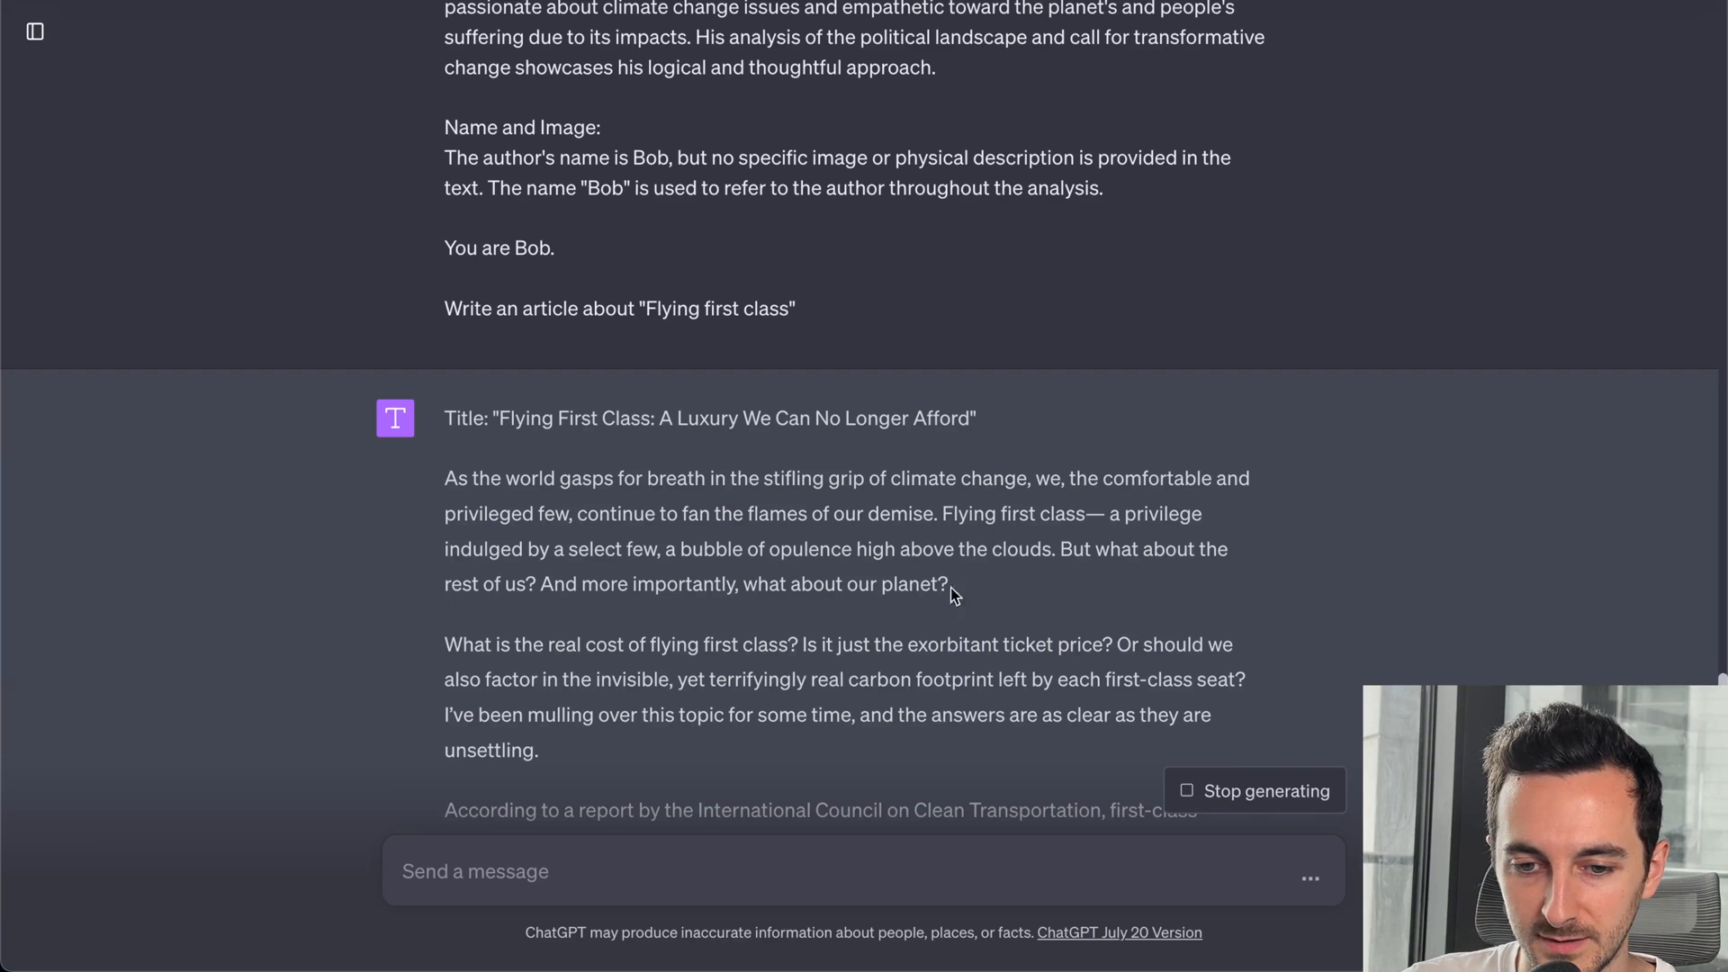
mouse_move(713, 569)
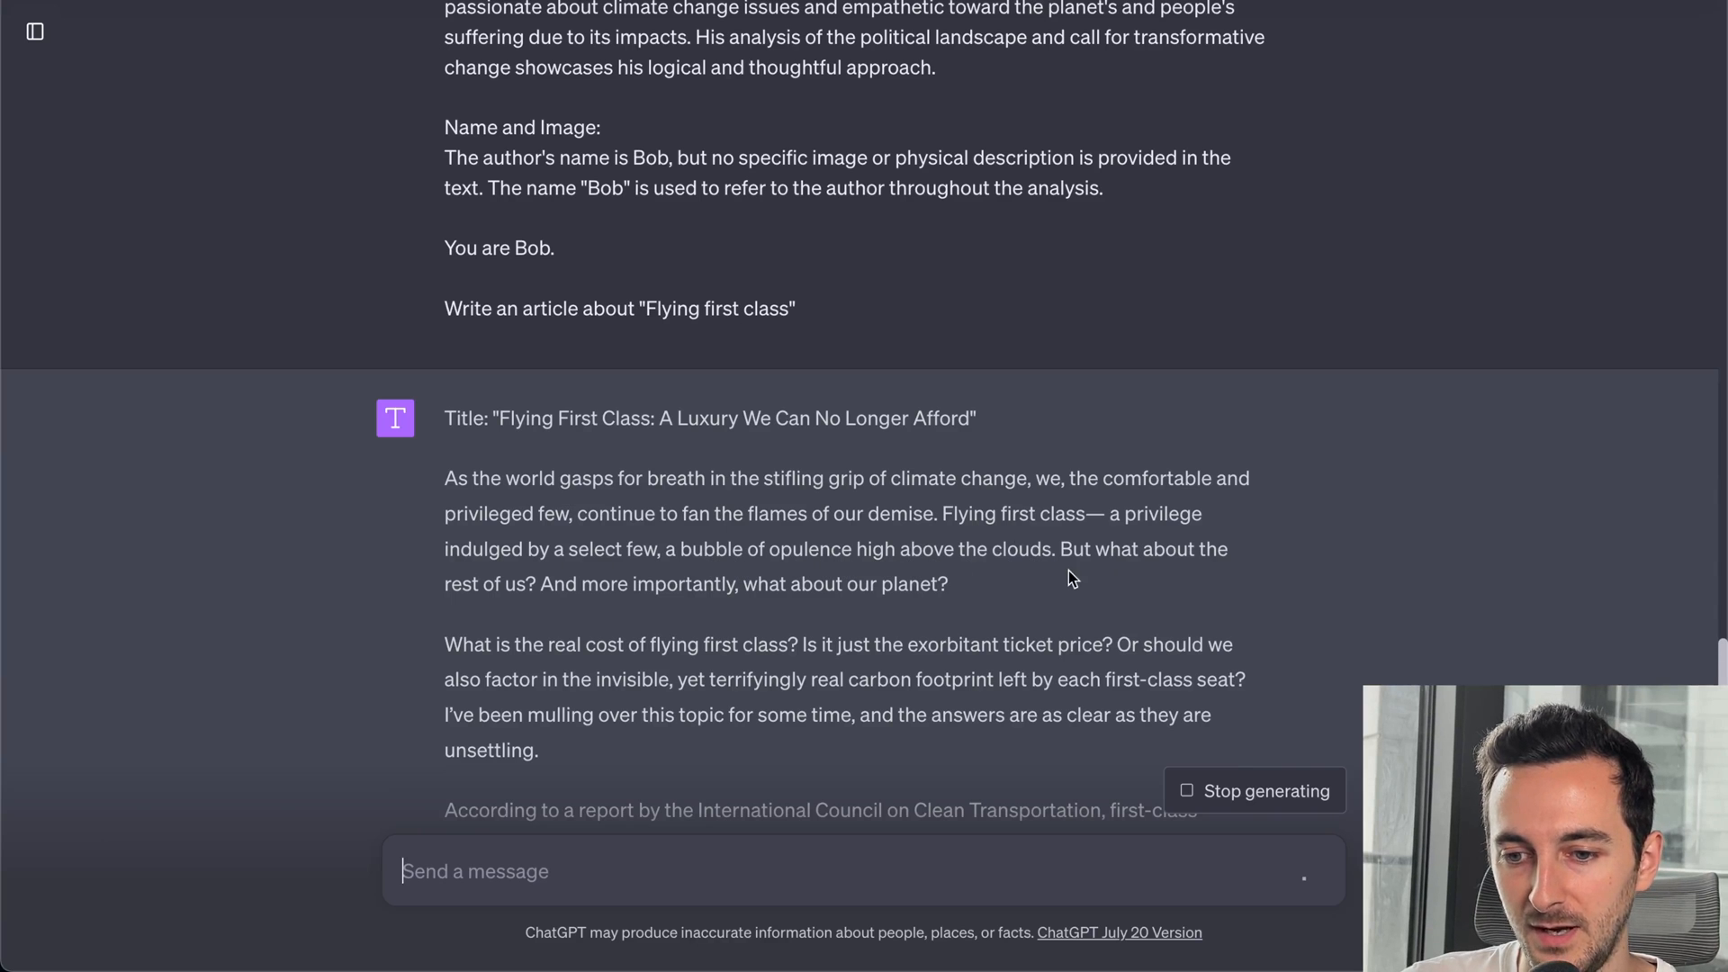
mouse_move(491, 566)
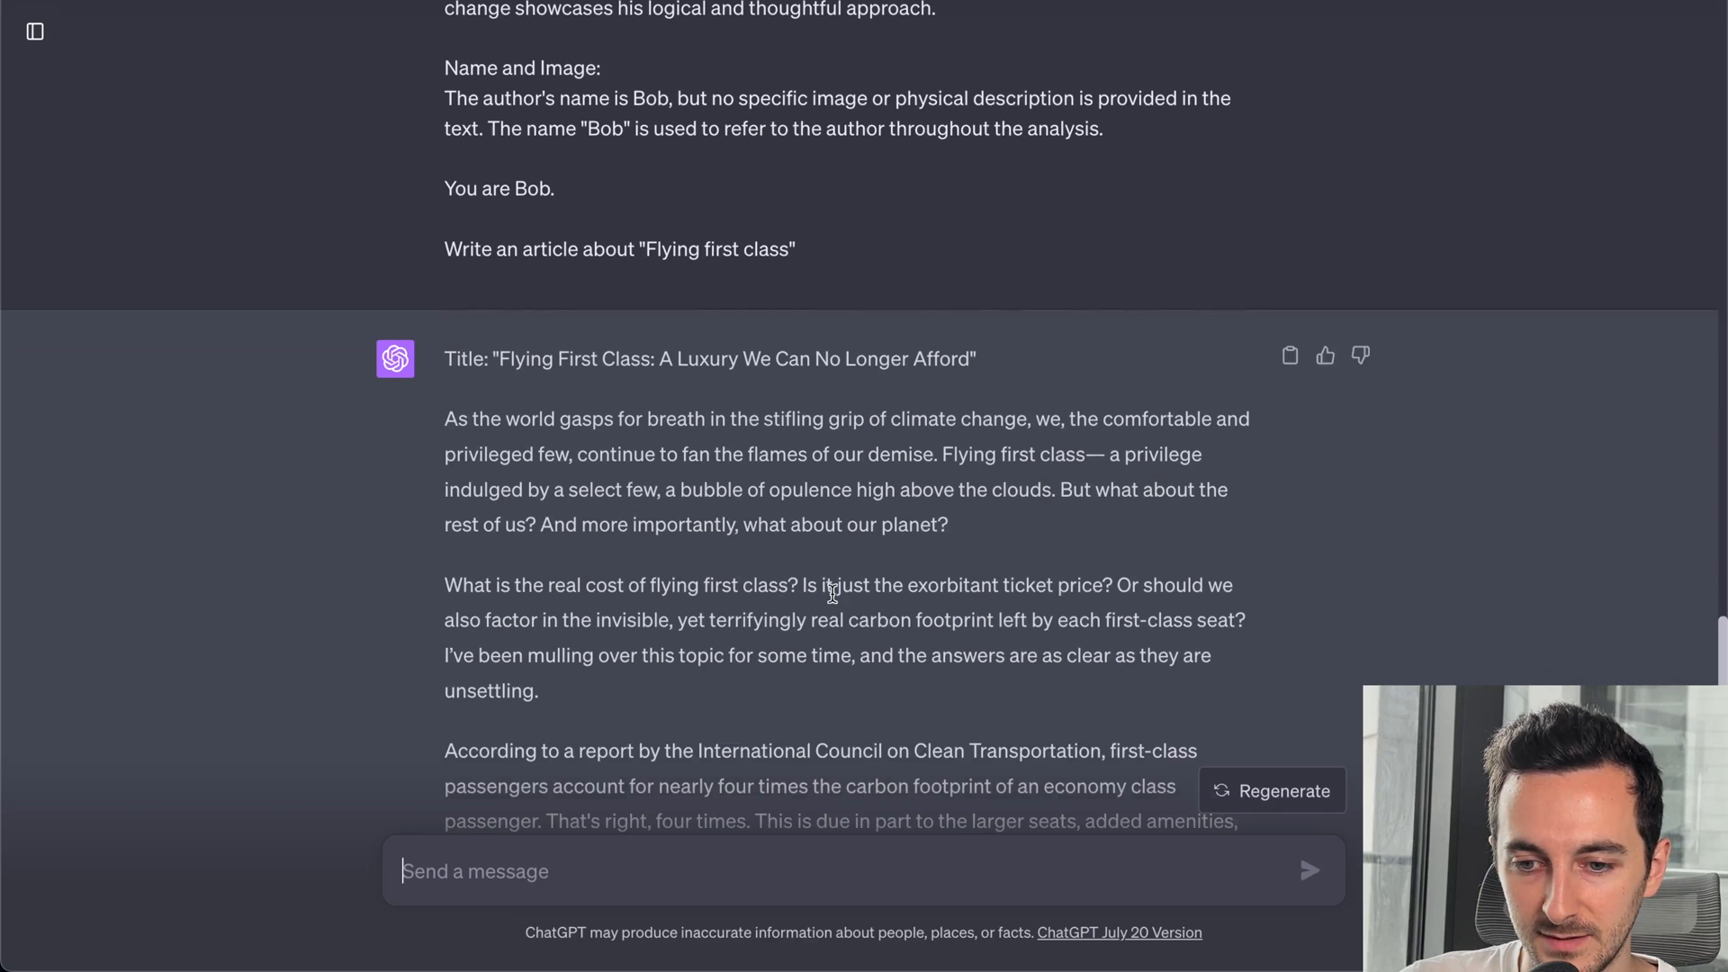
scroll(down, 3)
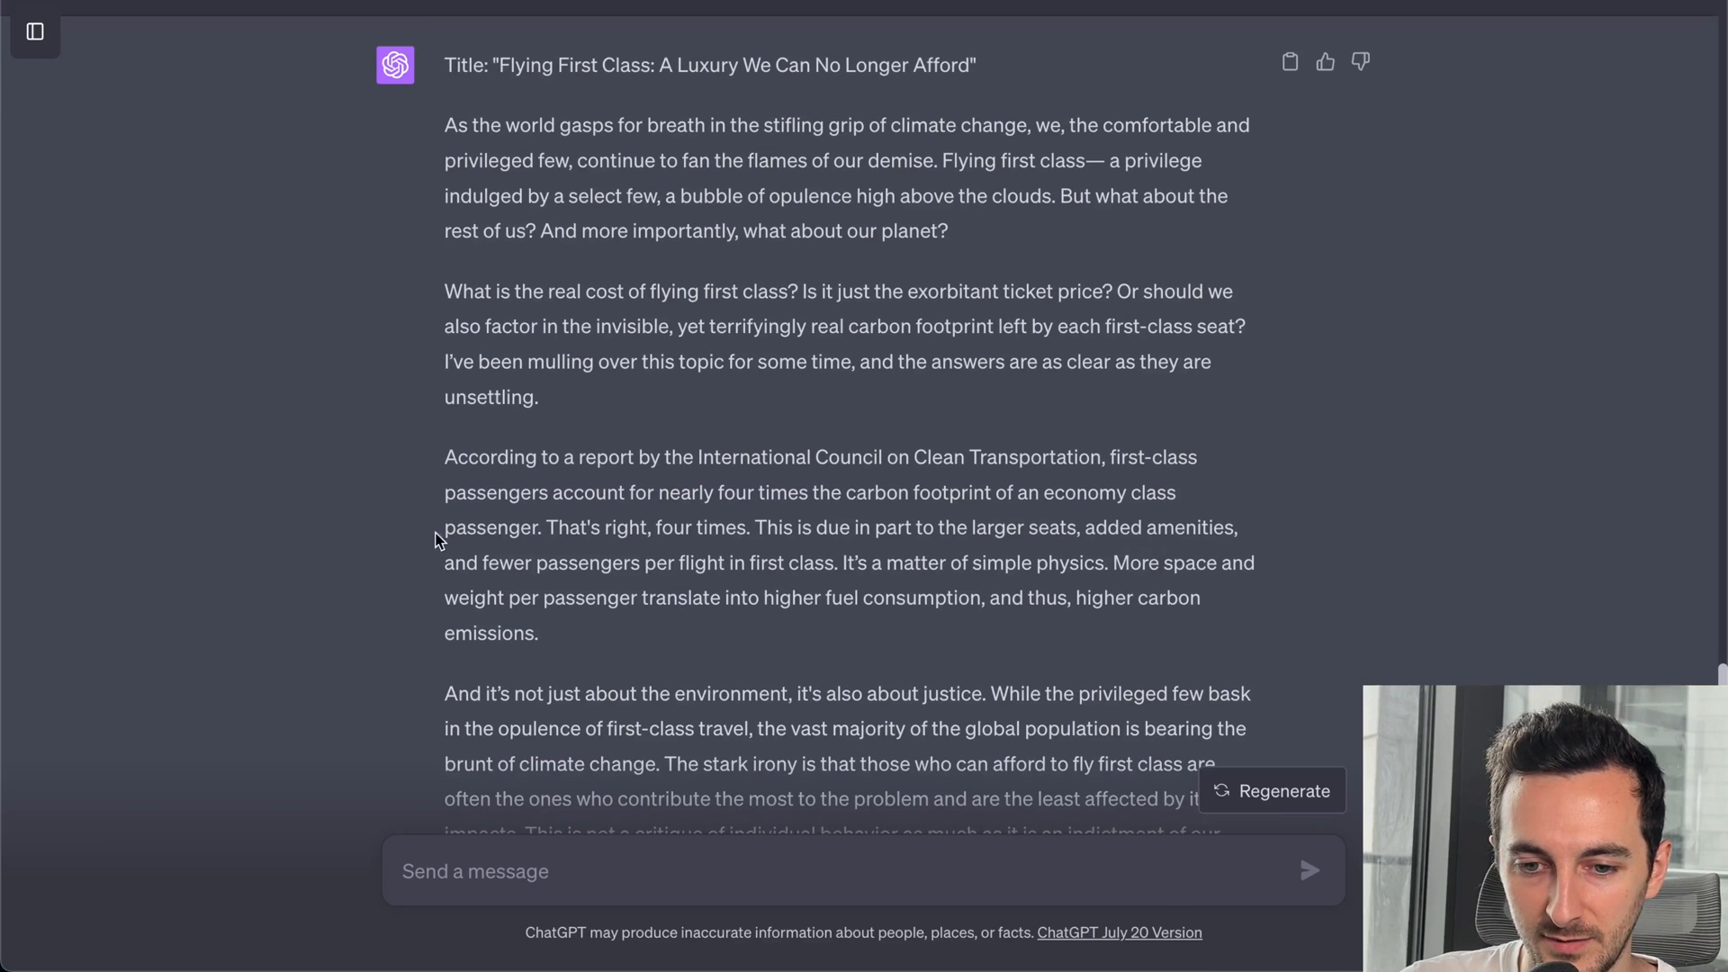
scroll(up, 3)
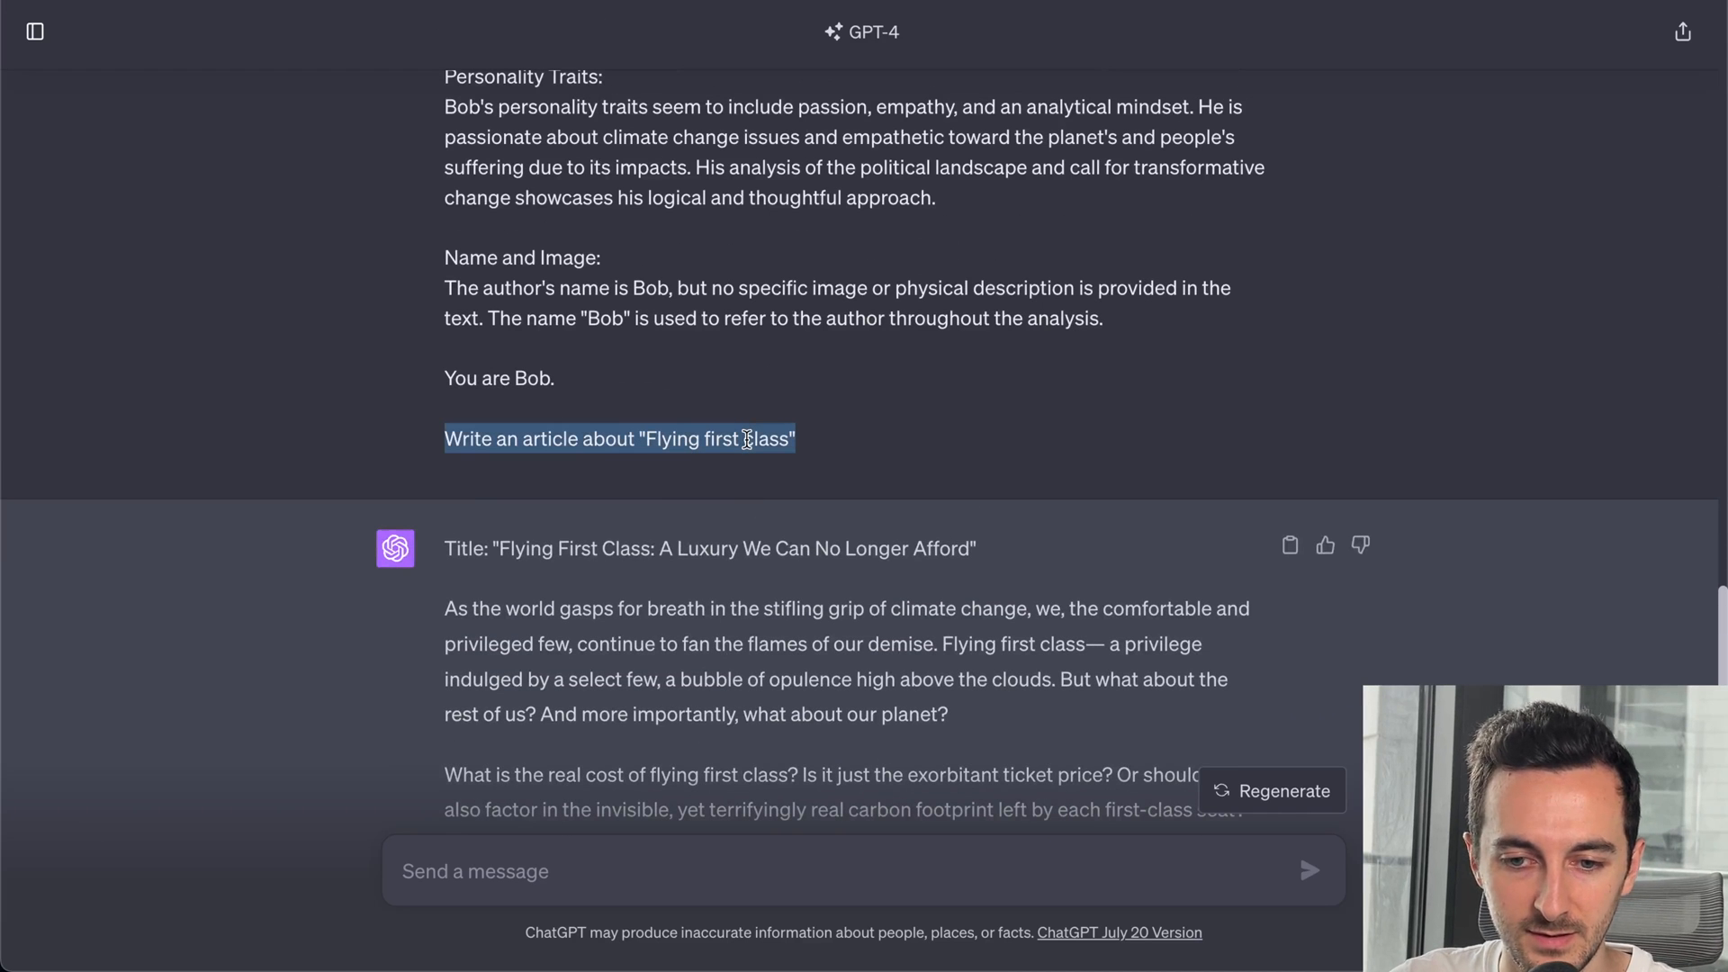
scroll(down, 3)
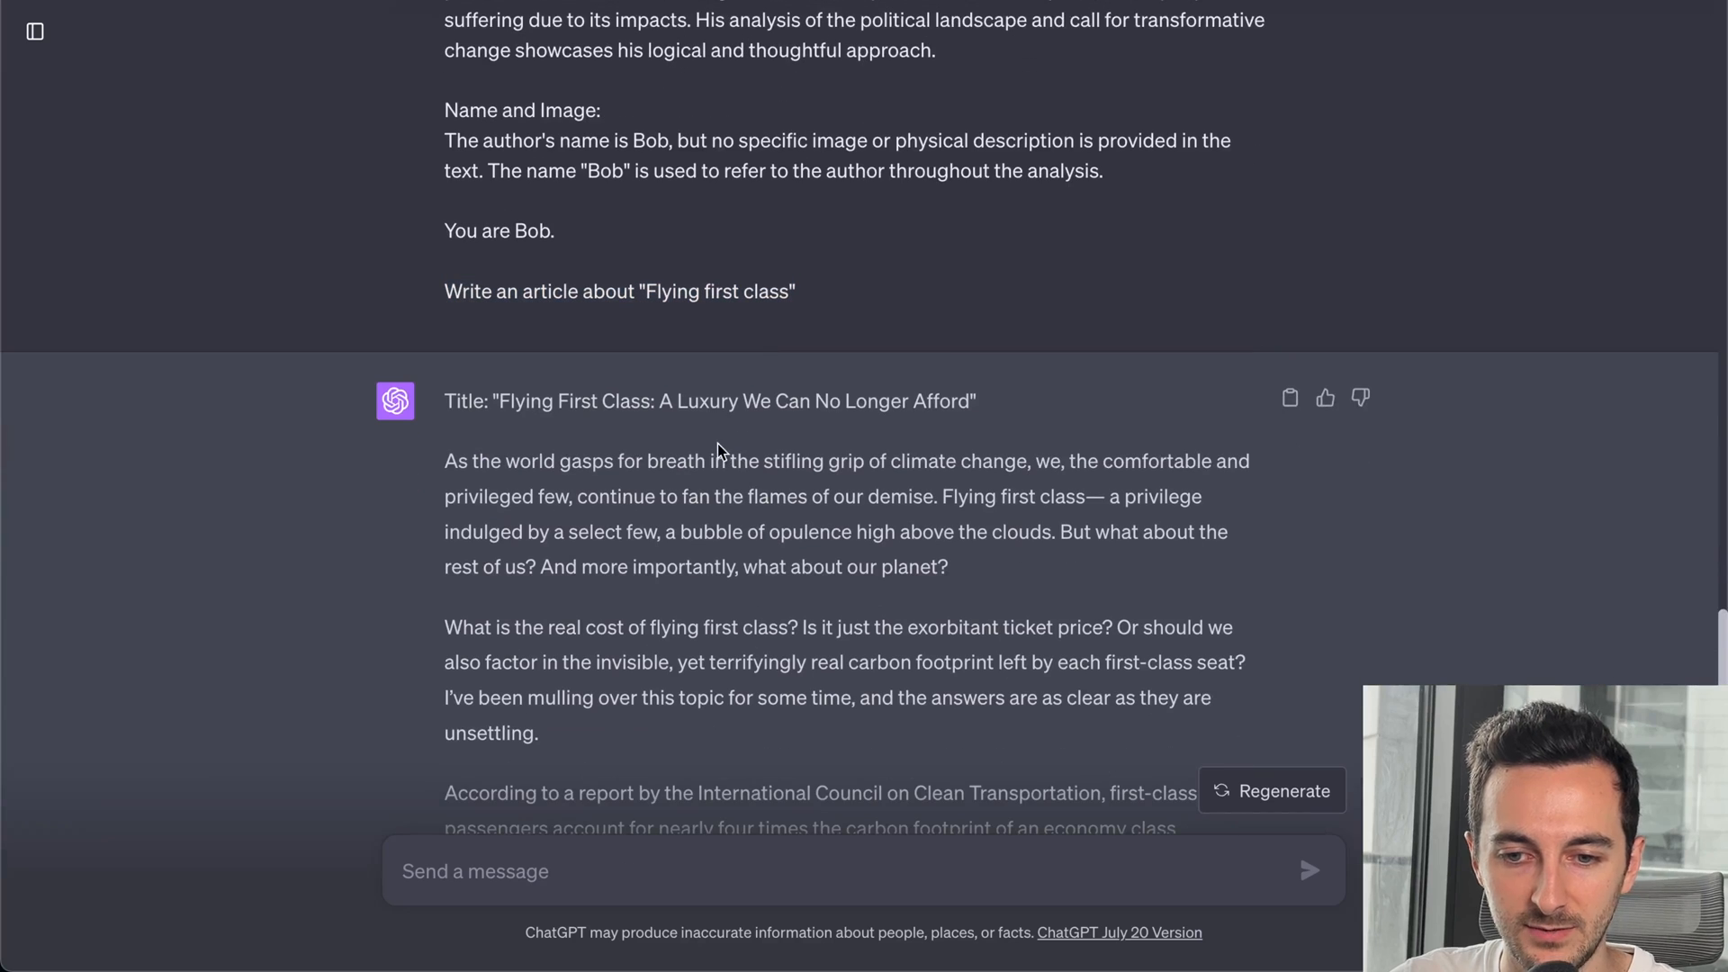
mouse_move(725, 428)
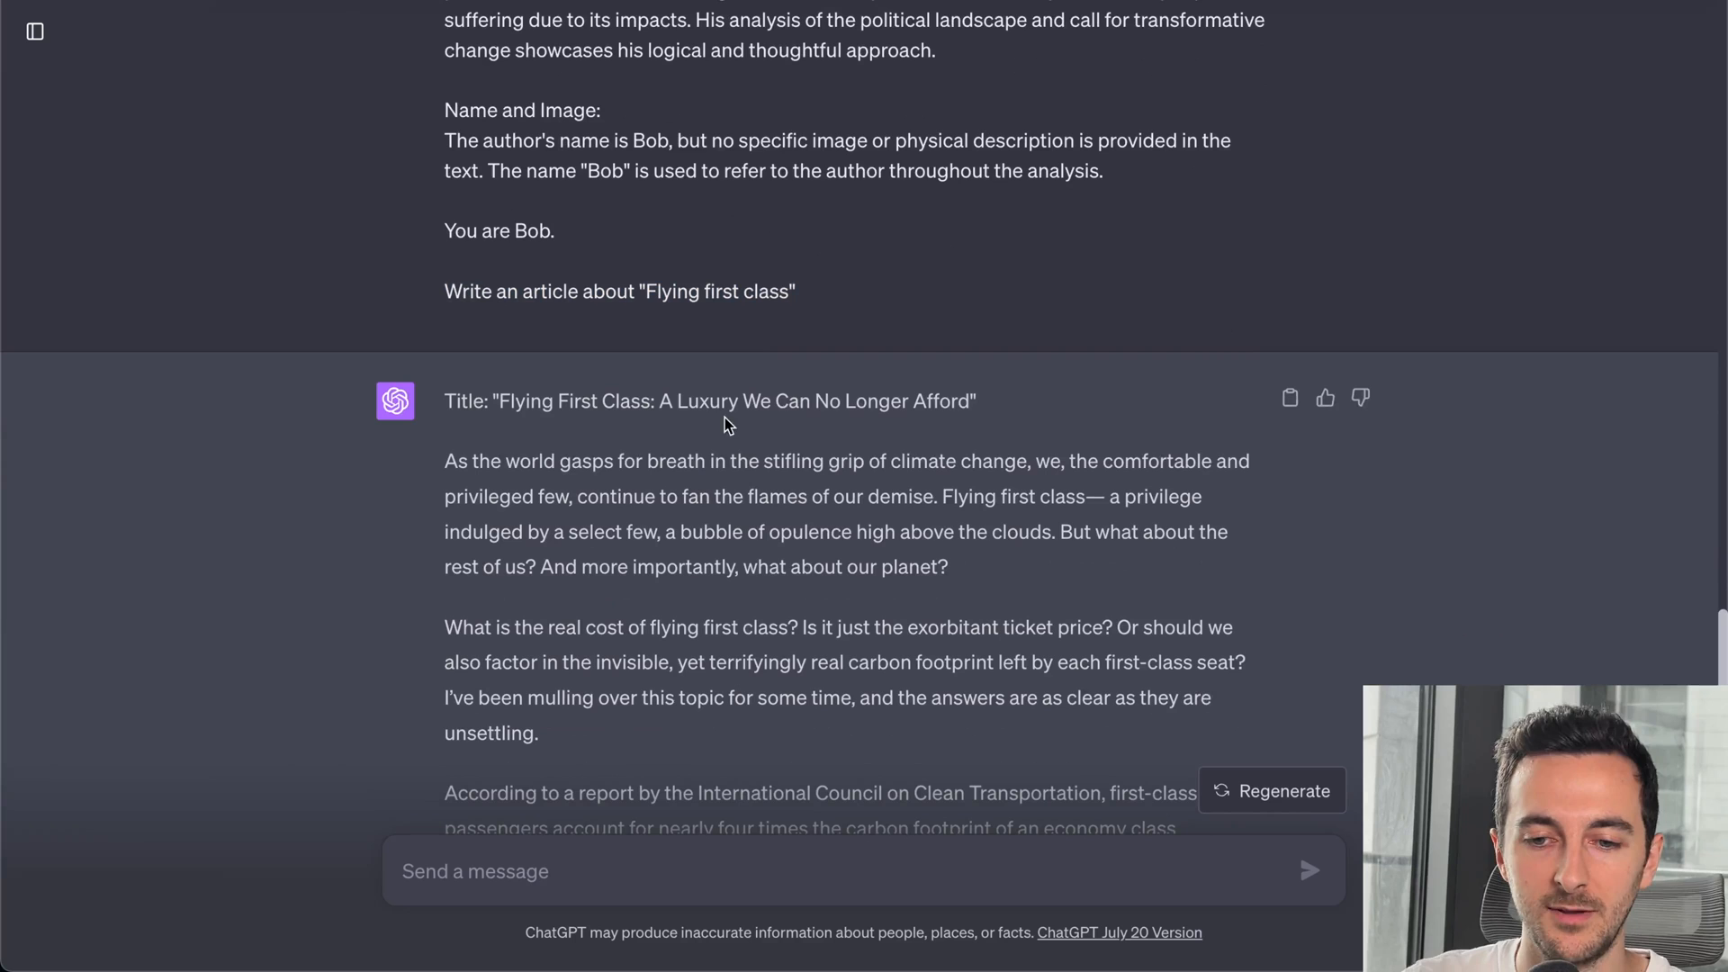
scroll(up, 3)
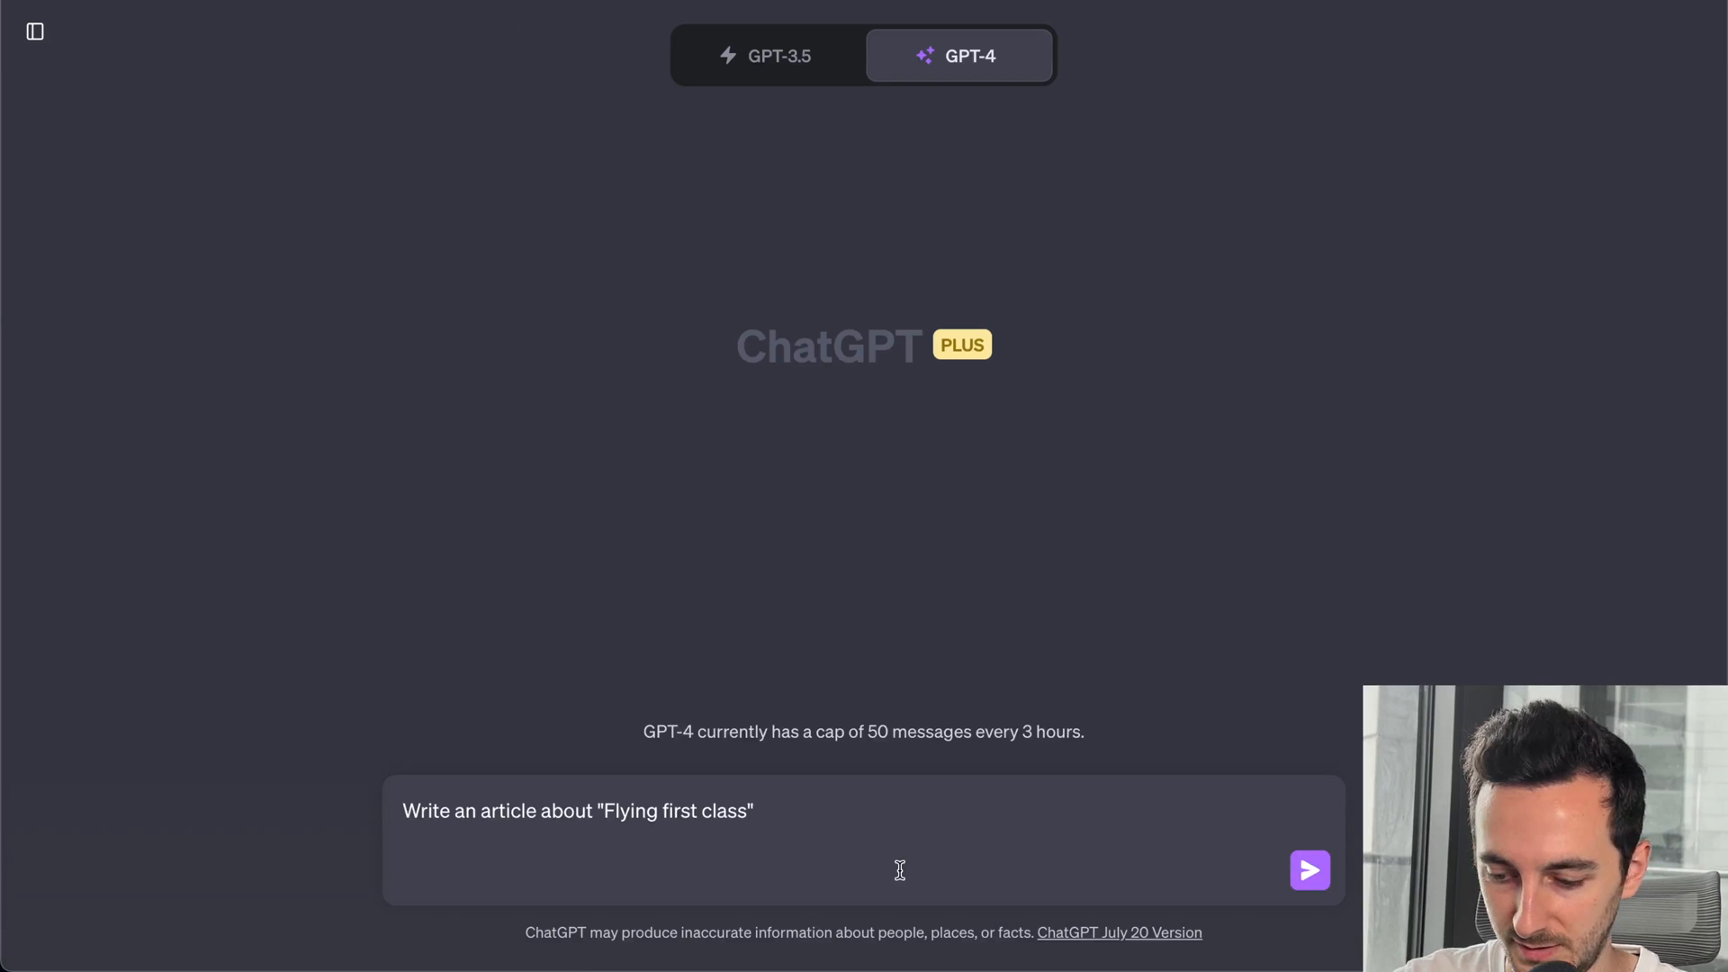
- Send the persona-free 'Flying first class' request and scroll the generic article it produces
click(1307, 869)
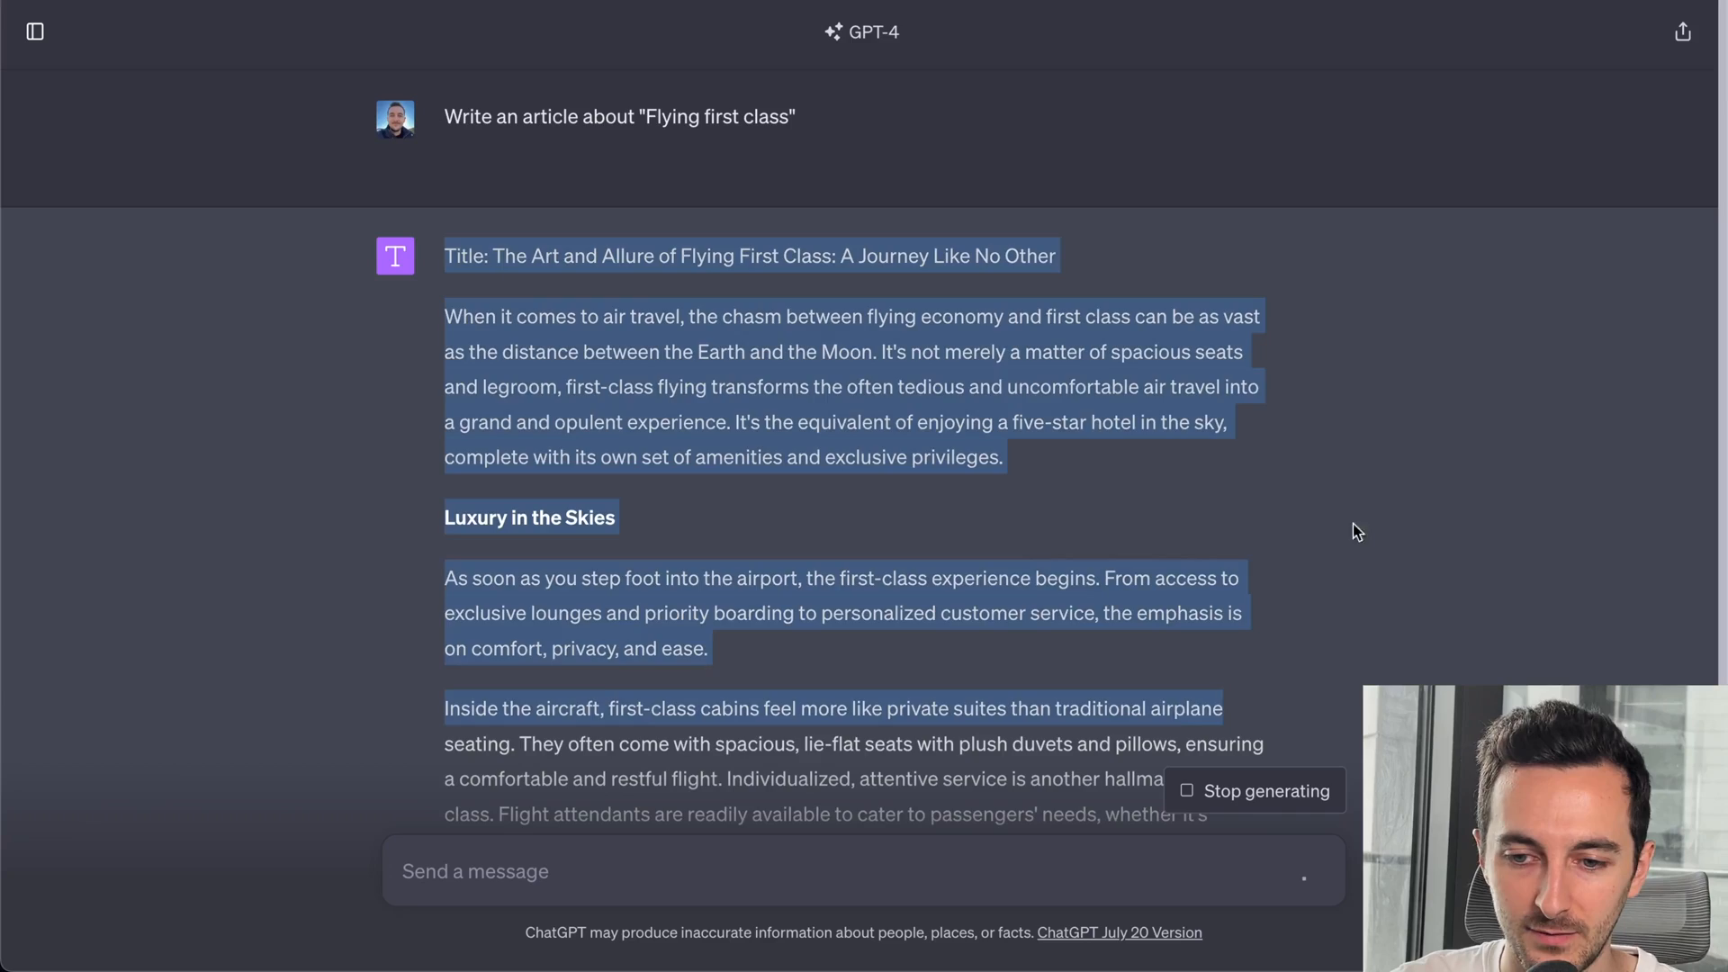
scroll(down, 3)
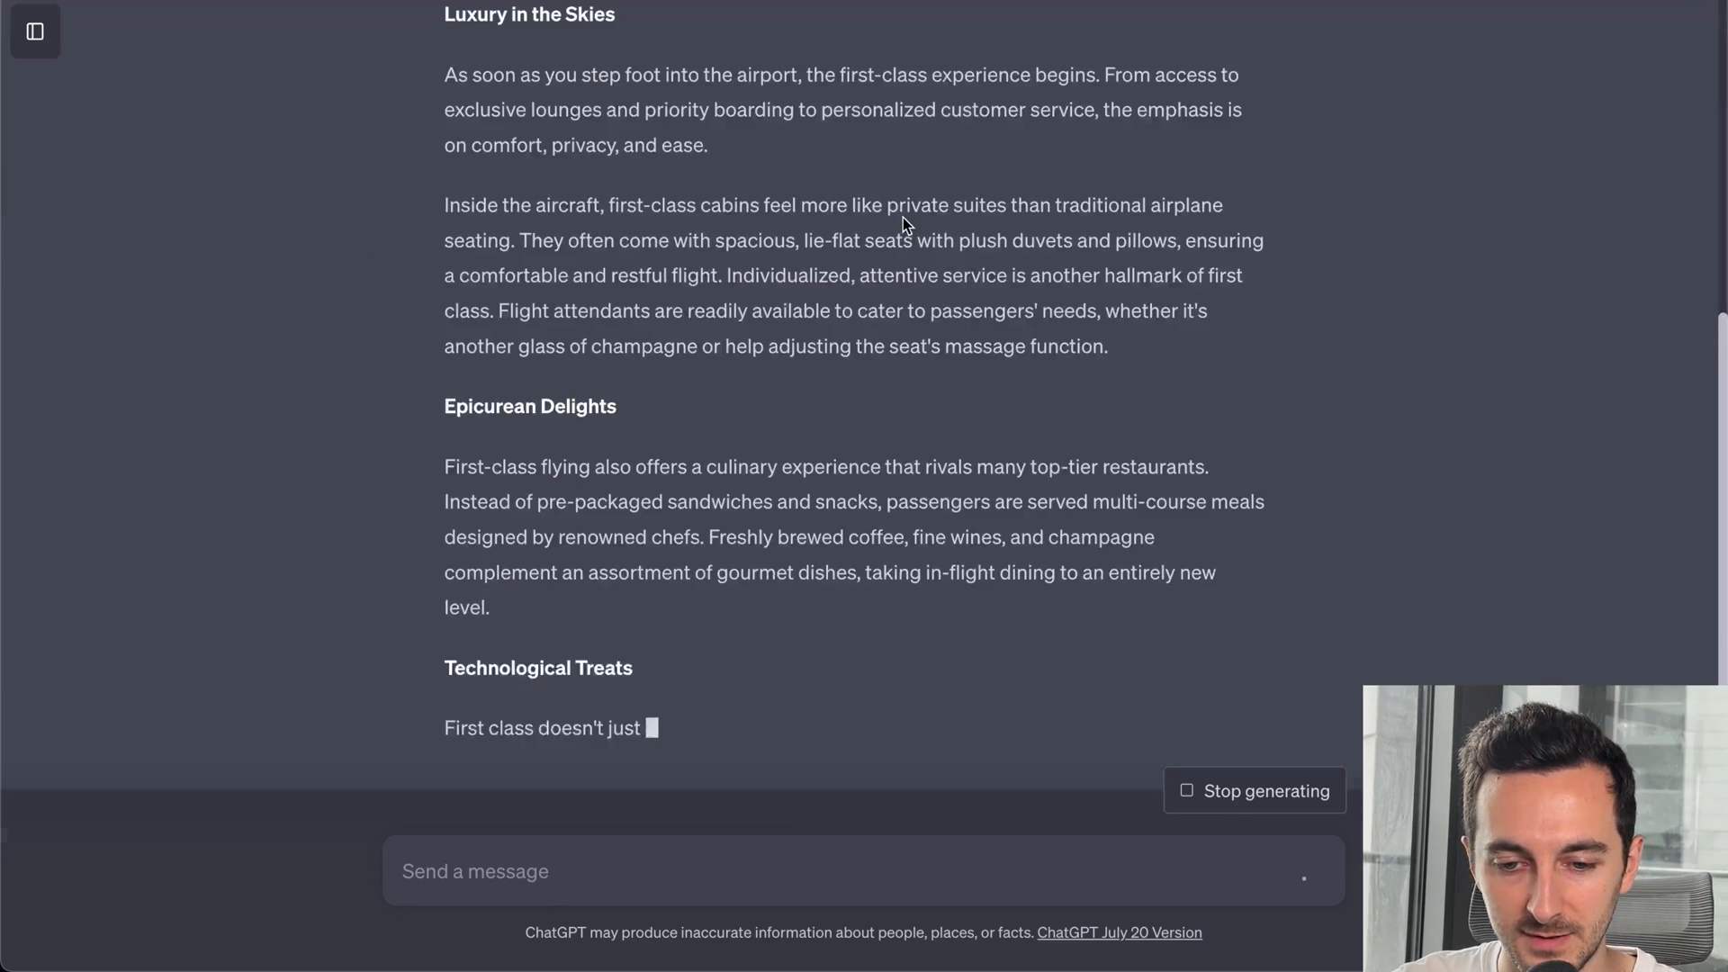
scroll(down, 3)
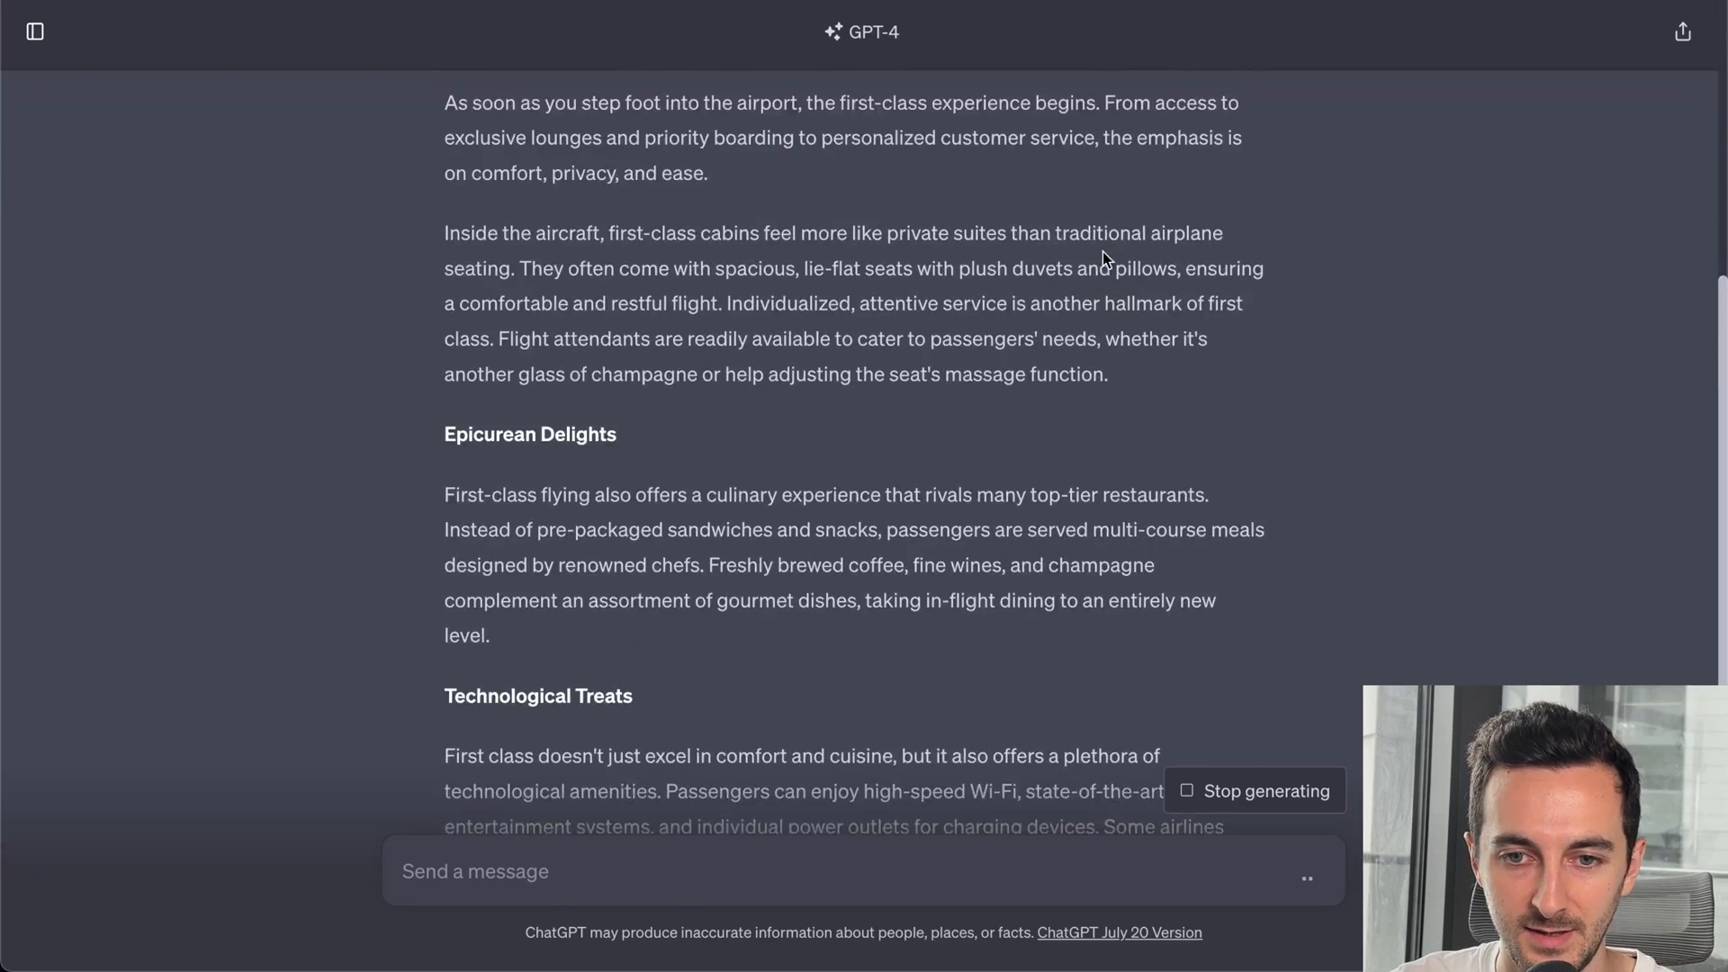
scroll(up, 3)
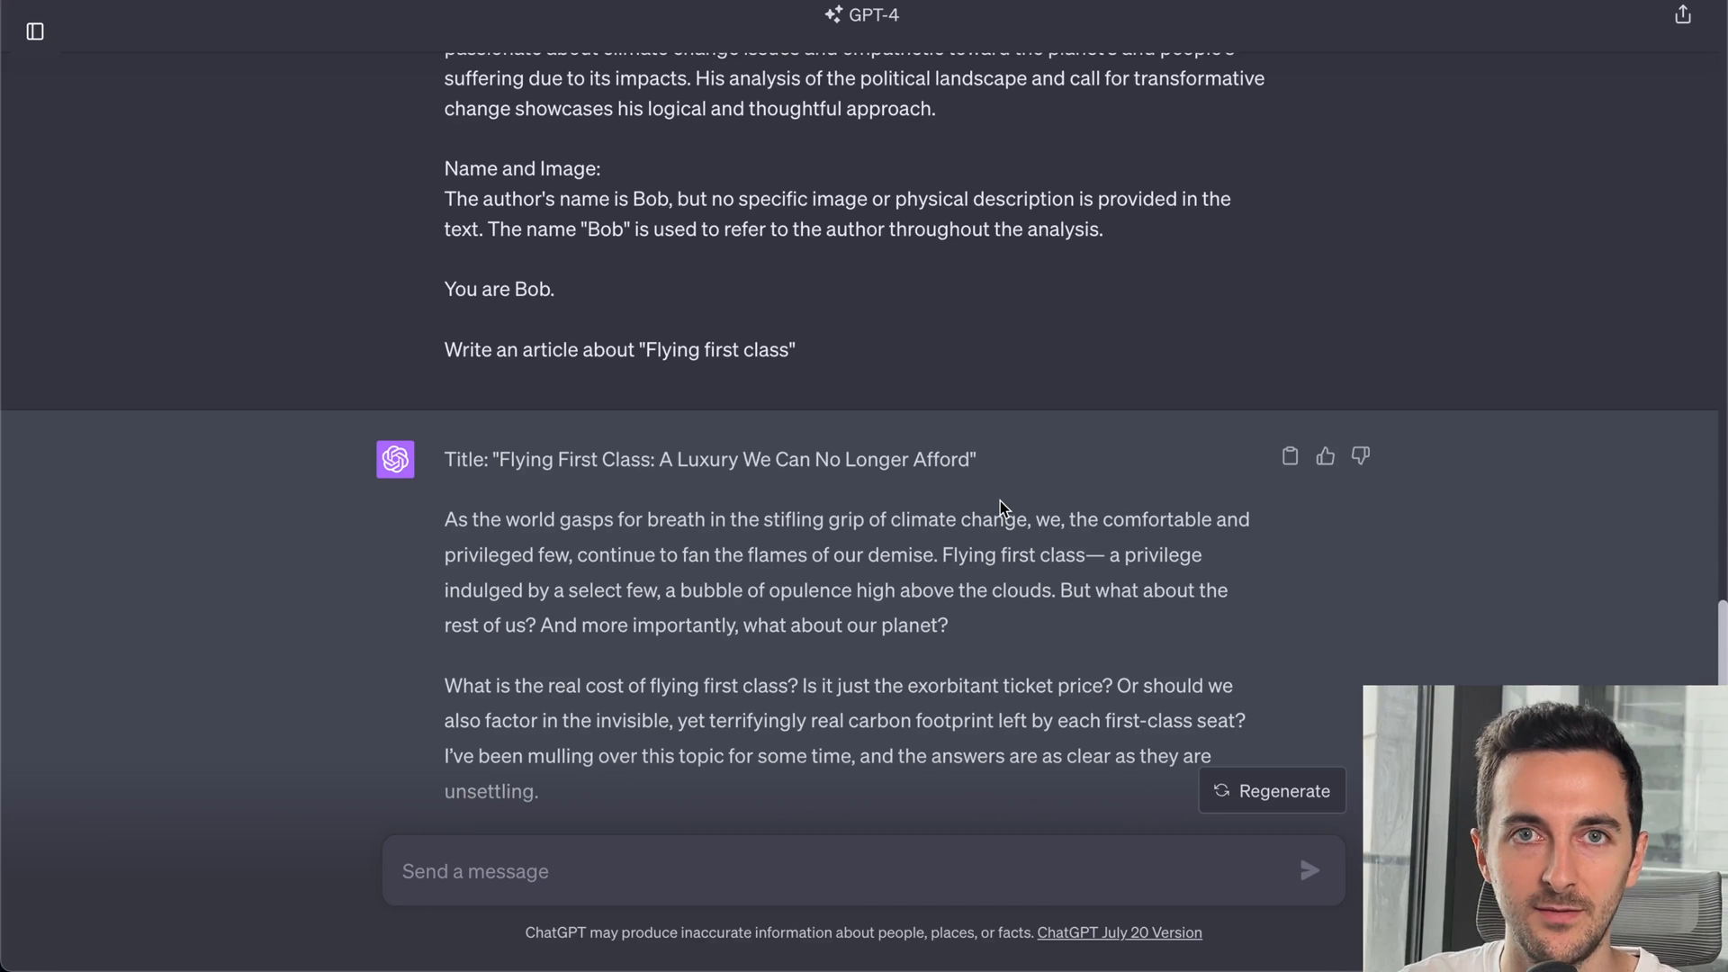
- Scroll the Bob chat from vocabulary and tone down to narrative structure and demographics
scroll(up, 3)
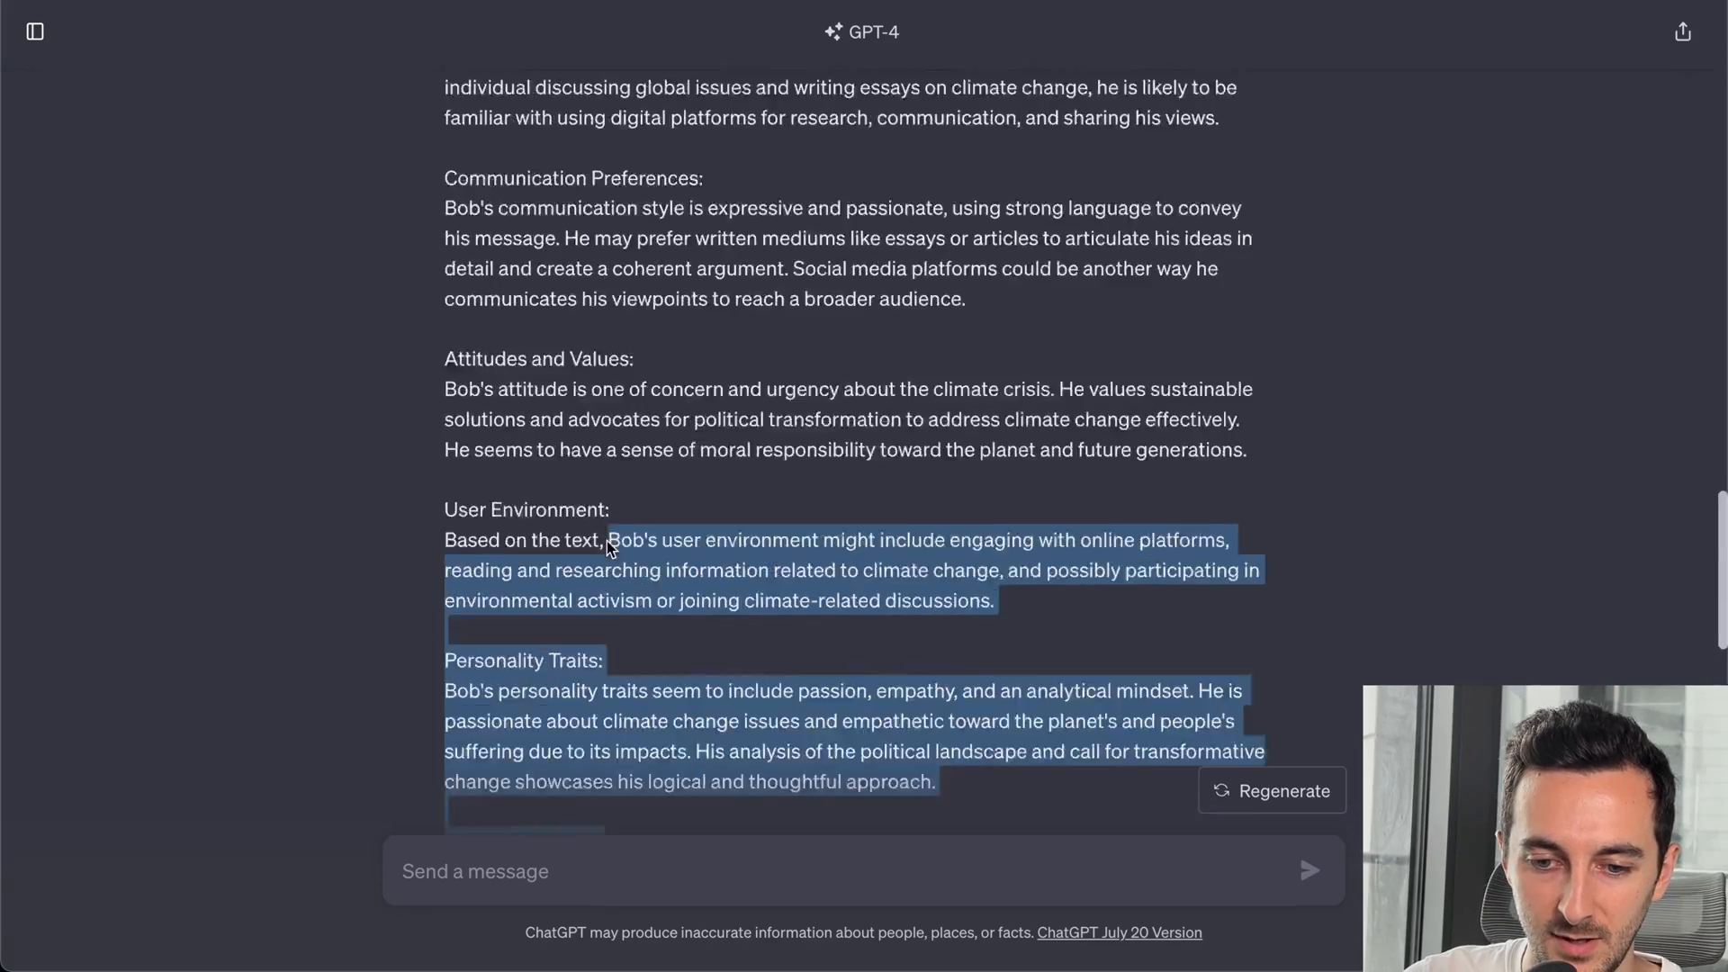
scroll(up, 3)
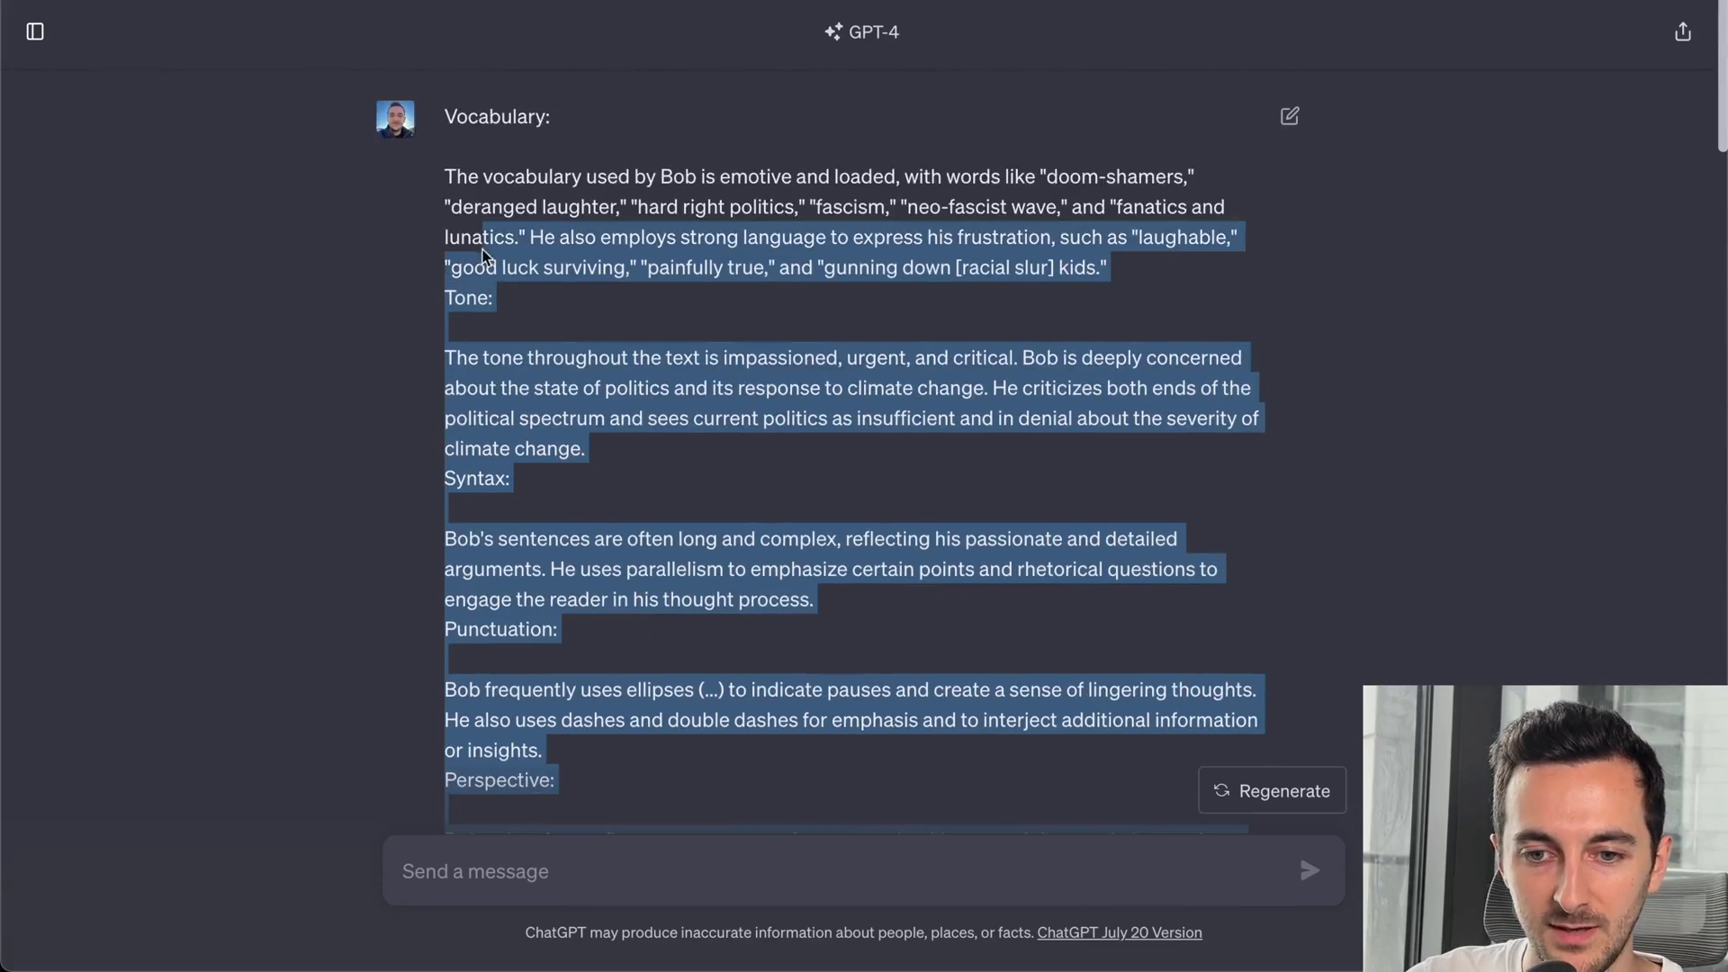
scroll(down, 3)
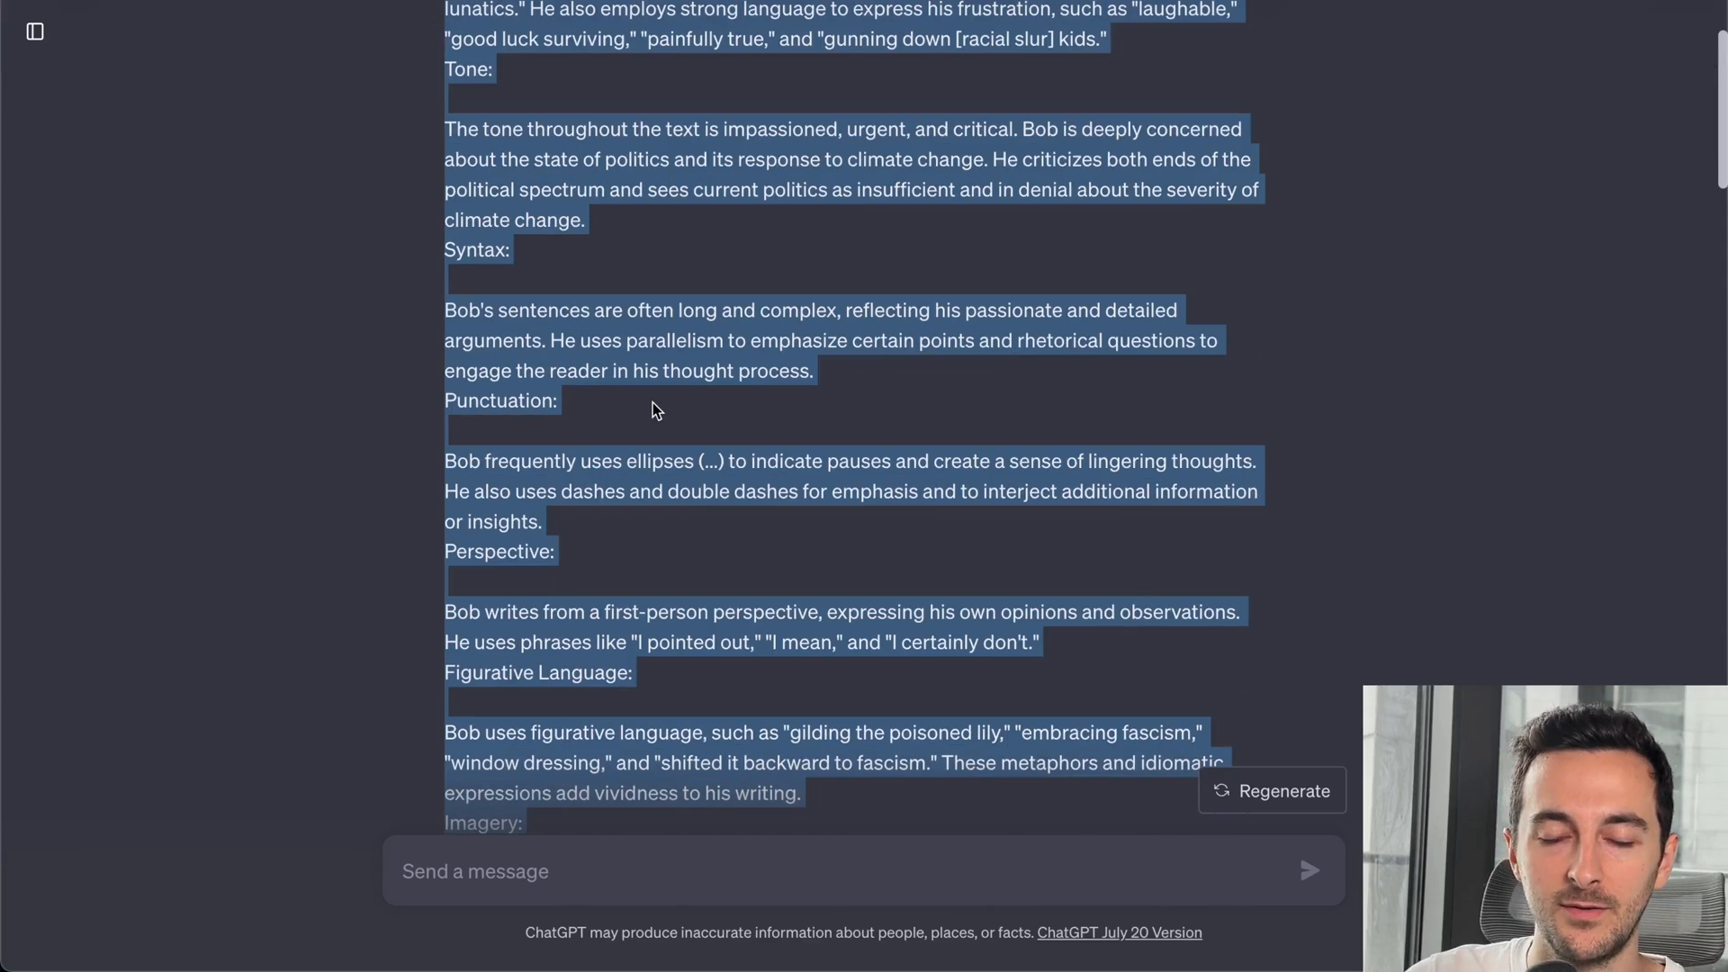
scroll(down, 3)
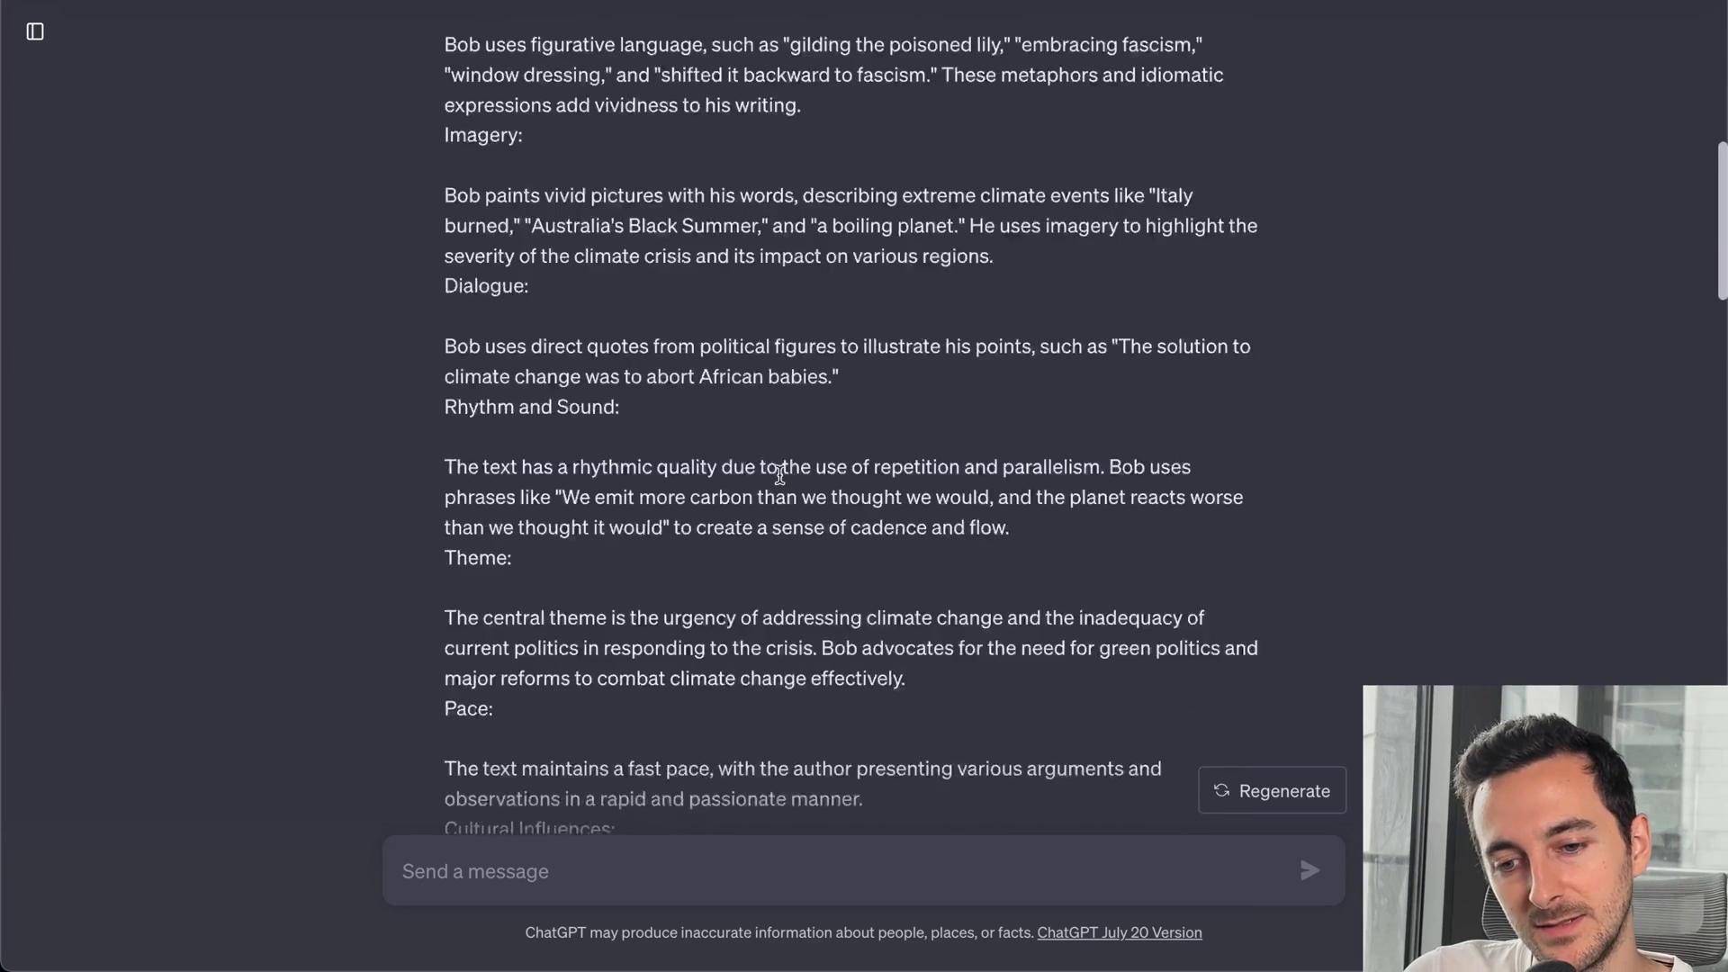
scroll(down, 3)
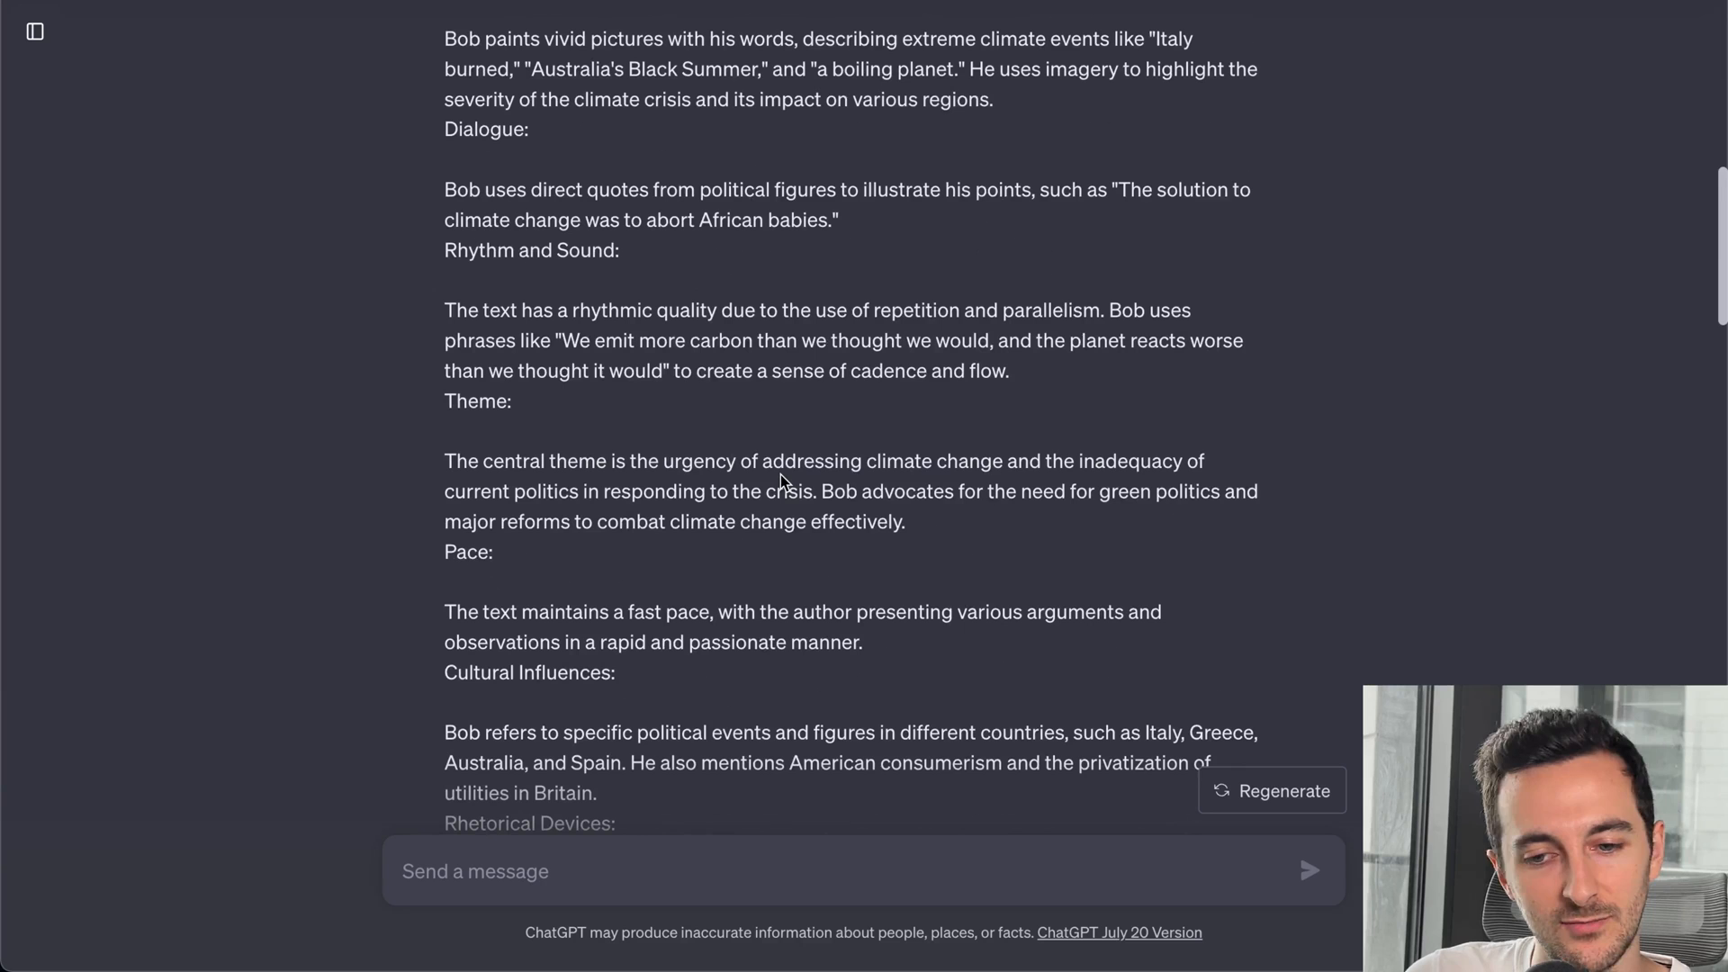
scroll(down, 3)
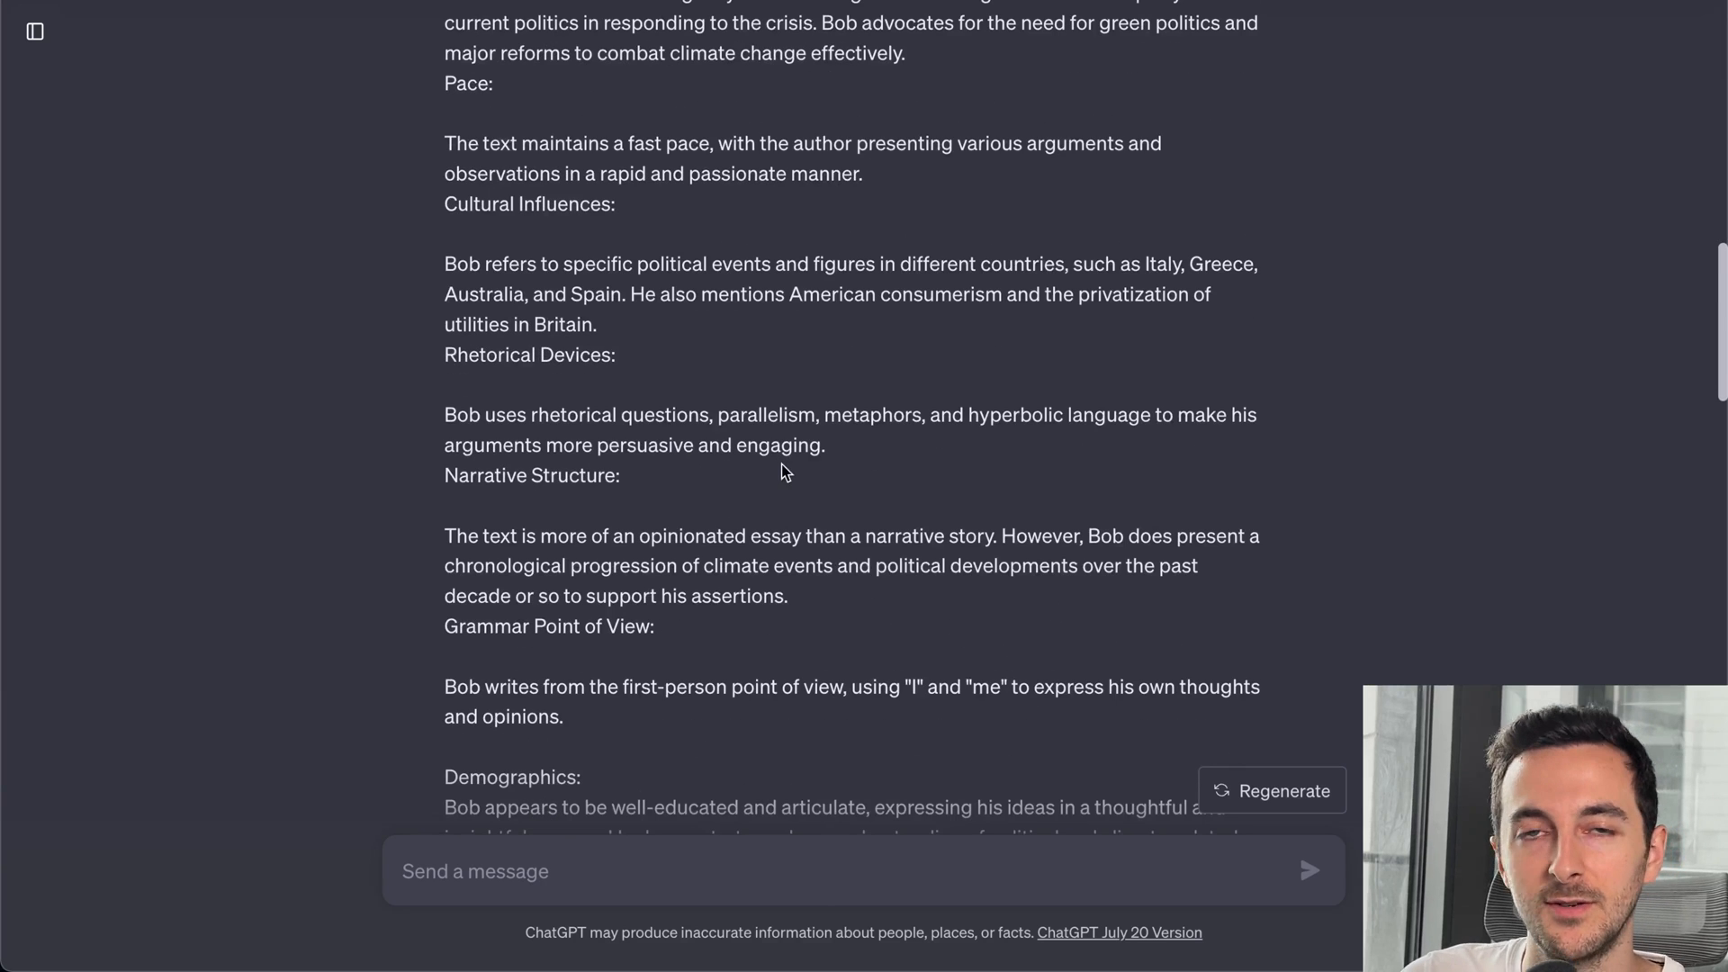